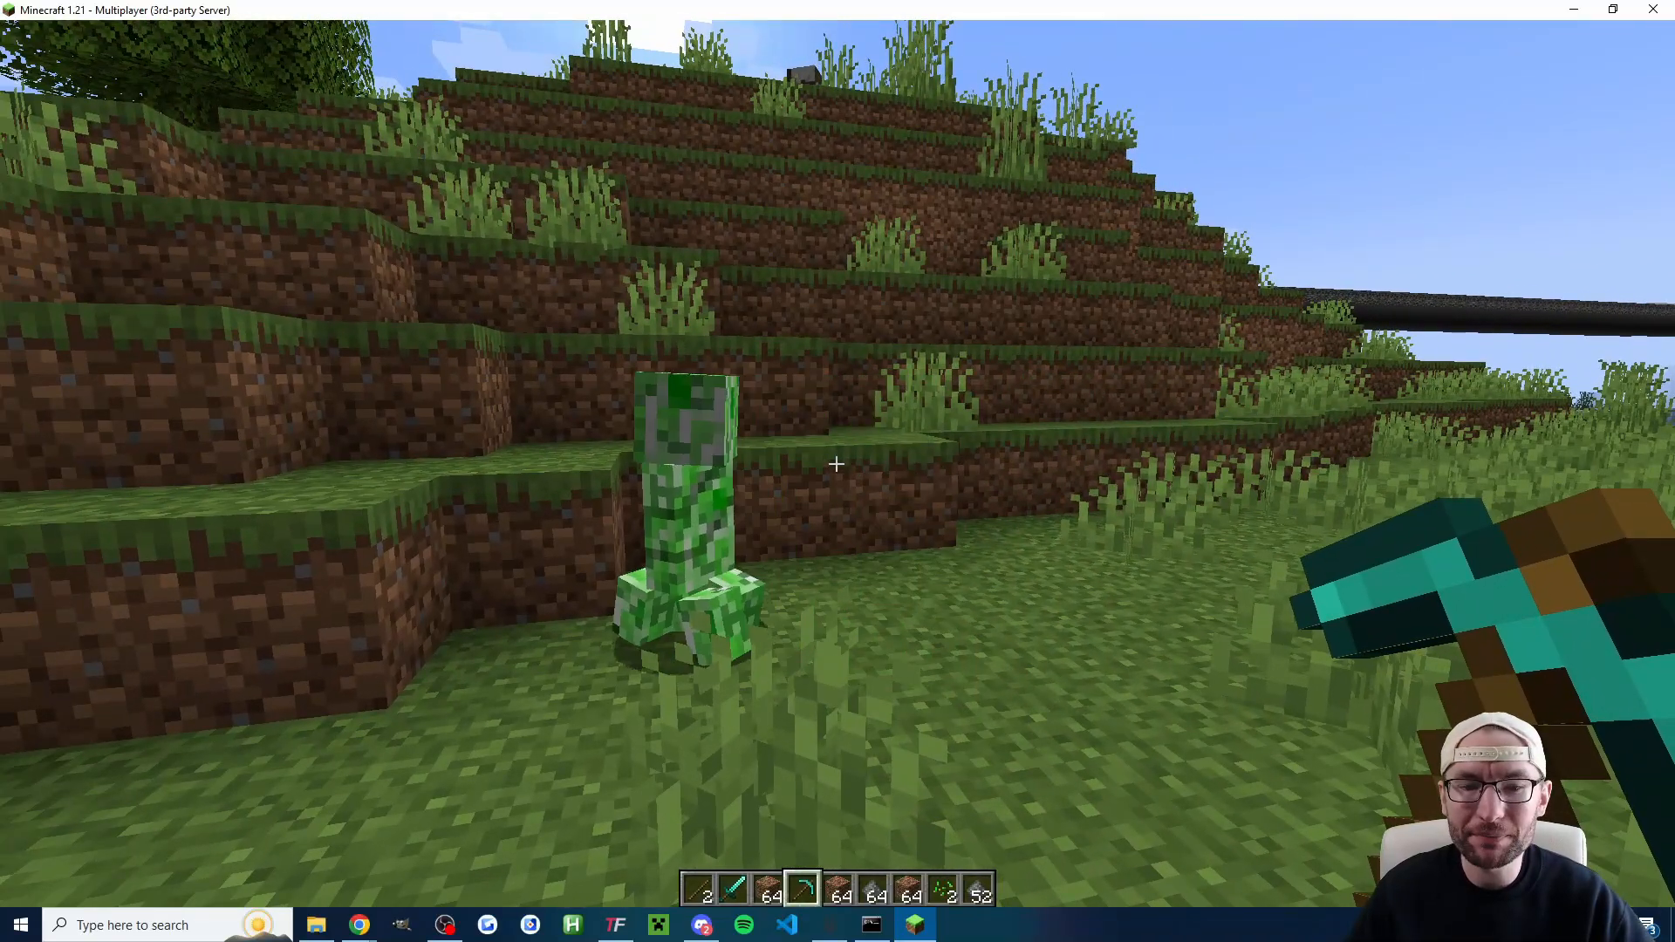
Step: Pause Minecraft to show the game menu, then minimise the game window
{"action": "key", "text": "Escape"}
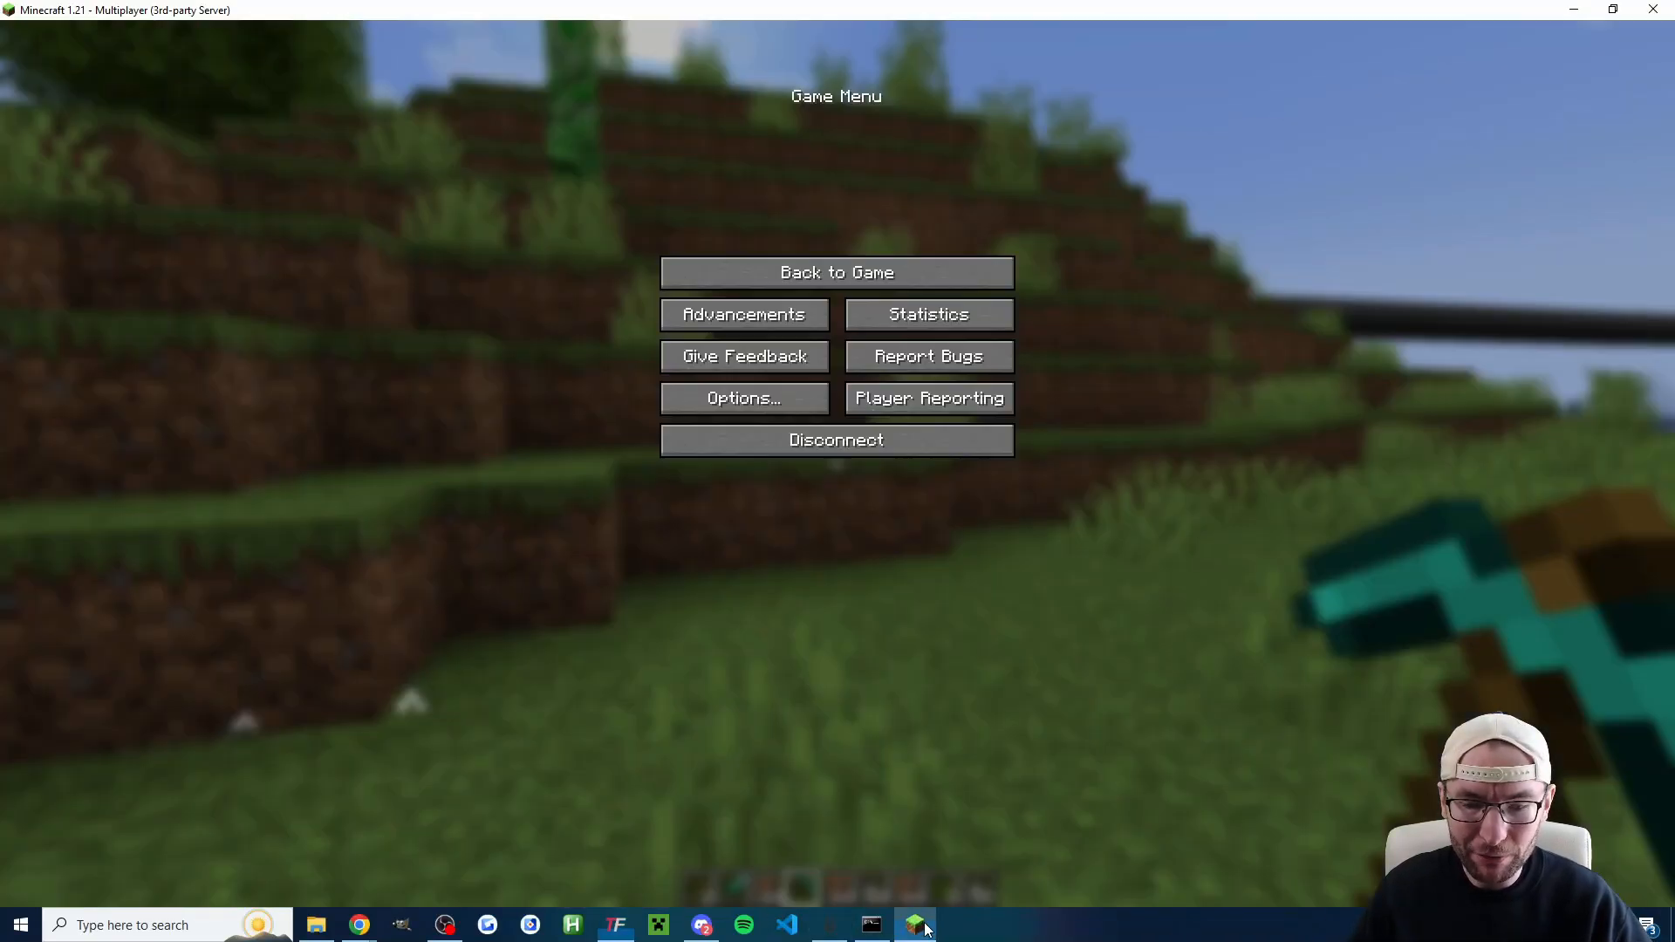
{"action": "left_click", "coordinate": [838, 272]}
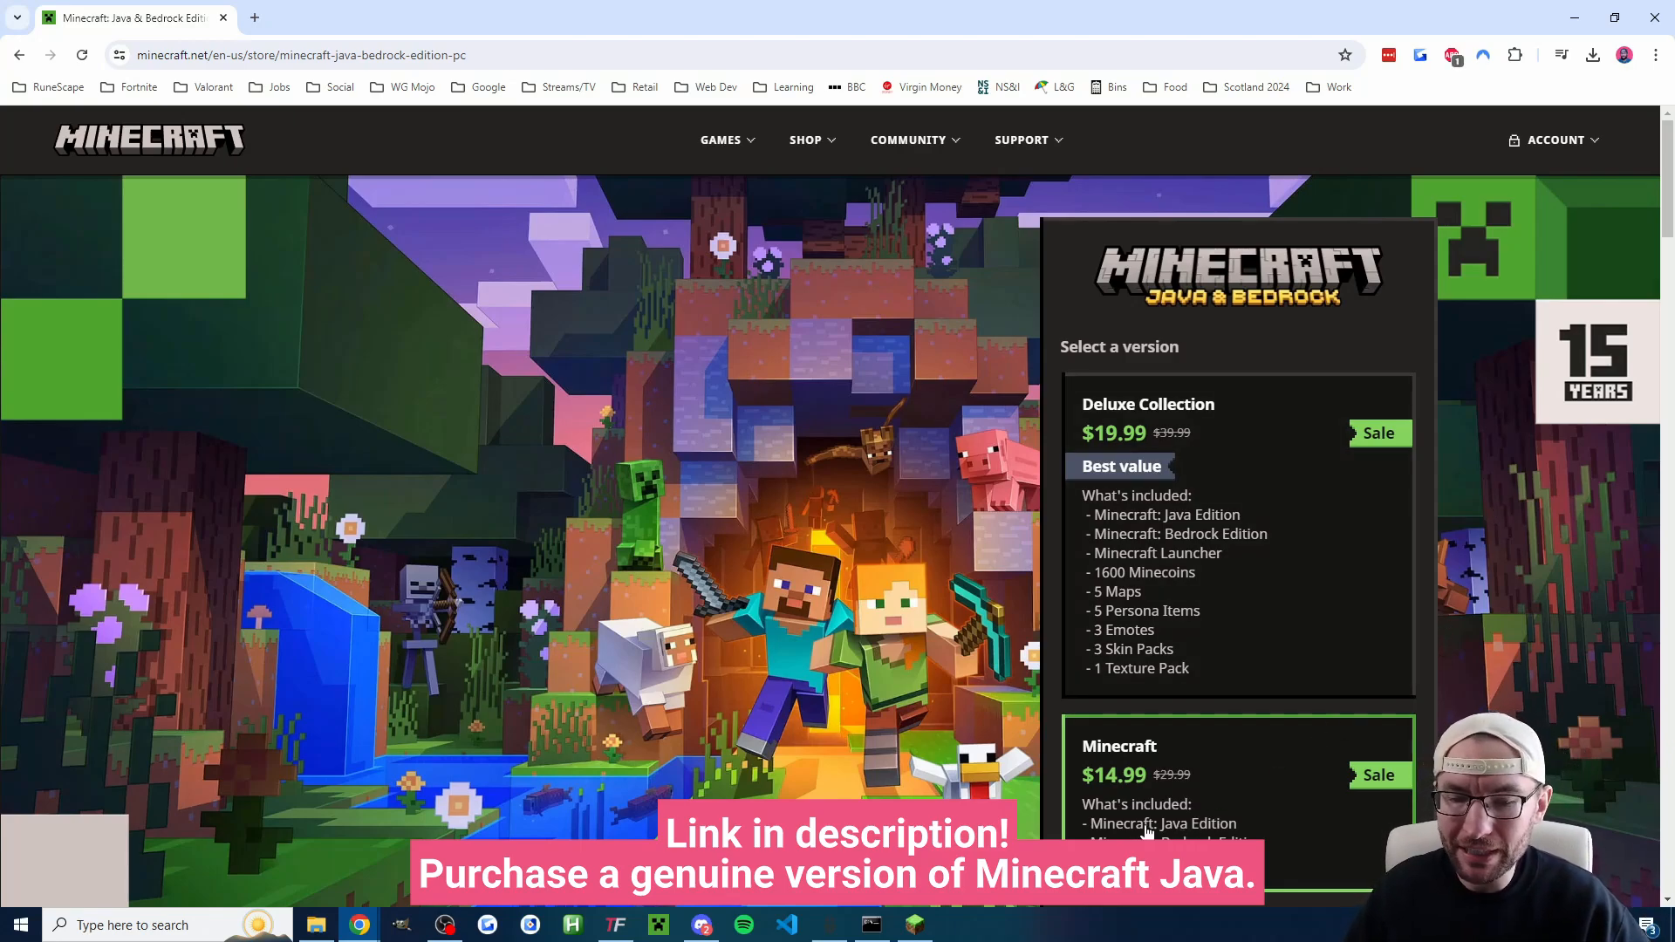
{"action": "scroll", "scroll_direction": "down", "scroll_amount": 3}
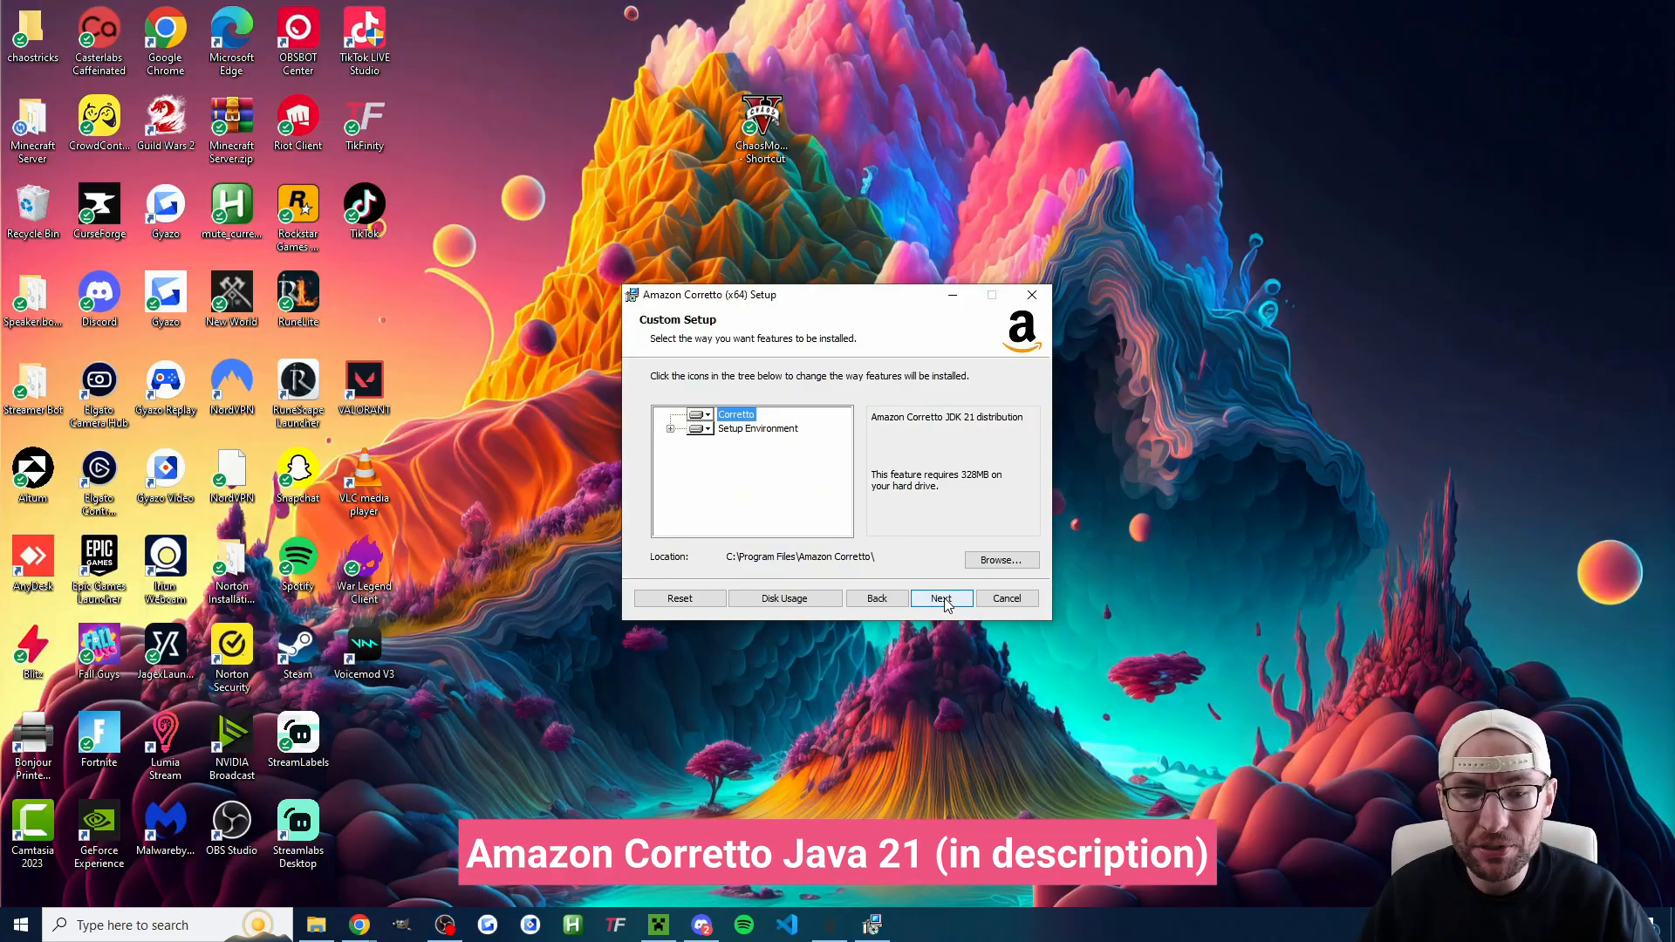
Step: Keep the default Corretto features and continue the JDK 21 installation with Next
{"action": "left_click", "coordinate": [941, 599]}
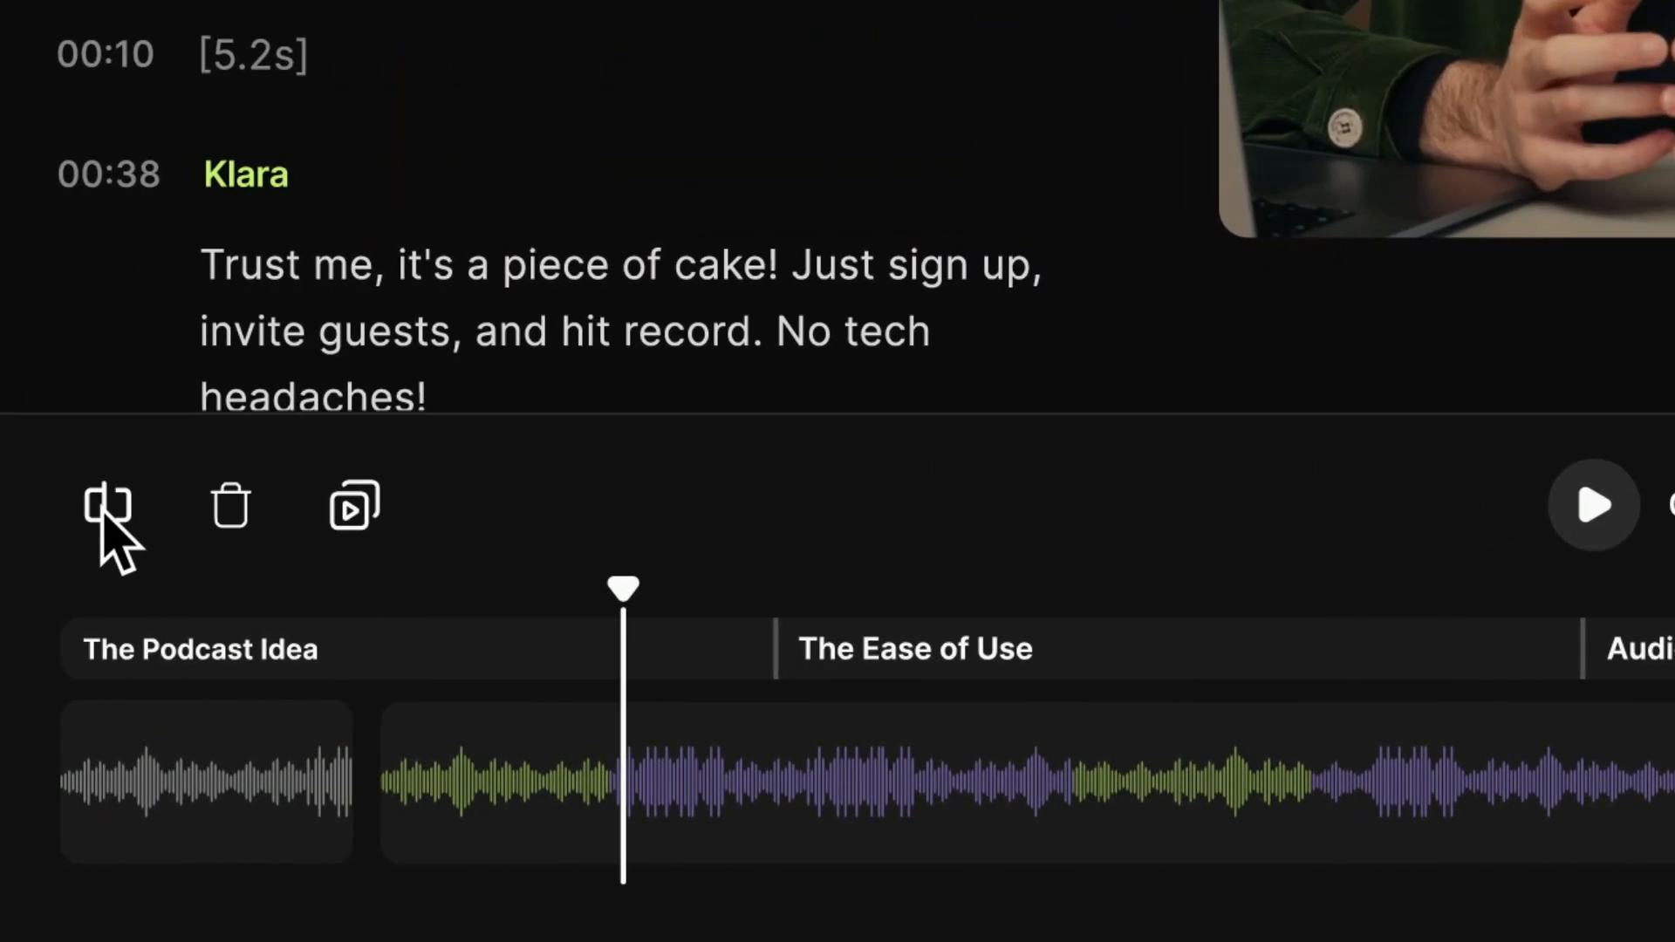
Step: Enter the Riverside test studio showing the camera feed and People panel
{"action": "left_click", "coordinate": [494, 792]}
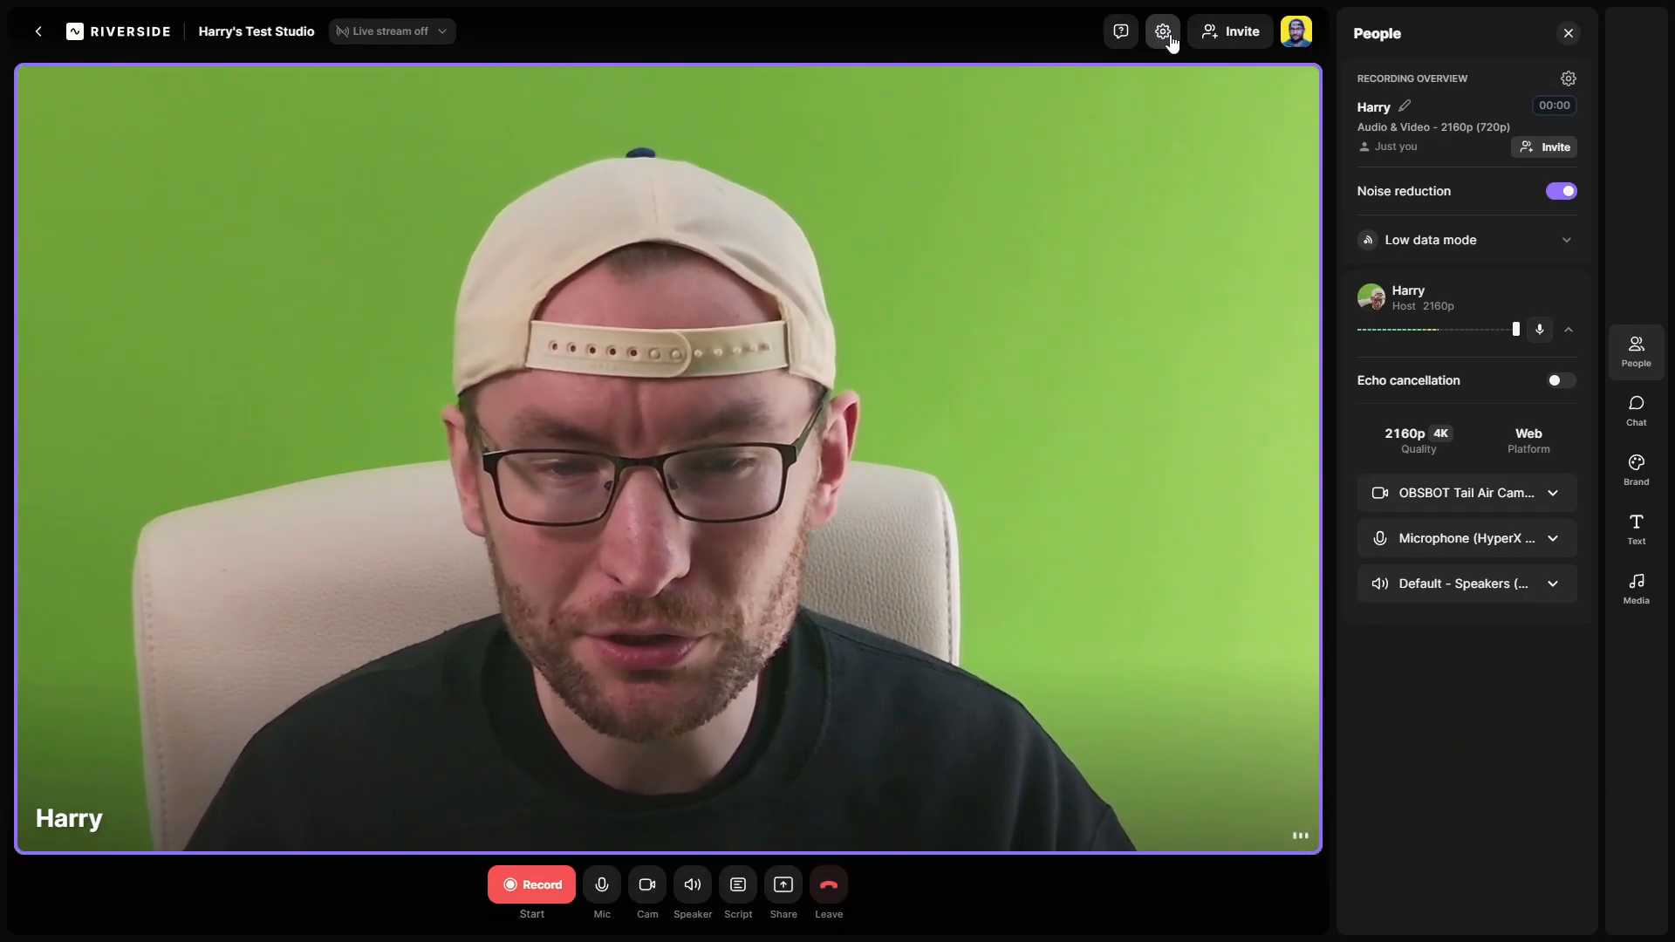
Step: Review the Live Stream destinations in studio settings, cancelling the Custom RTMP addition
{"action": "left_click", "coordinate": [1162, 32]}
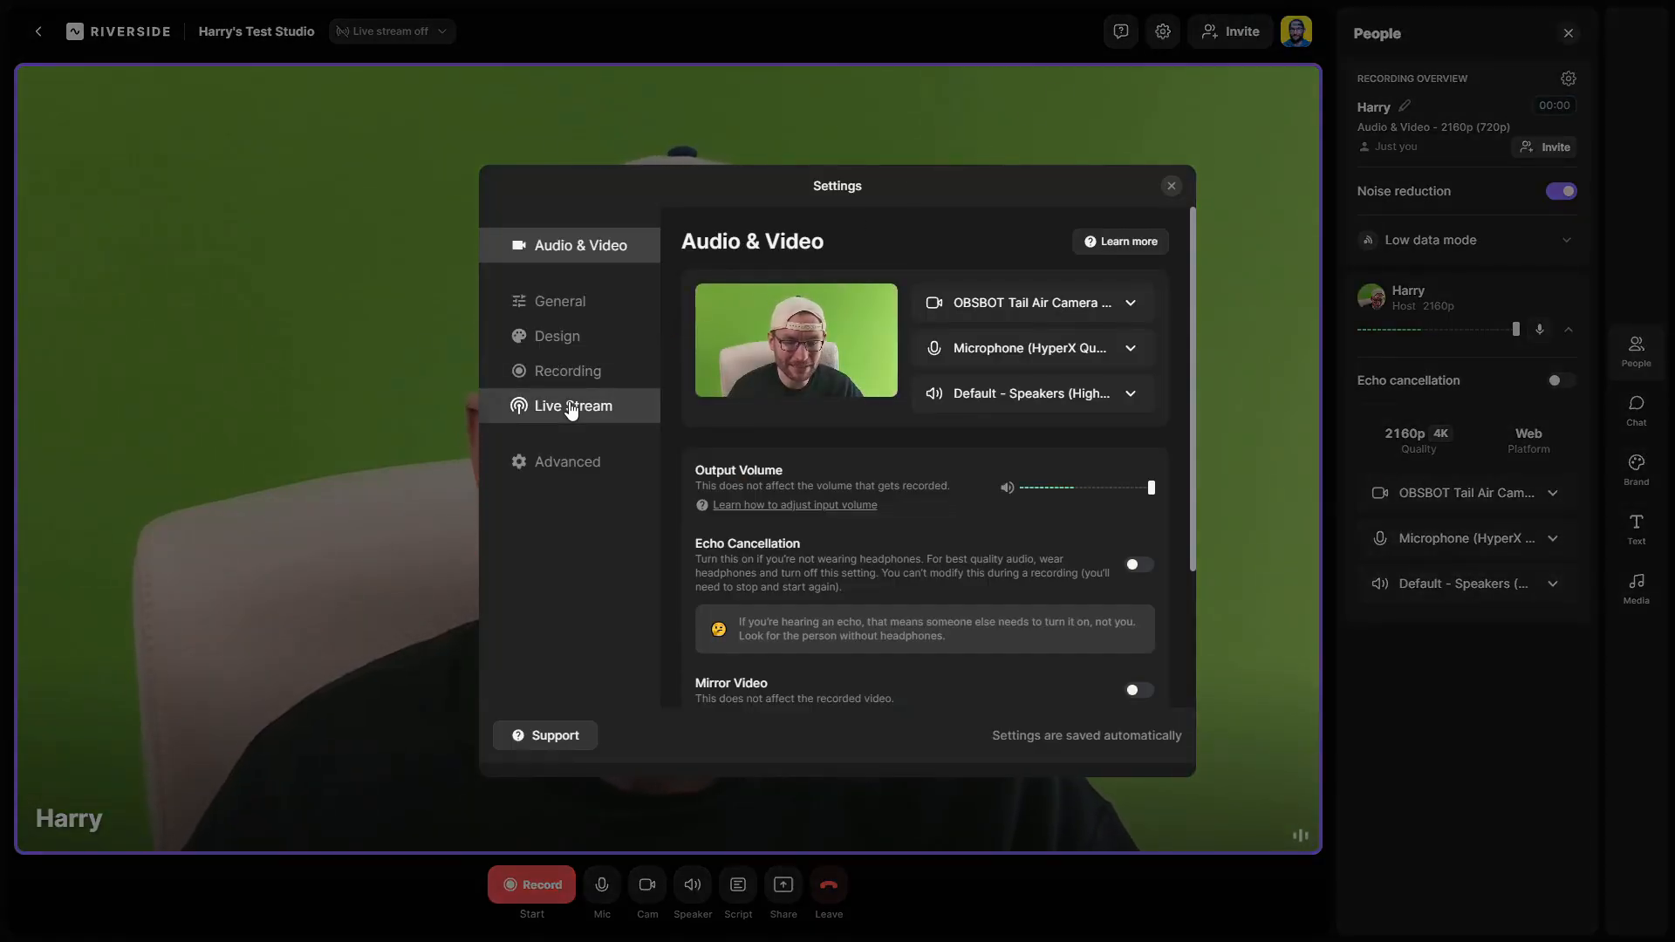
{"action": "left_click", "coordinate": [572, 404]}
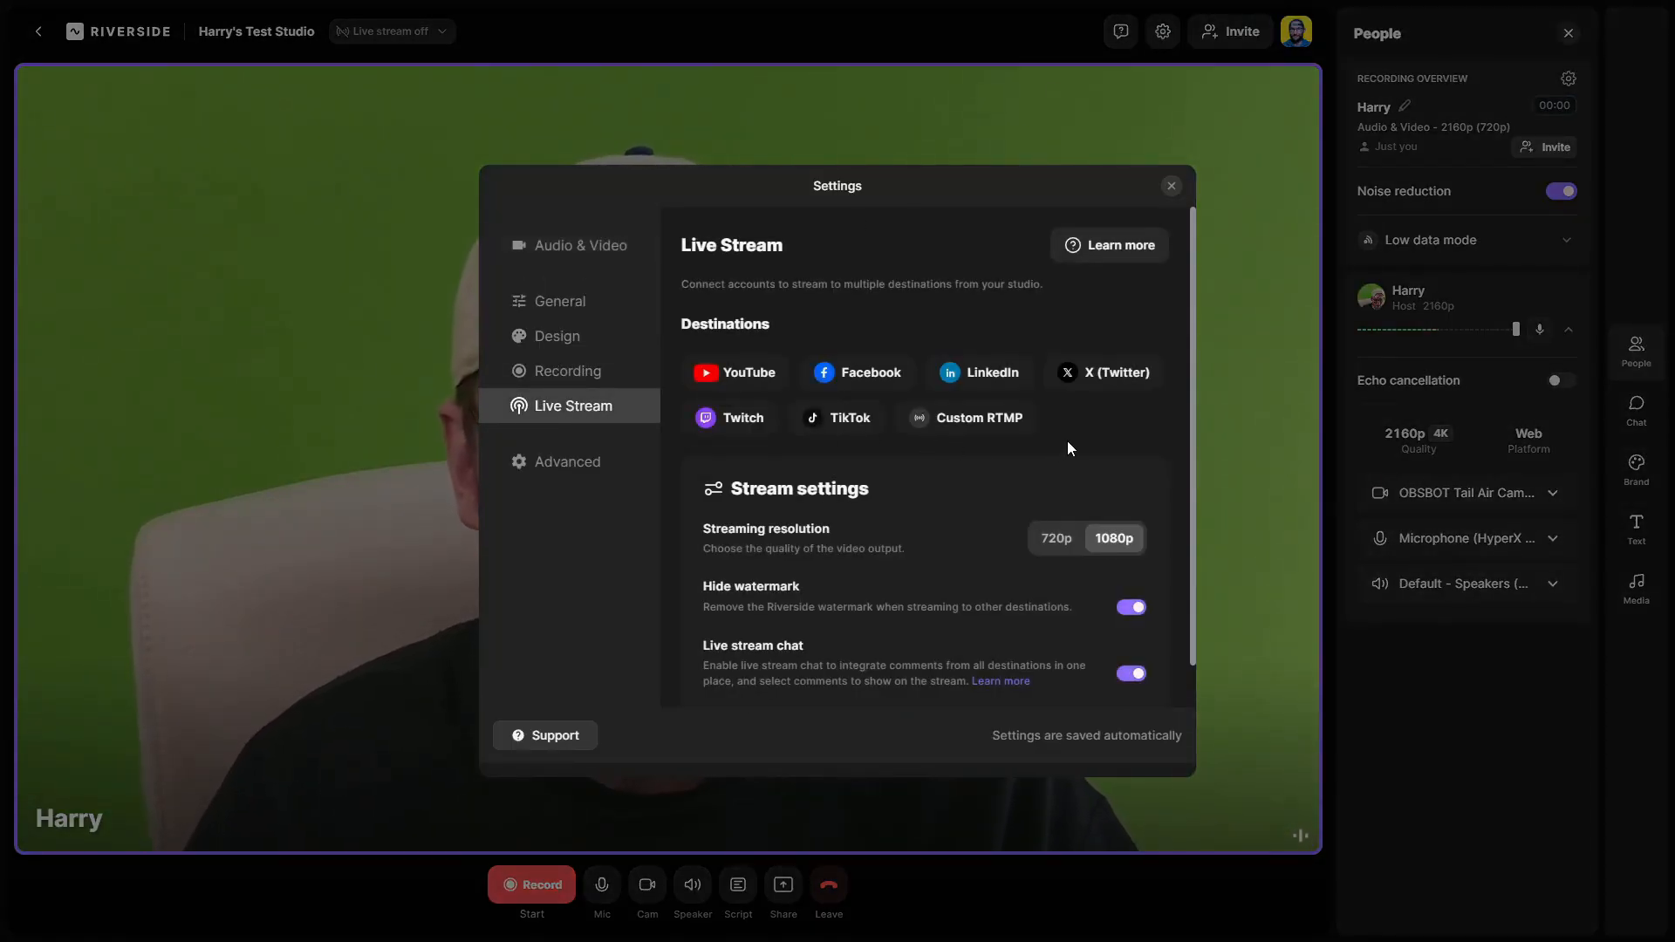
{"action": "mouse_move", "coordinate": [1107, 429]}
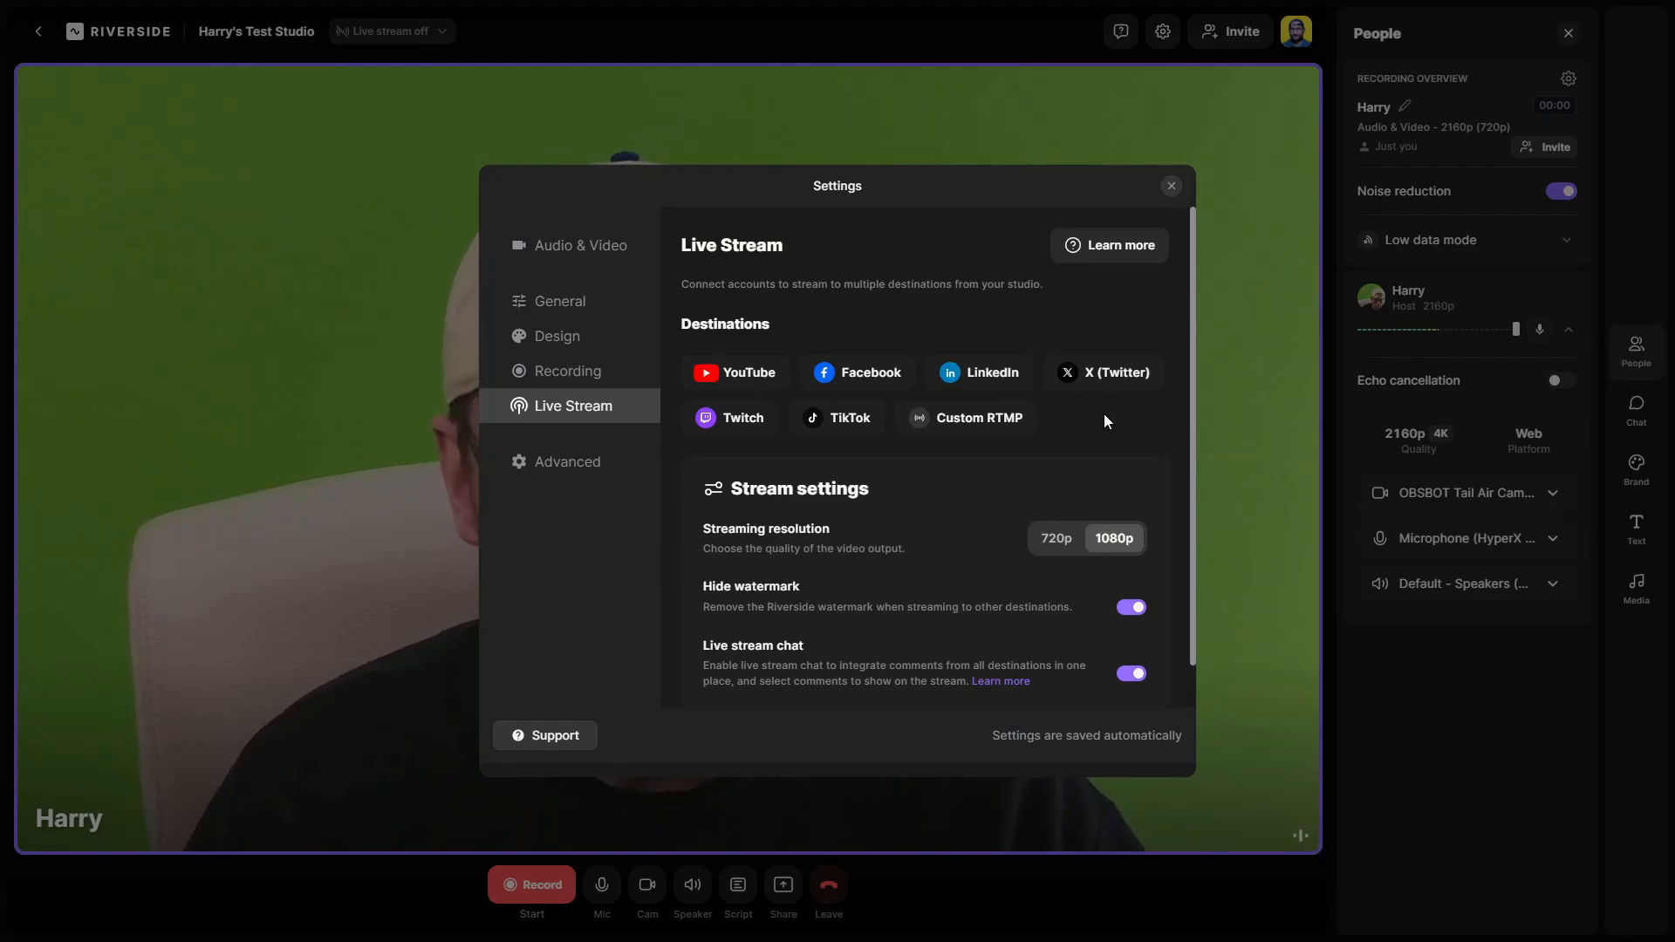
{"action": "mouse_move", "coordinate": [994, 424]}
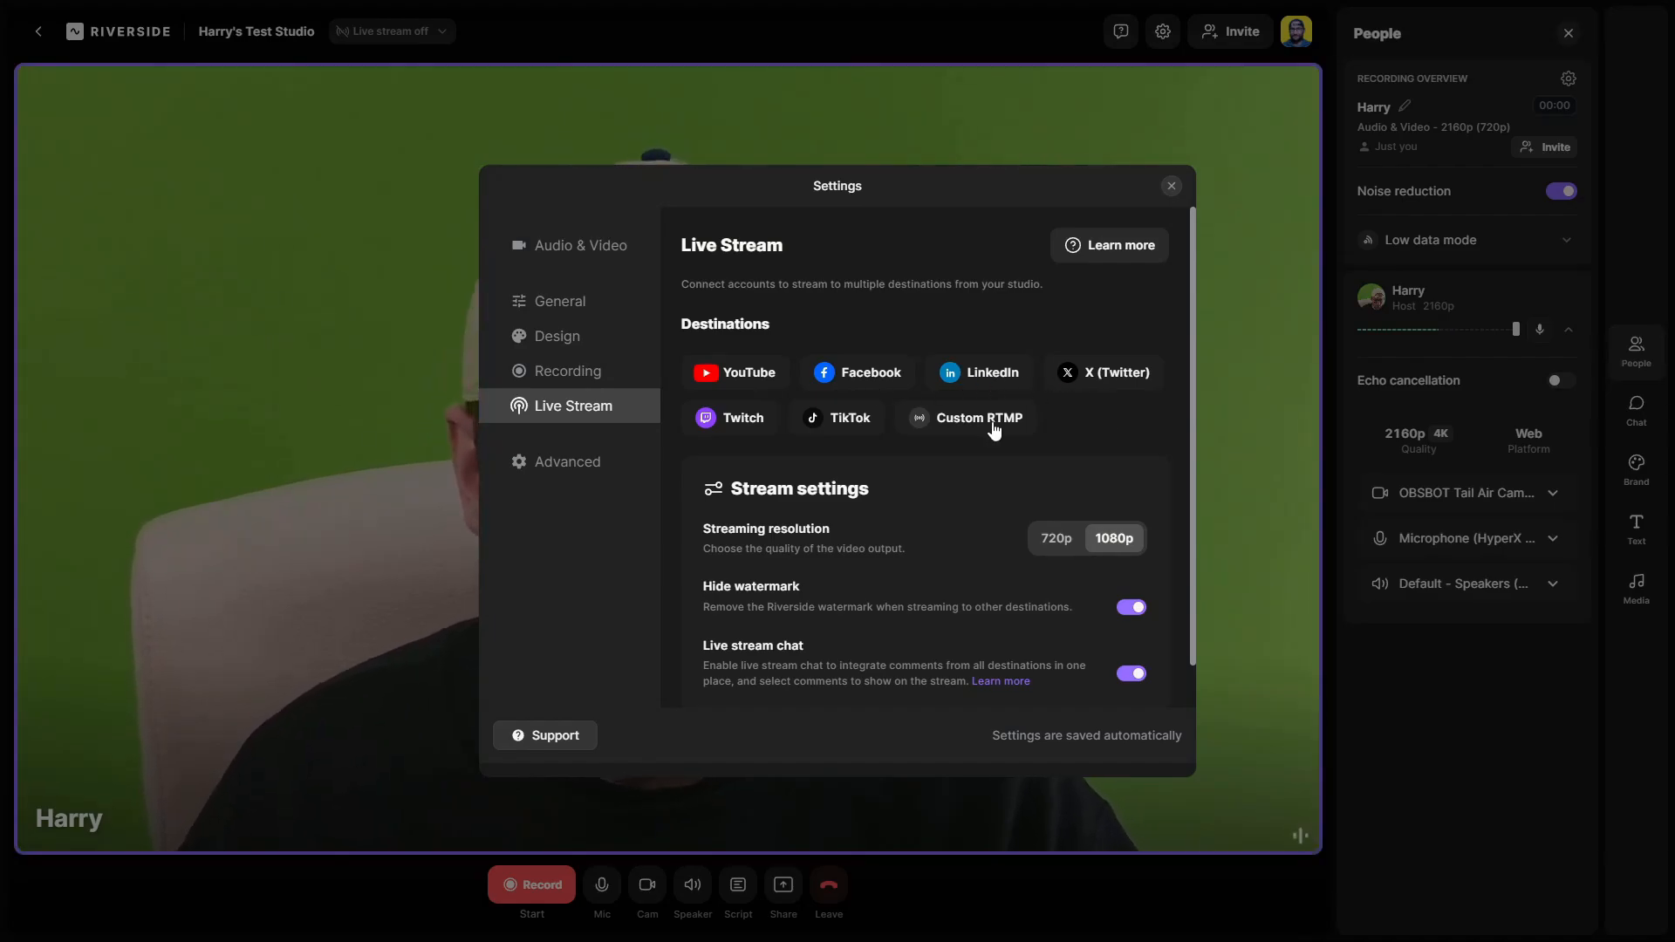
{"action": "left_click", "coordinate": [981, 418]}
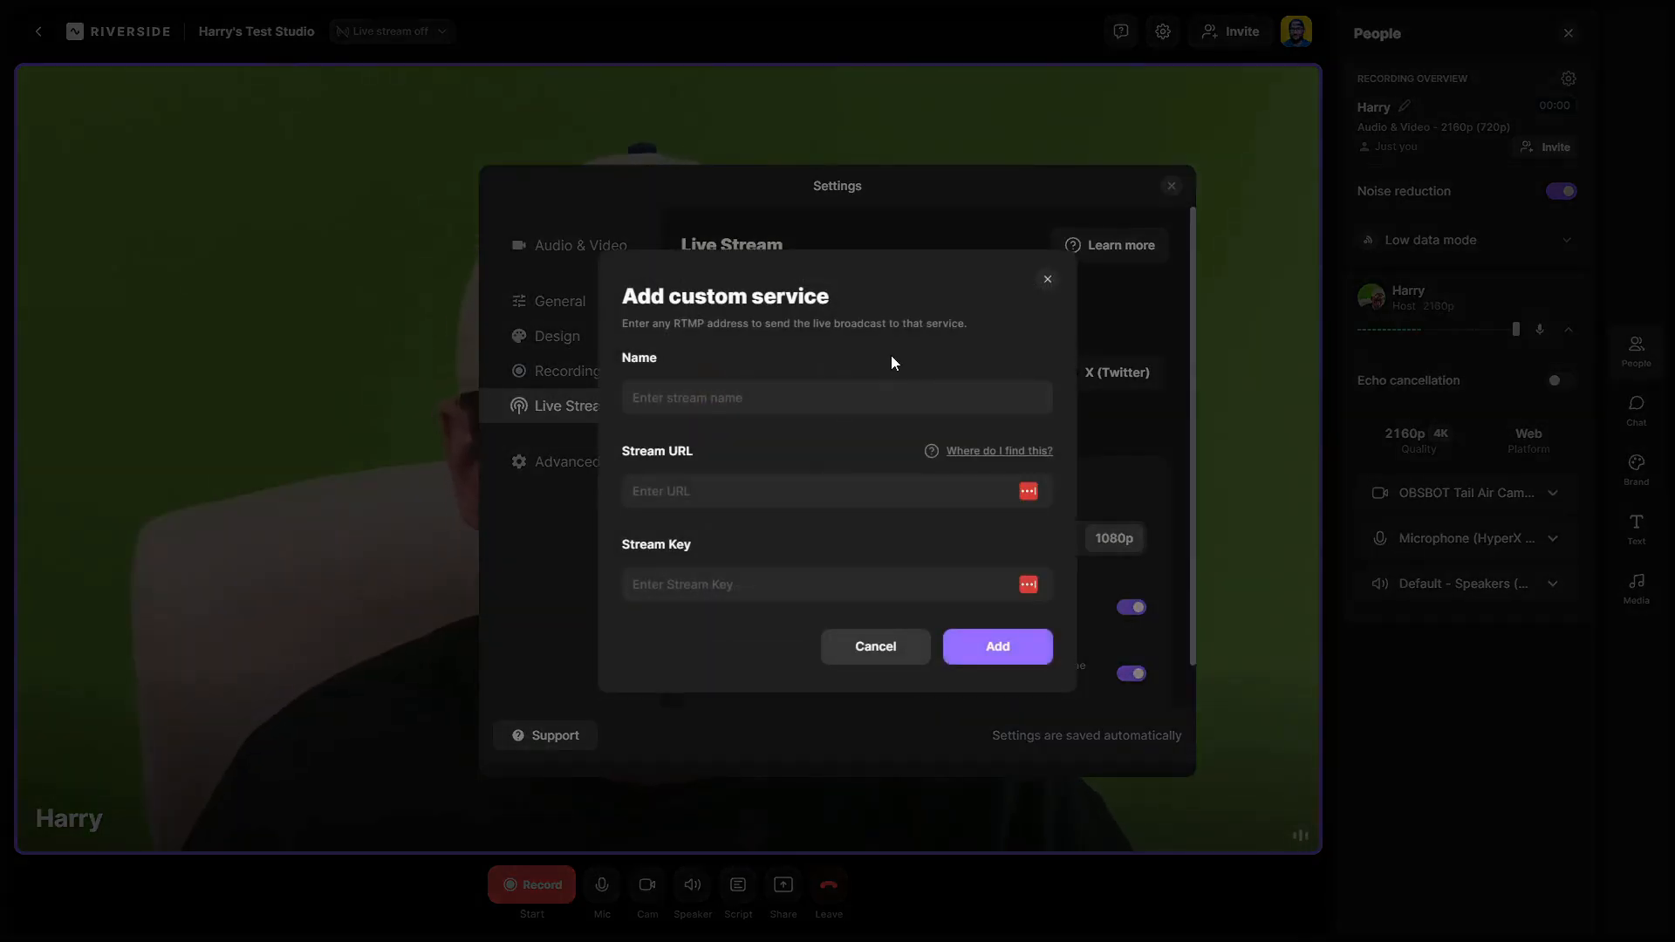
{"action": "left_click", "coordinate": [1048, 280]}
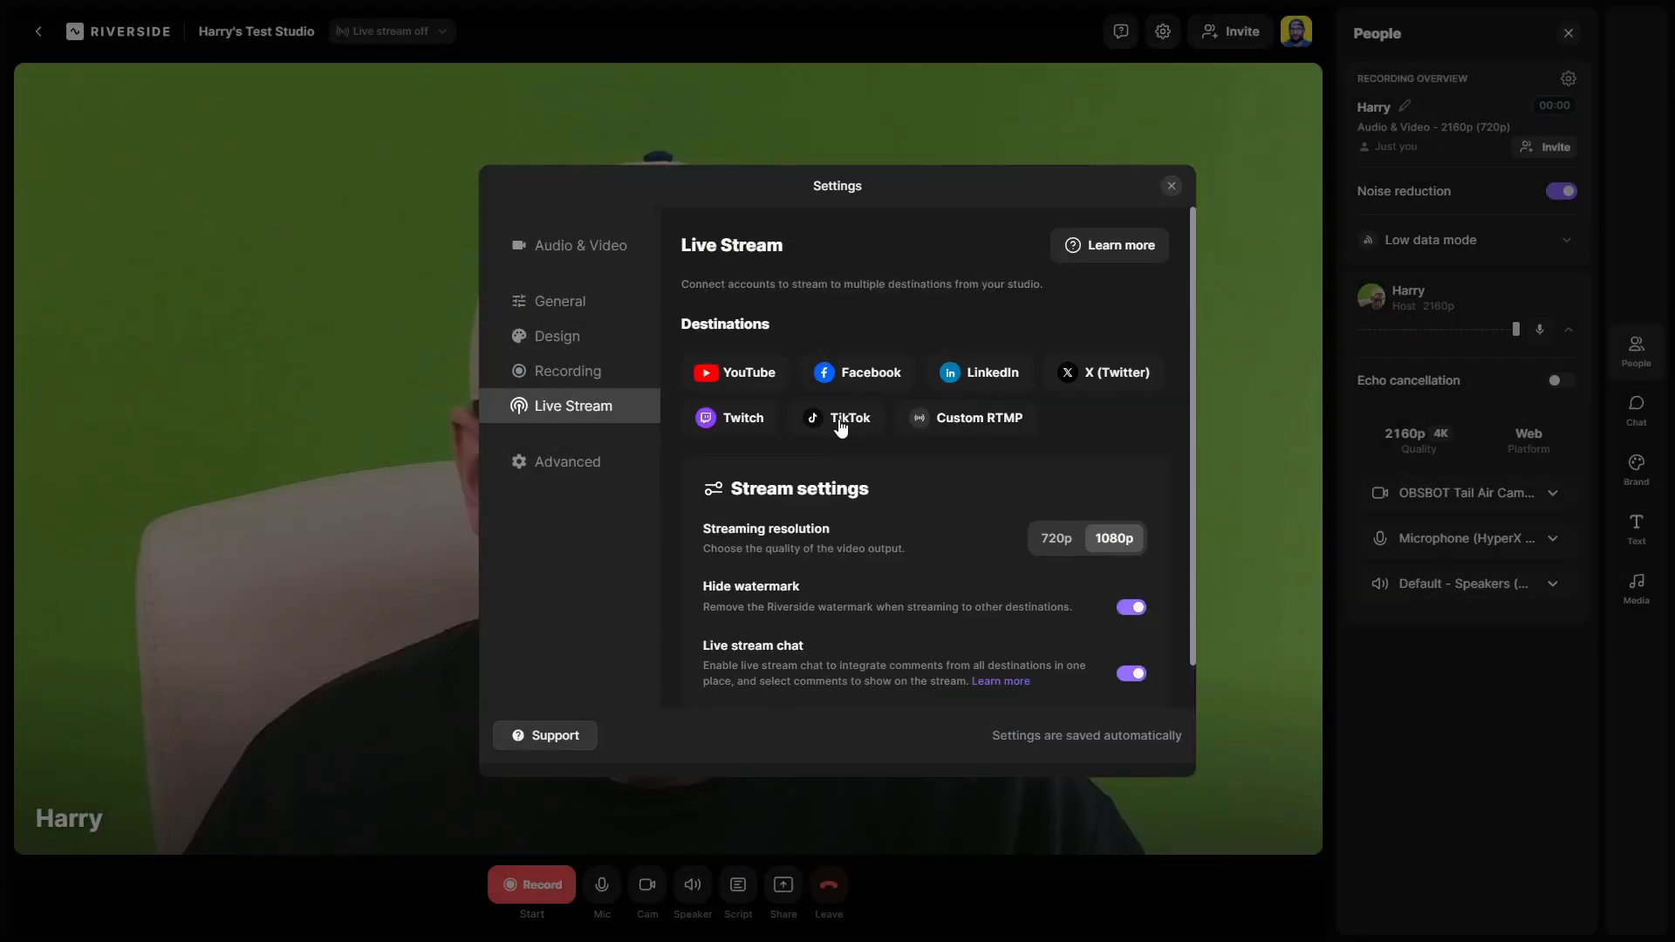
Step: Try TikTok as a streaming destination and start the OBS virtual camera output
{"action": "left_click", "coordinate": [838, 419]}
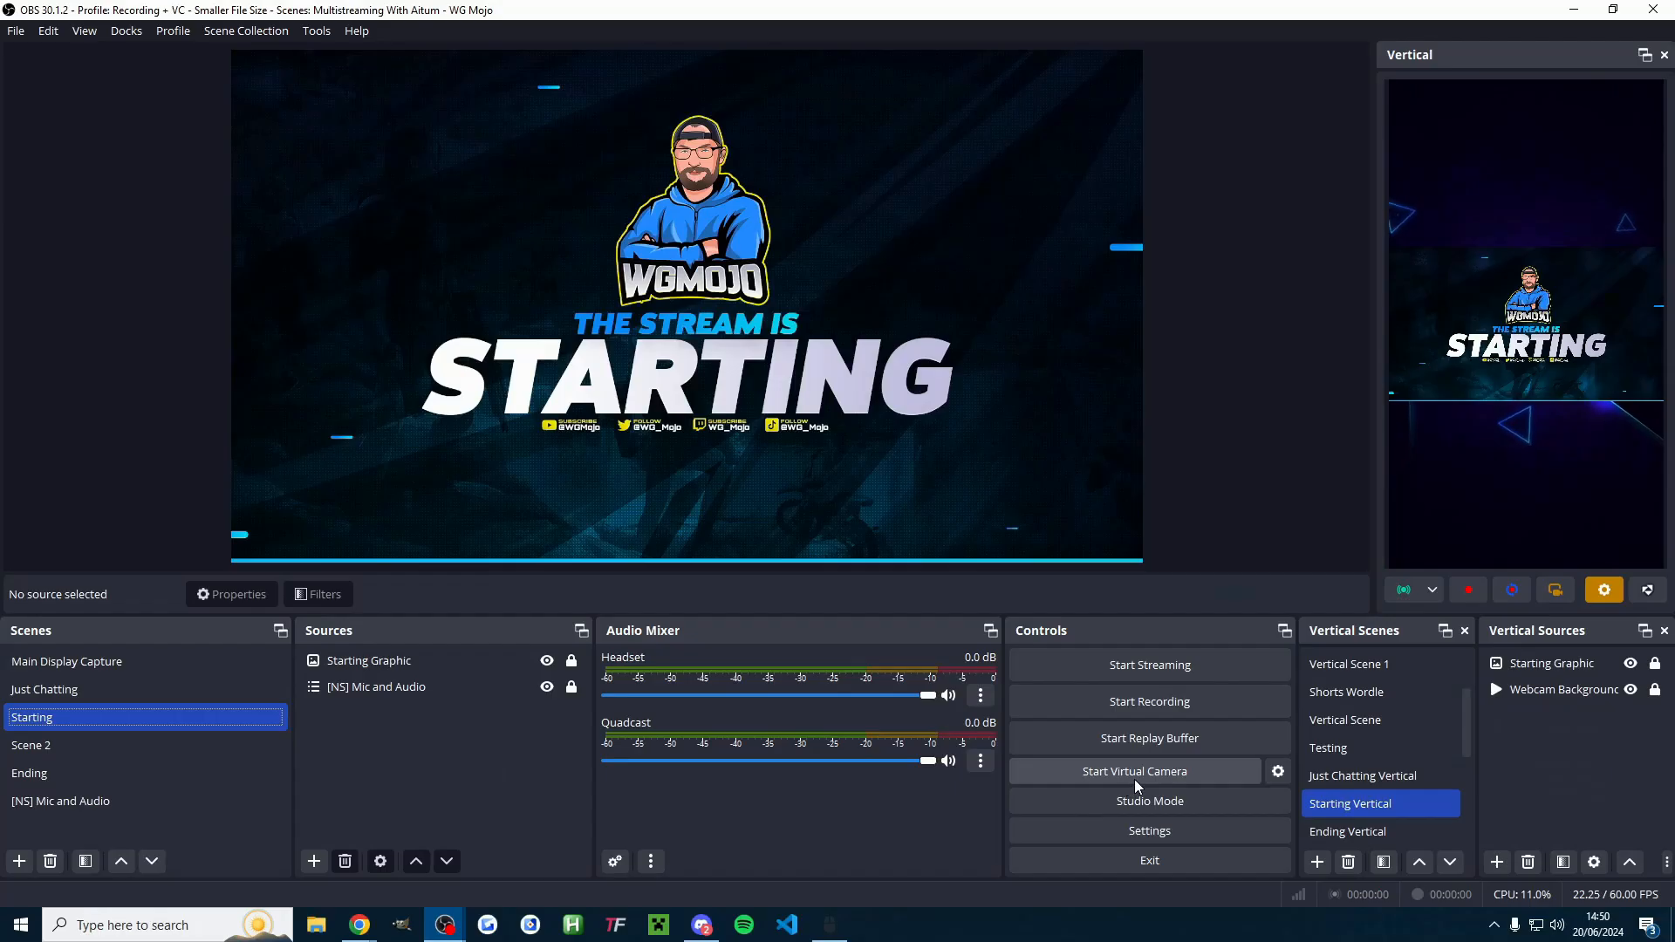
{"action": "left_click", "coordinate": [1135, 772]}
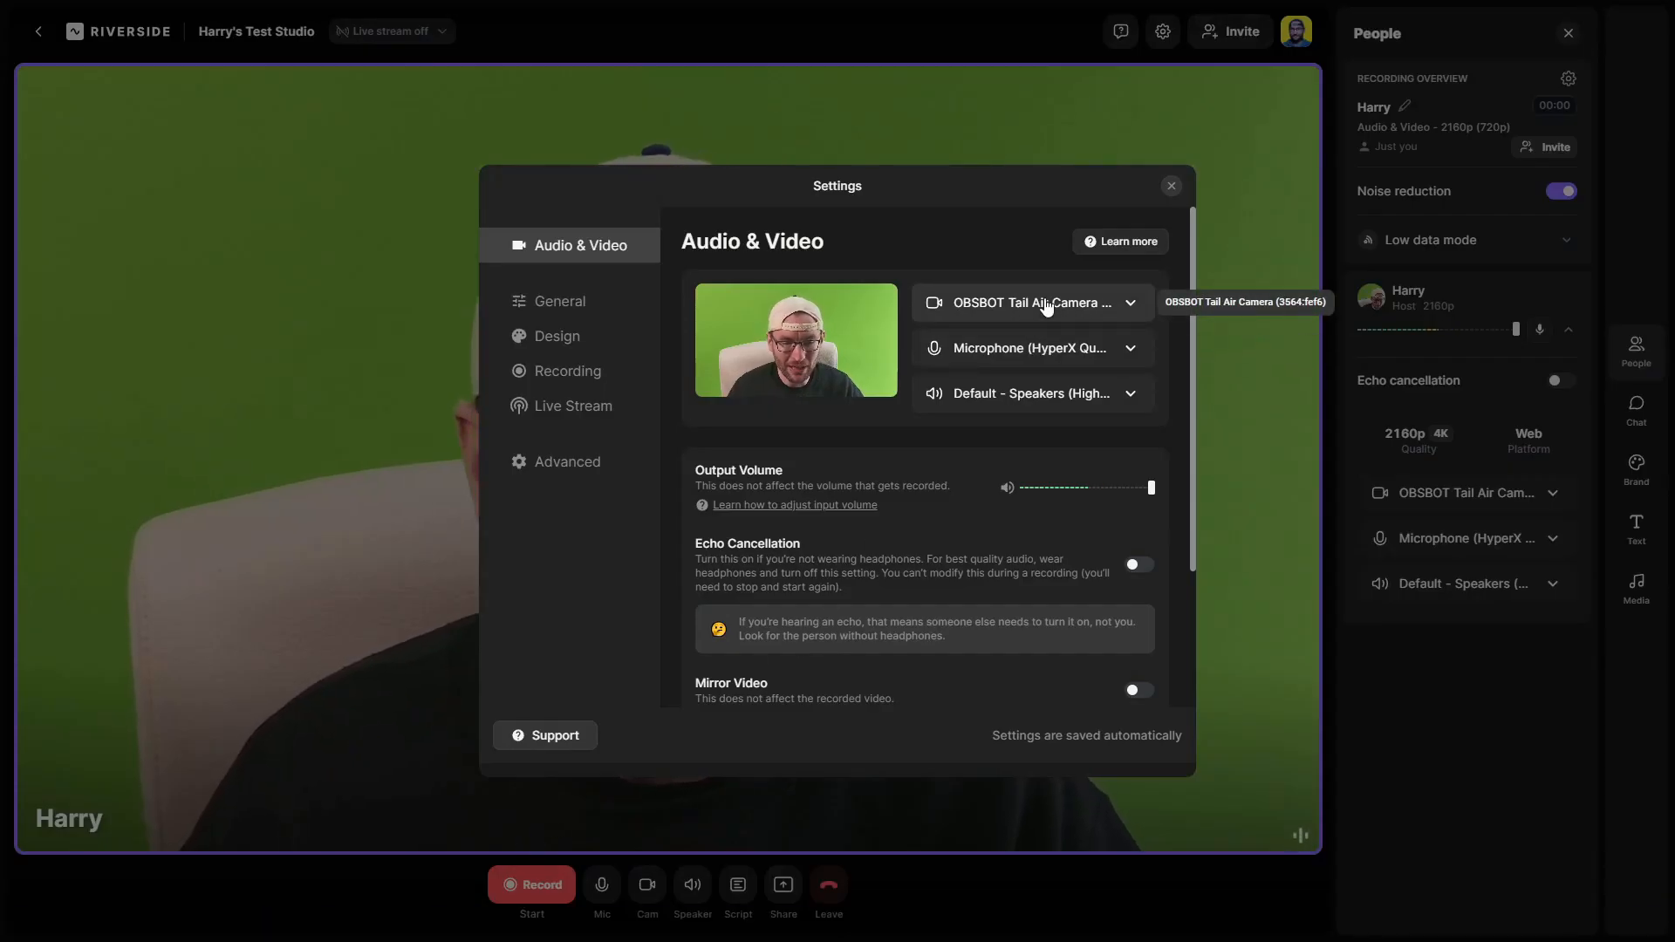
Step: Switch the studio camera to OBS Virtual Camera, close settings and go to the Brand options
{"action": "left_click", "coordinate": [1033, 304]}
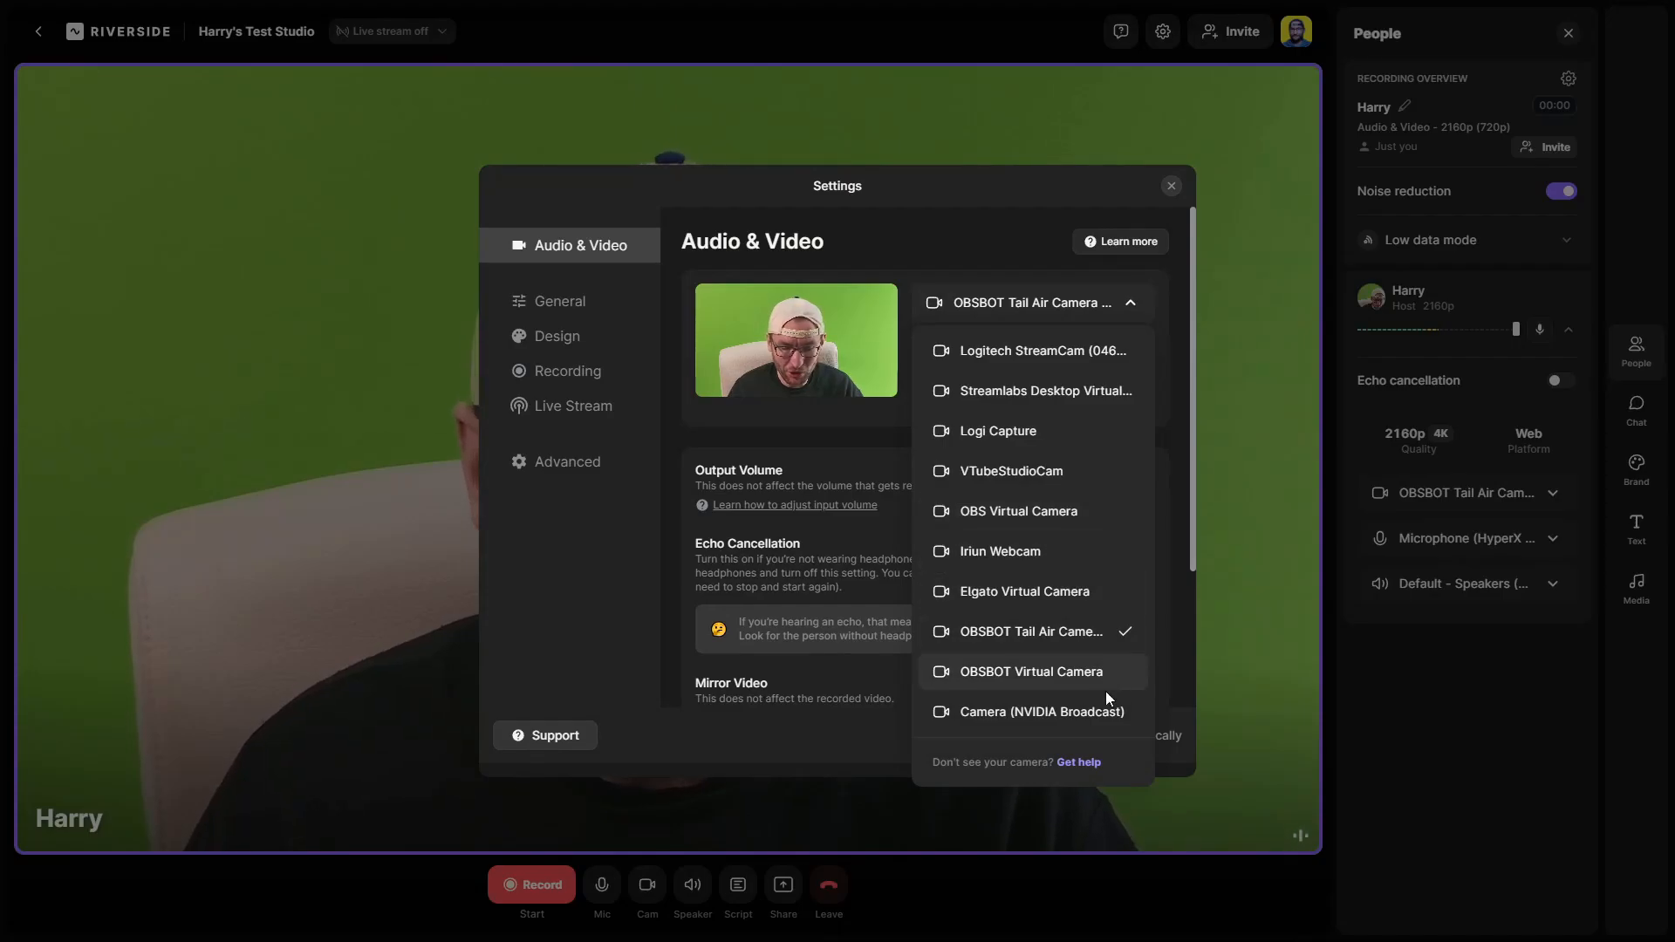
{"action": "left_click", "coordinate": [1029, 670]}
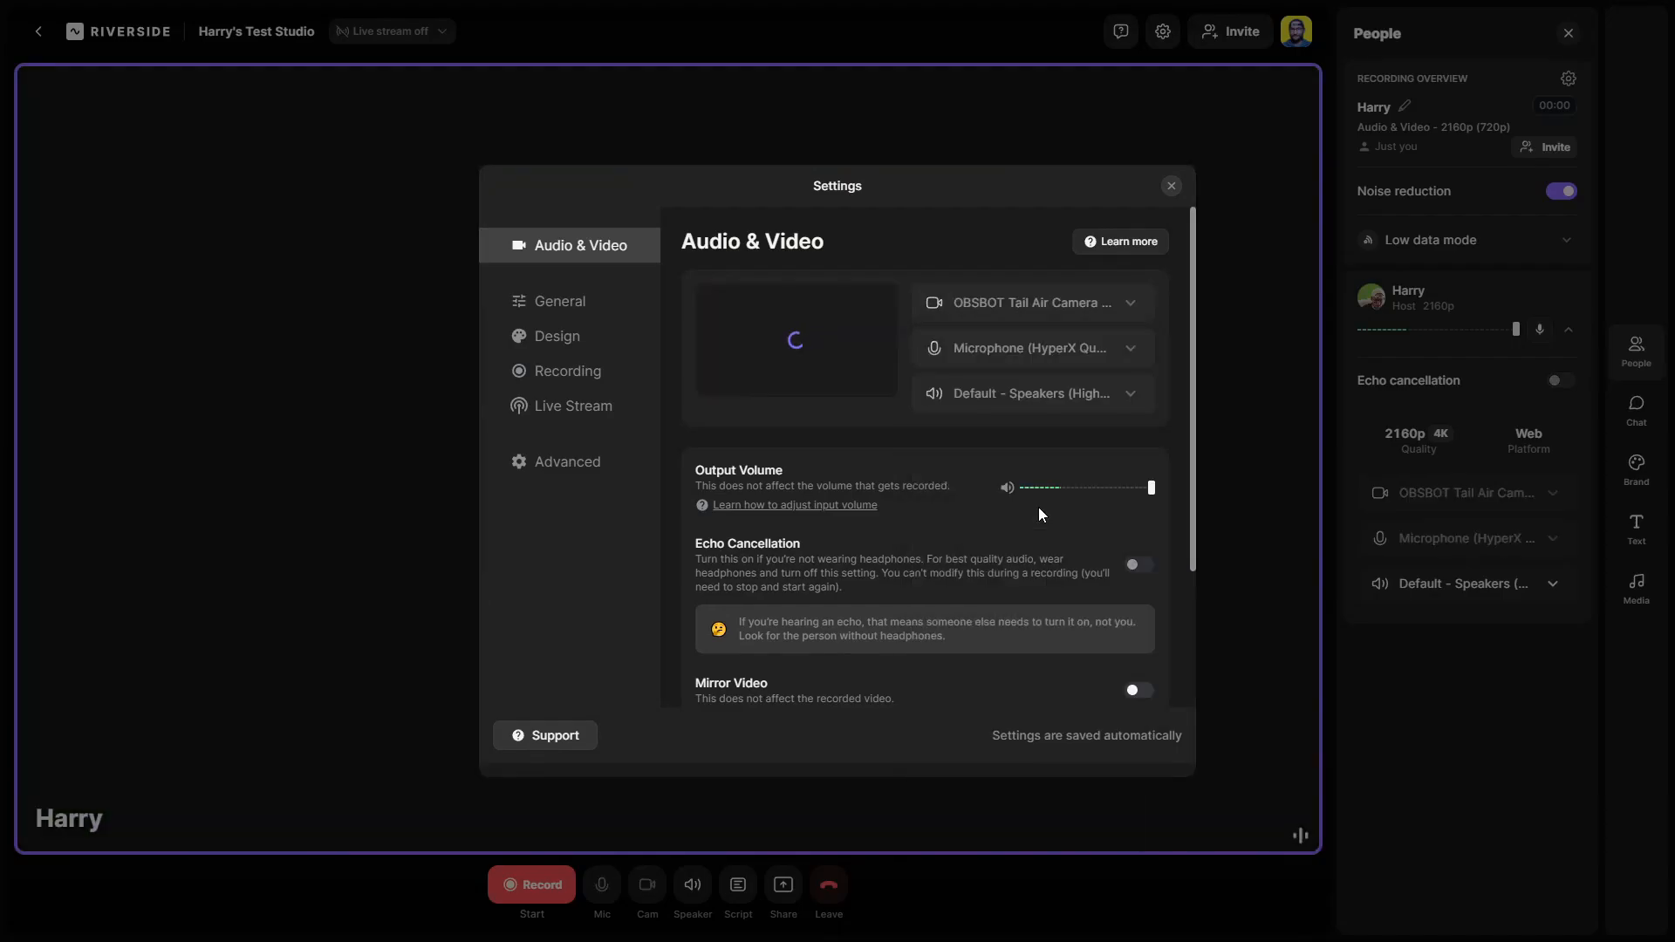
{"action": "left_click", "coordinate": [1173, 185]}
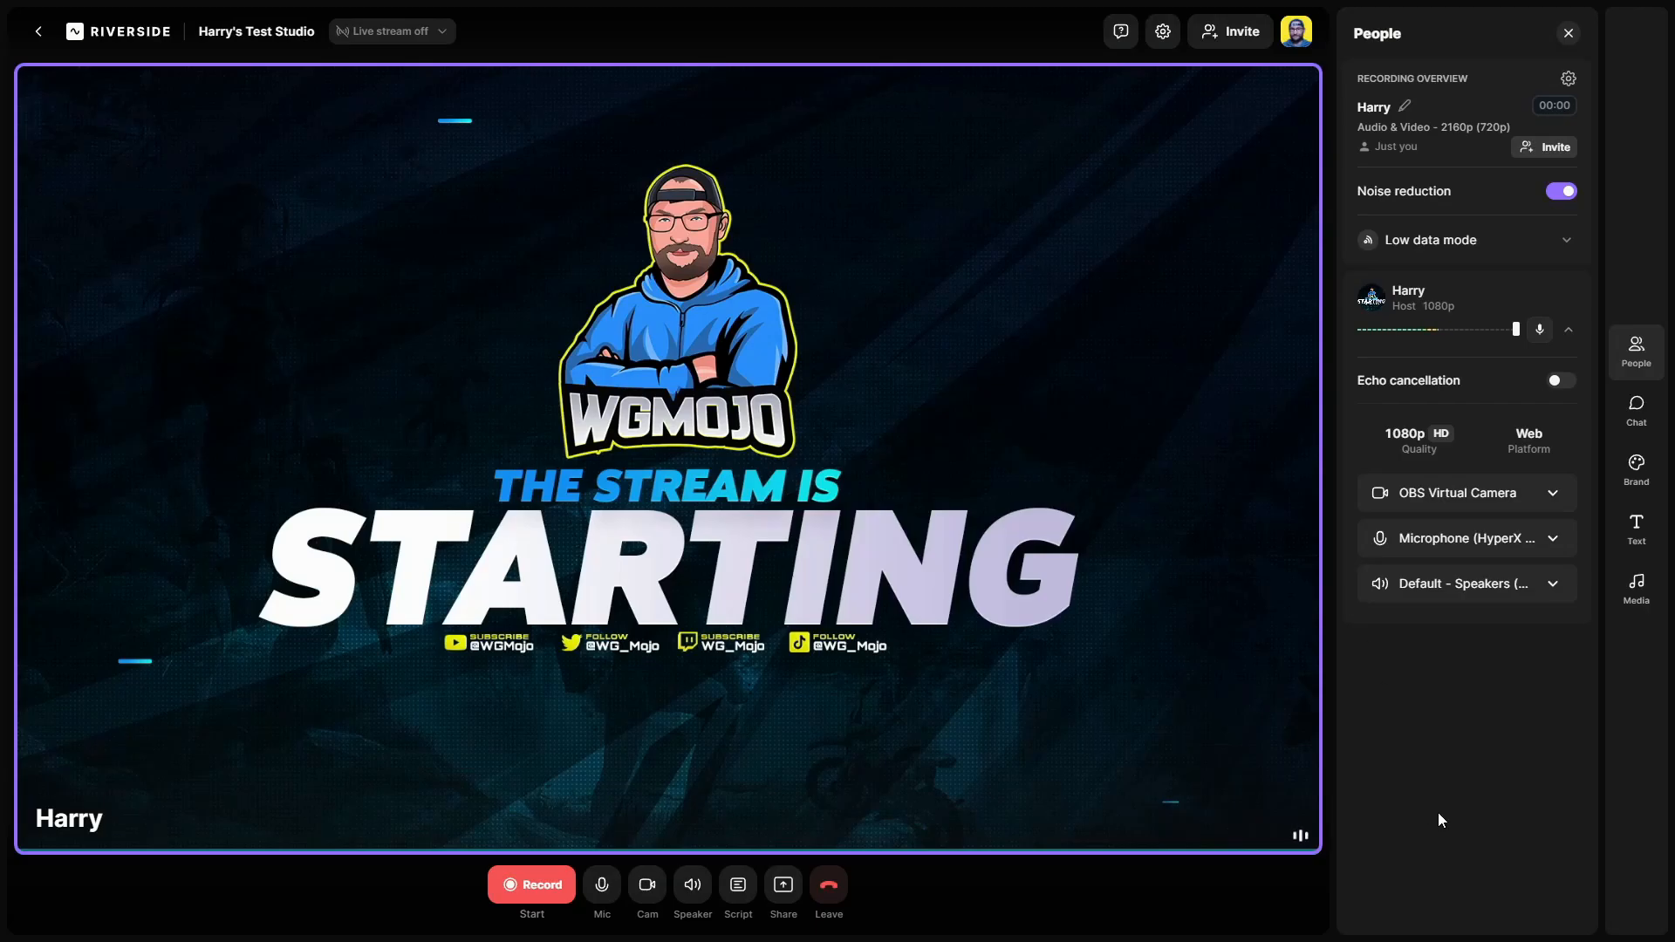
{"action": "left_click", "coordinate": [1637, 471]}
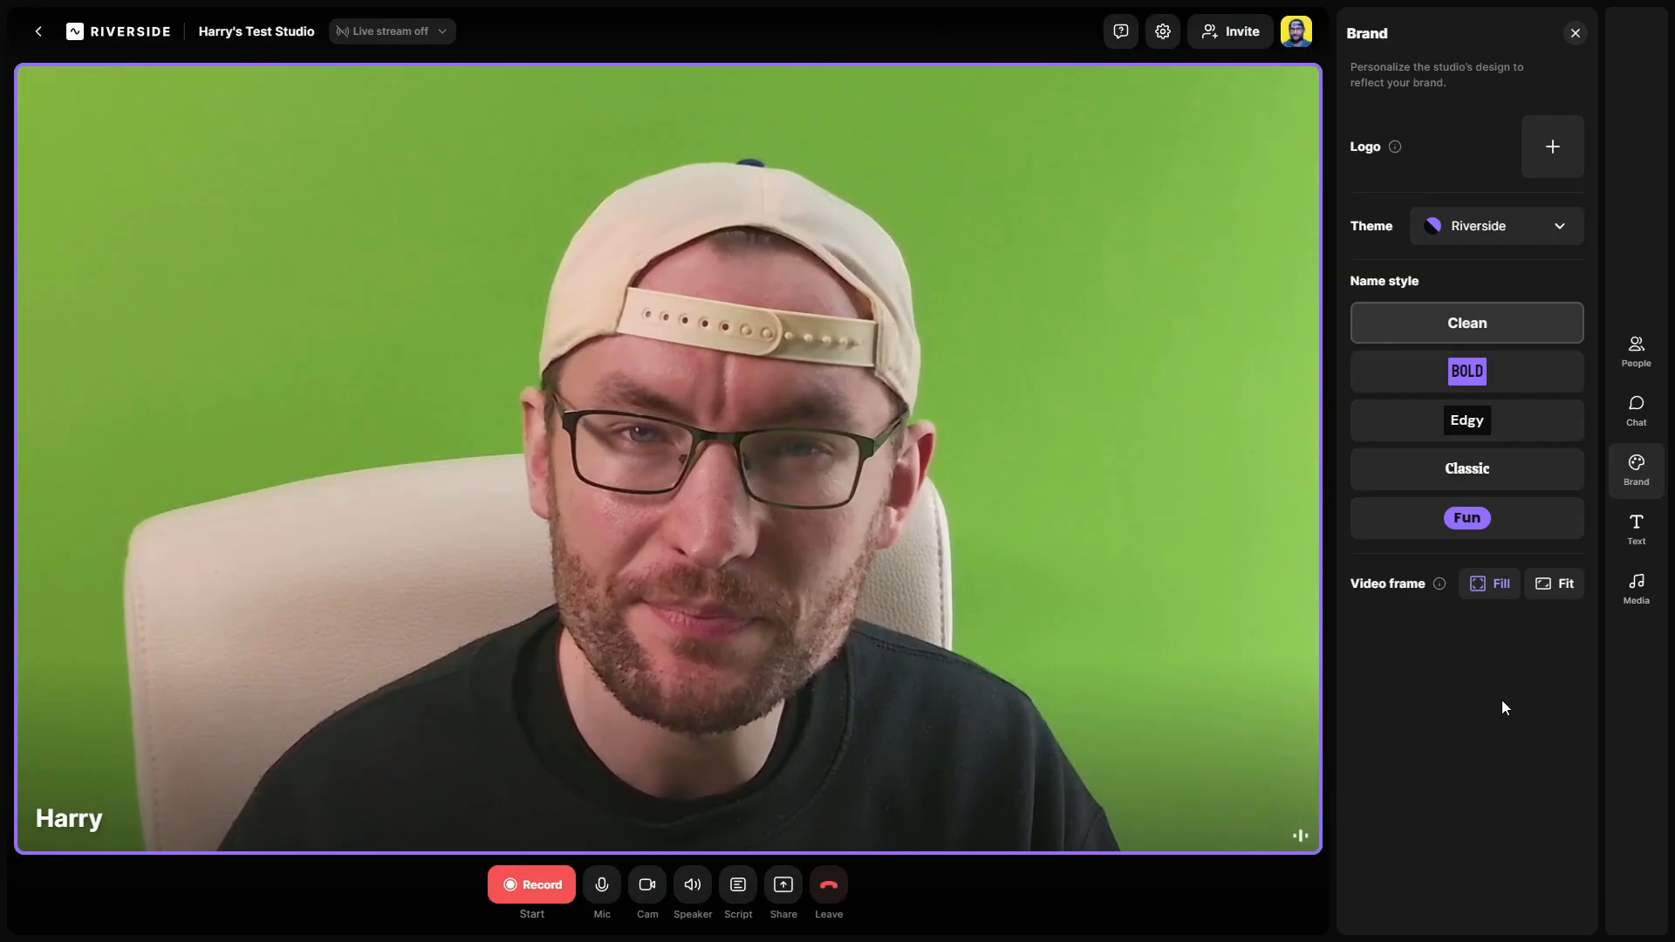
{"action": "left_click", "coordinate": [1163, 31]}
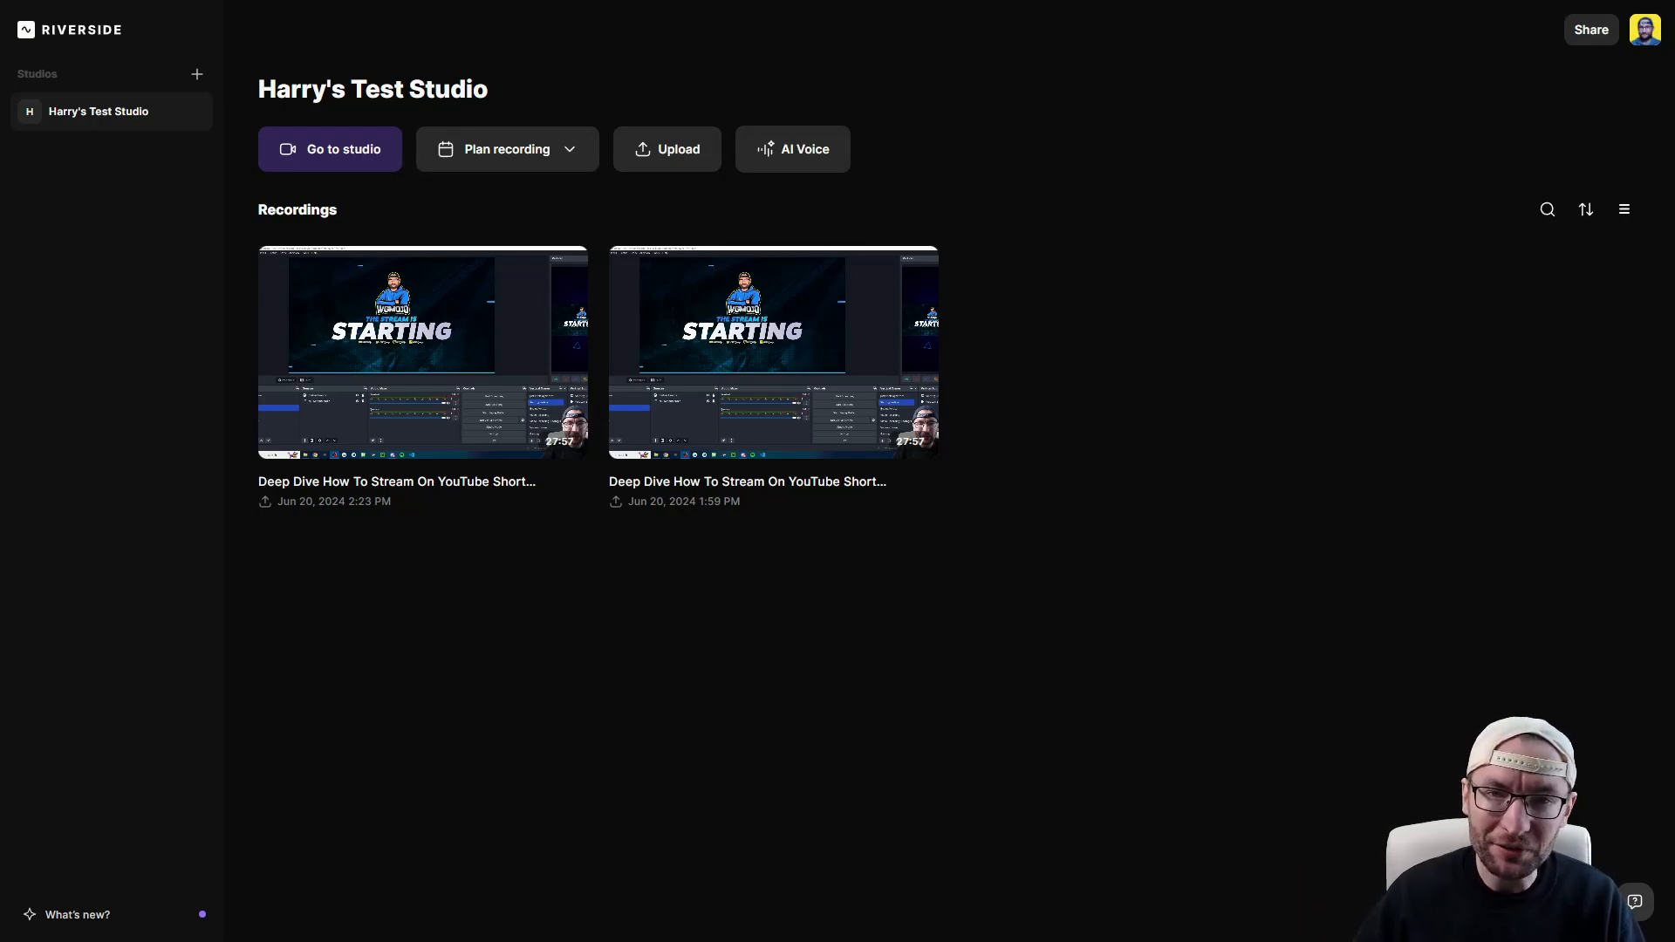
{"action": "mouse_move", "coordinate": [1096, 586]}
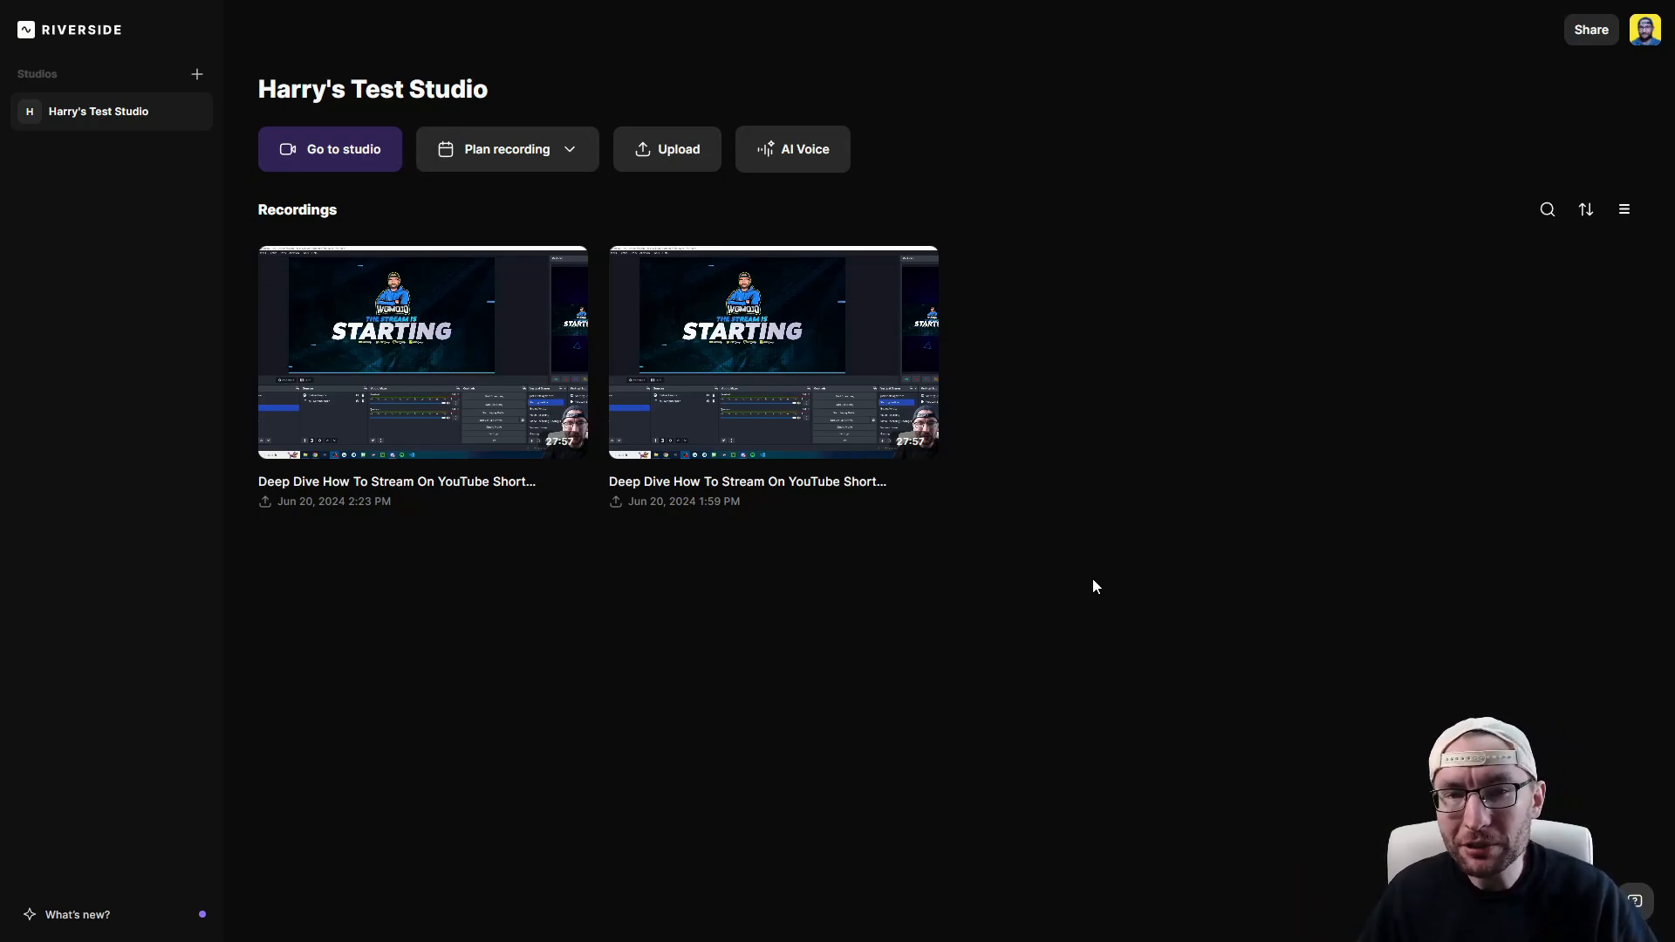
{"action": "mouse_move", "coordinate": [1075, 562]}
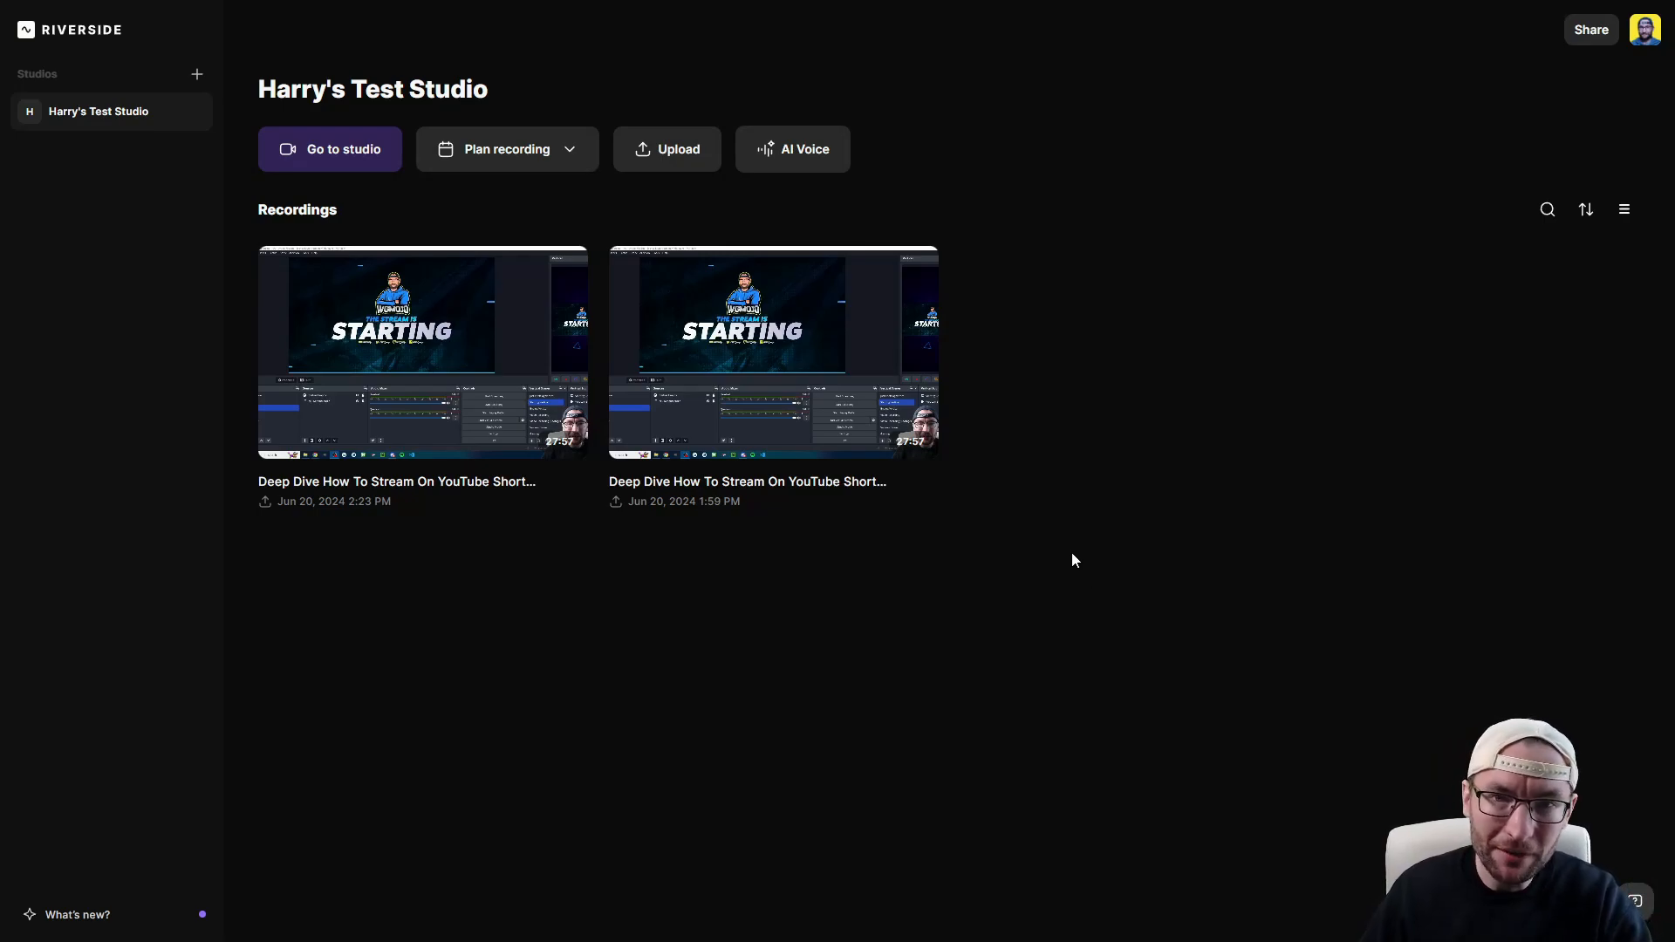
{"action": "mouse_move", "coordinate": [1099, 514]}
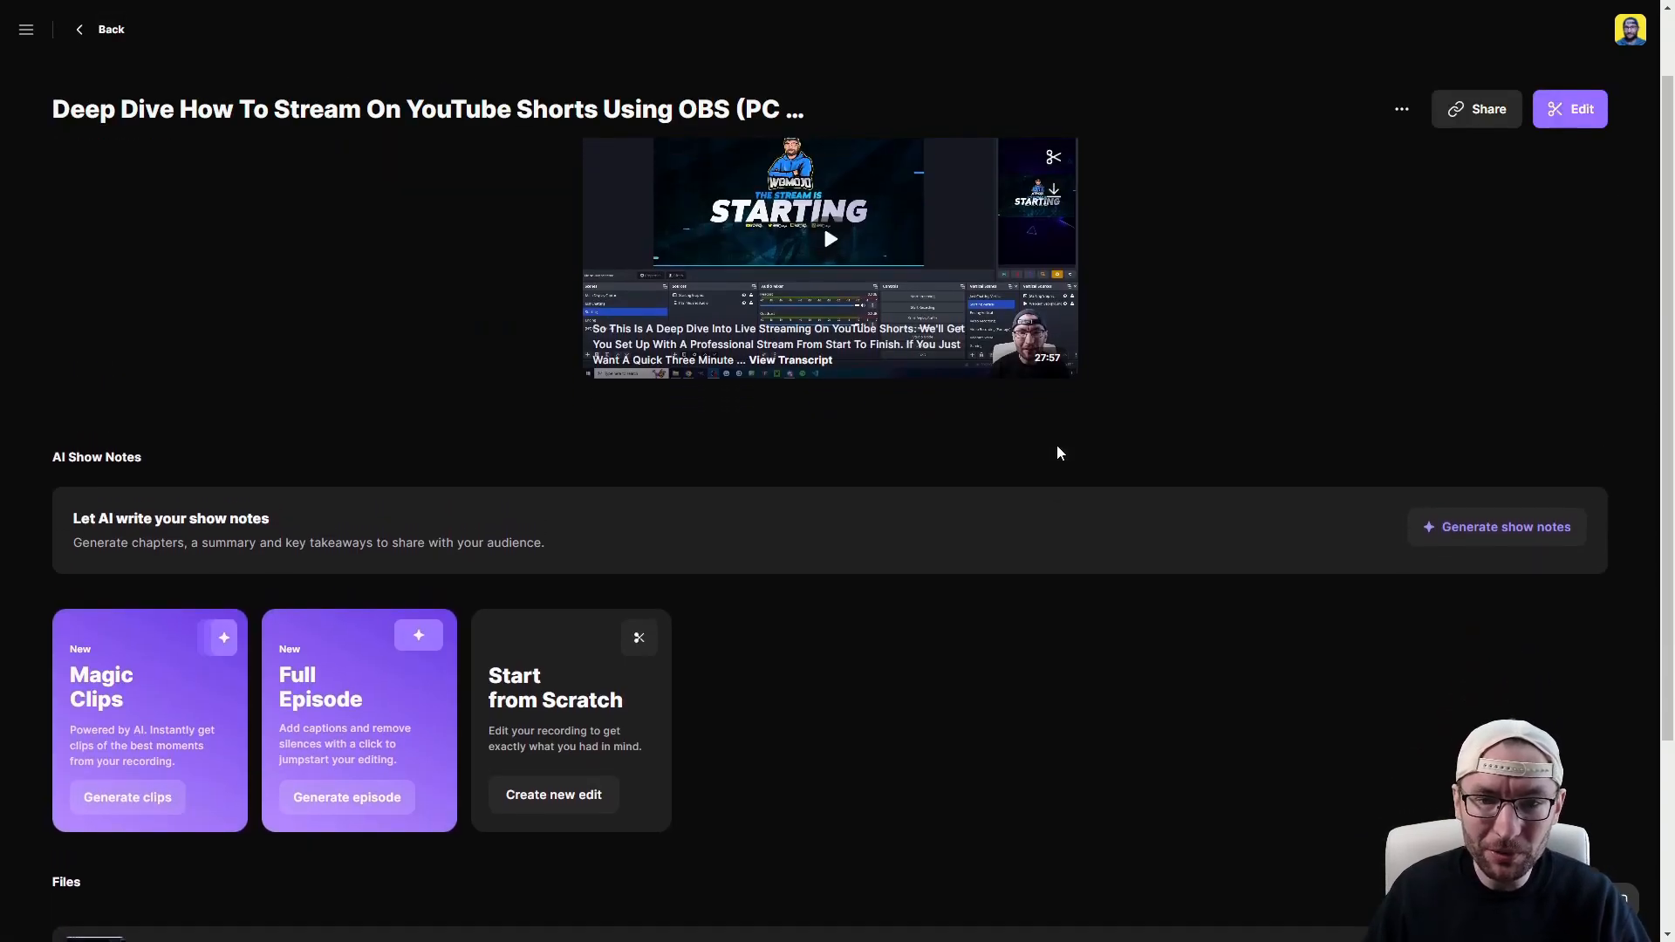
{"action": "mouse_move", "coordinate": [1058, 461]}
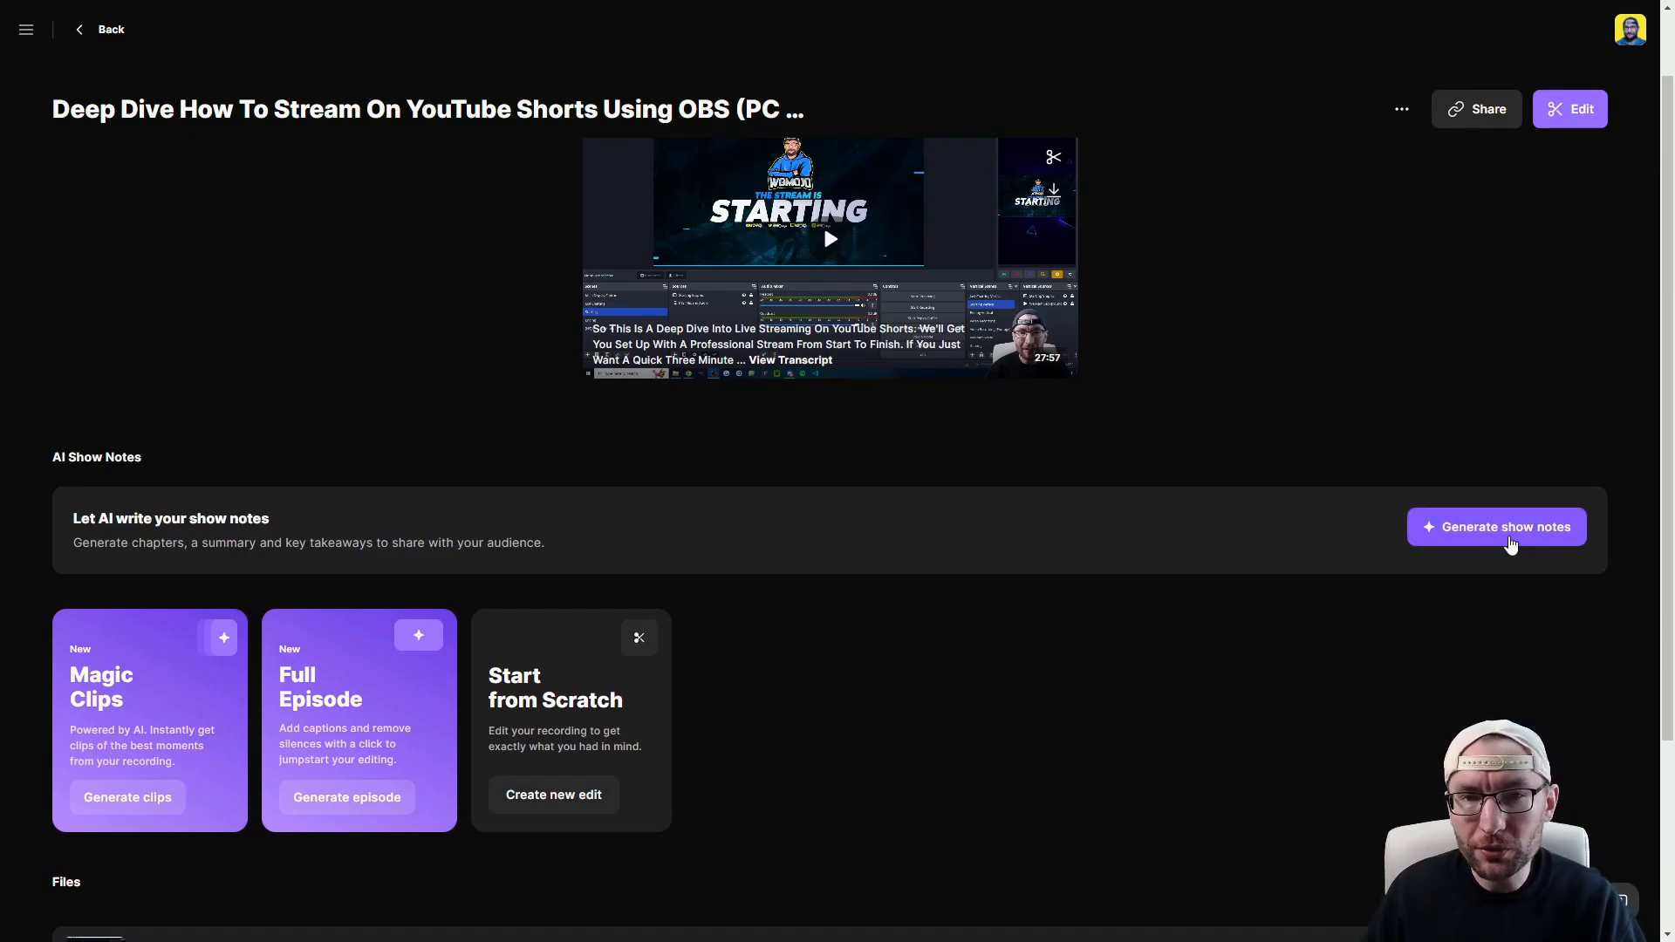
Step: Generate AI show notes for the YouTube Shorts streaming deep-dive recording
{"action": "left_click", "coordinate": [1506, 527]}
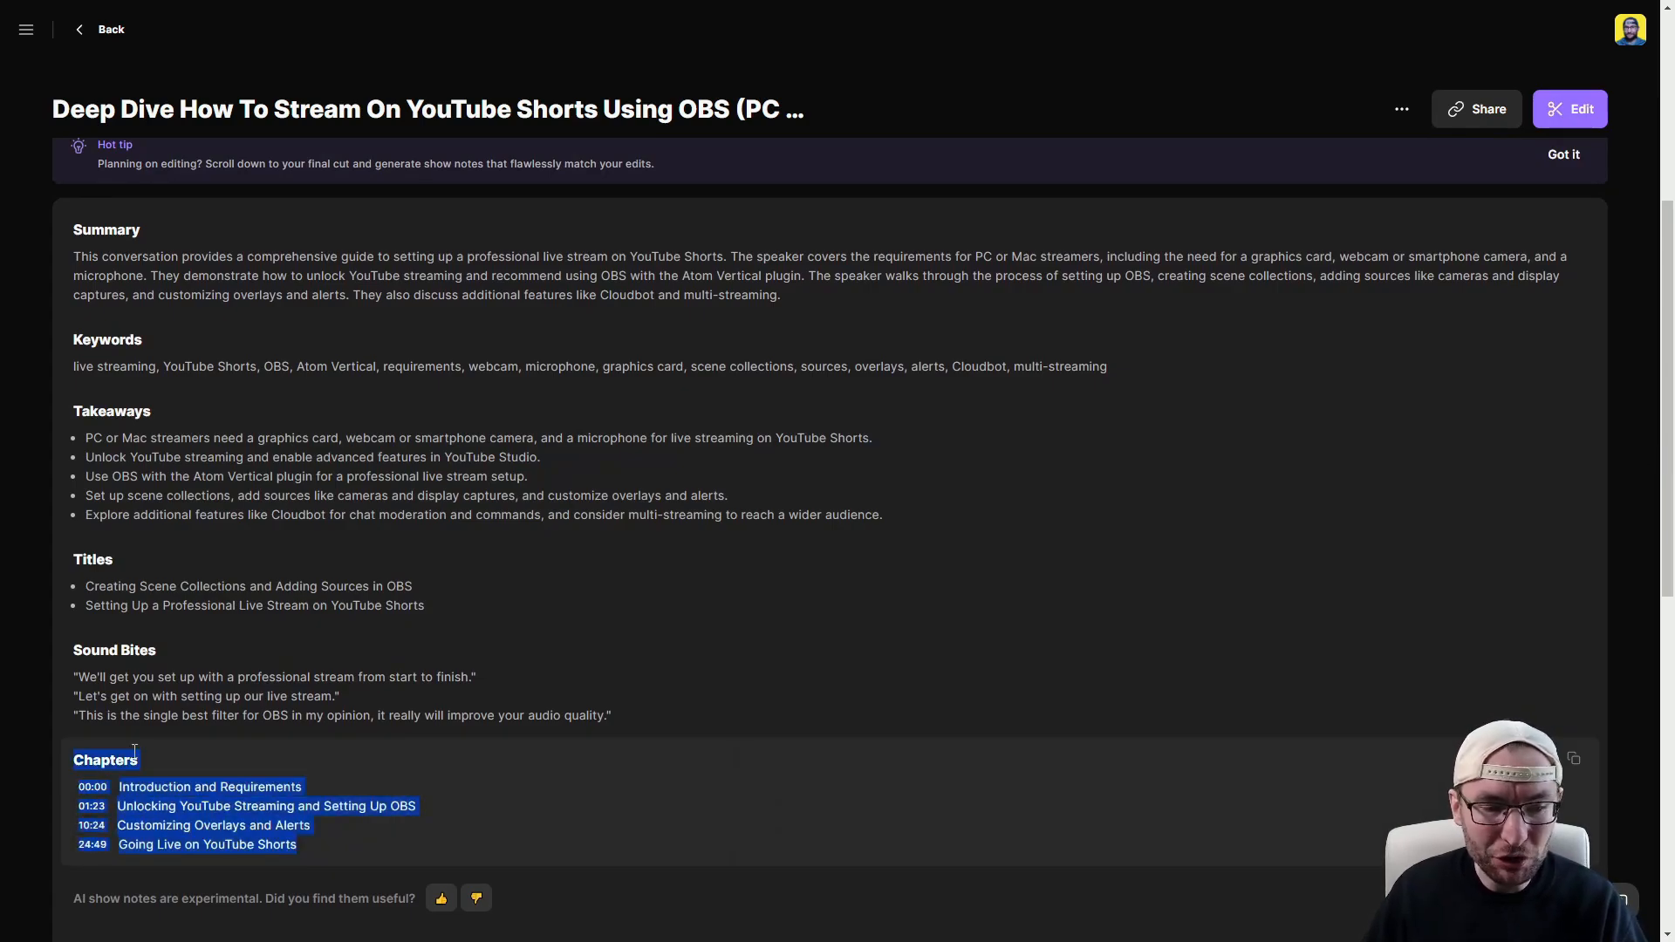
{"action": "mouse_move", "coordinate": [765, 764]}
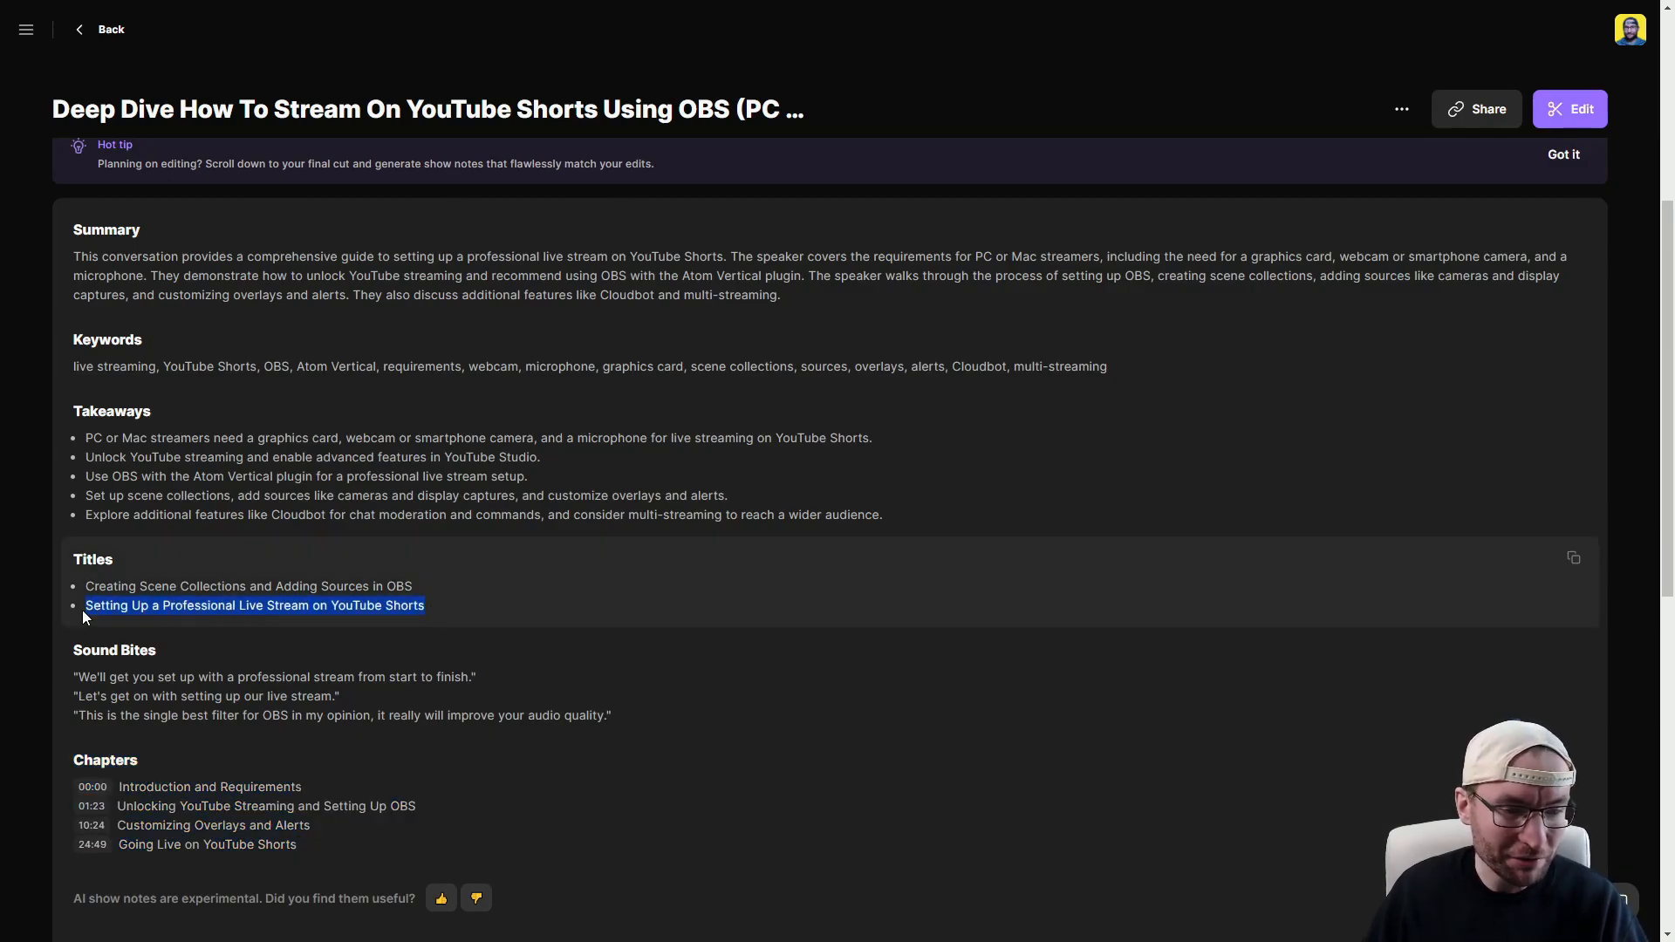
{"action": "mouse_move", "coordinate": [534, 594]}
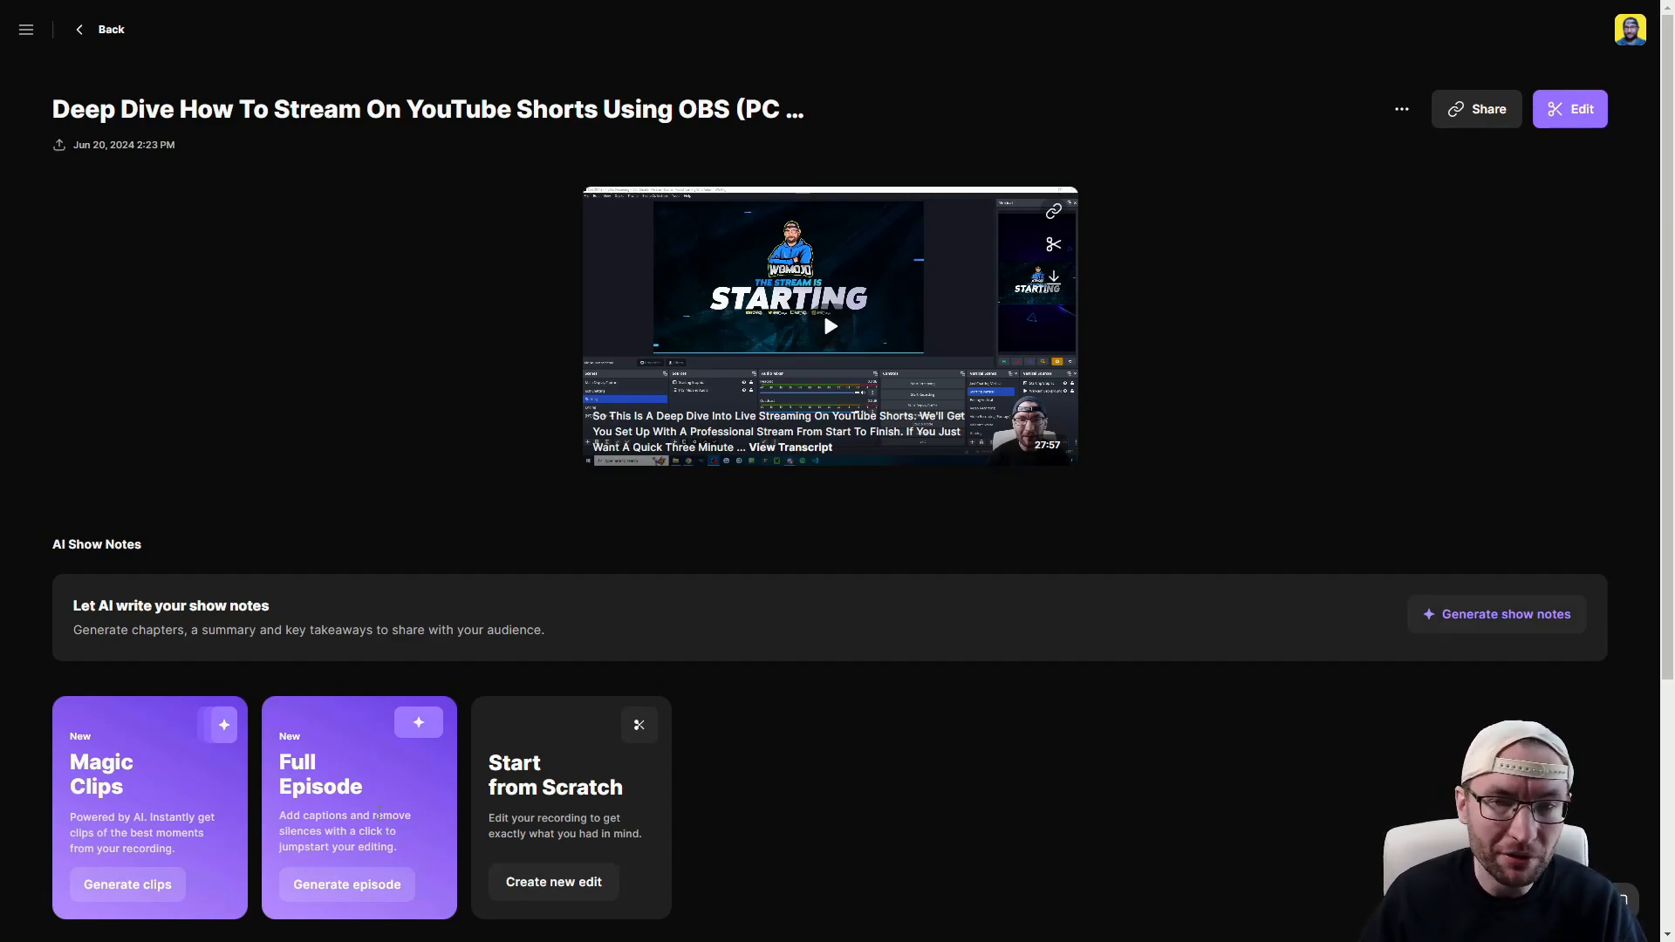
{"action": "mouse_move", "coordinate": [710, 771]}
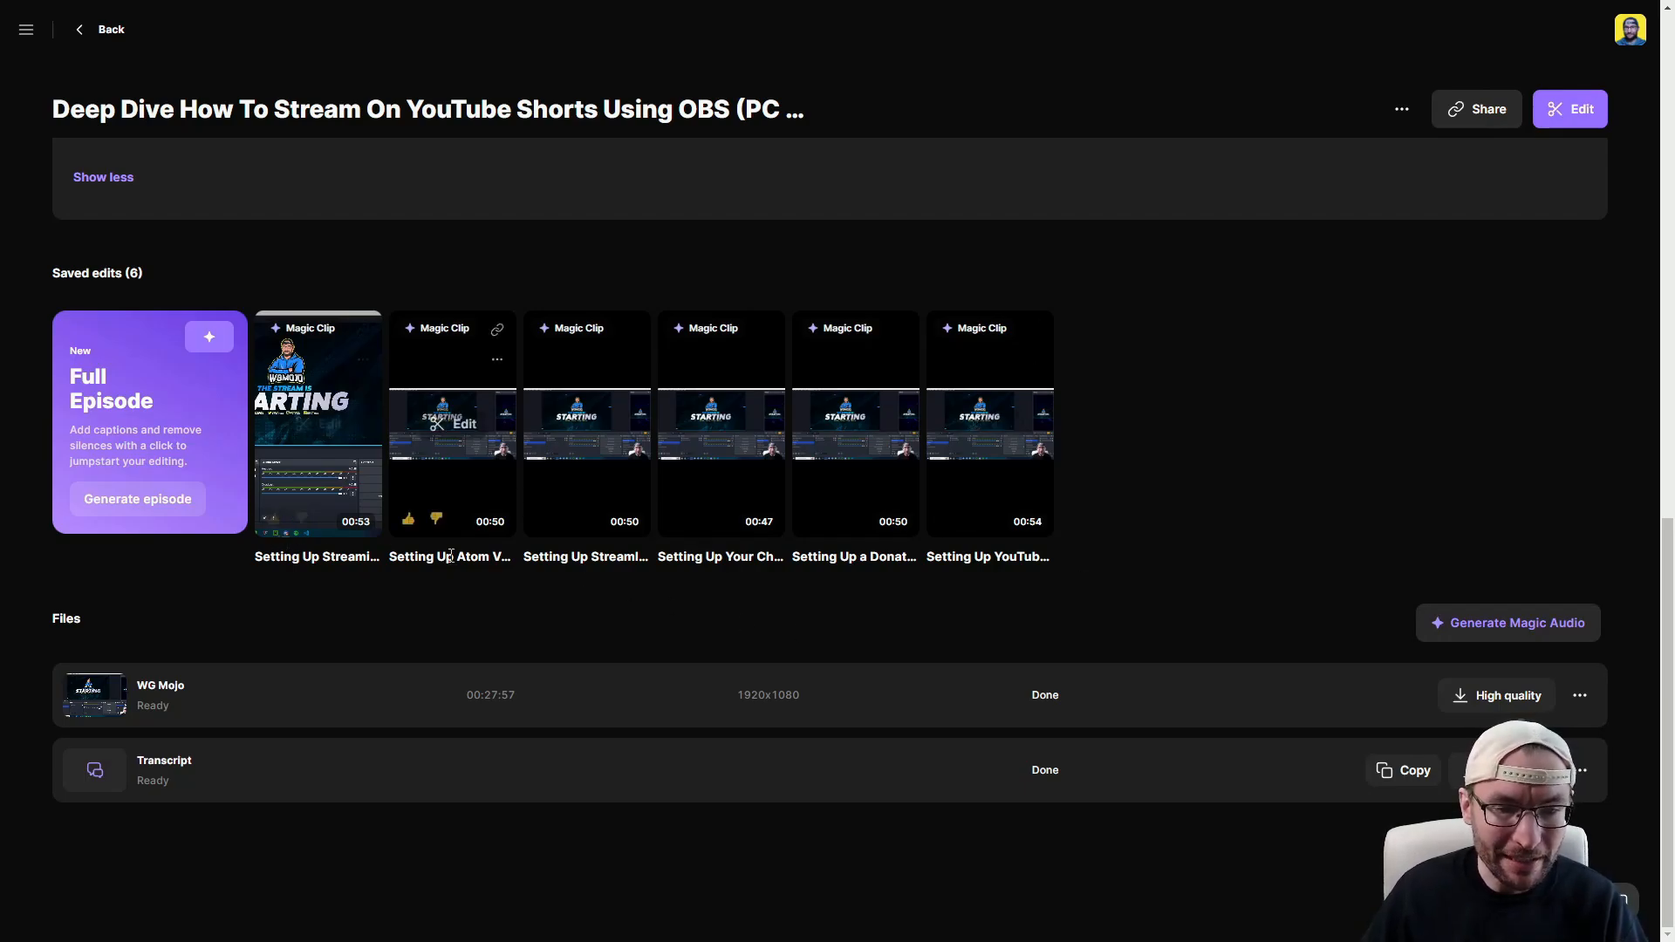
{"action": "mouse_move", "coordinate": [1284, 574]}
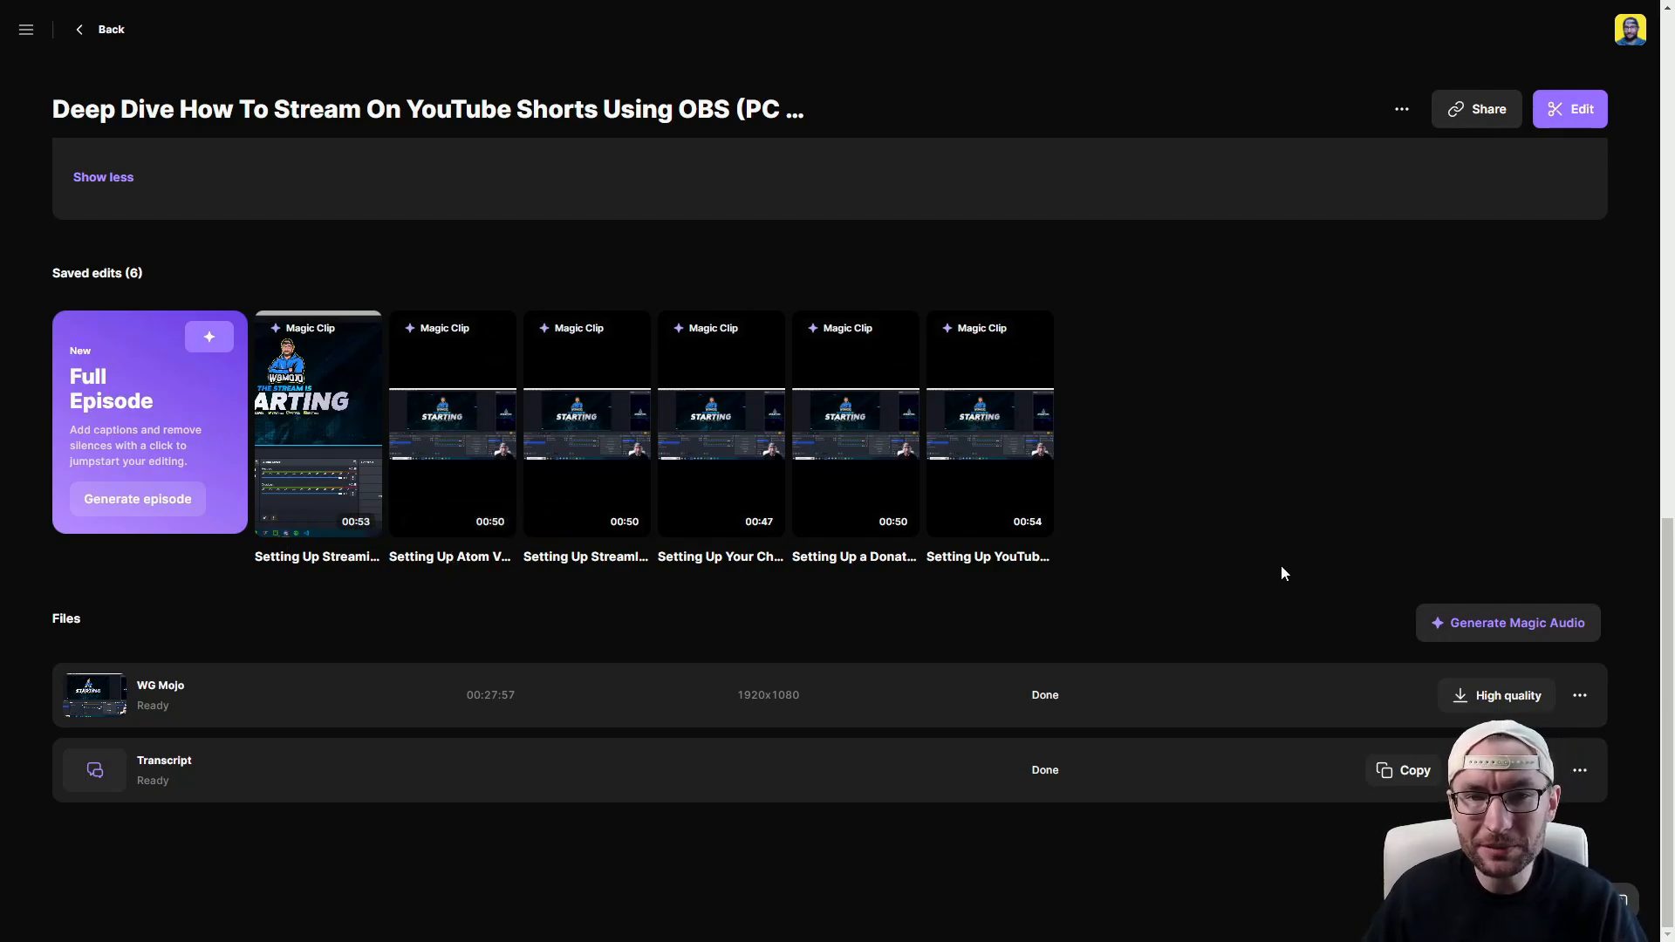
{"action": "mouse_move", "coordinate": [719, 424]}
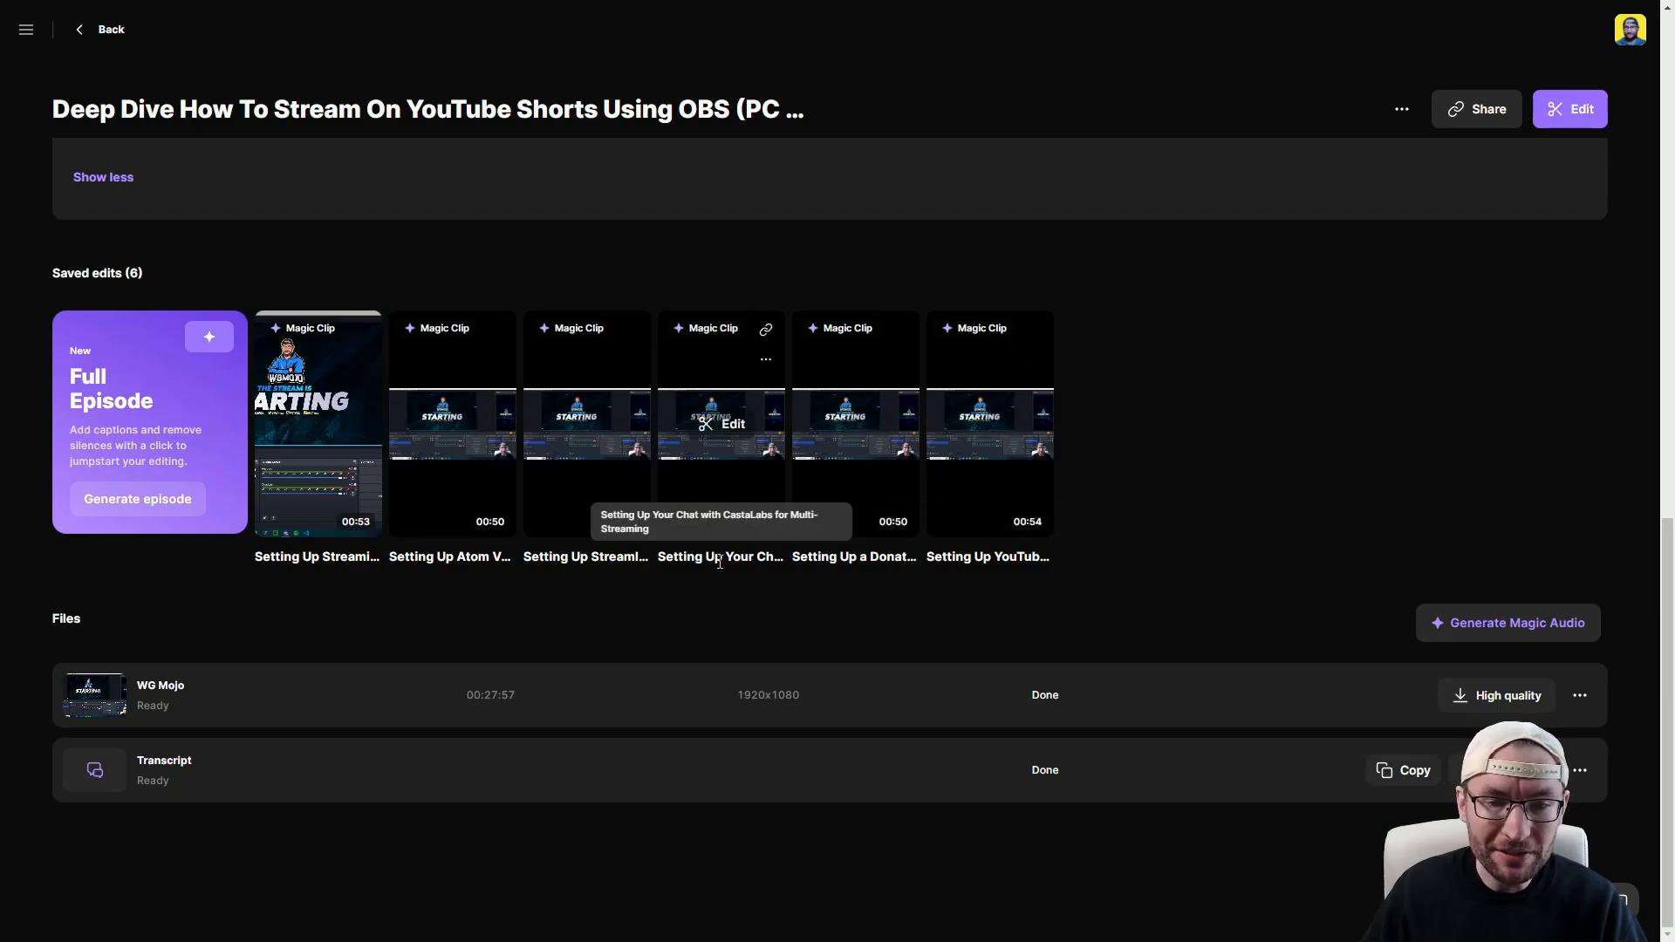
{"action": "left_click", "coordinate": [722, 424]}
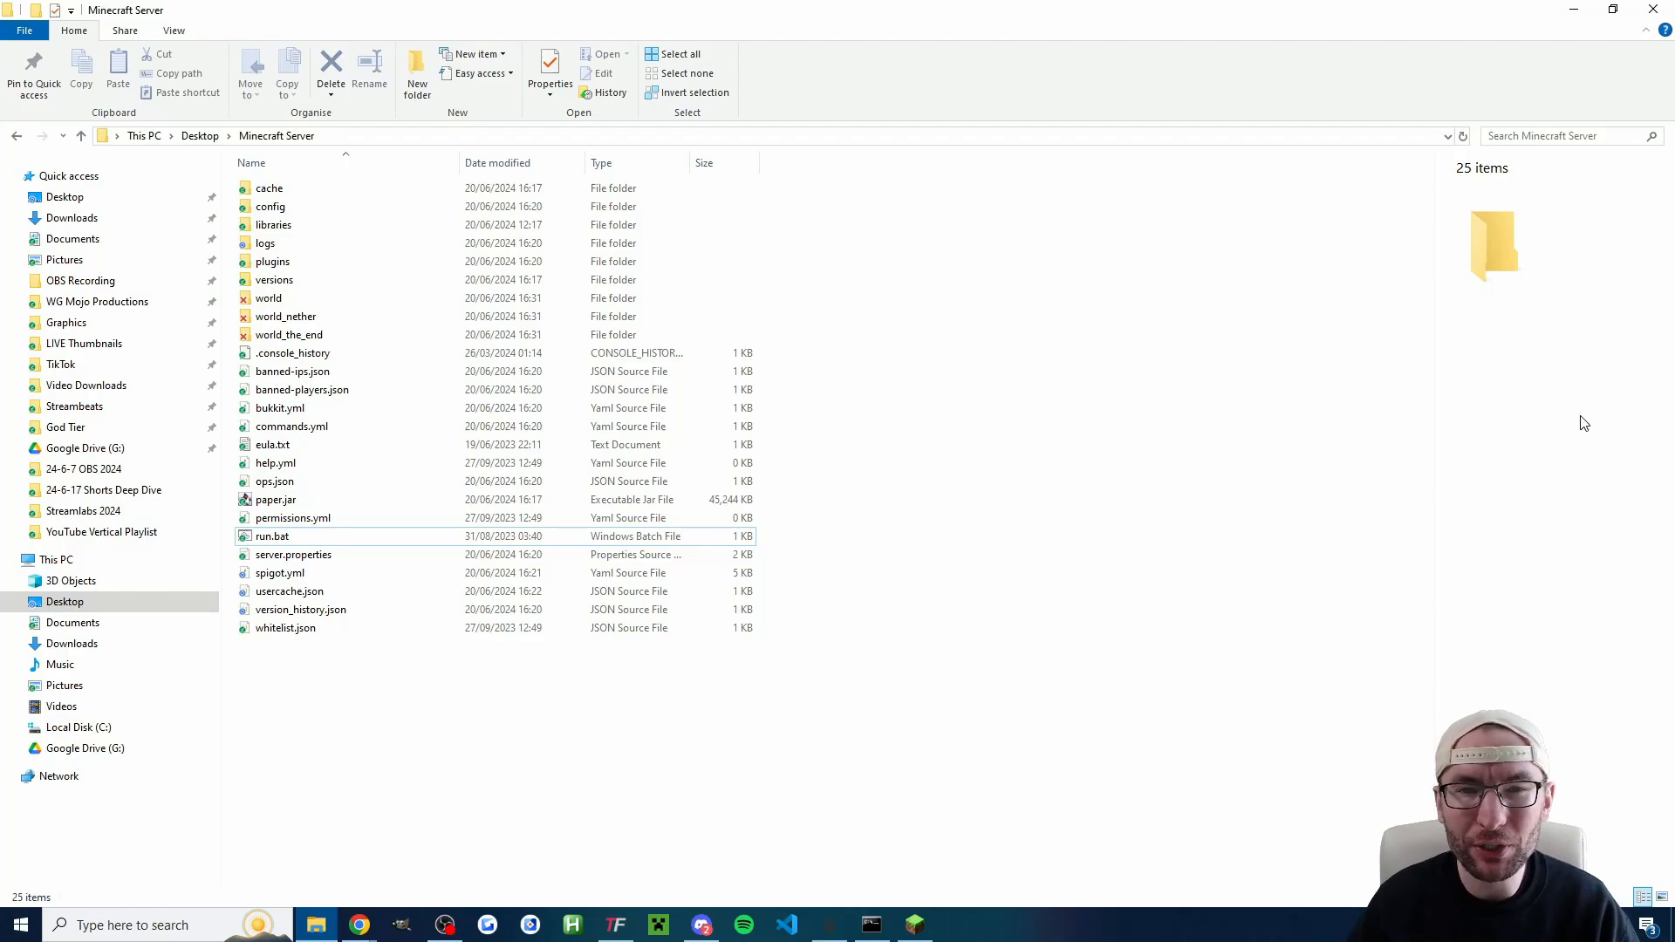
Step: Create a desktop folder named 'TikTok LIVE Minecraft Server' and open it
{"action": "left_click", "coordinate": [1571, 8]}
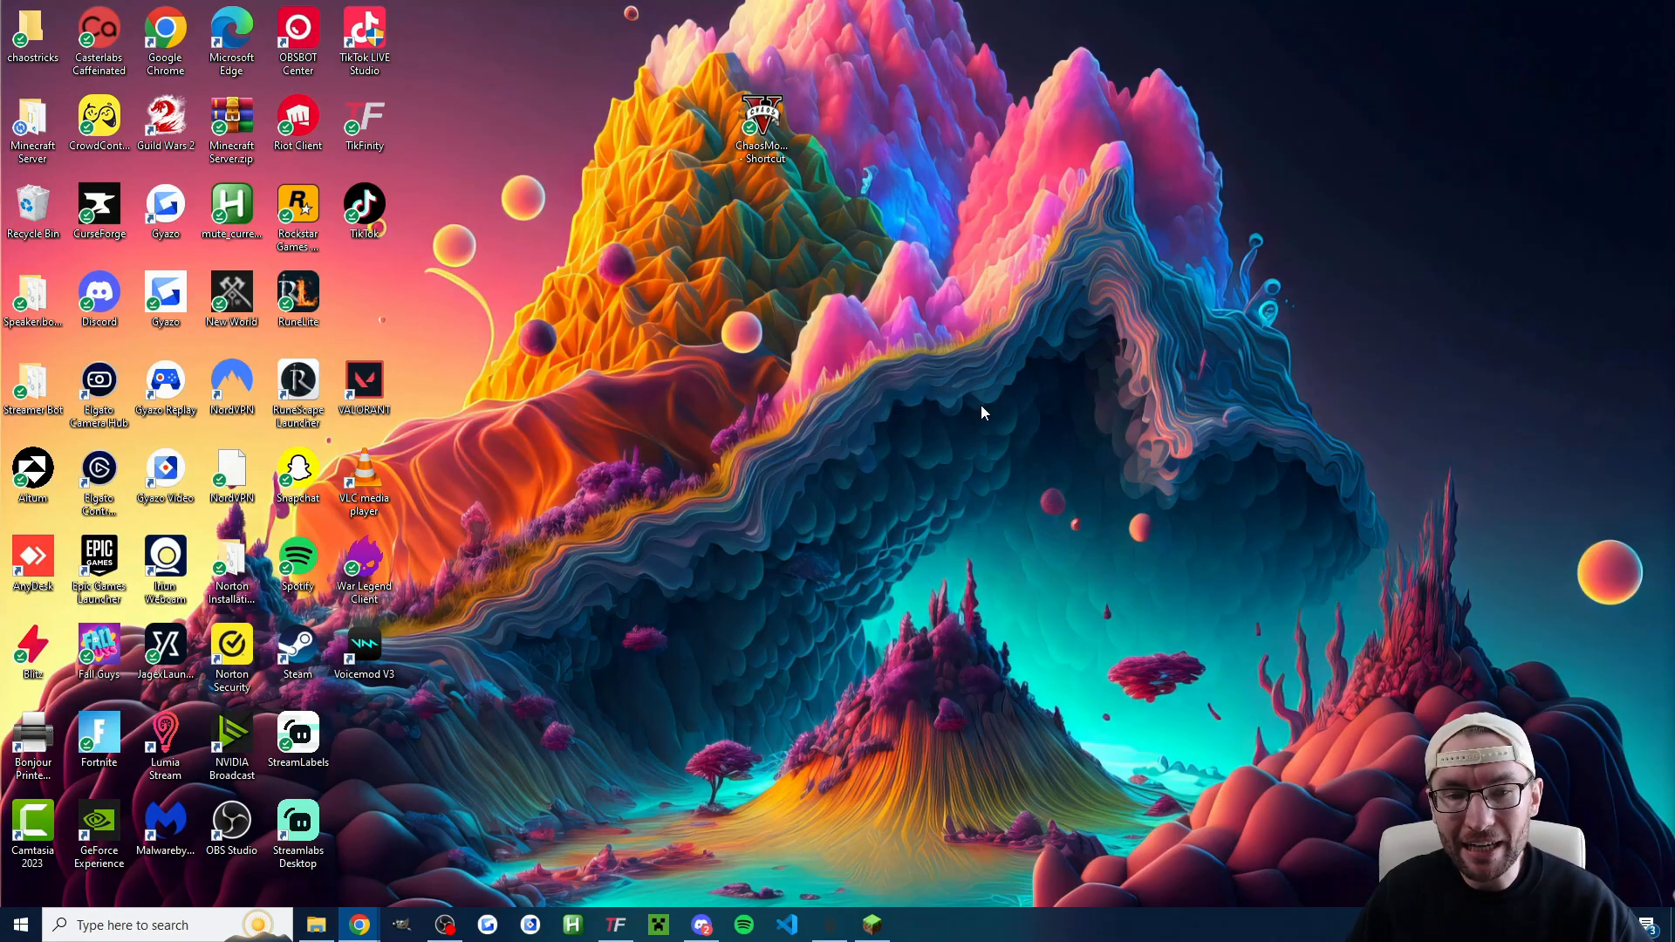
{"action": "right_click", "coordinate": [984, 412]}
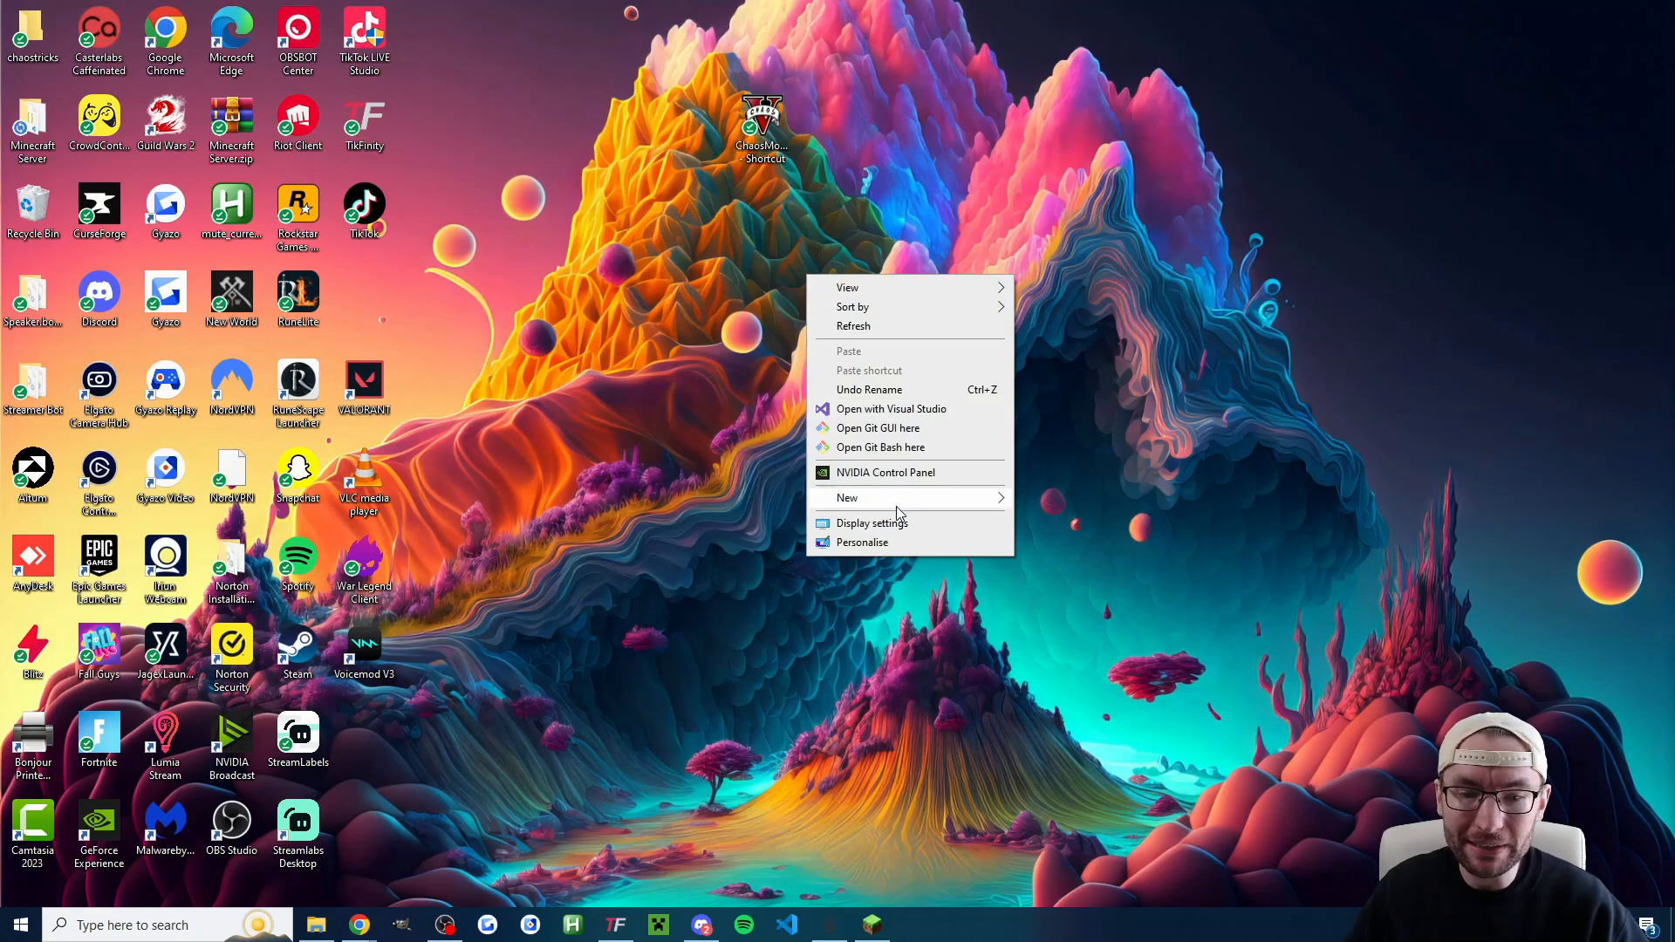
{"action": "left_click", "coordinate": [848, 498]}
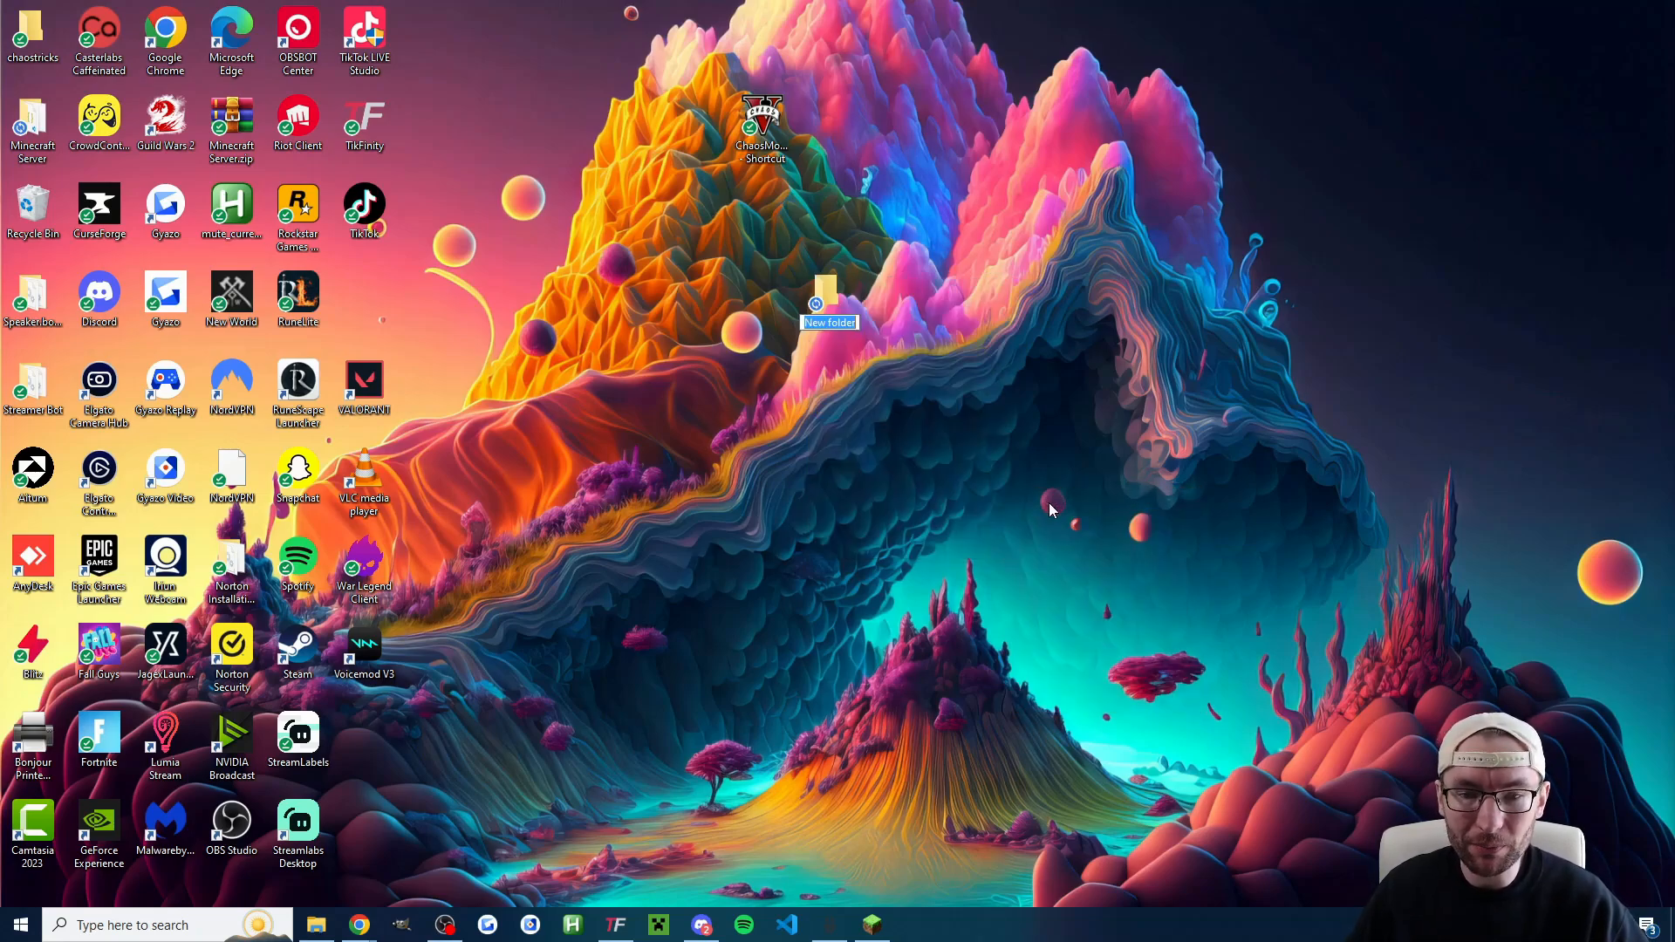
{"action": "type", "text": "TikTok LIVE Minecraft Server"}
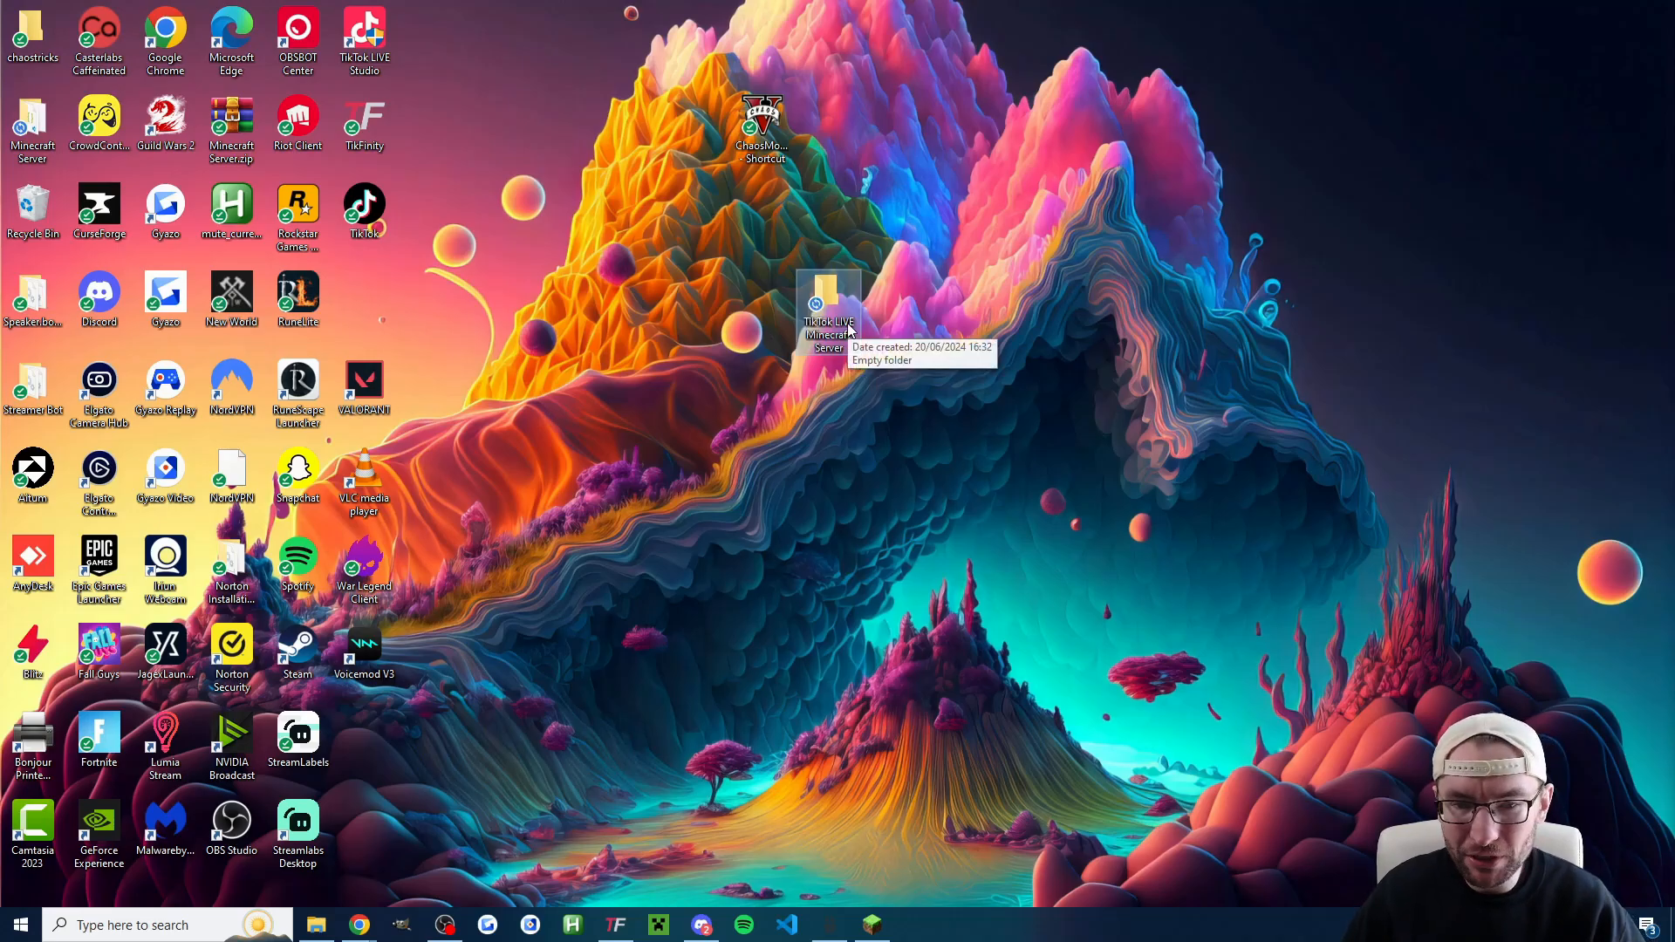
{"action": "double_click", "coordinate": [827, 294]}
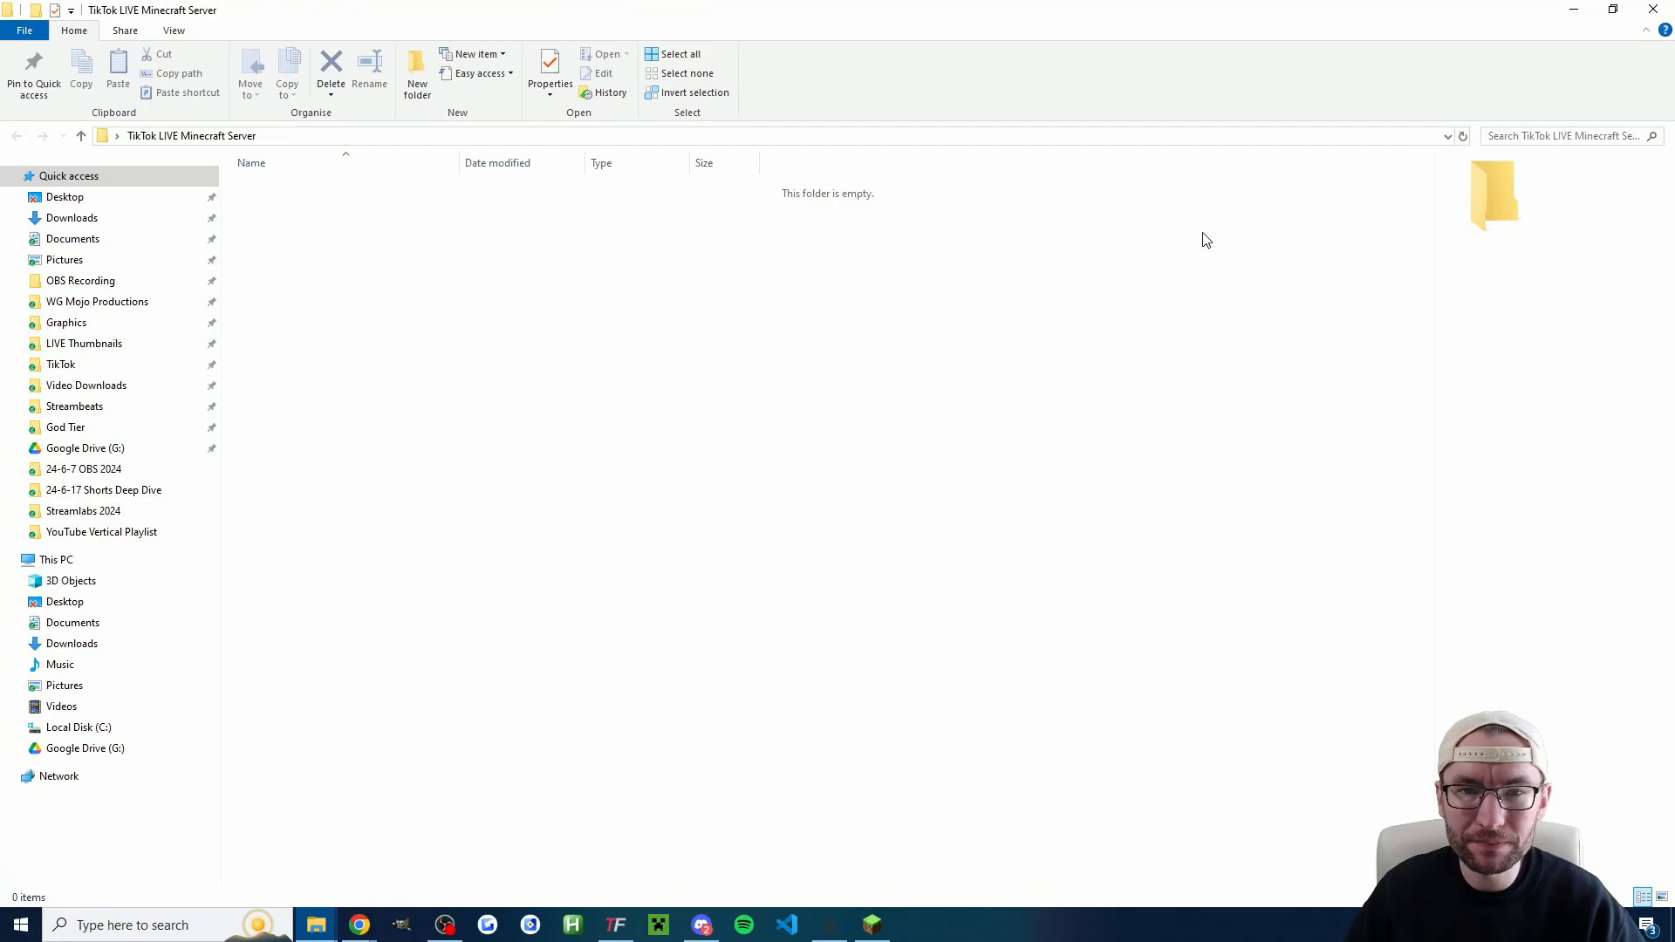
{"action": "mouse_move", "coordinate": [607, 274]}
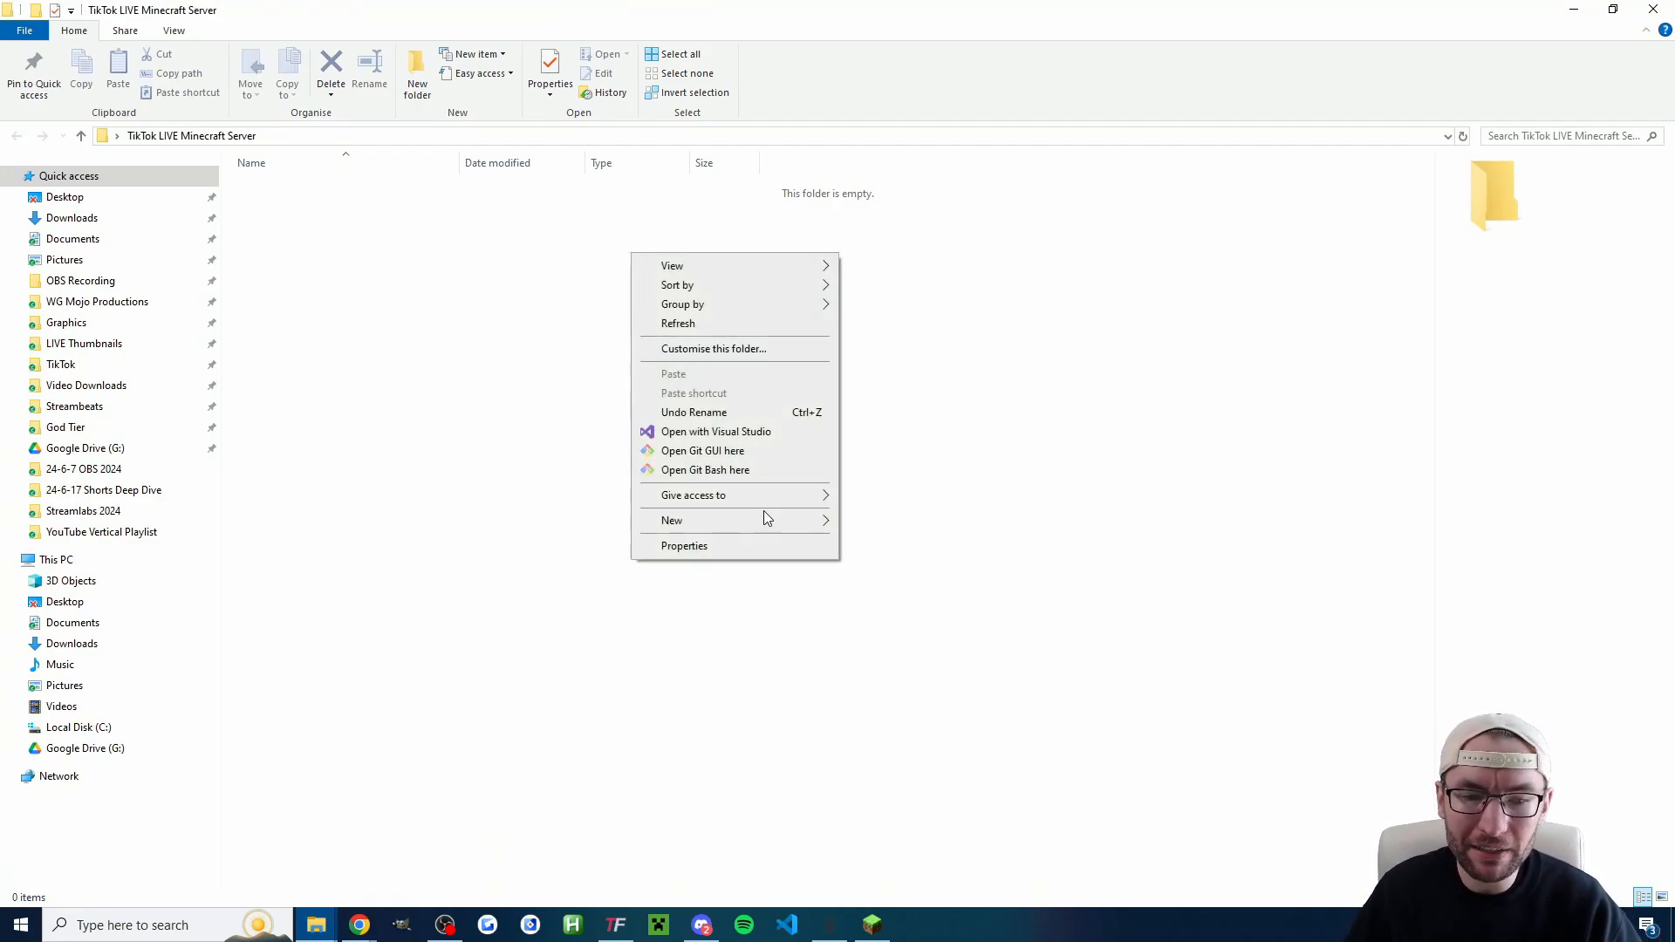
Step: Create an empty eula.txt in the server folder and open it in Notepad
{"action": "left_click", "coordinate": [672, 520]}
{"action": "type", "text": "eula.txt"}
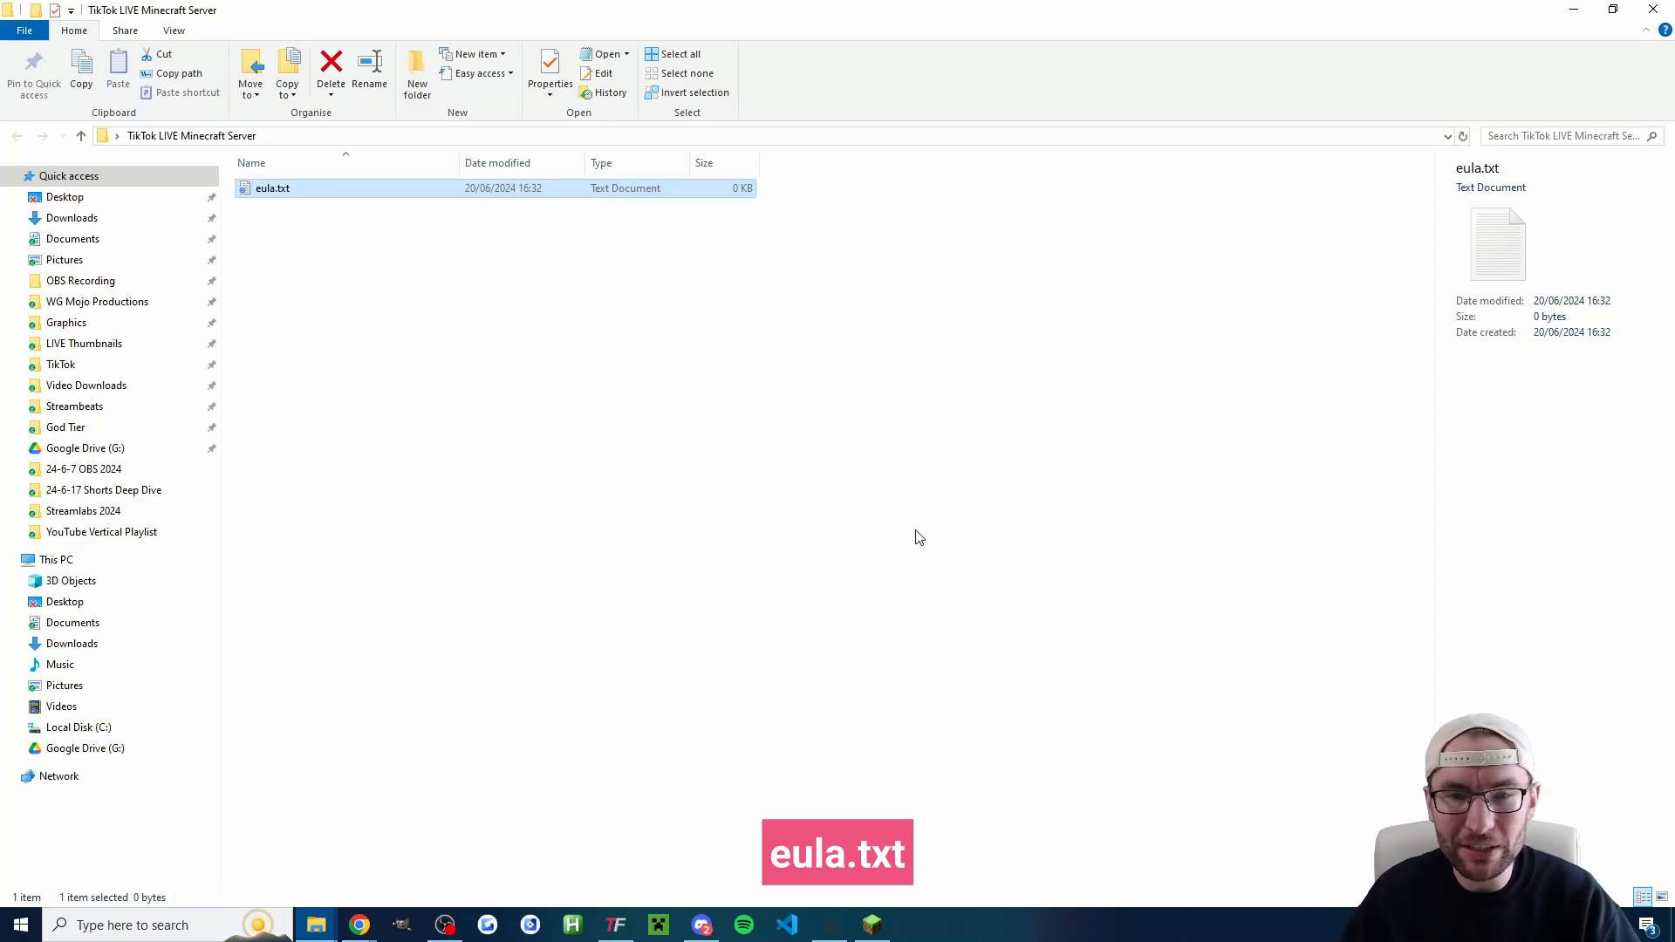
{"action": "double_click", "coordinate": [269, 188]}
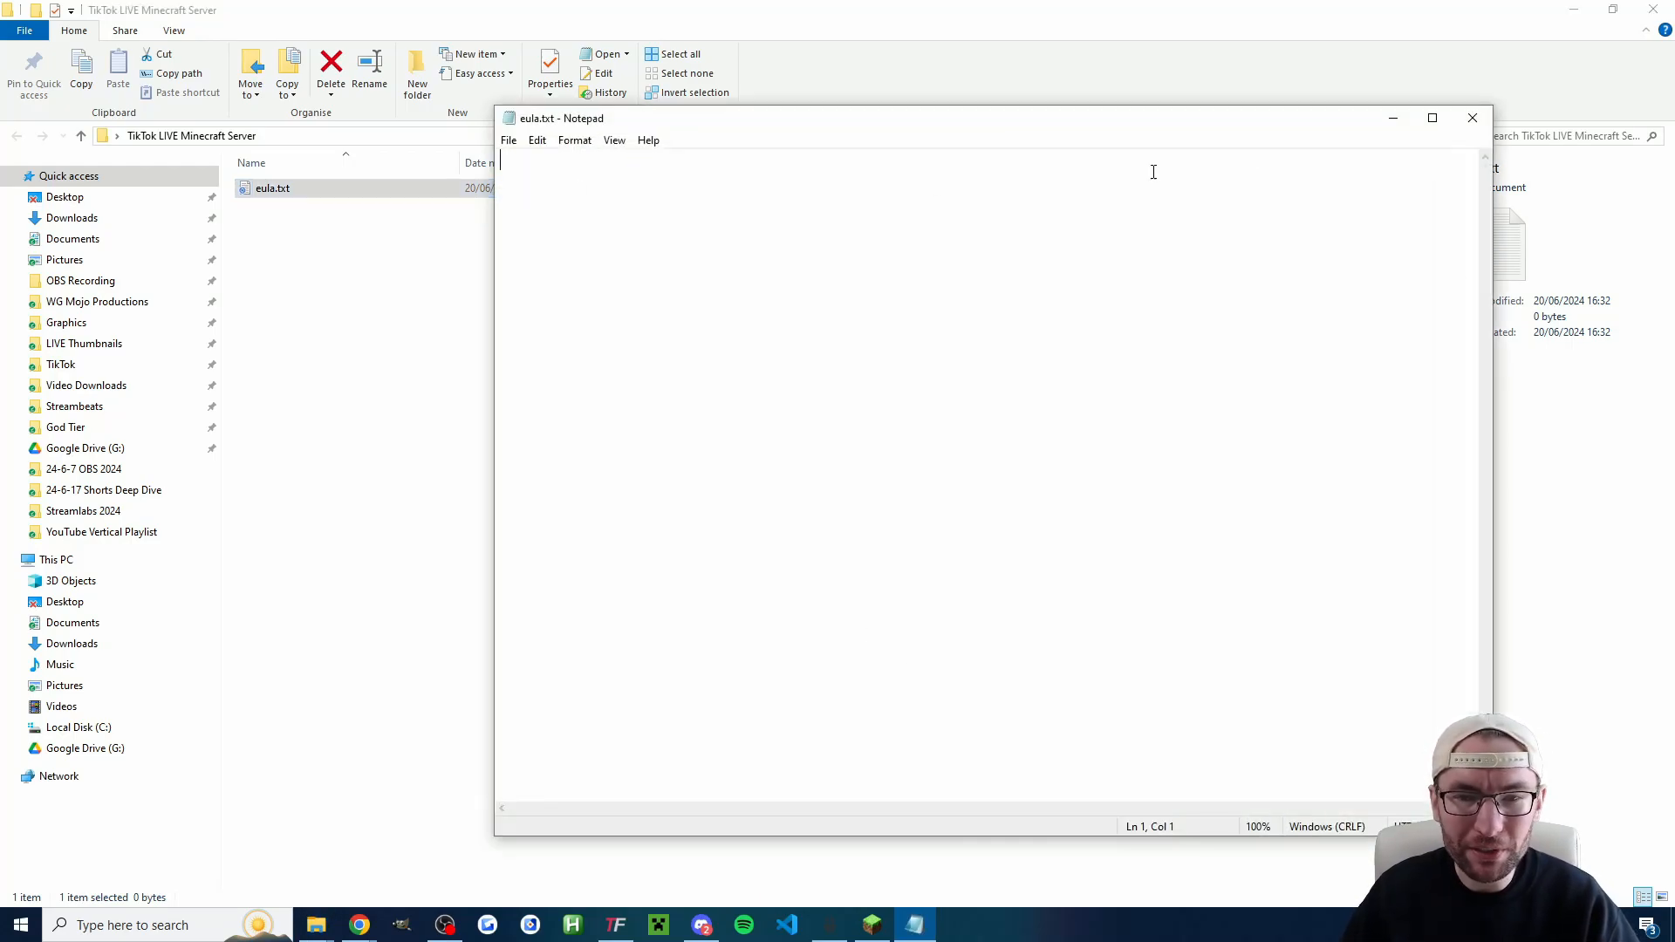
Step: Make eula.txt contain the single line 'eula=true' and save it
{"action": "left_click", "coordinate": [1431, 119]}
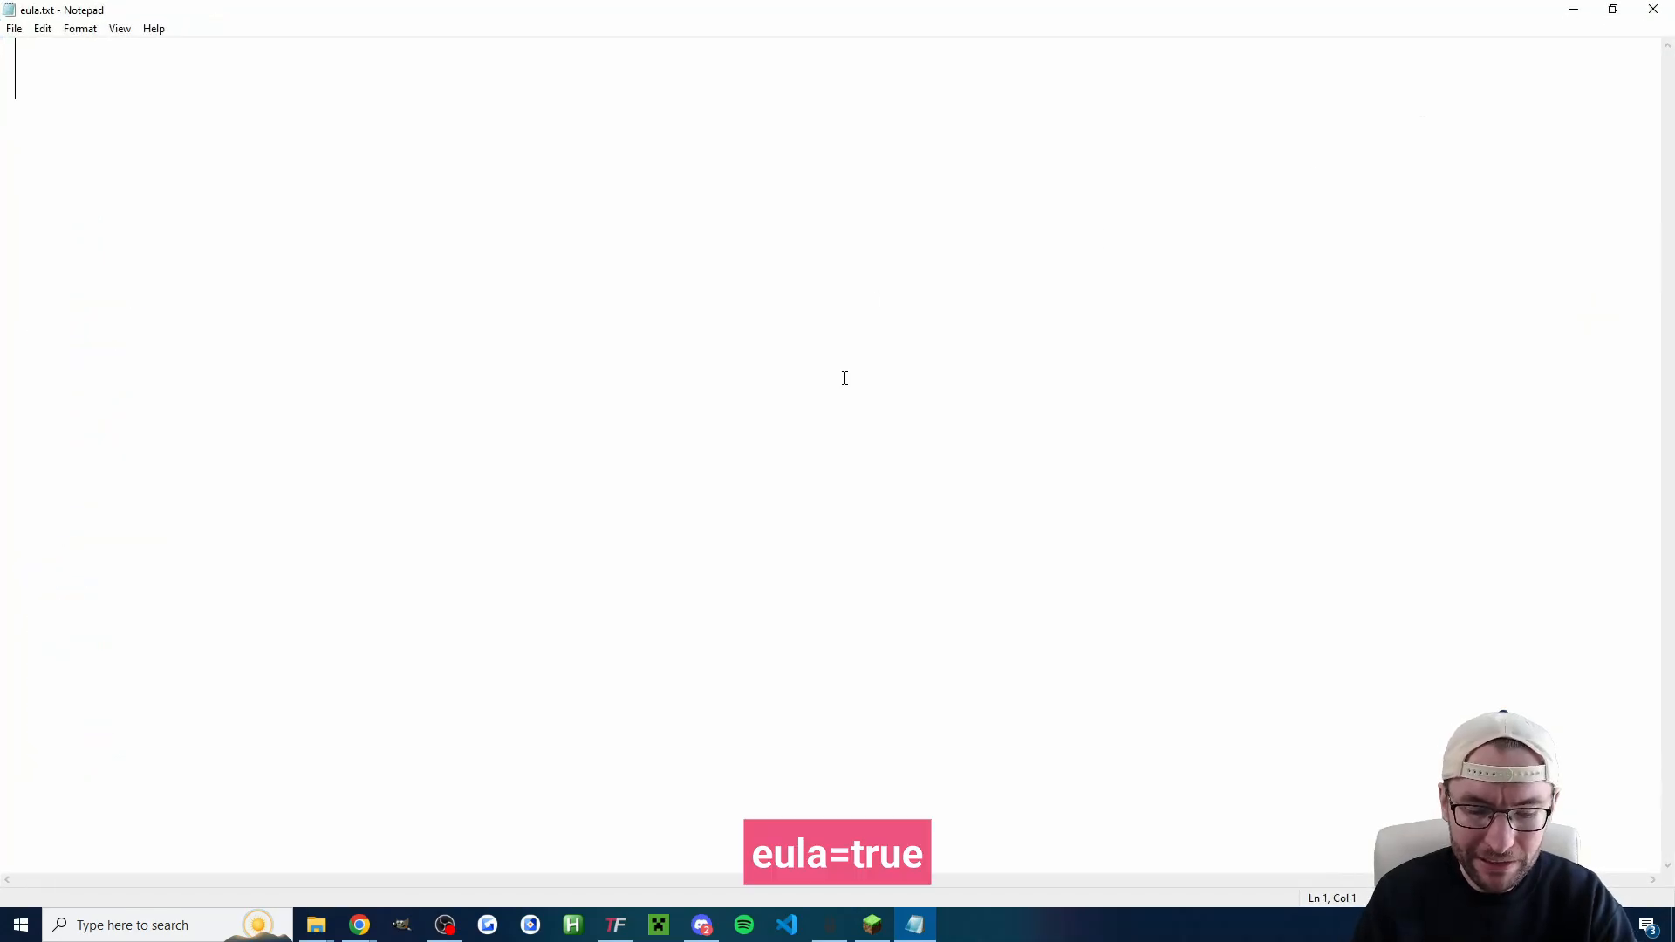
{"action": "type", "text": "eula"}
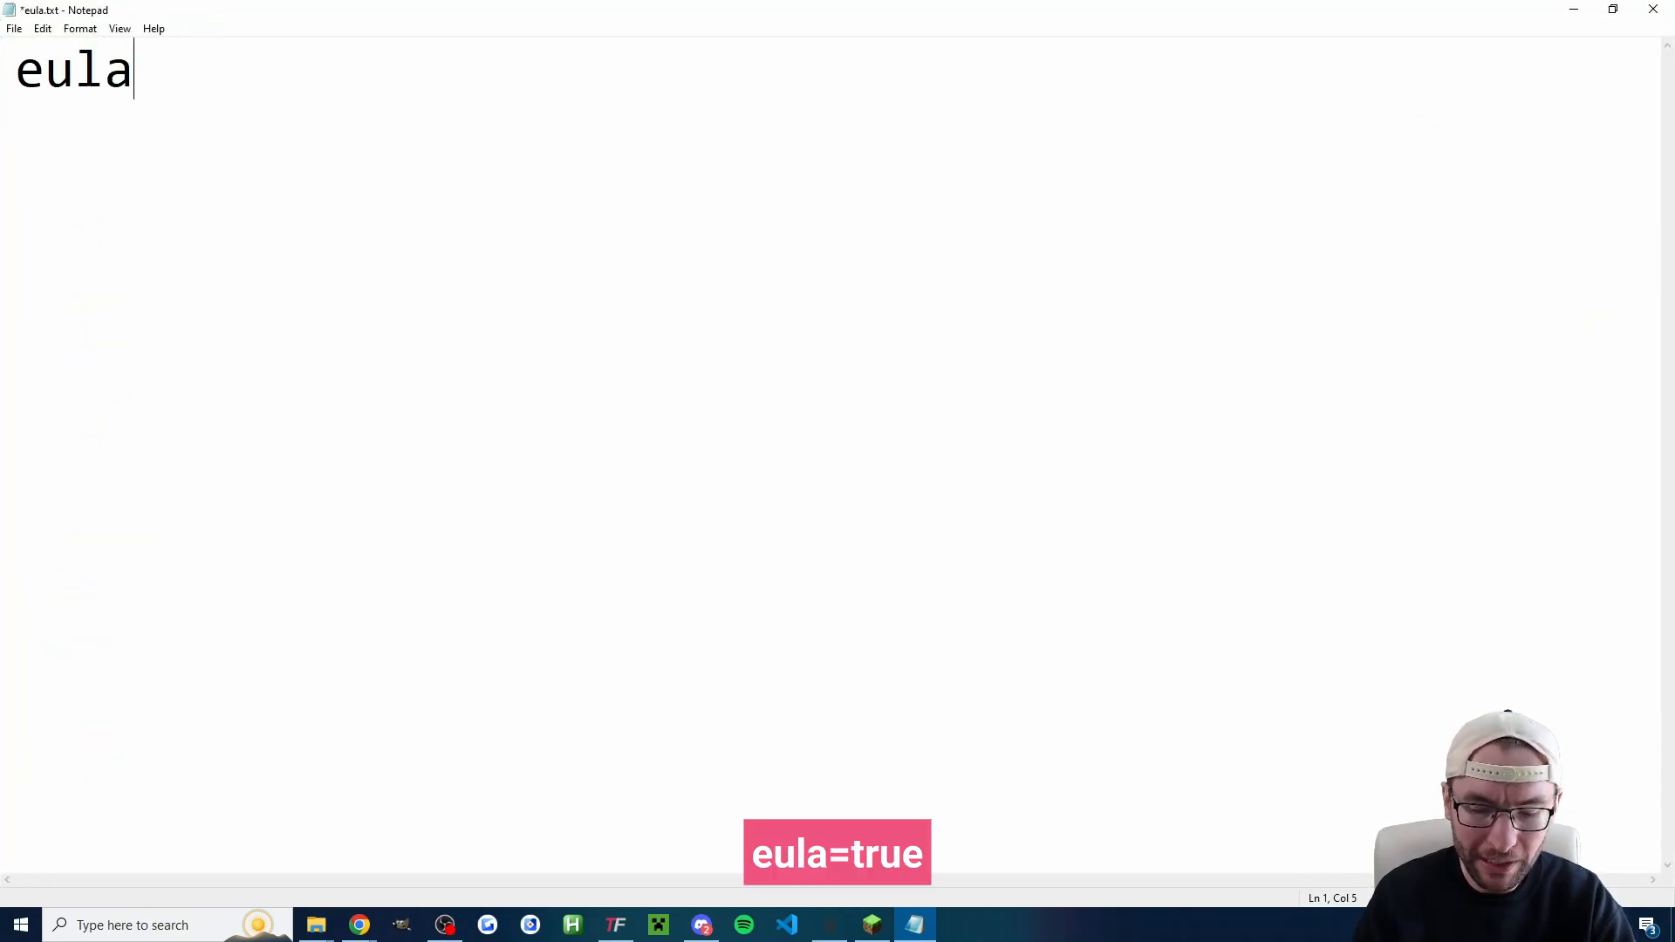
{"action": "type", "text": "=true"}
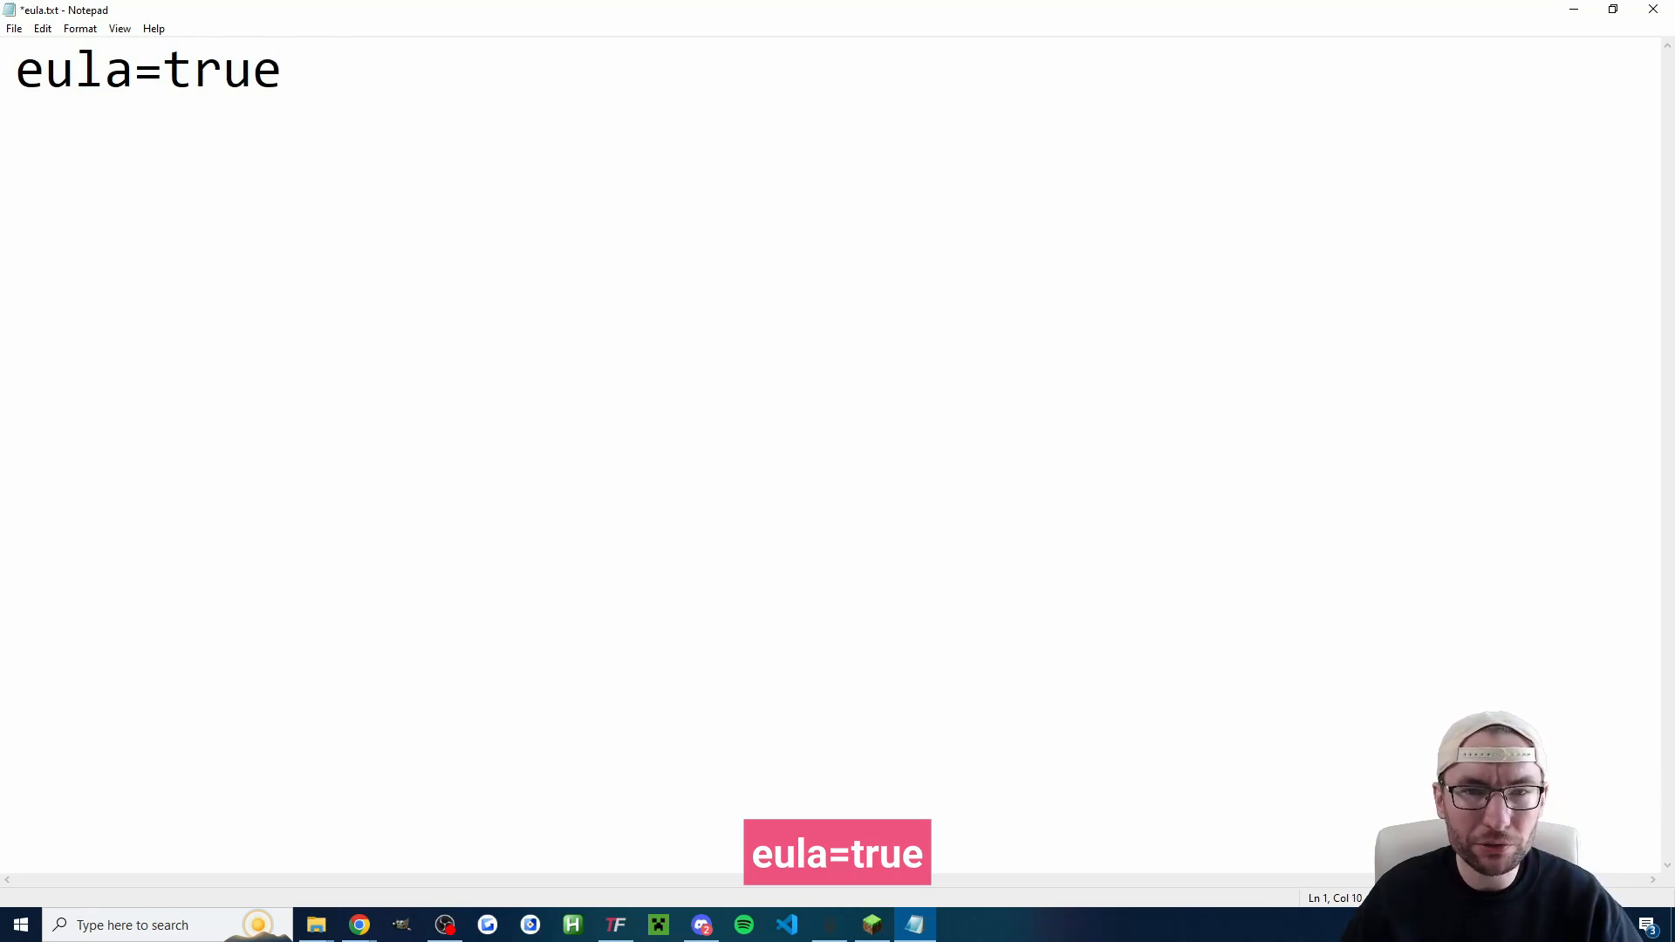
{"action": "left_click", "coordinate": [10, 28]}
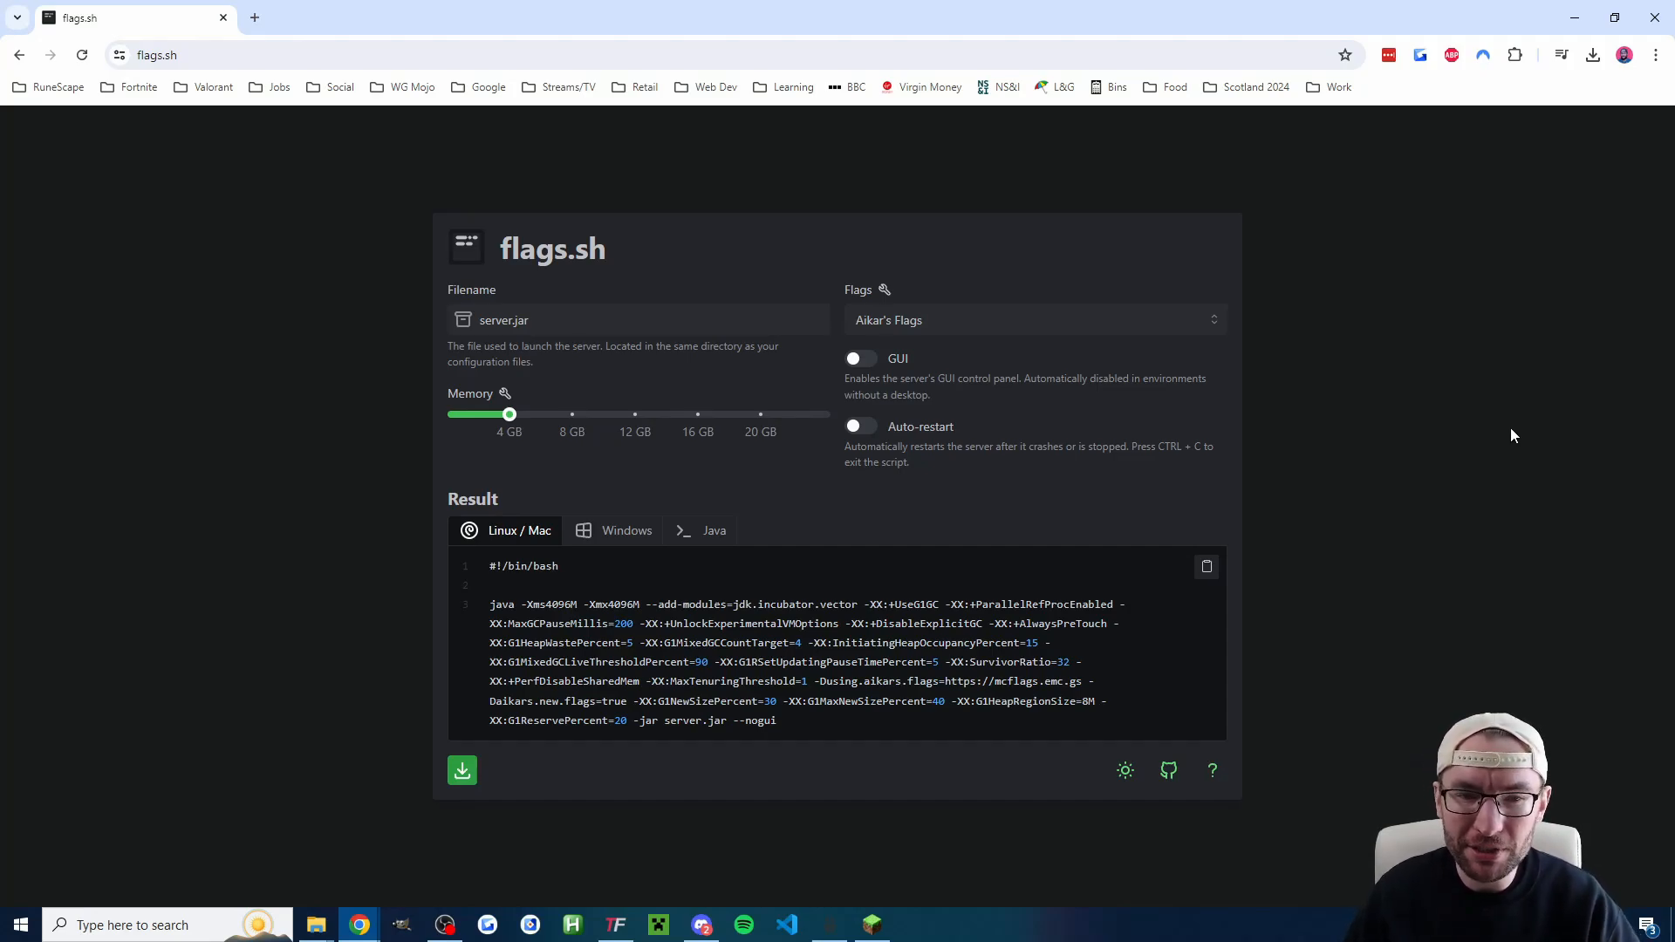
{"action": "mouse_move", "coordinate": [1400, 403]}
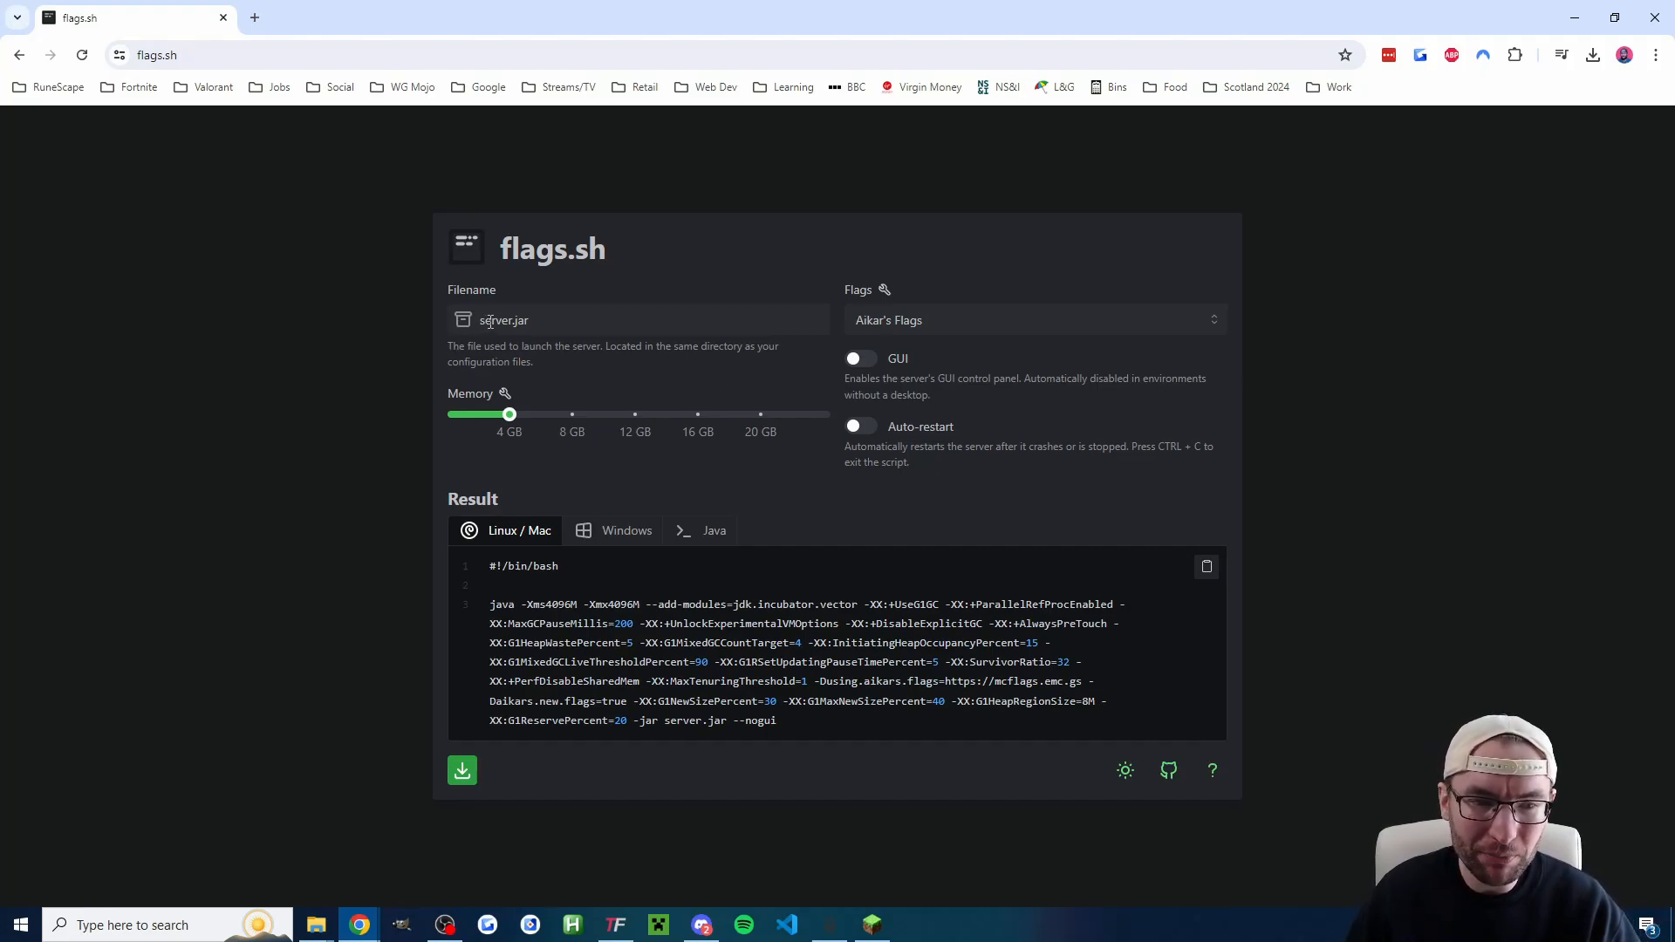
Step: Set the flags.sh filename to paper.jar, choose the Windows script and download it
{"action": "type", "text": "p.jar"}
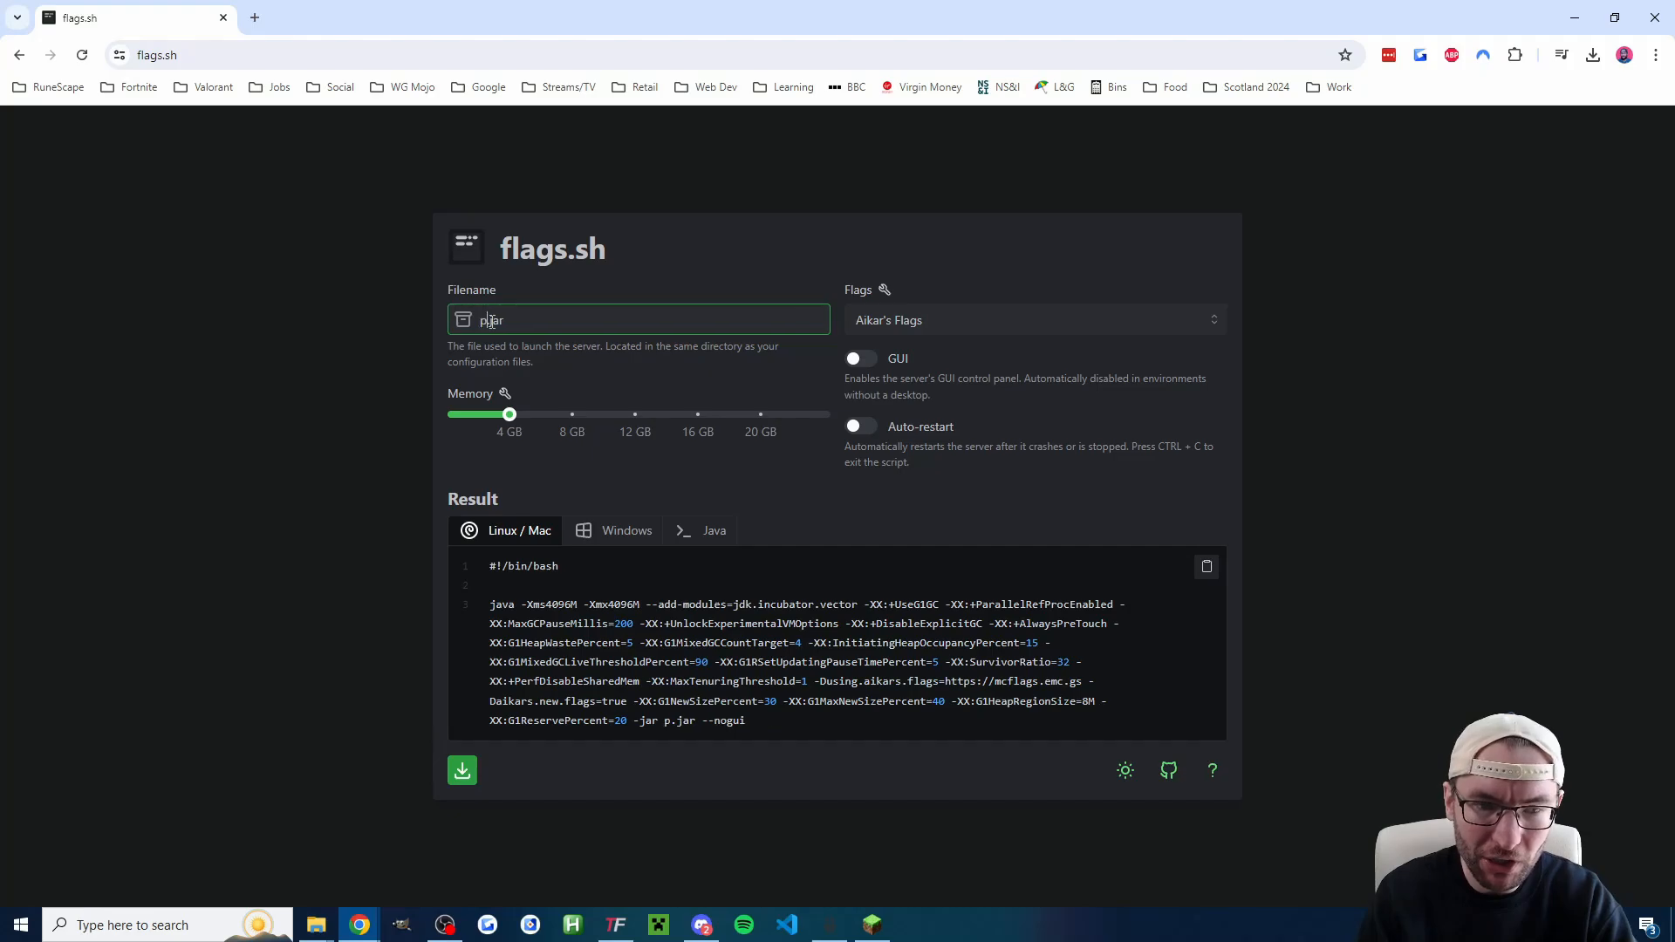
{"action": "type", "text": "paper.jar"}
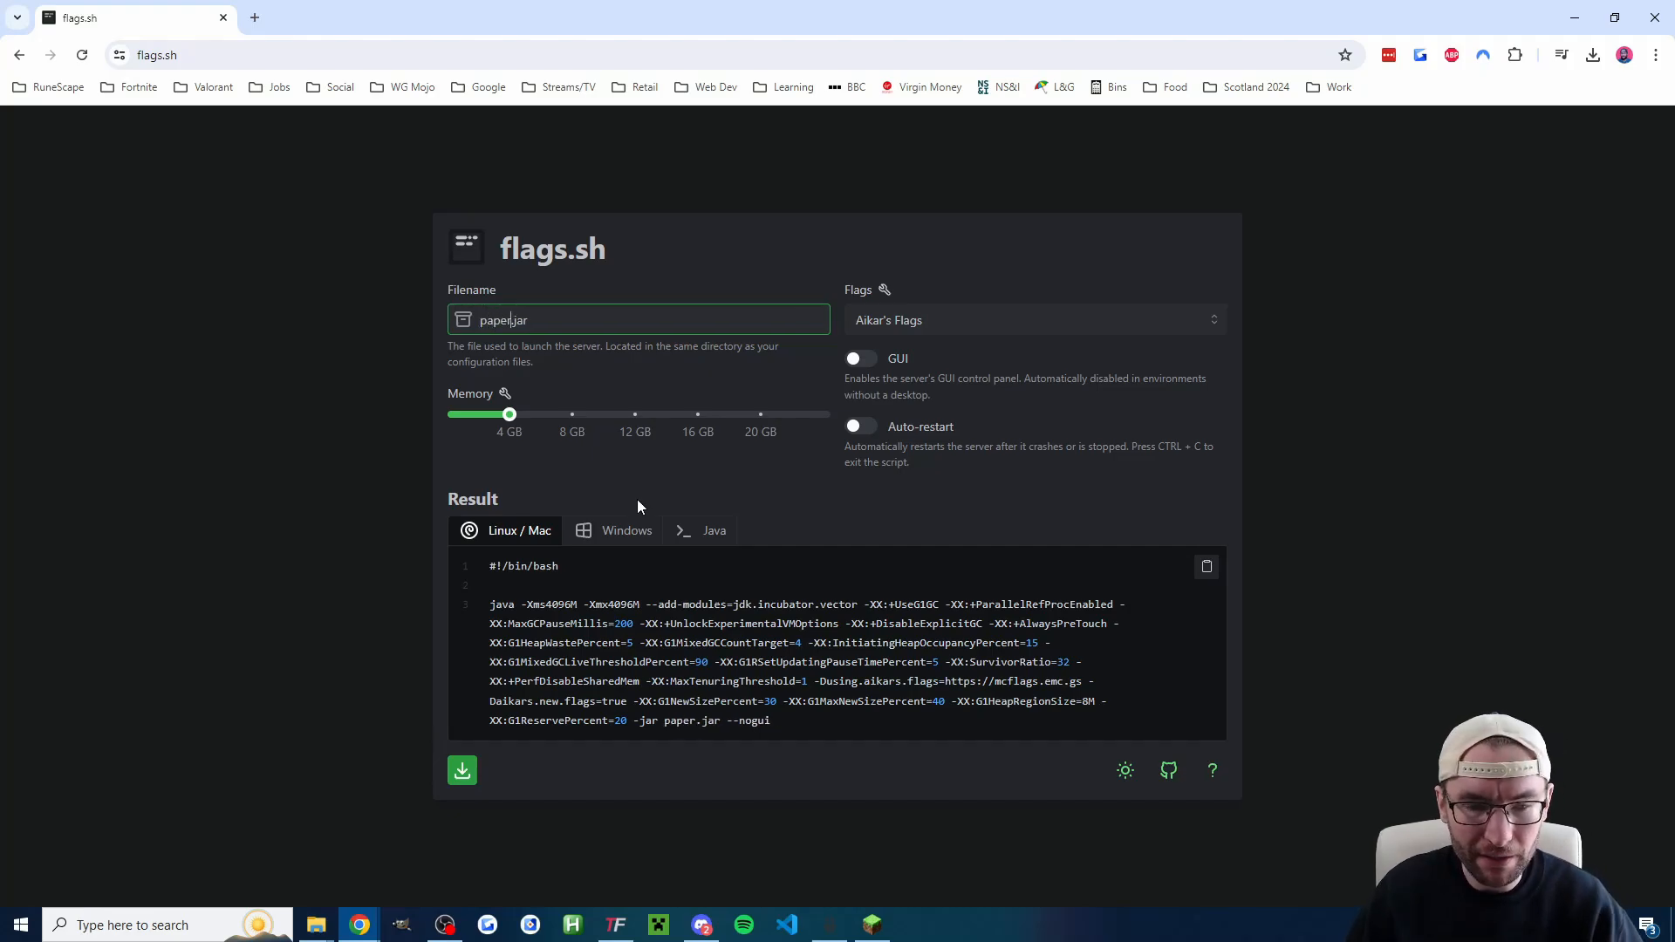
{"action": "left_click", "coordinate": [625, 530]}
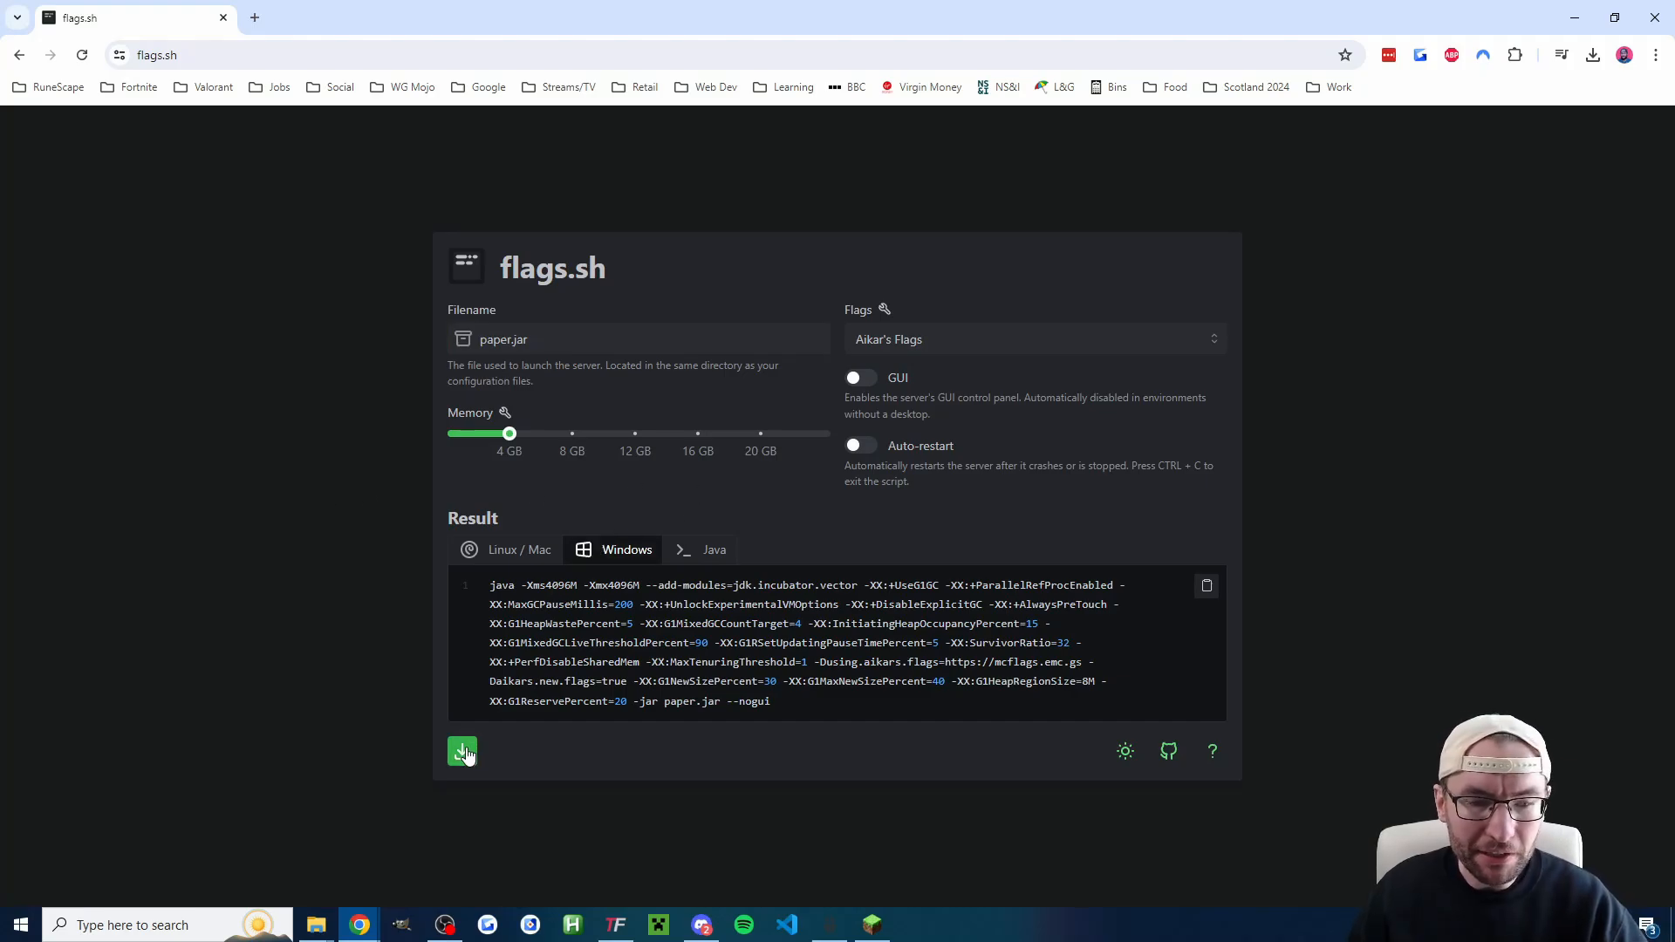
{"action": "left_click", "coordinate": [463, 751]}
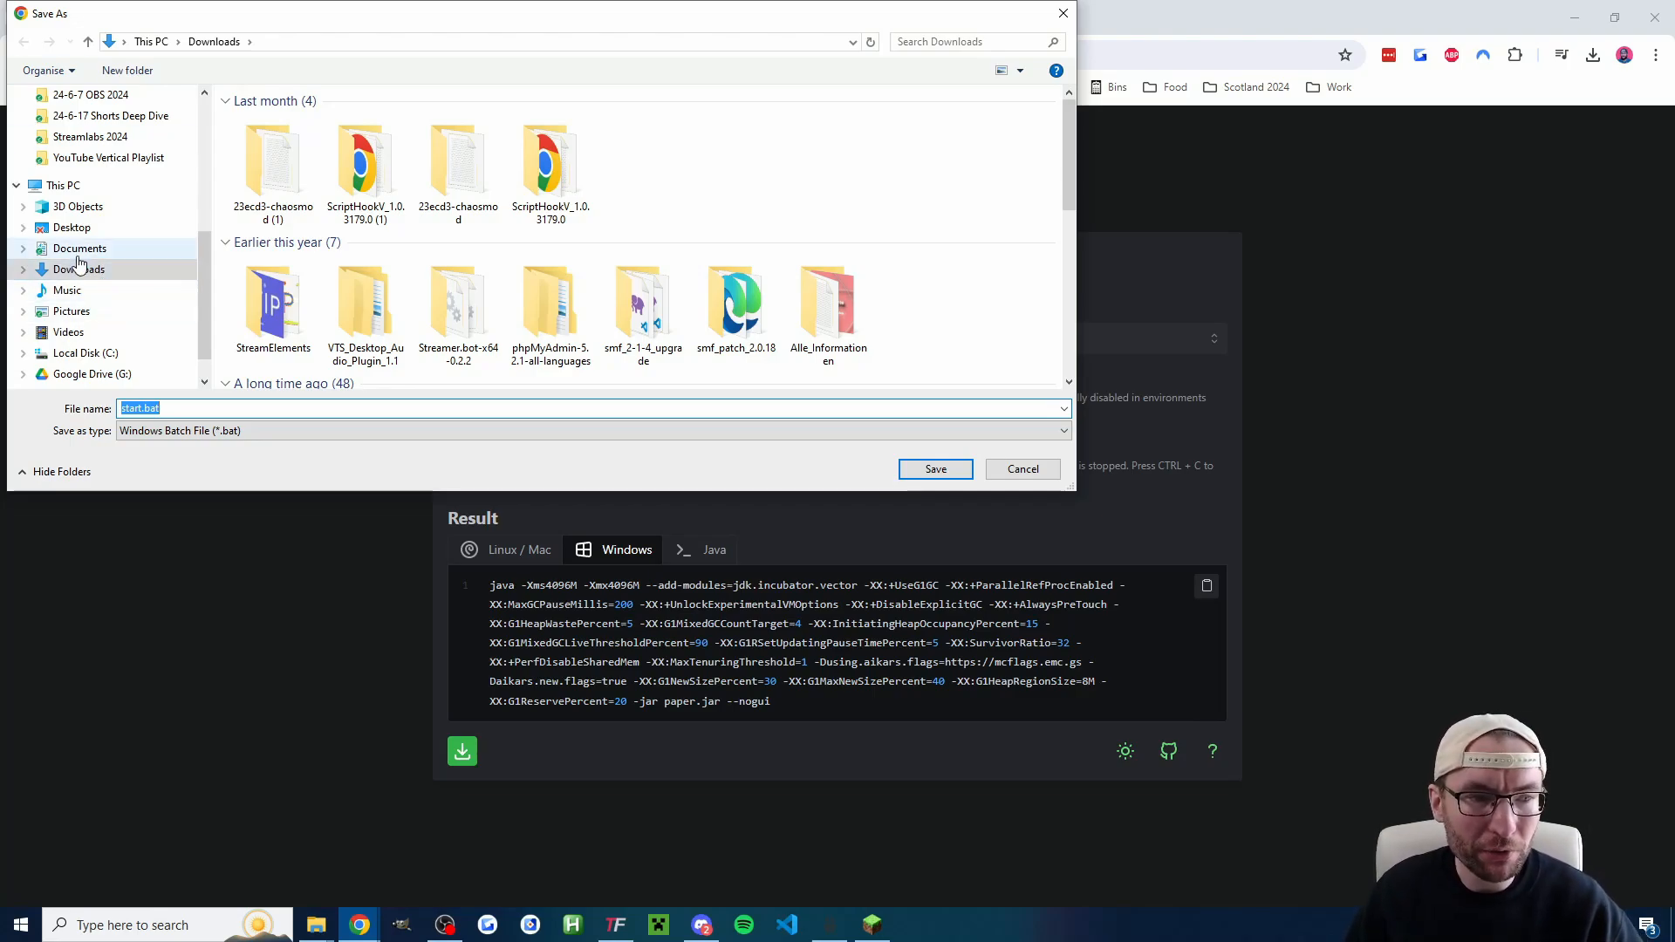
Step: Save the script as run.bat in Desktop > TikTok LIVE Minecraft Server
{"action": "left_click", "coordinate": [72, 227]}
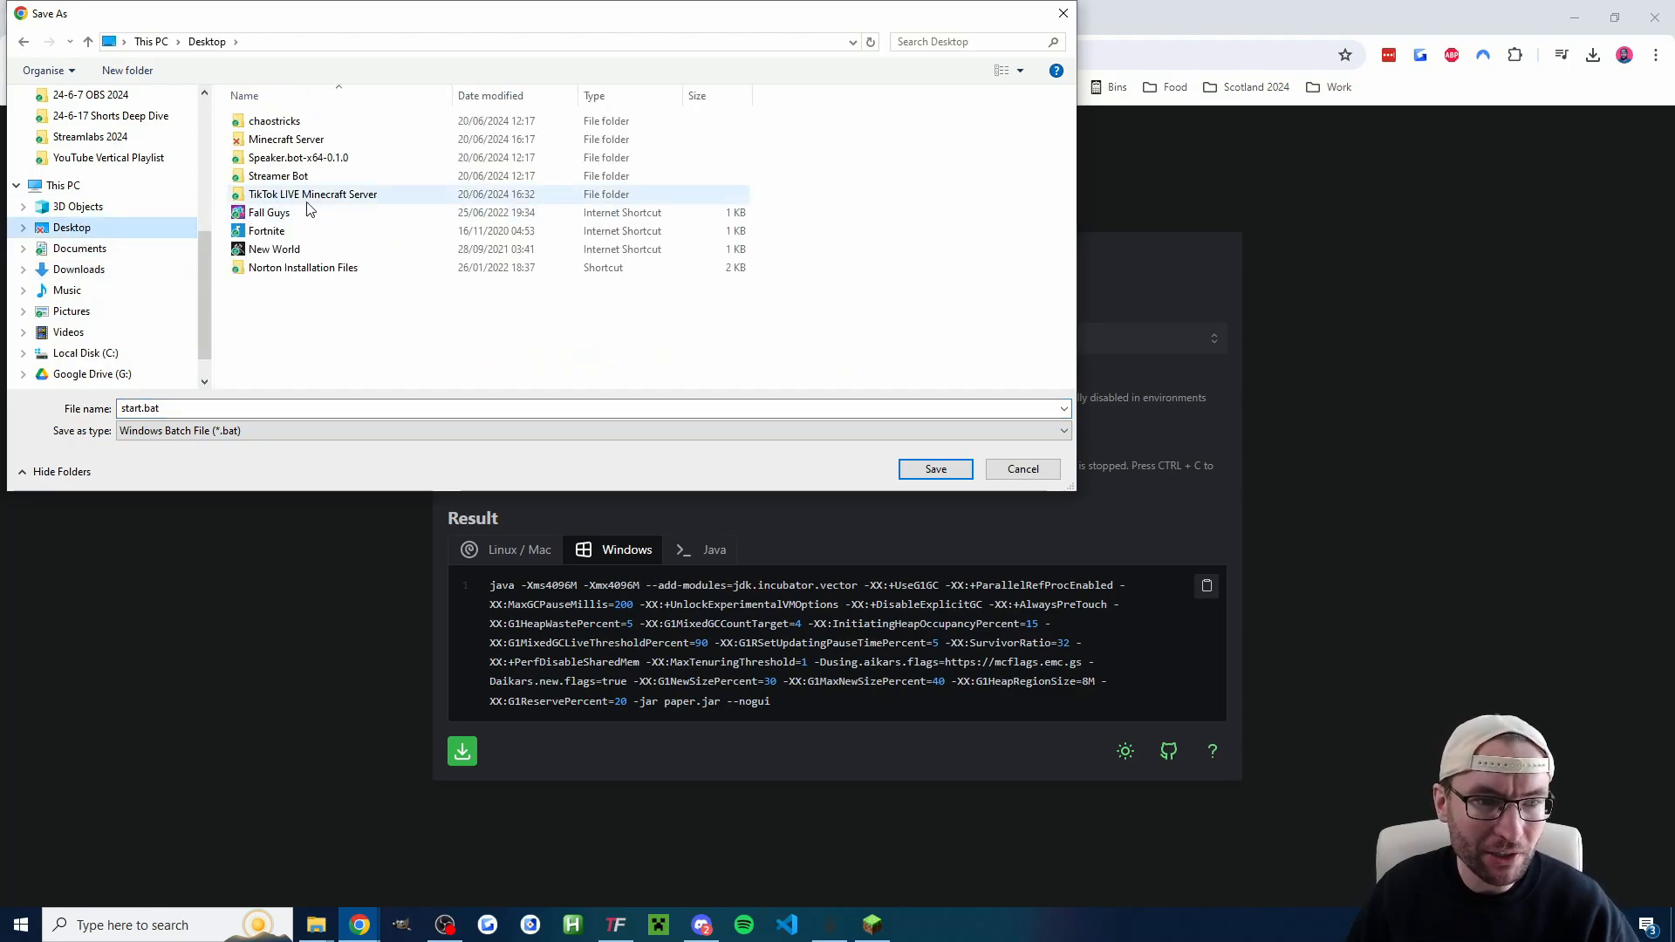
{"action": "double_click", "coordinate": [311, 194]}
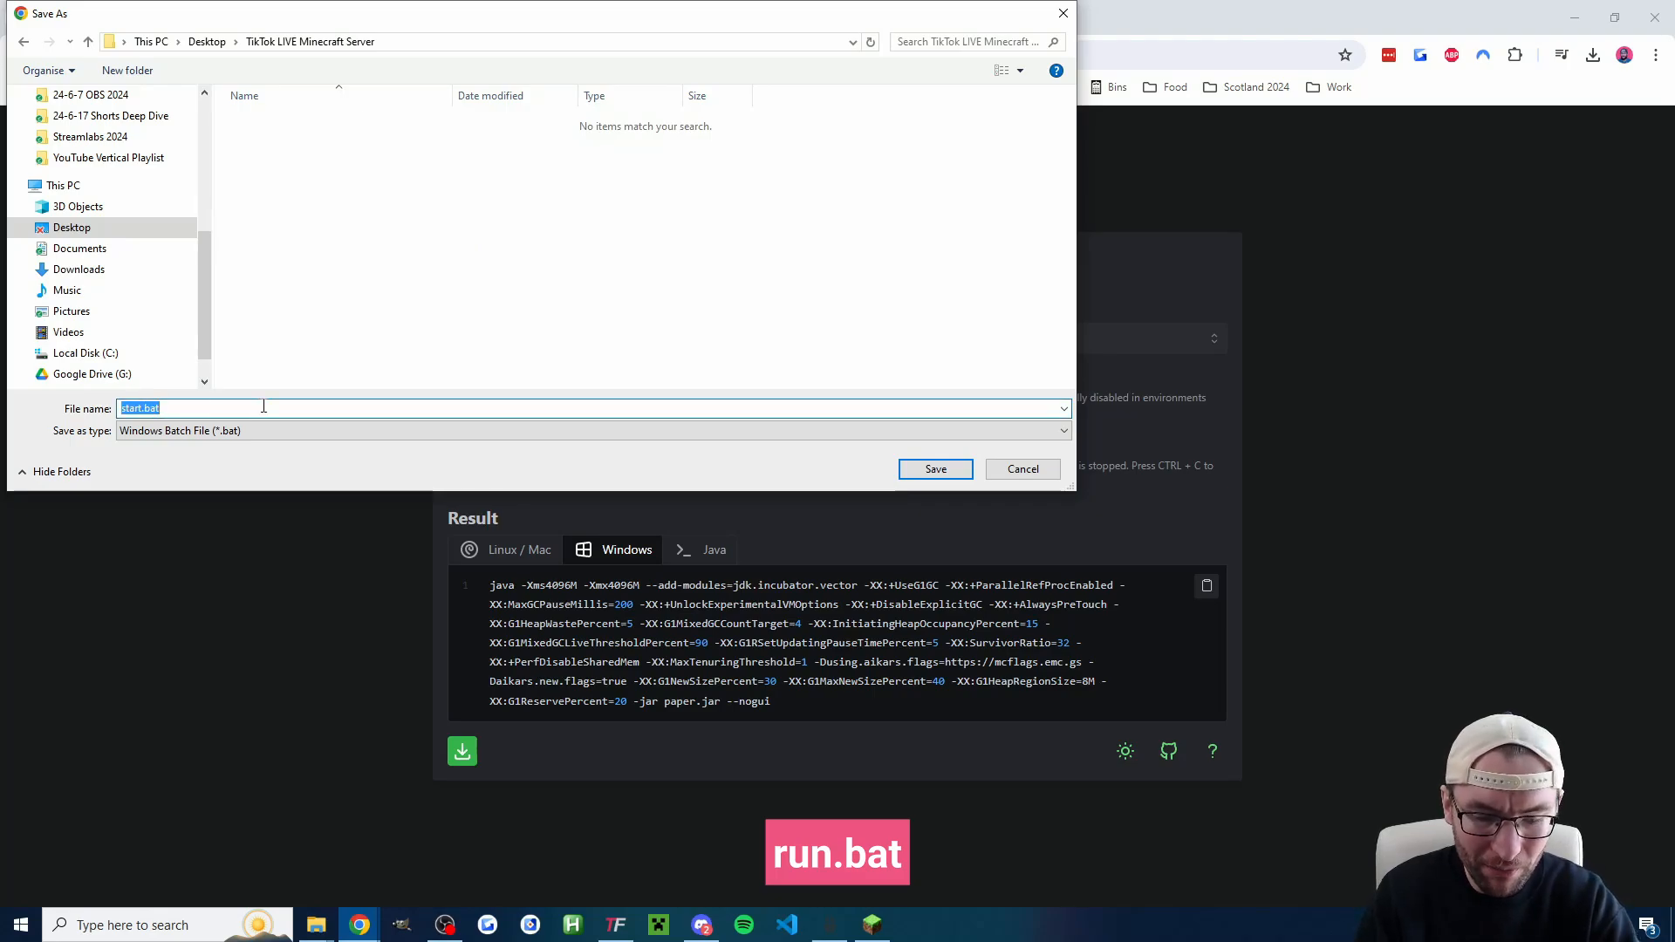
{"action": "type", "text": "run.a"}
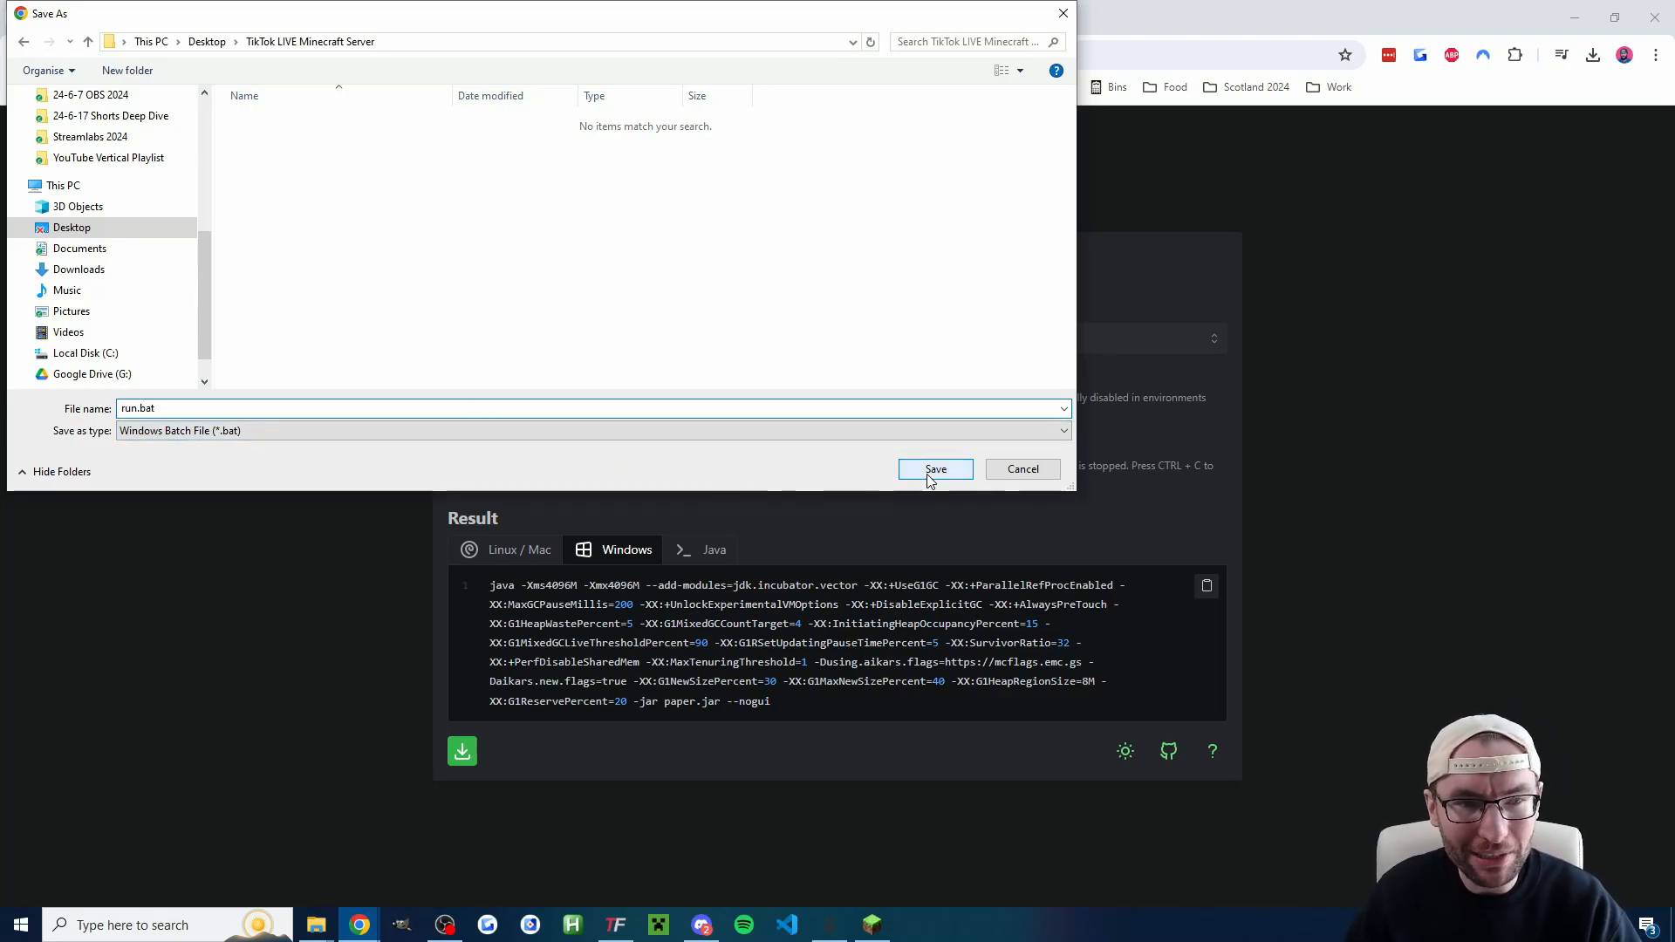
{"action": "left_click", "coordinate": [935, 469]}
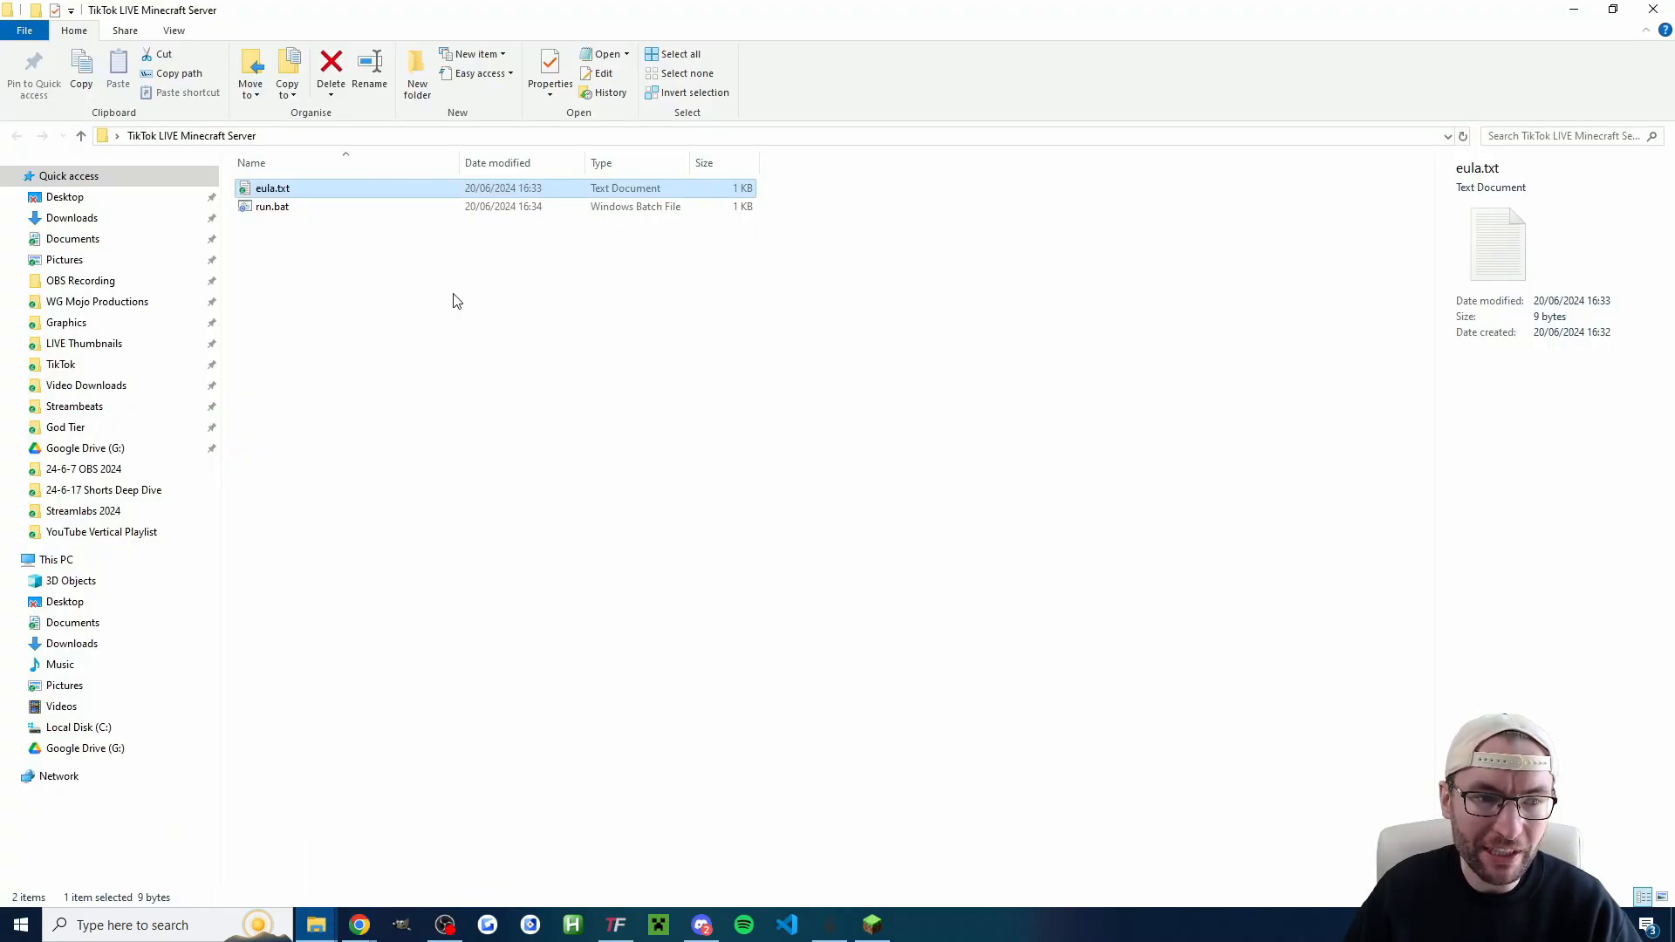
Step: Bring up the Minecraft Launcher on its Java Edition play page with release 1.21
{"action": "left_click", "coordinate": [496, 370]}
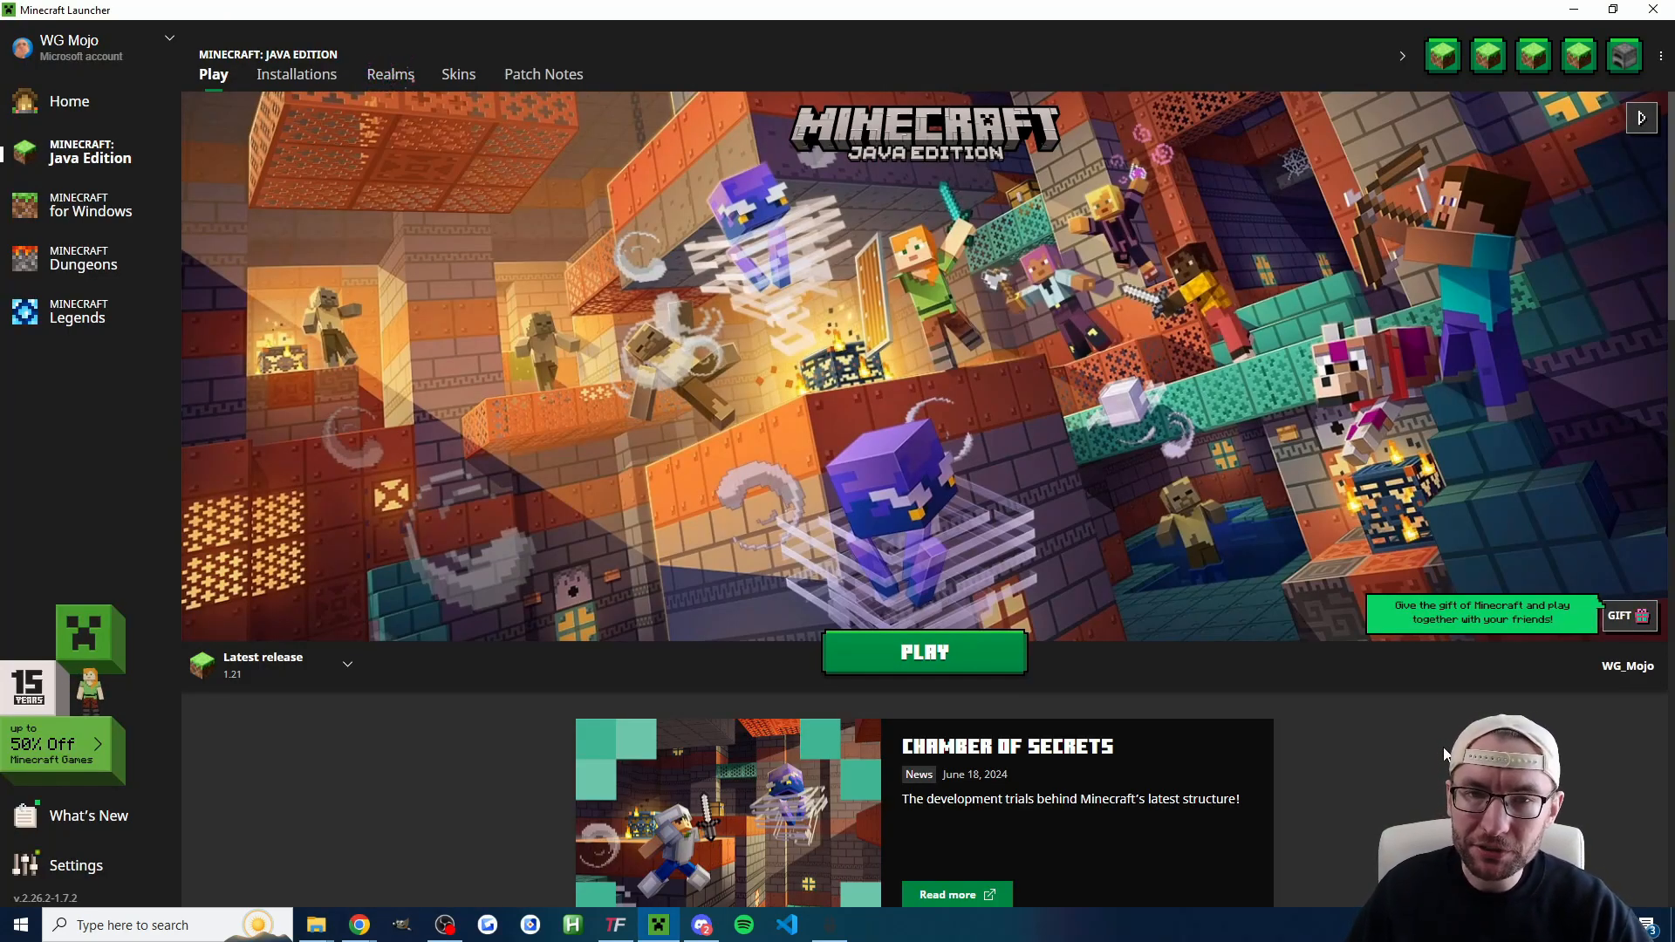
{"action": "mouse_move", "coordinate": [449, 698]}
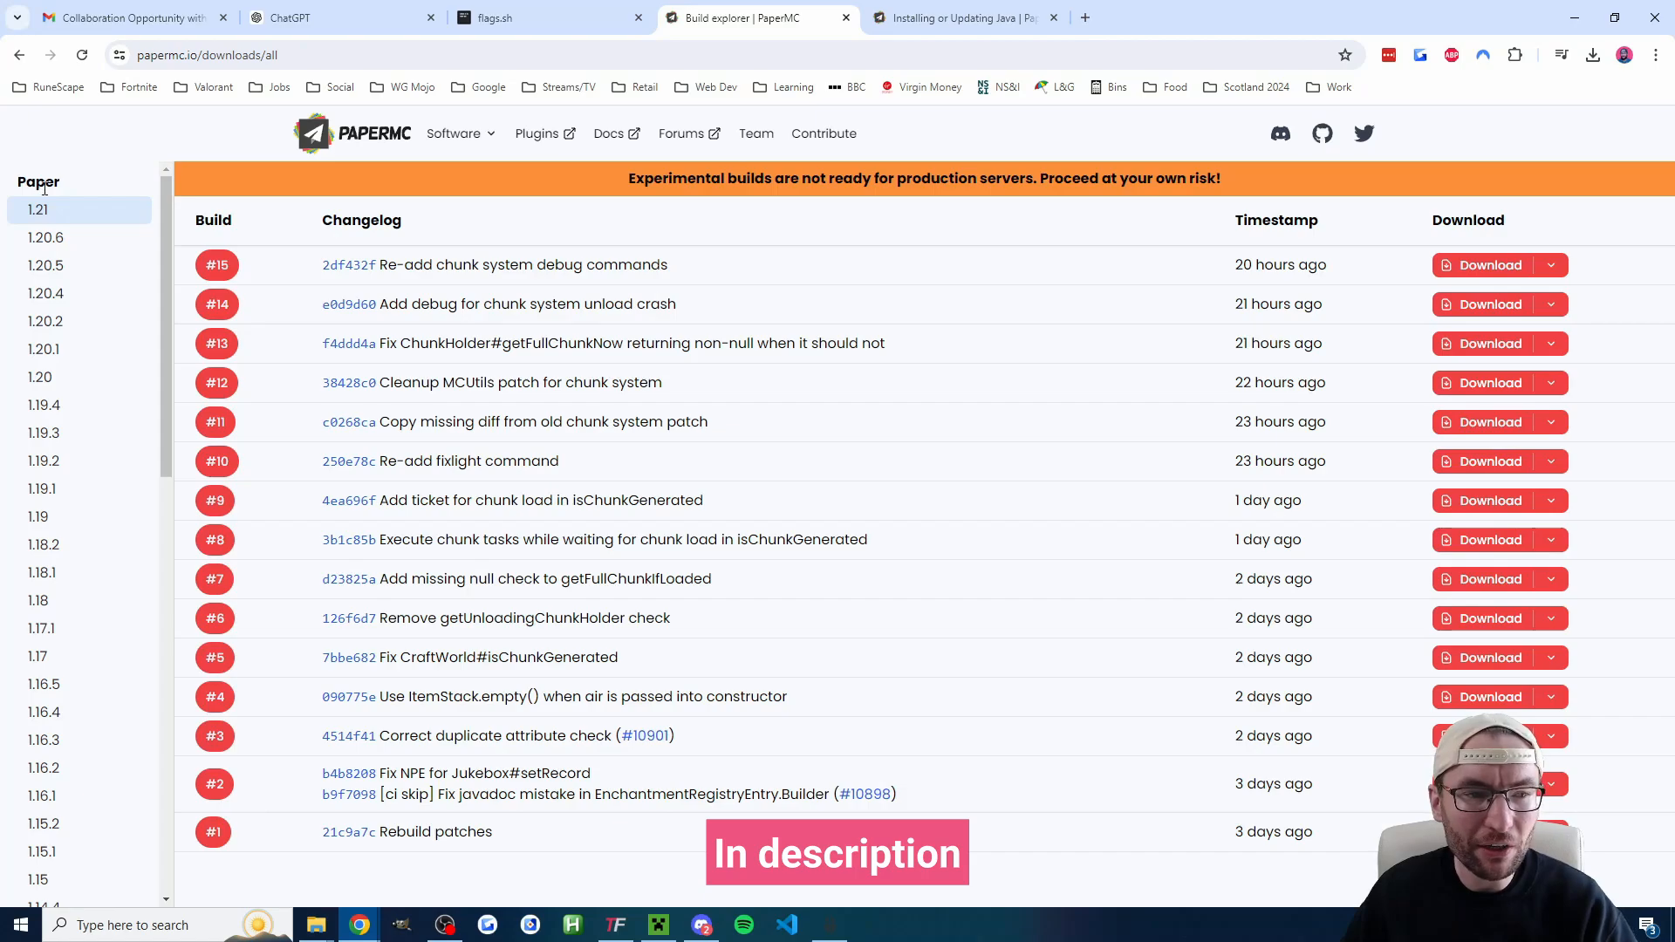
{"action": "mouse_move", "coordinate": [55, 206]}
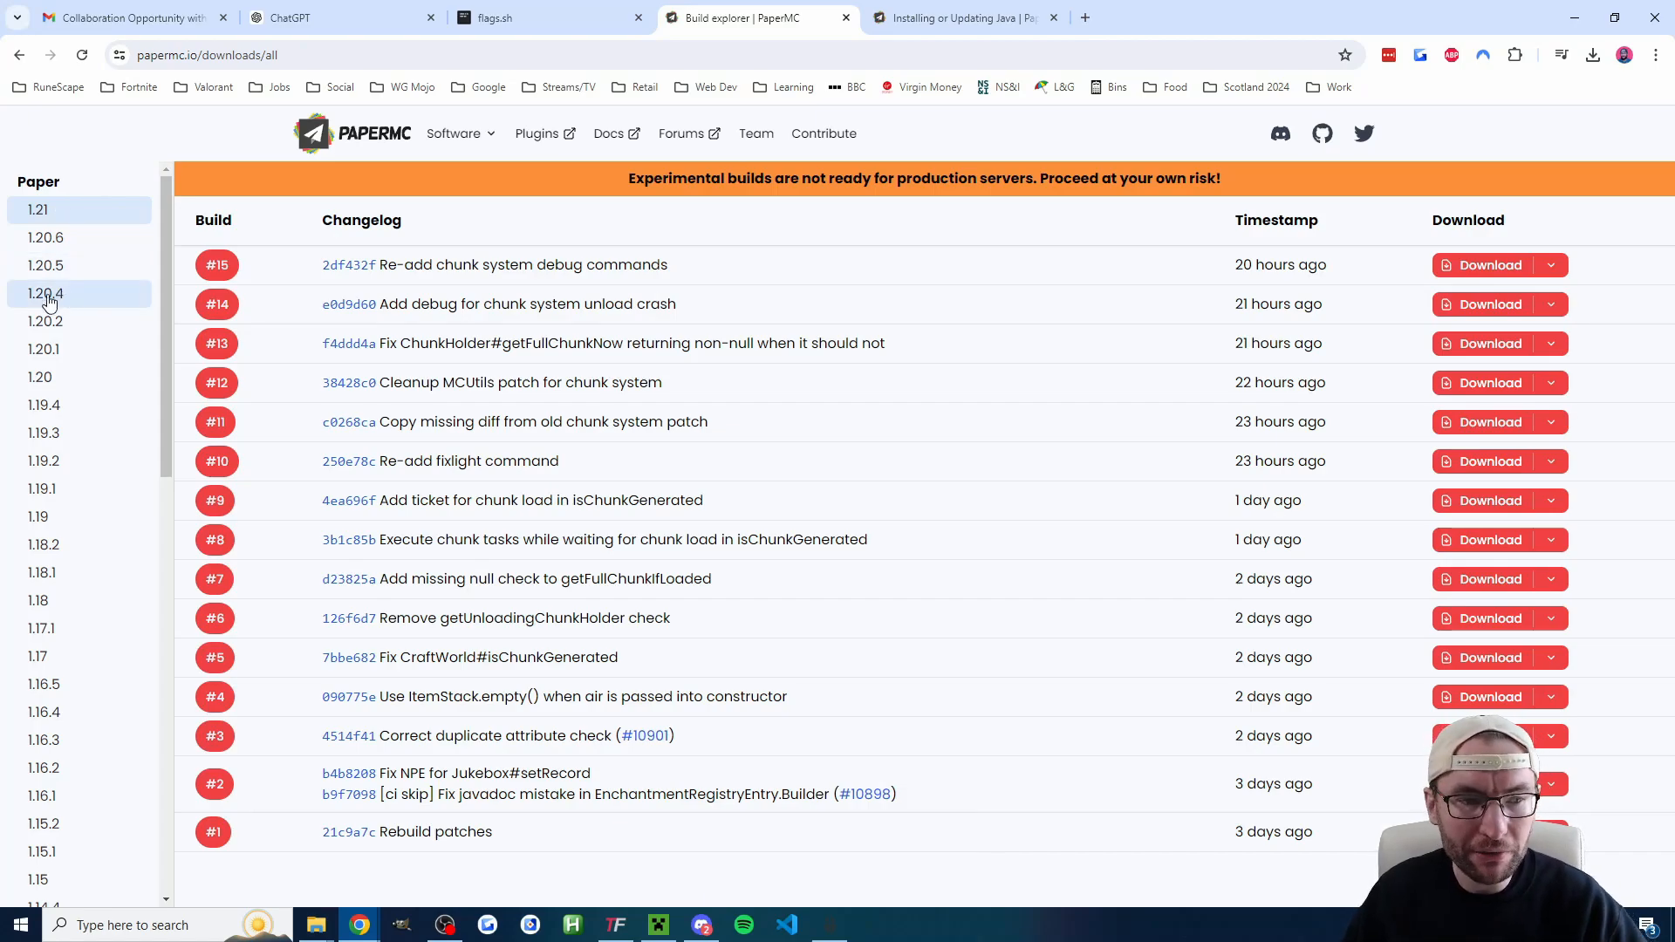
Step: Download Paper 1.21 build #15 and save it as paper.jar in the server folder
{"action": "left_click", "coordinate": [42, 293]}
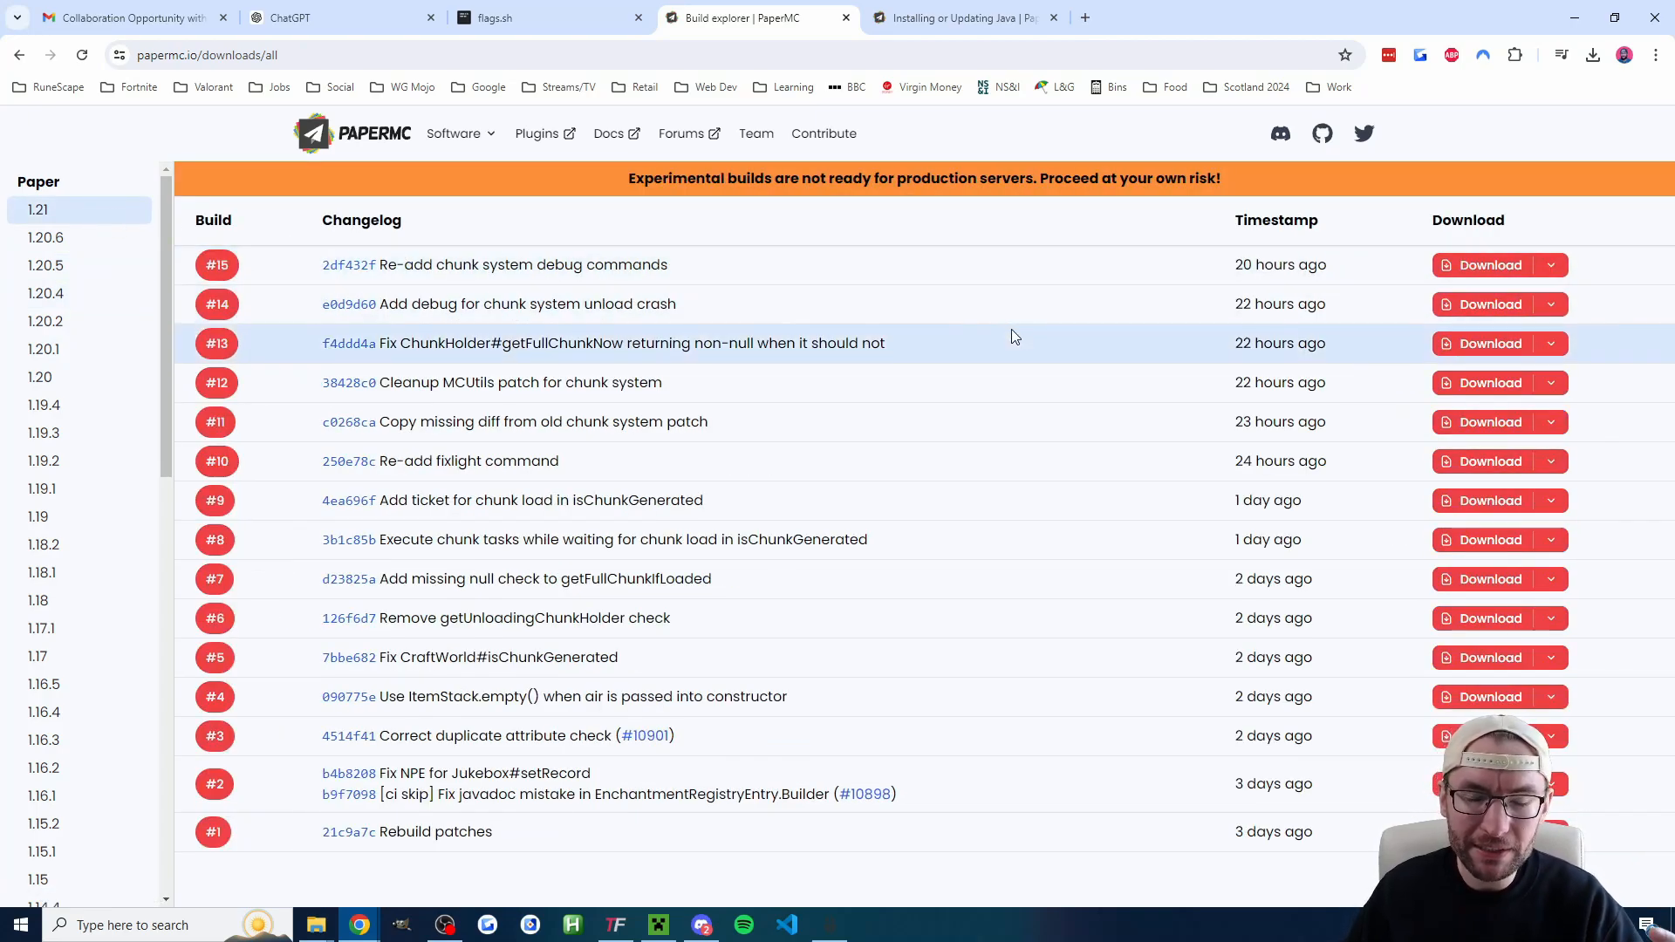
{"action": "mouse_move", "coordinate": [1058, 338]}
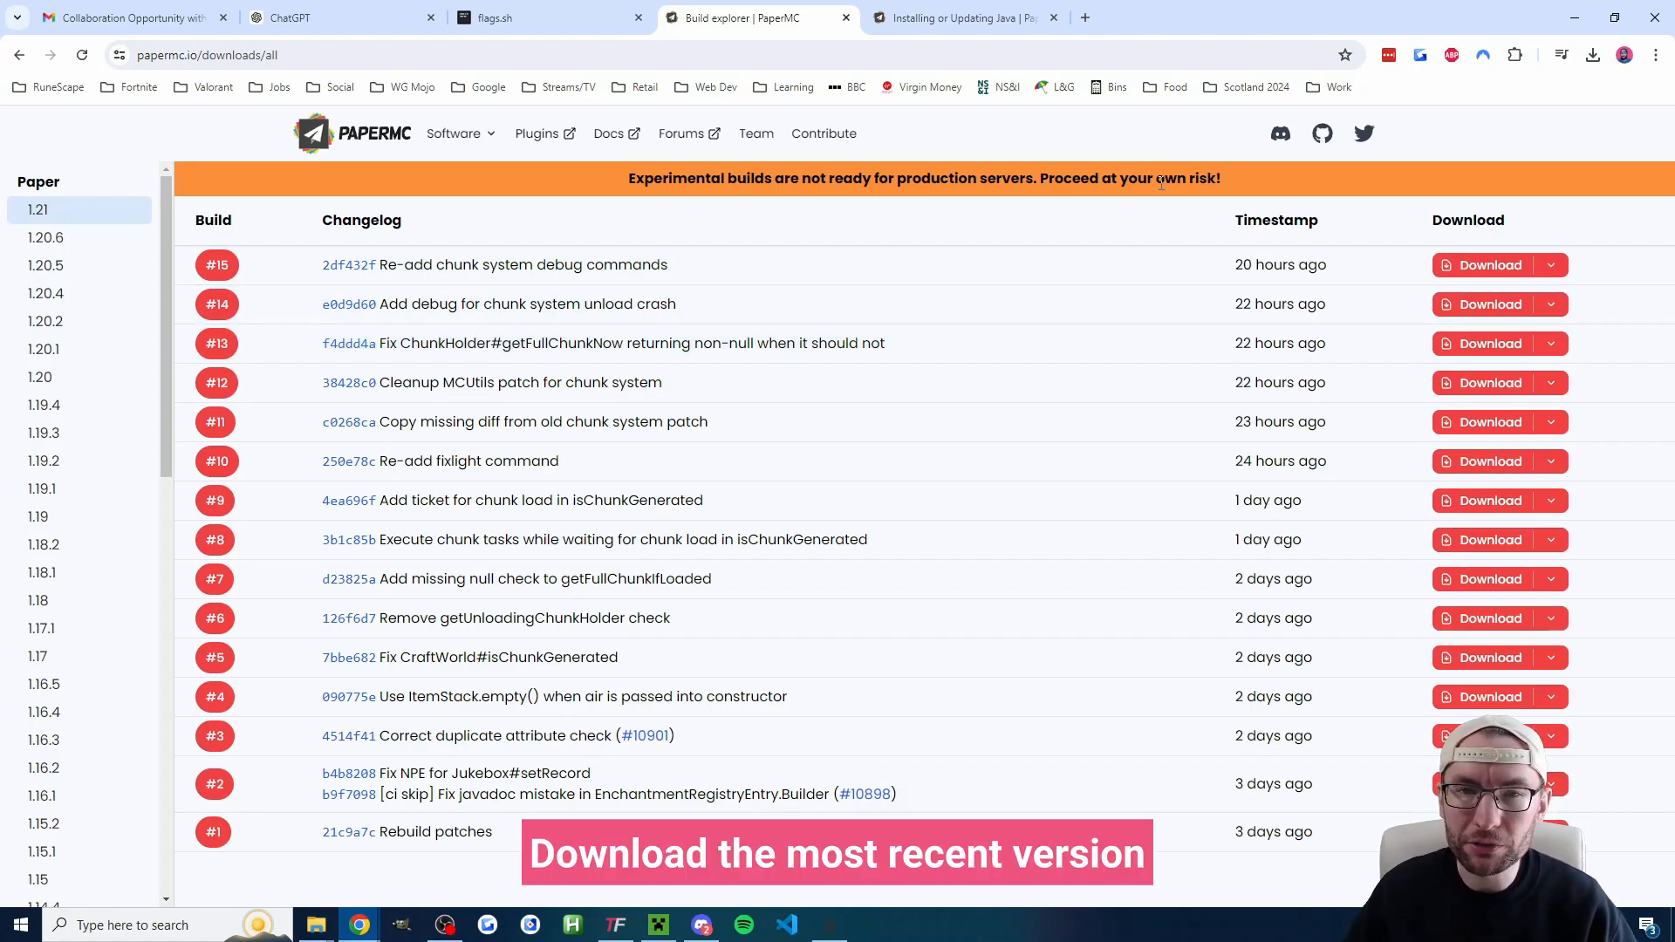
{"action": "mouse_move", "coordinate": [1399, 227]}
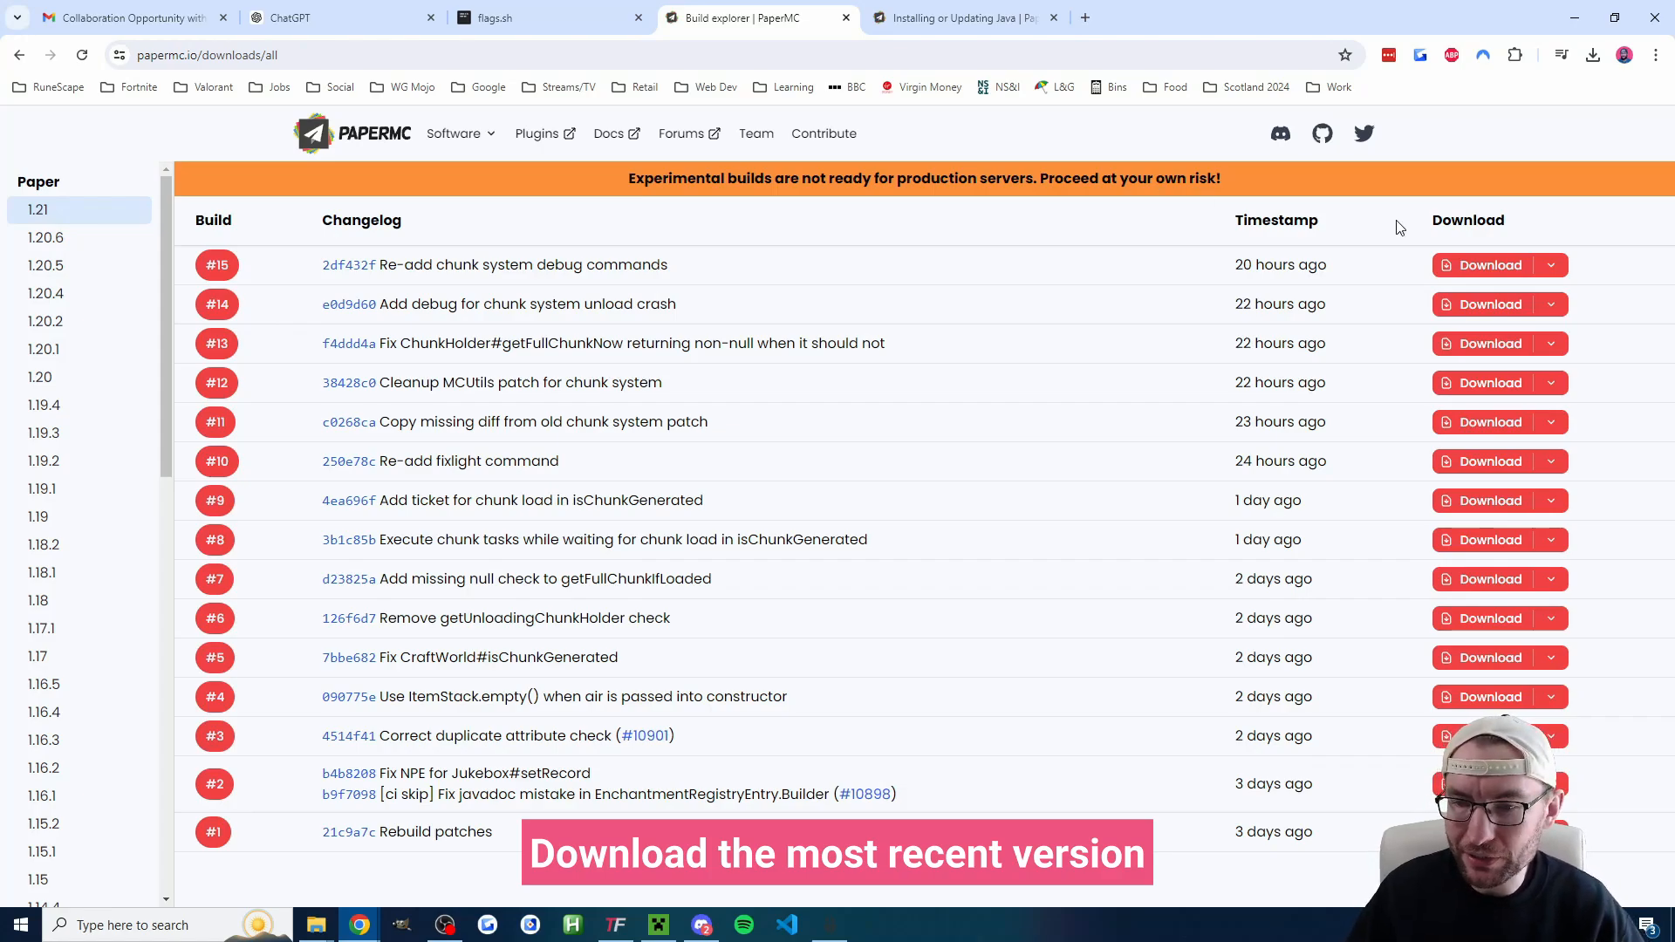
{"action": "left_click", "coordinate": [1490, 265]}
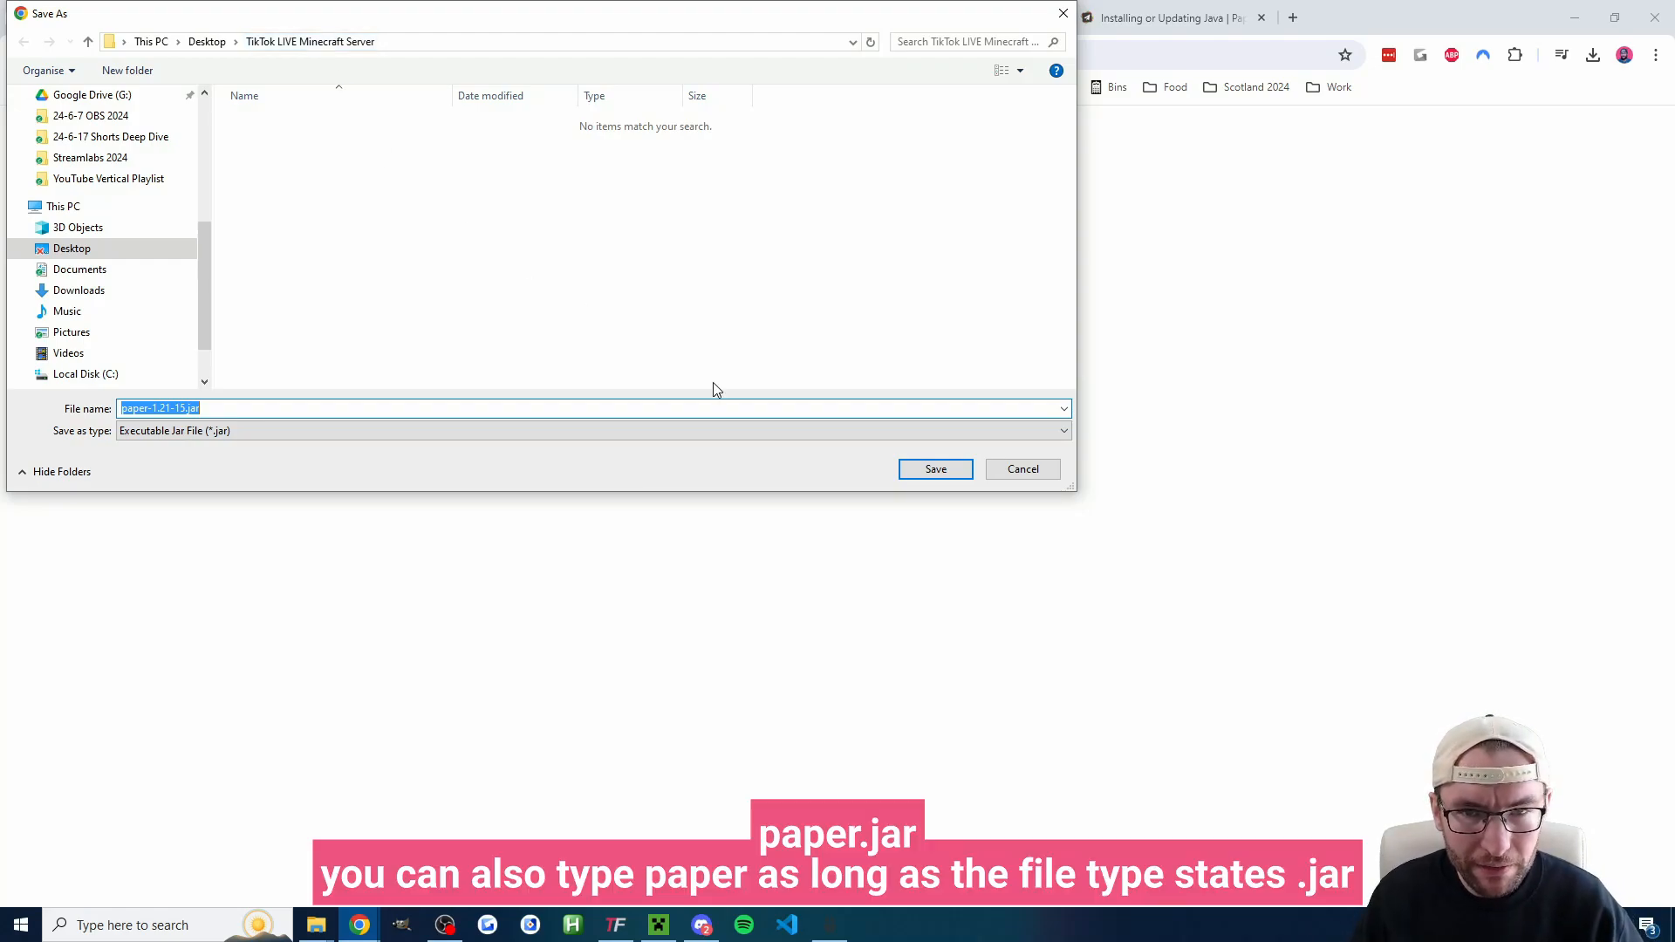
{"action": "type", "text": "paper"}
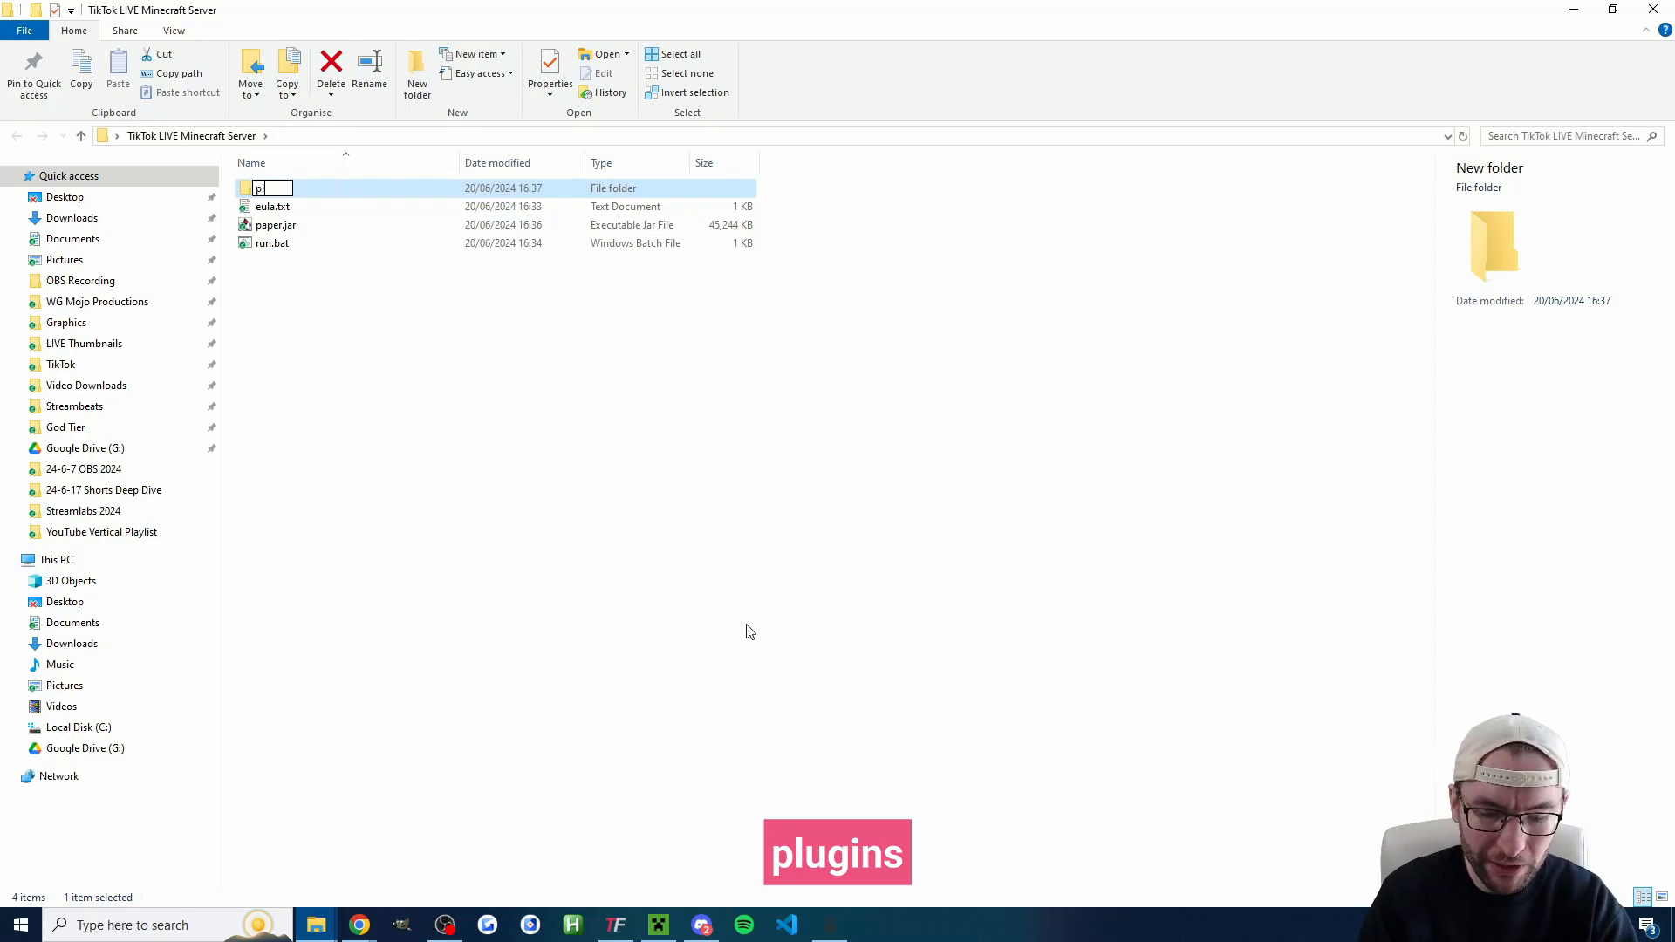
Step: Finish naming the plugins folder and open the ServerTap v0.6.1 release page
{"action": "type", "text": "lugins"}
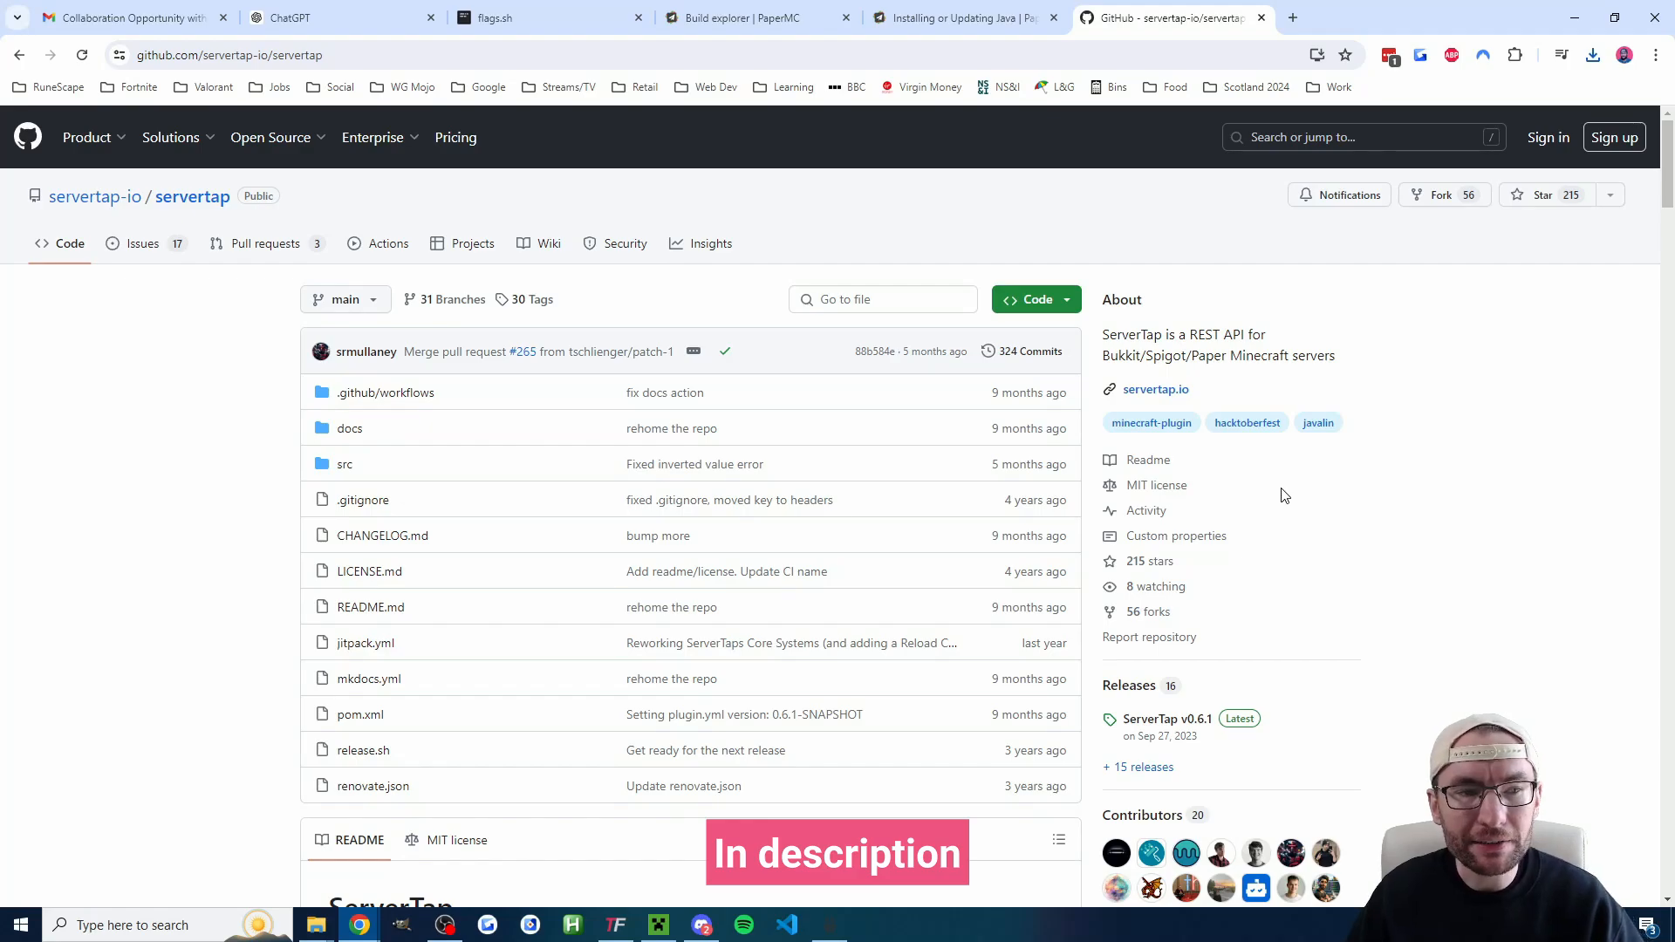
{"action": "mouse_move", "coordinate": [1190, 648]}
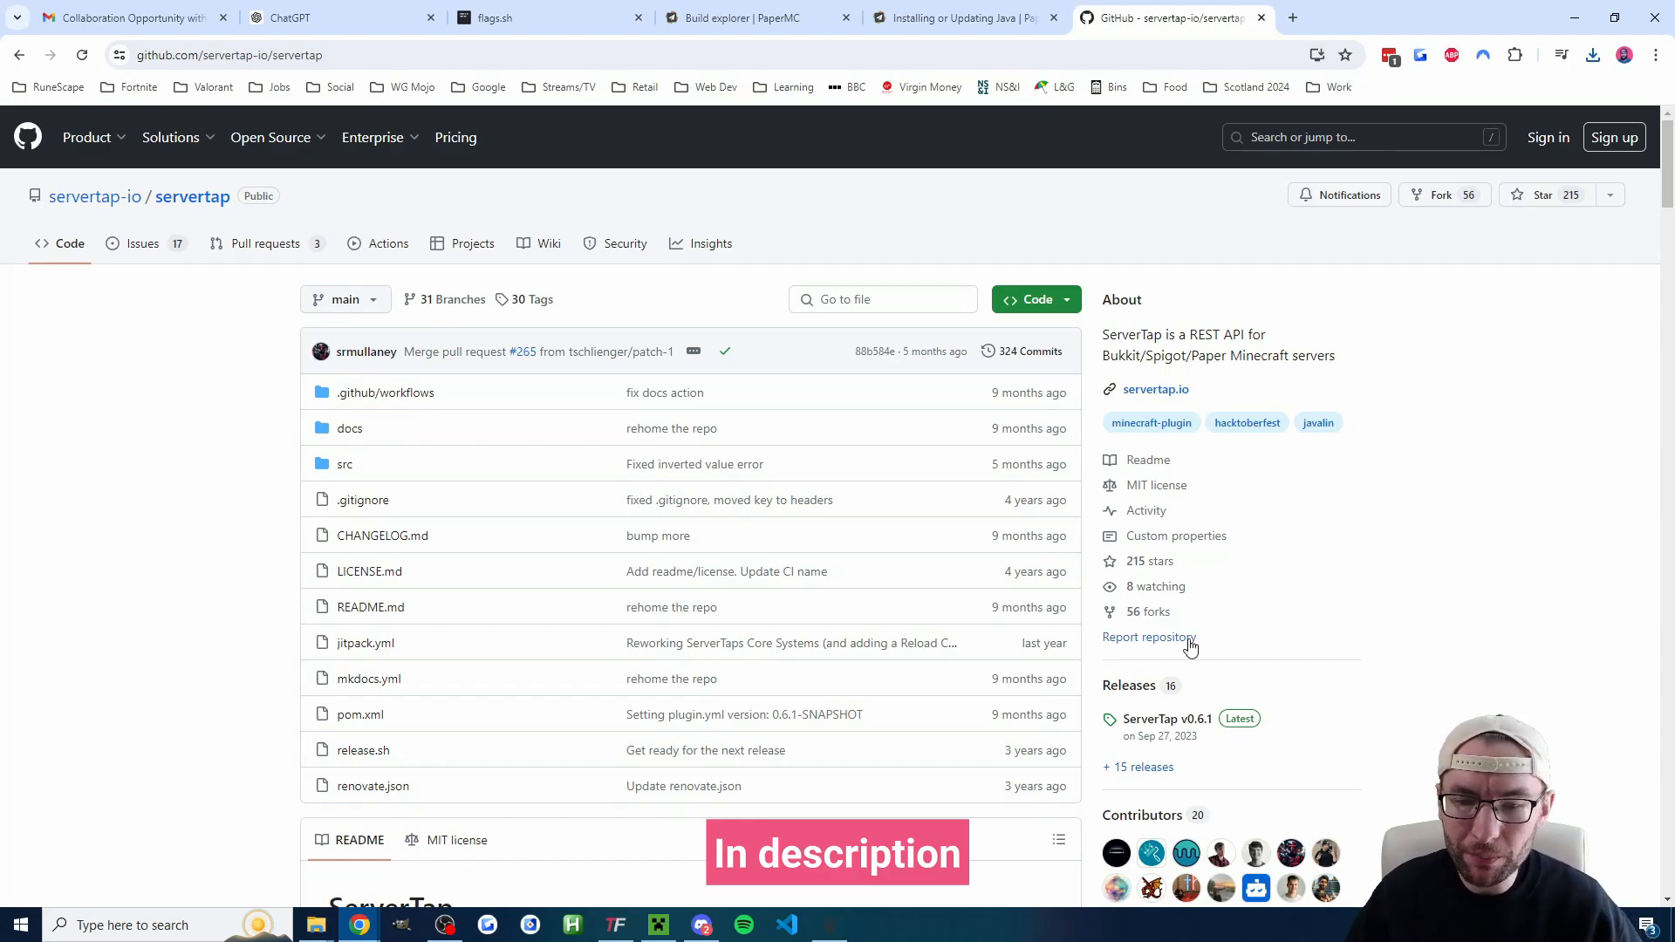
{"action": "left_click", "coordinate": [1166, 719]}
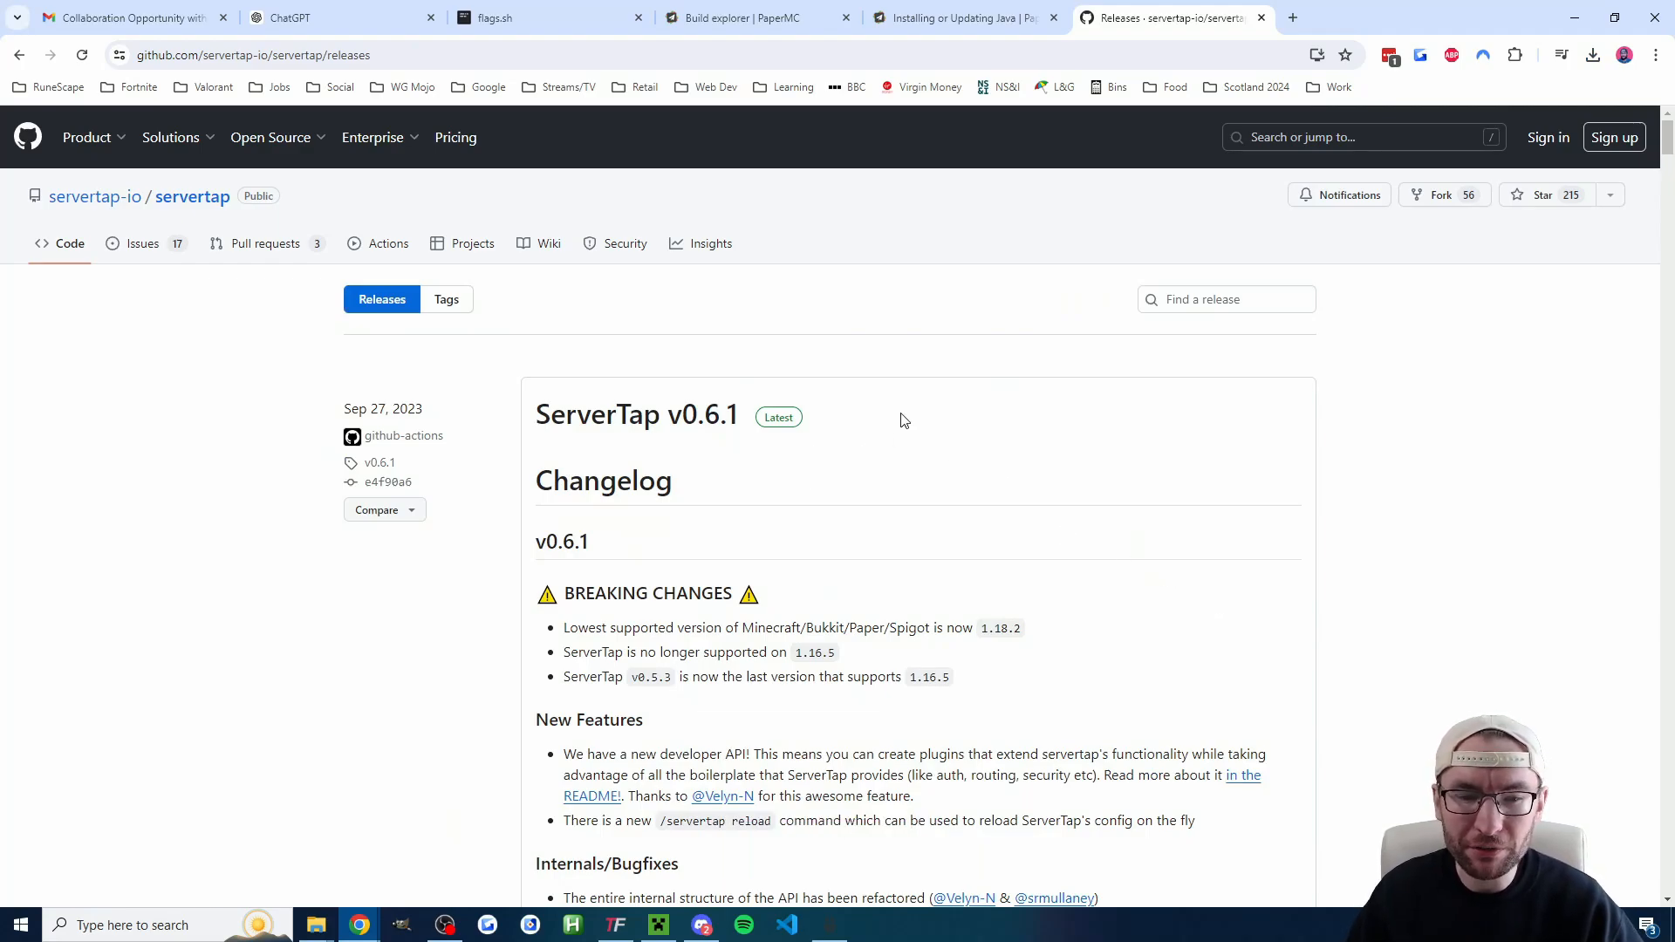
{"action": "mouse_move", "coordinate": [663, 421]}
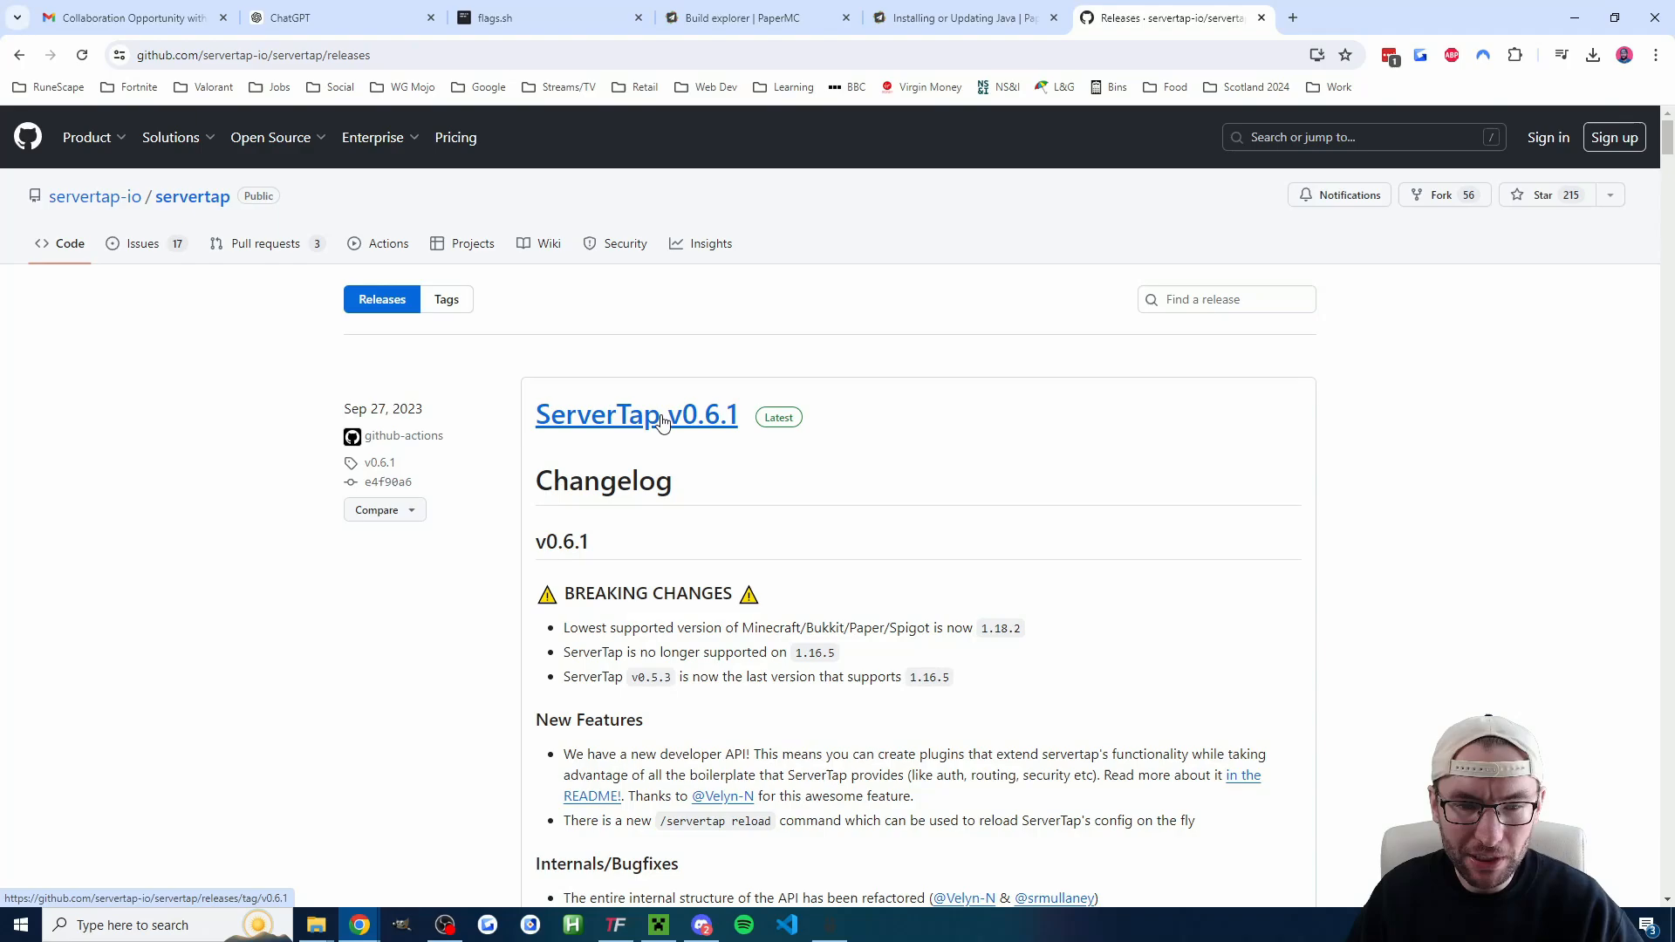
{"action": "left_click", "coordinate": [637, 415]}
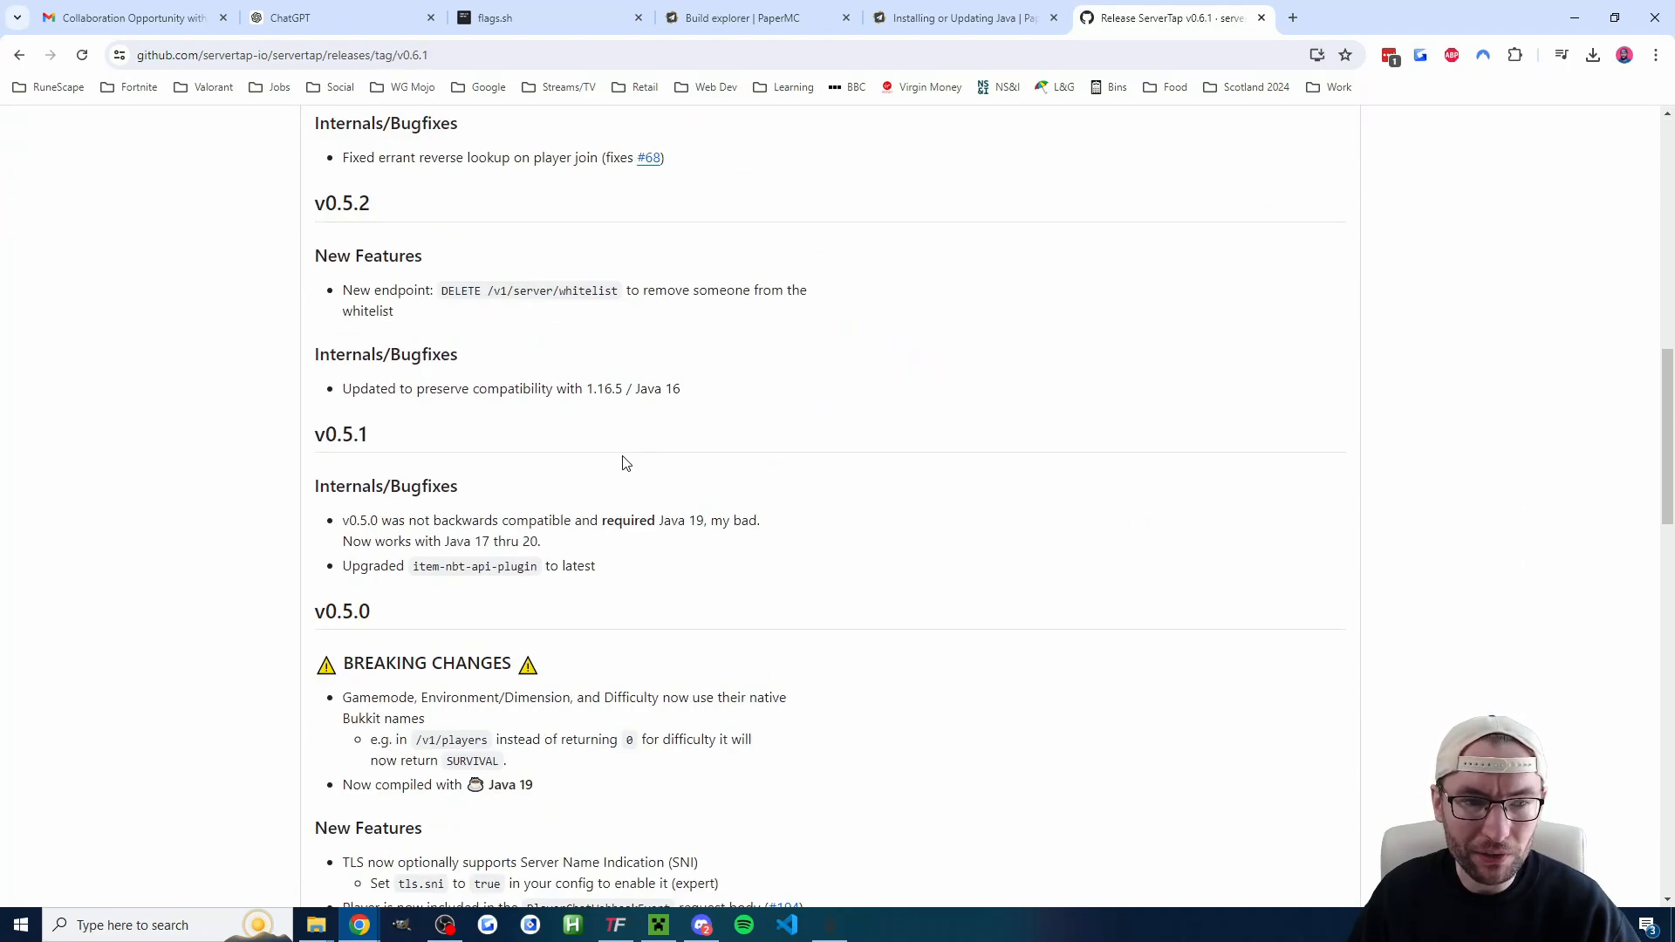
Step: Download ServerTap-0.6.1.jar into the server's plugins folder
{"action": "scroll", "scroll_direction": "down", "scroll_amount": 3}
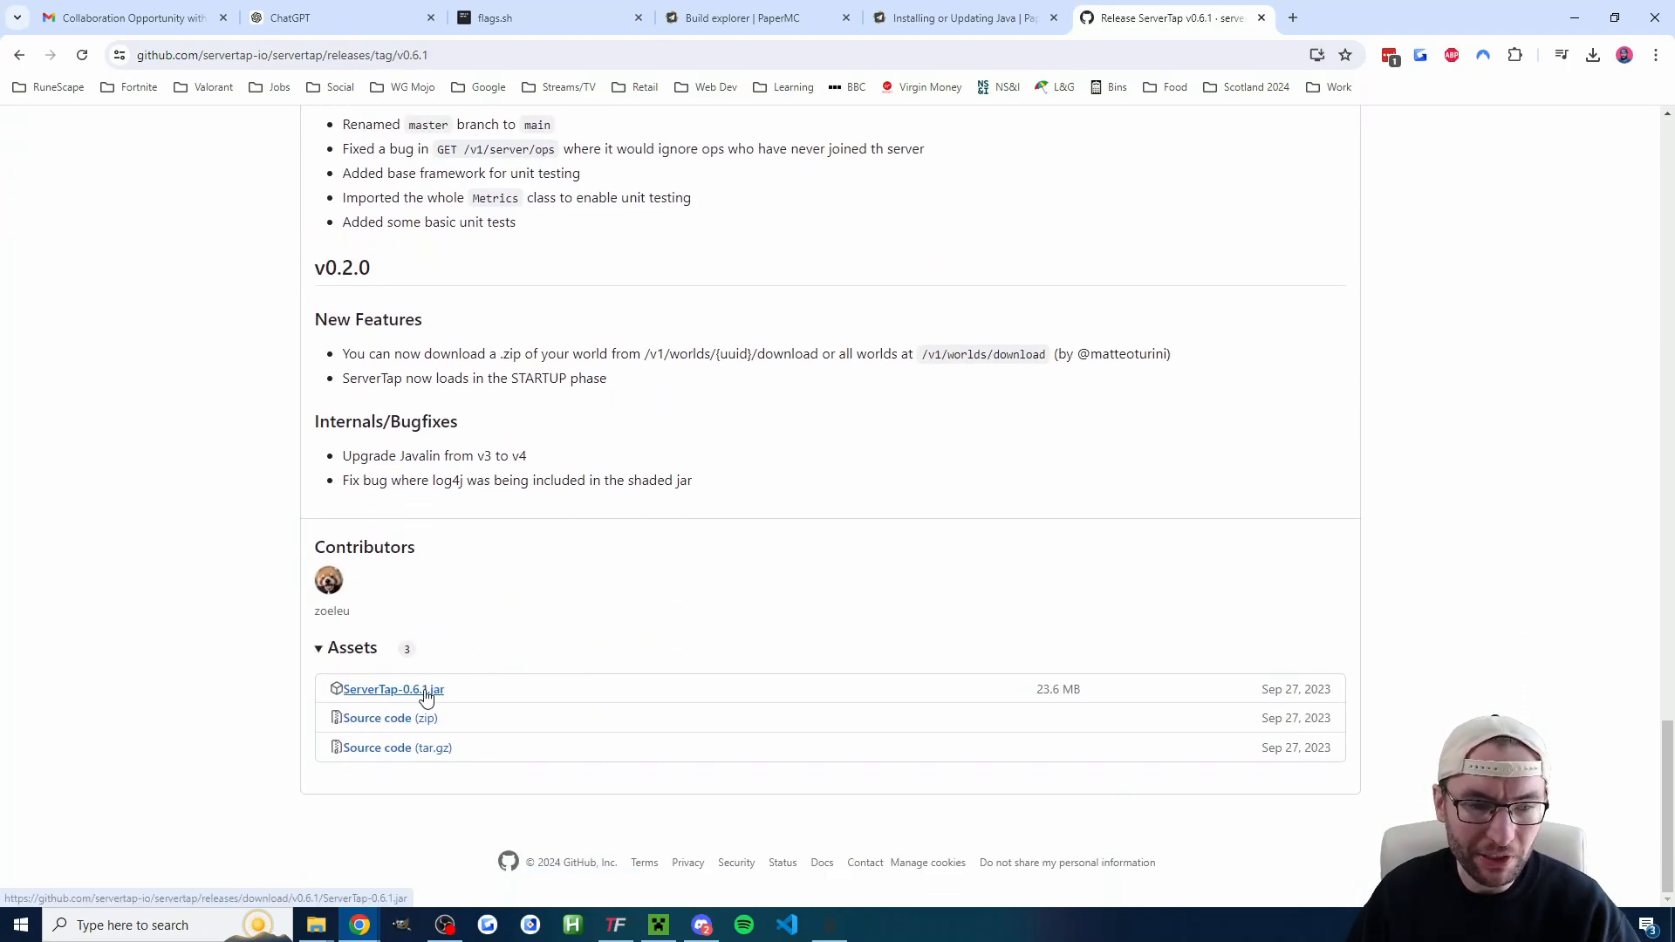
{"action": "left_click", "coordinate": [393, 690]}
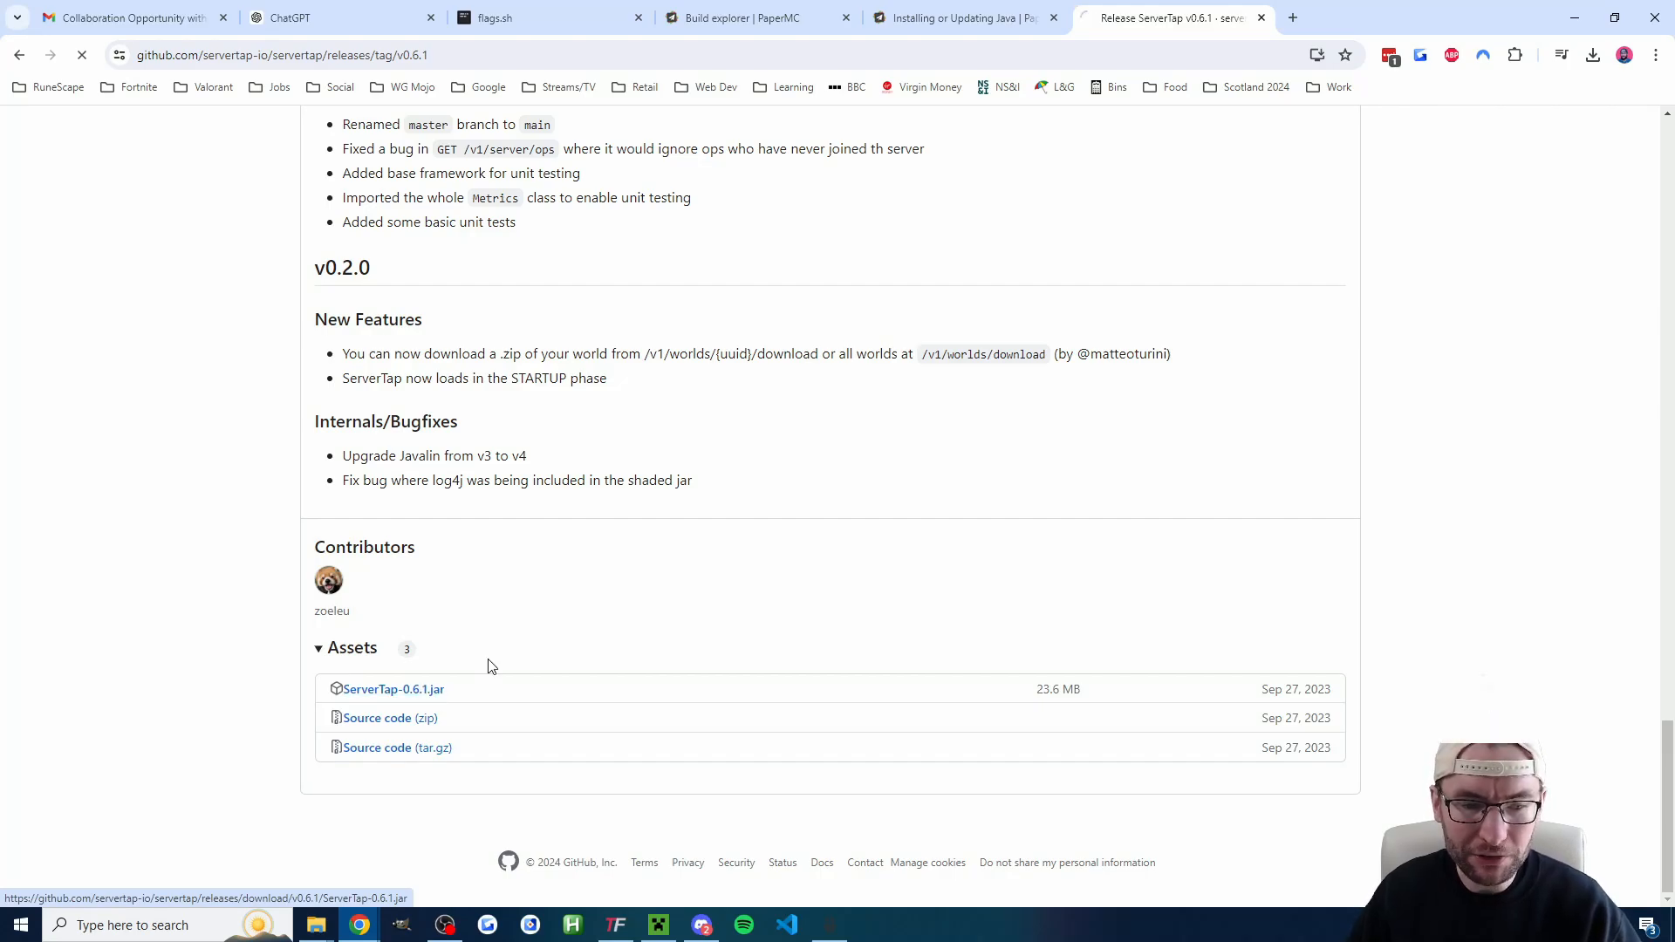
{"action": "left_click", "coordinate": [393, 689]}
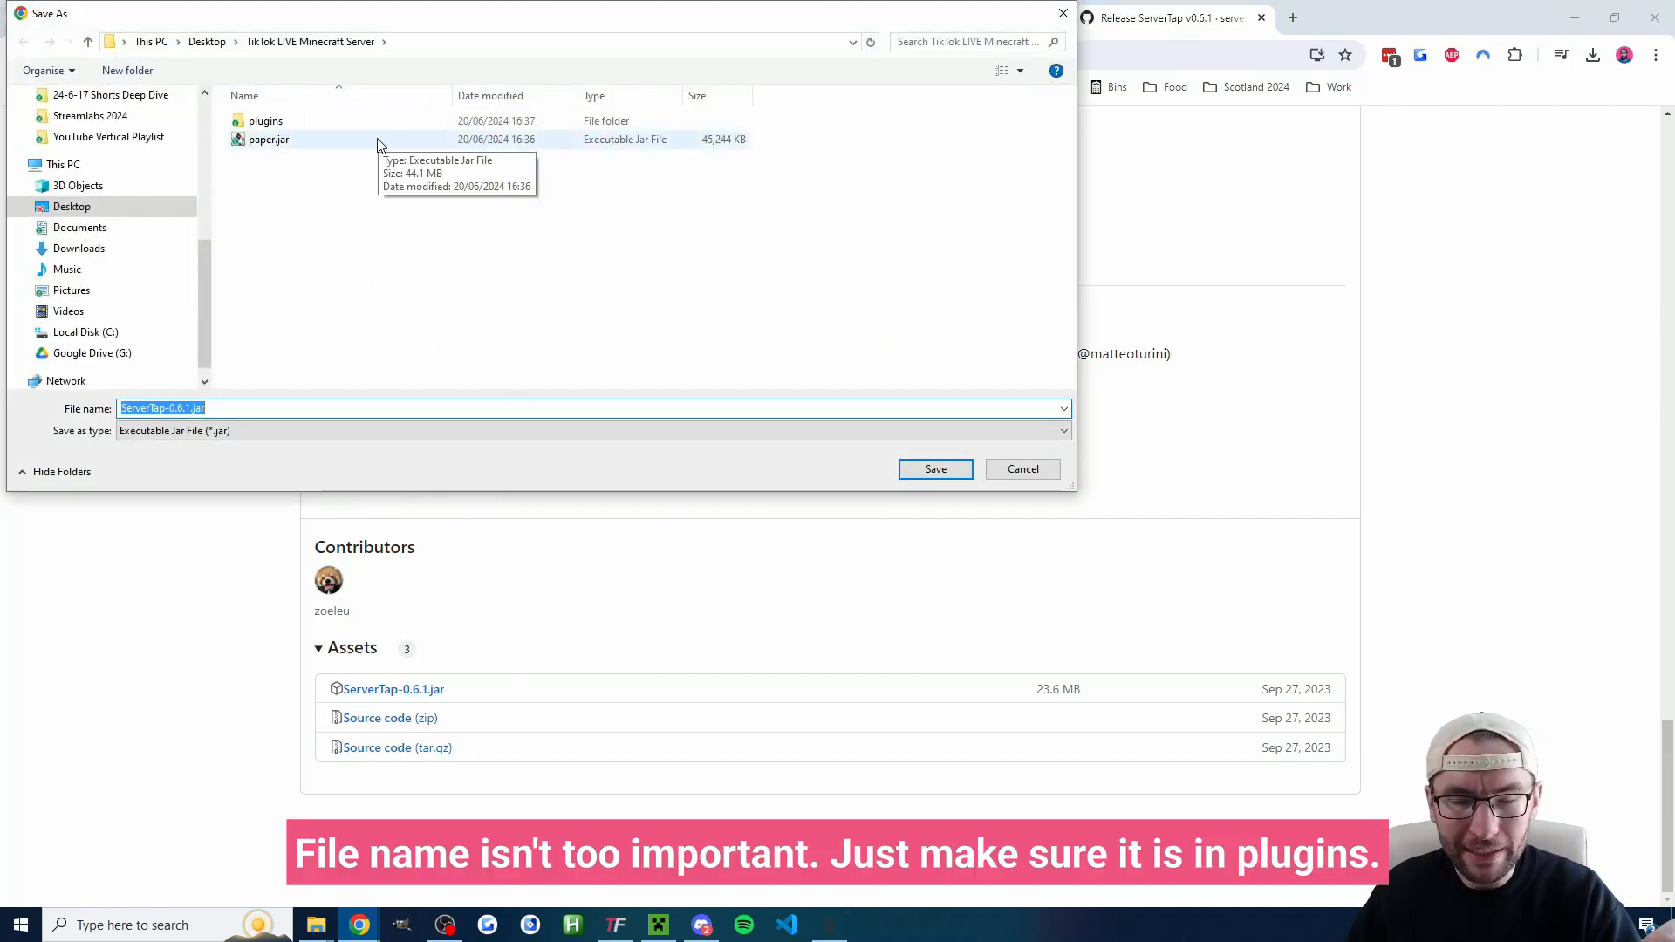
{"action": "left_click", "coordinate": [265, 121]}
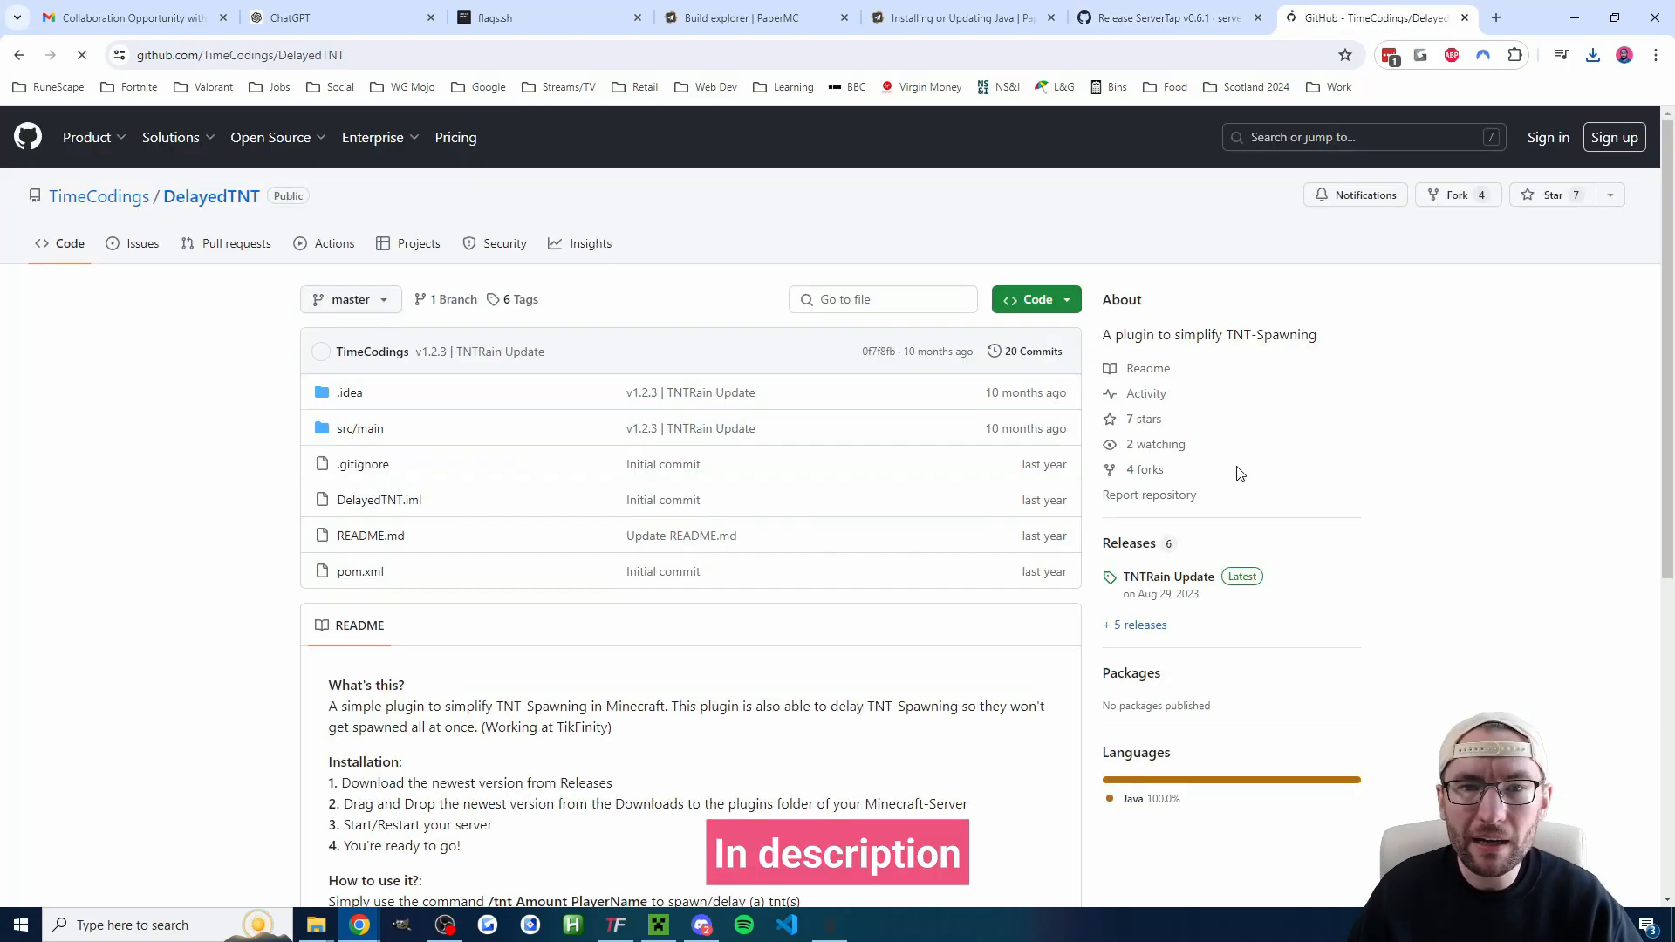
{"action": "mouse_move", "coordinate": [1206, 601]}
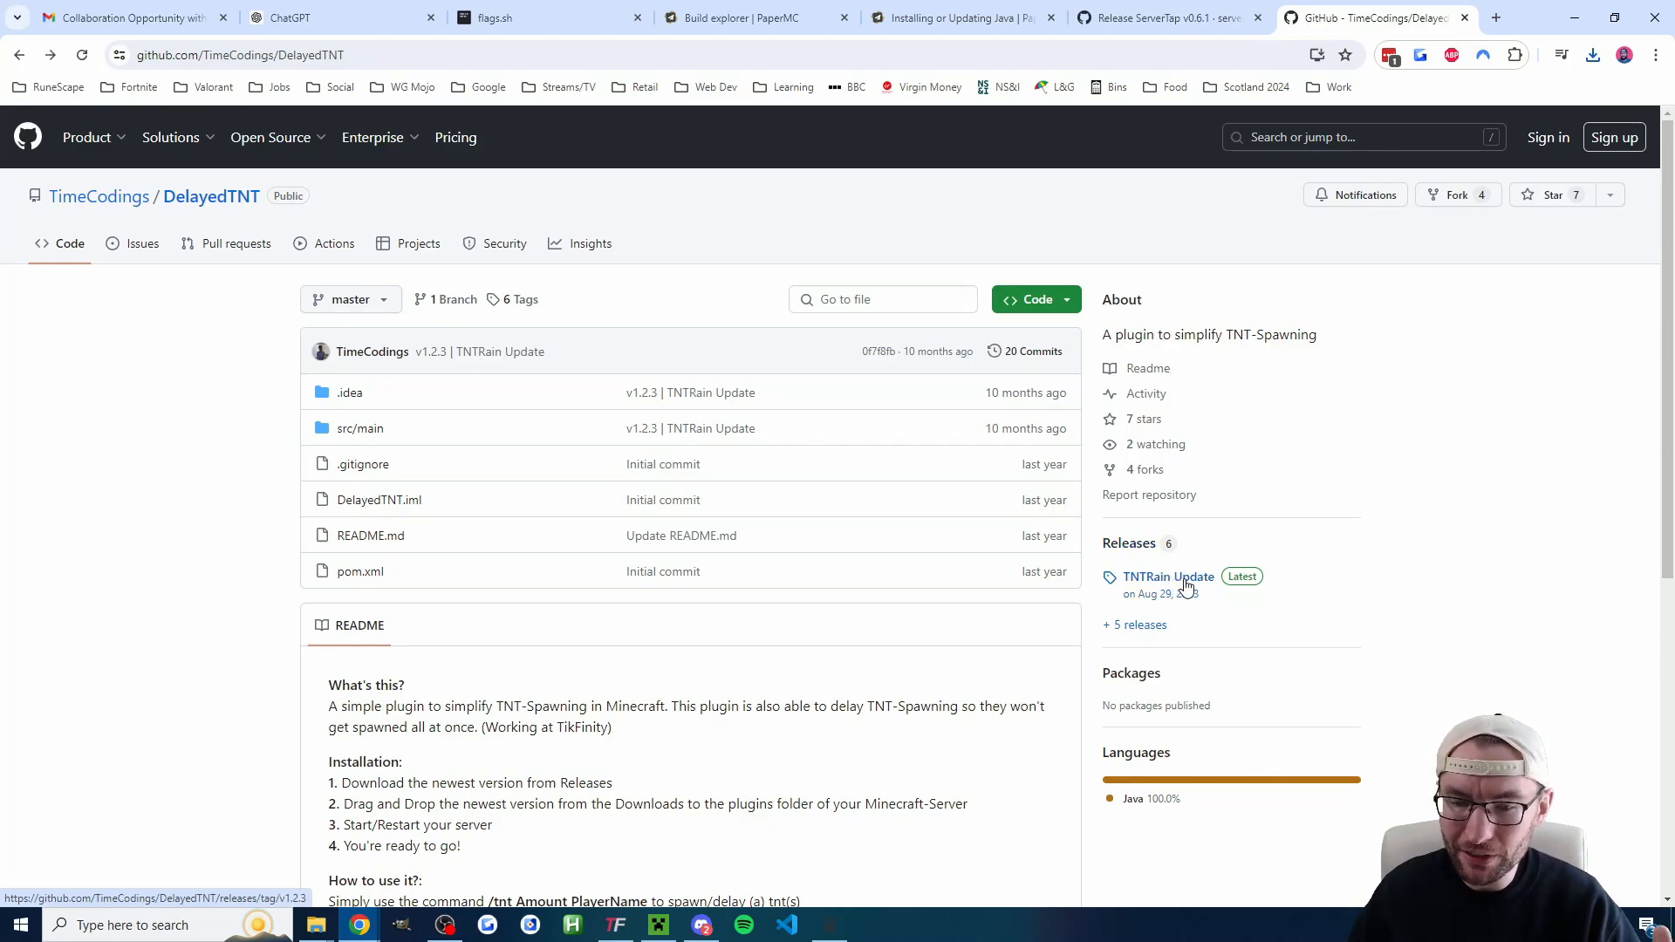
Step: Download DelayedTNT.jar from the TNTRain Update release into the plugins folder
{"action": "left_click", "coordinate": [1165, 576]}
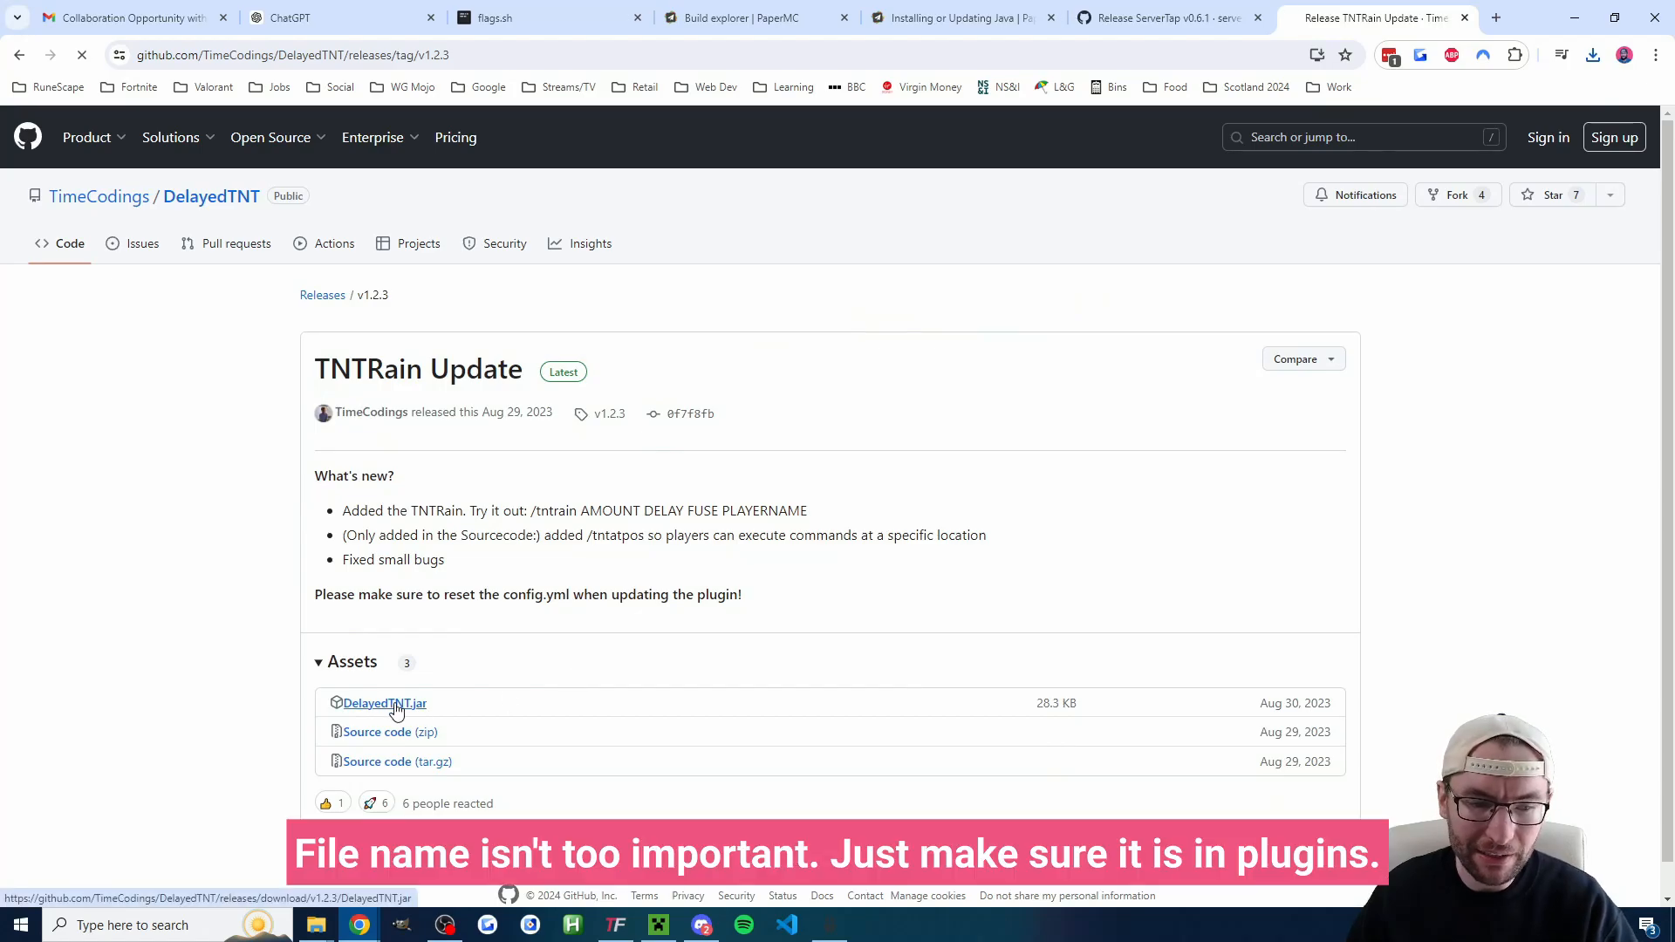
{"action": "left_click", "coordinate": [384, 704]}
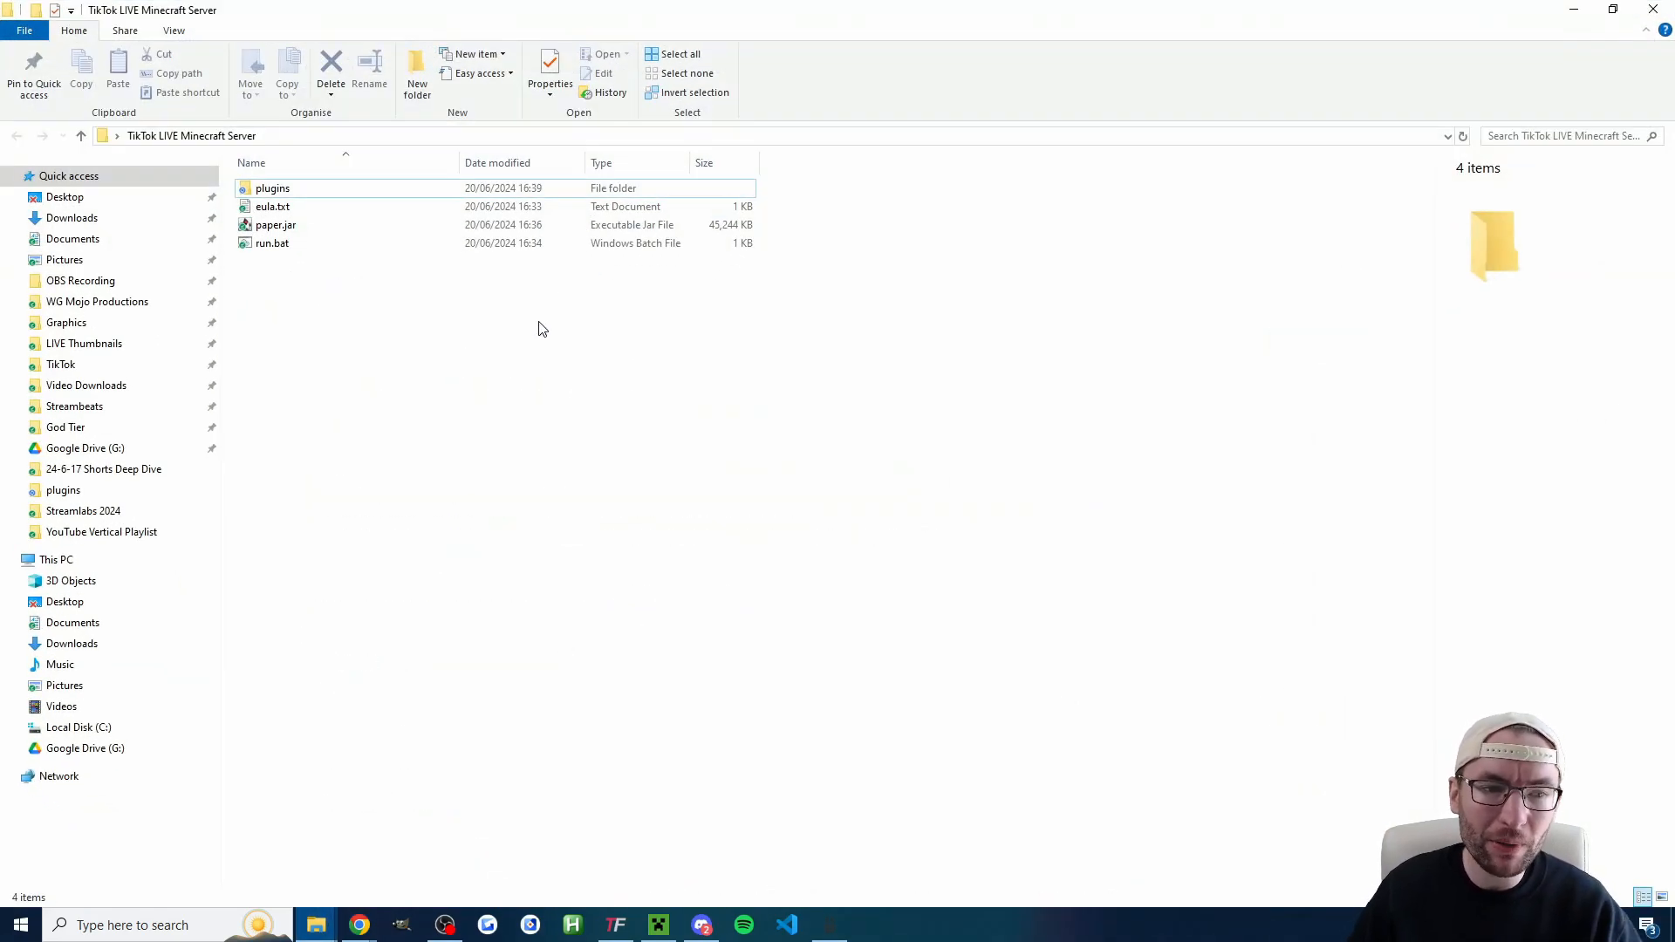
{"action": "mouse_move", "coordinate": [430, 318]}
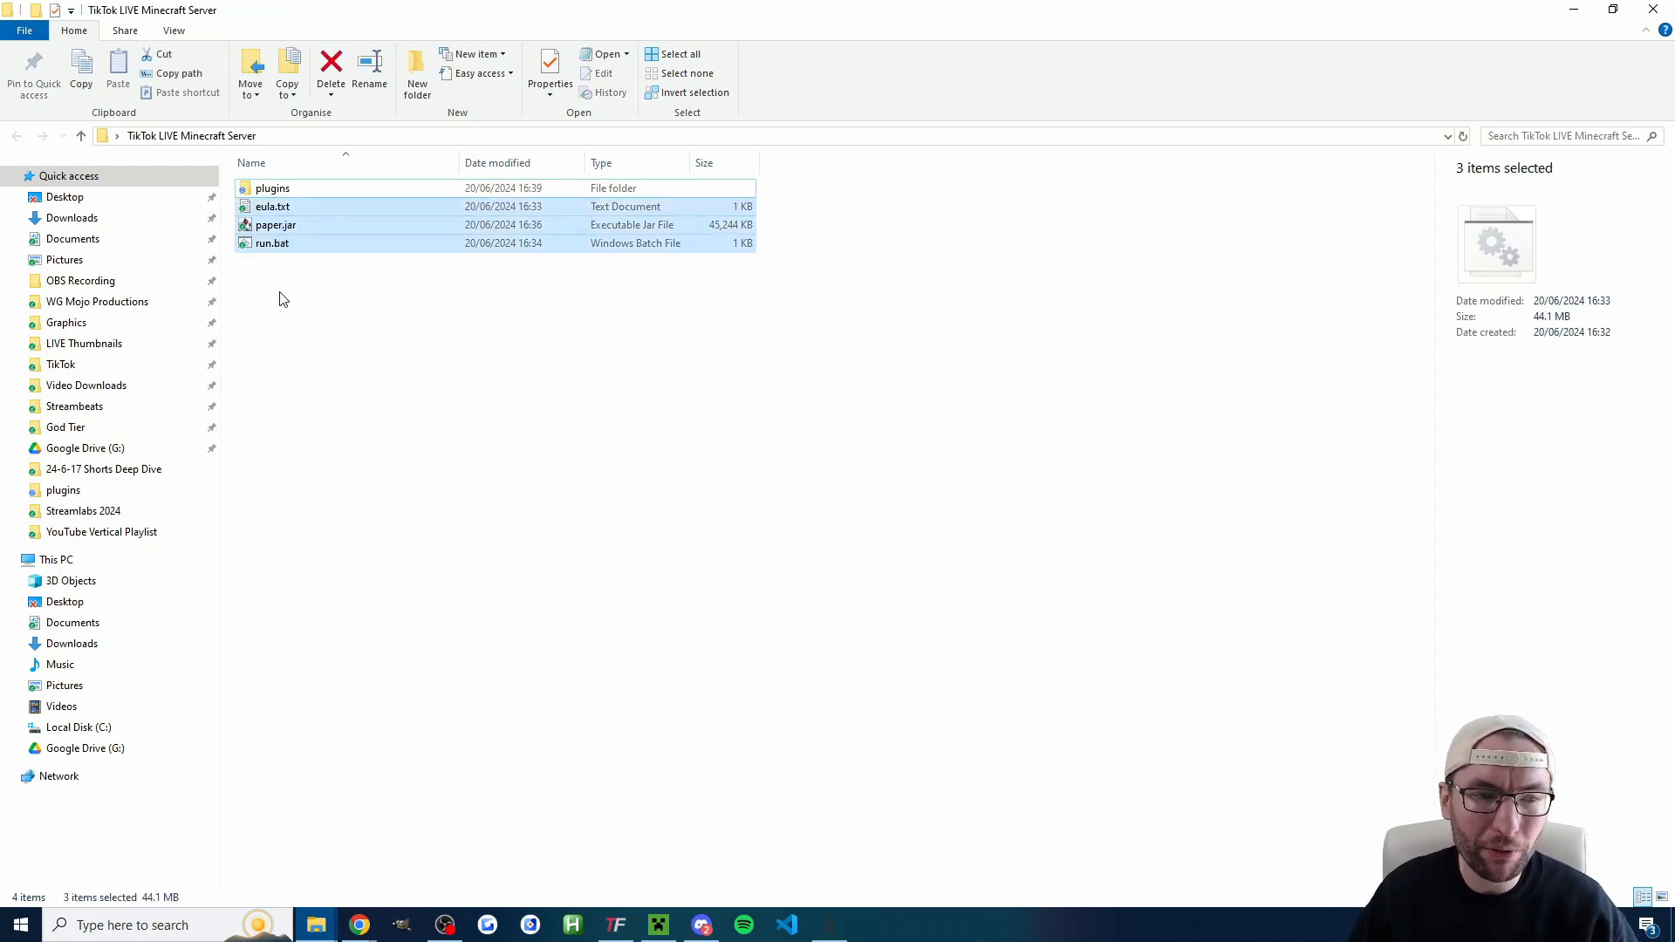
{"action": "double_click", "coordinate": [276, 189]}
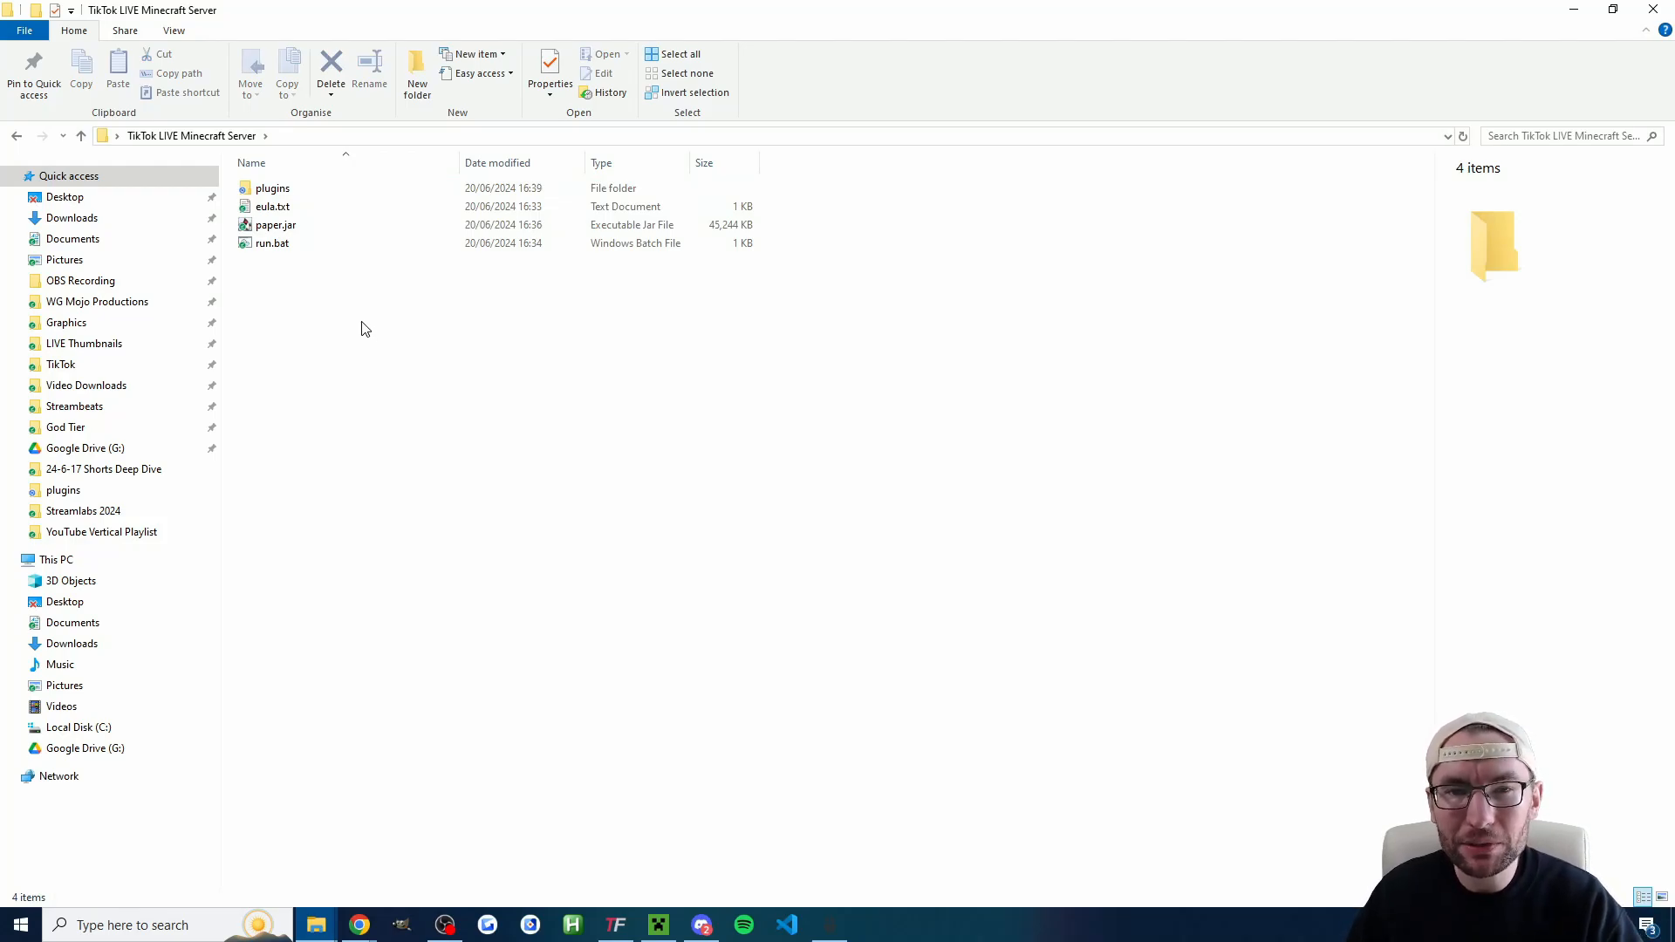
{"action": "mouse_move", "coordinate": [405, 340]}
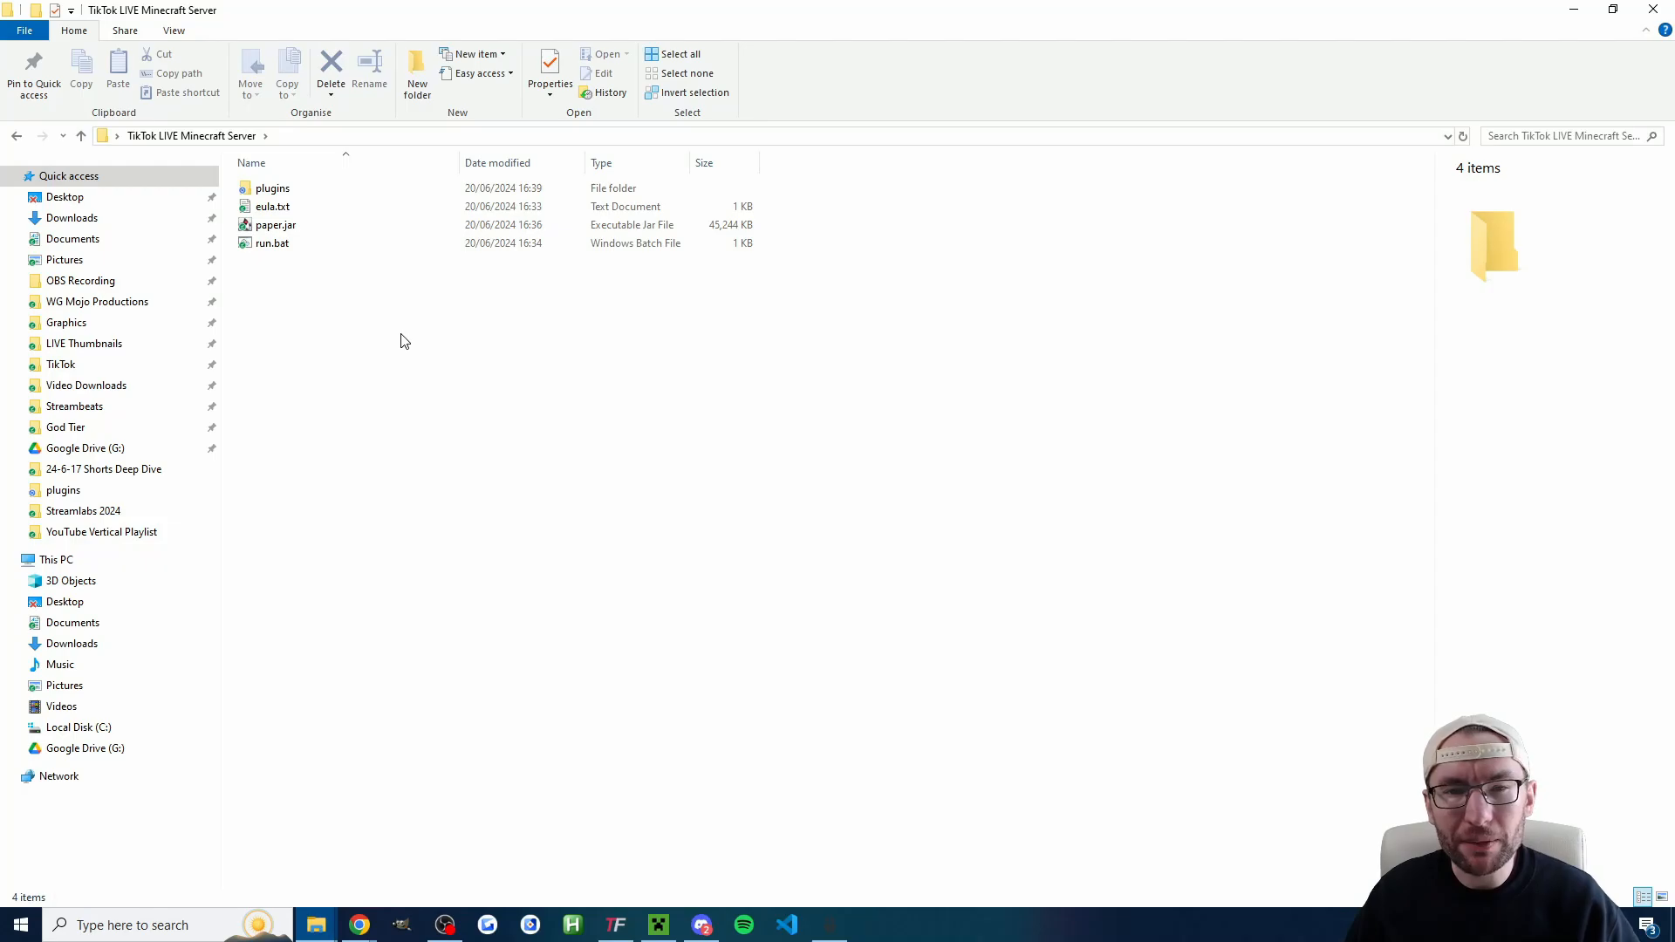
Step: Launch run.bat in the server folder to start paper.jar in a console
{"action": "left_click", "coordinate": [272, 243]}
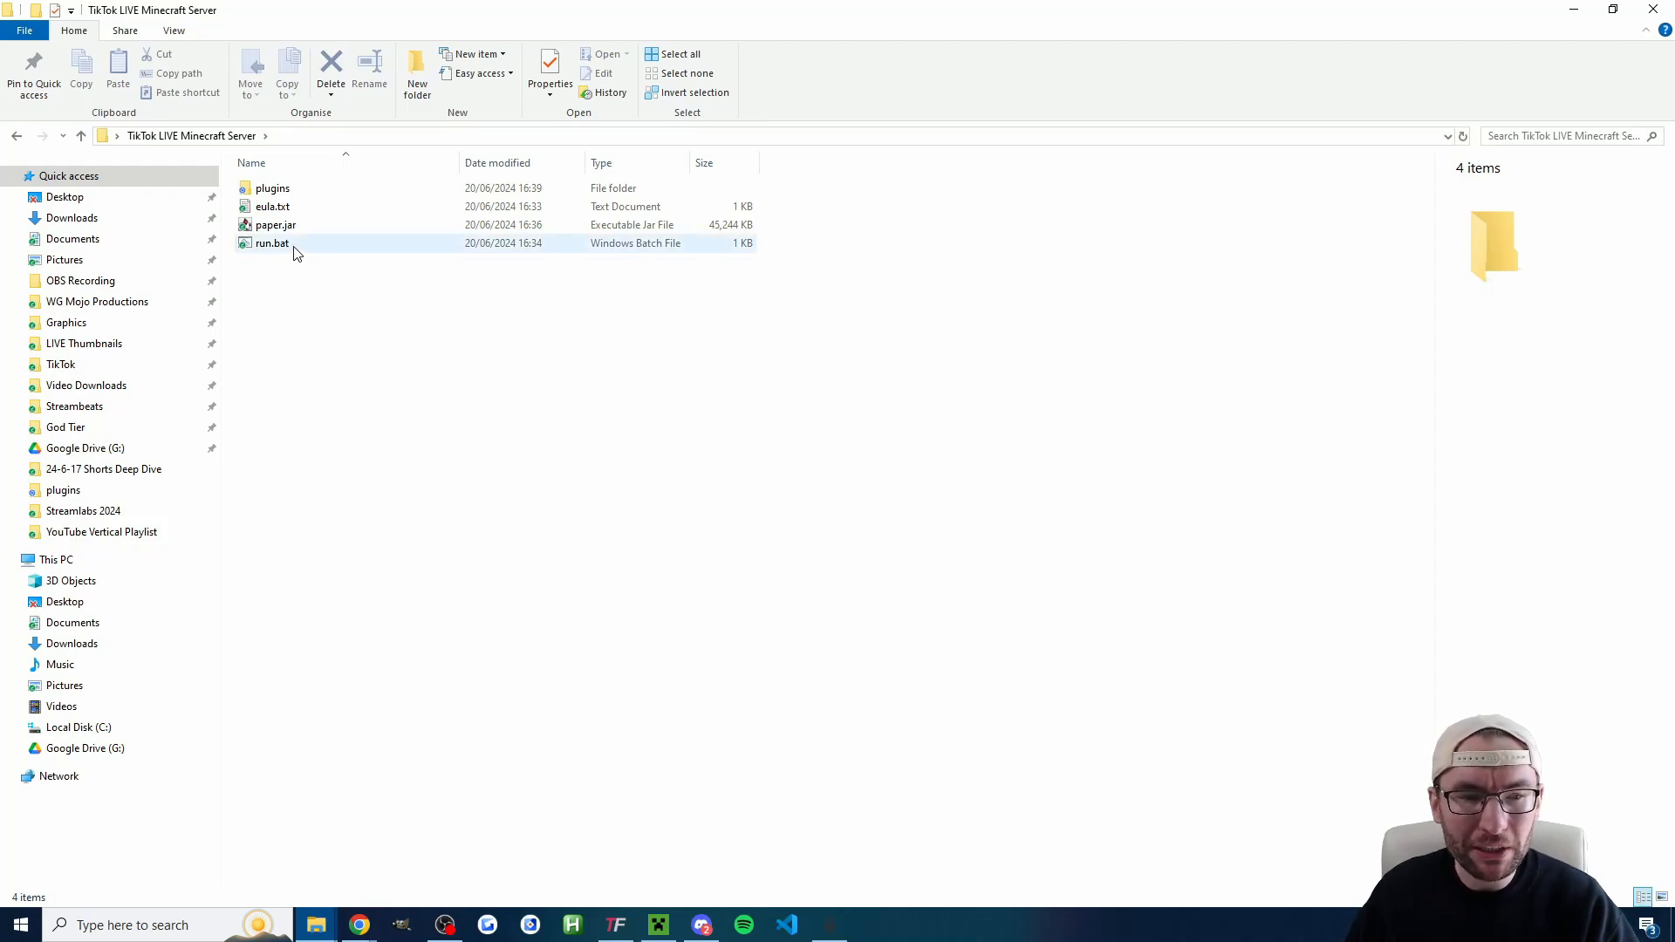
{"action": "mouse_move", "coordinate": [296, 251]}
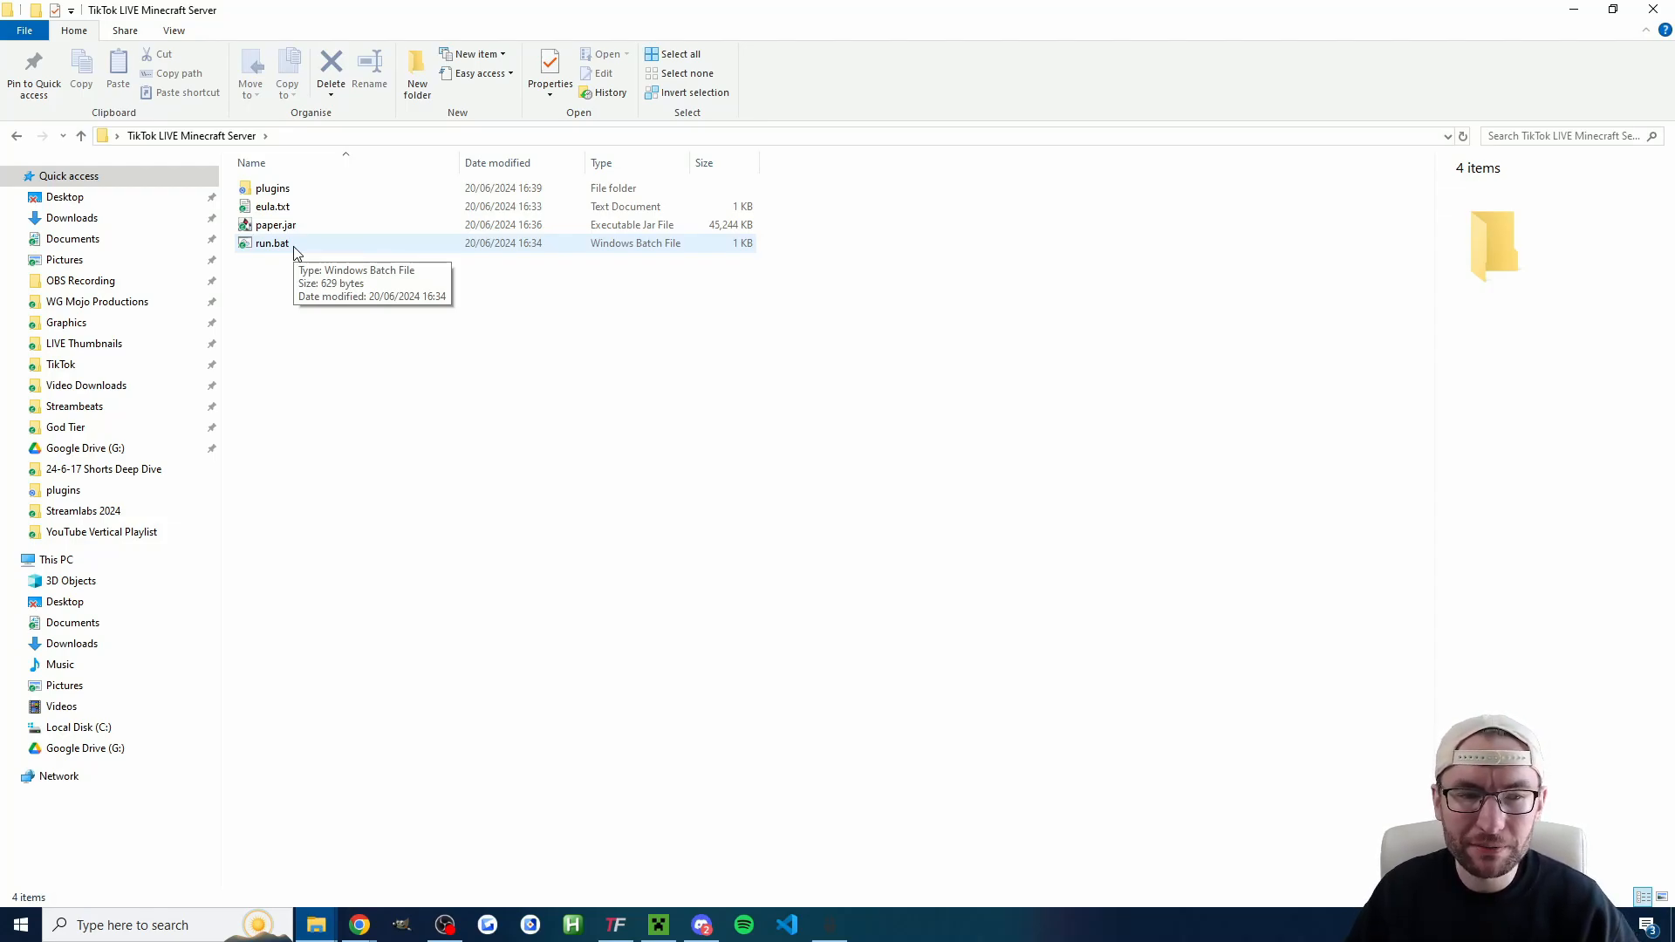
{"action": "left_click", "coordinate": [275, 242]}
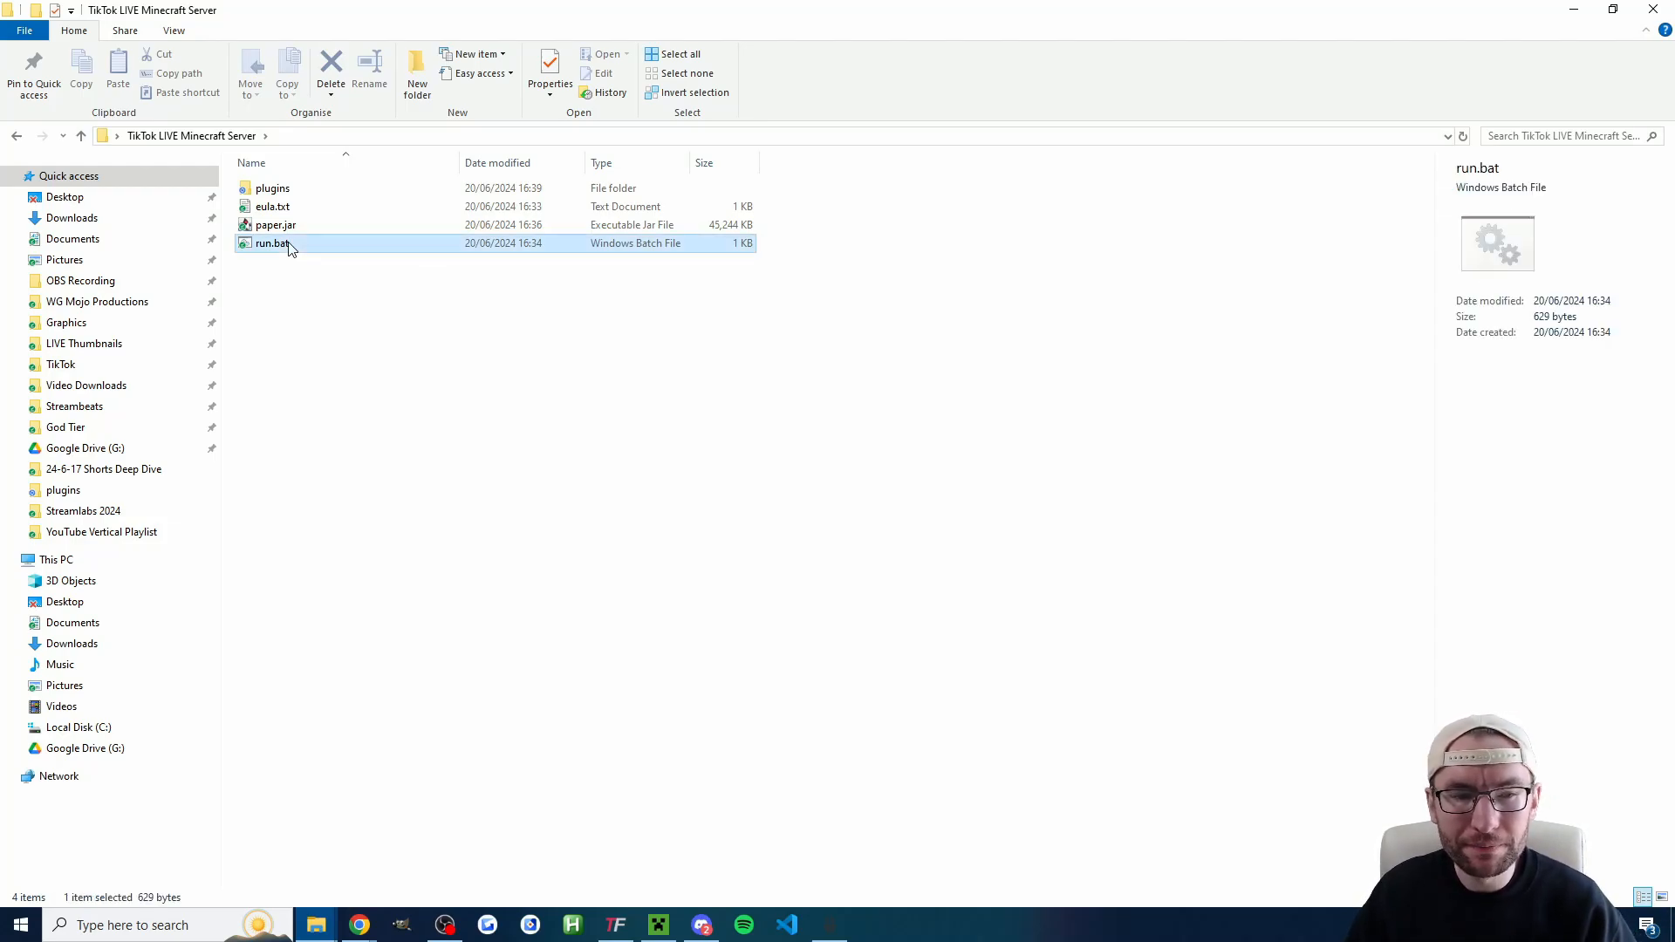
{"action": "double_click", "coordinate": [272, 242]}
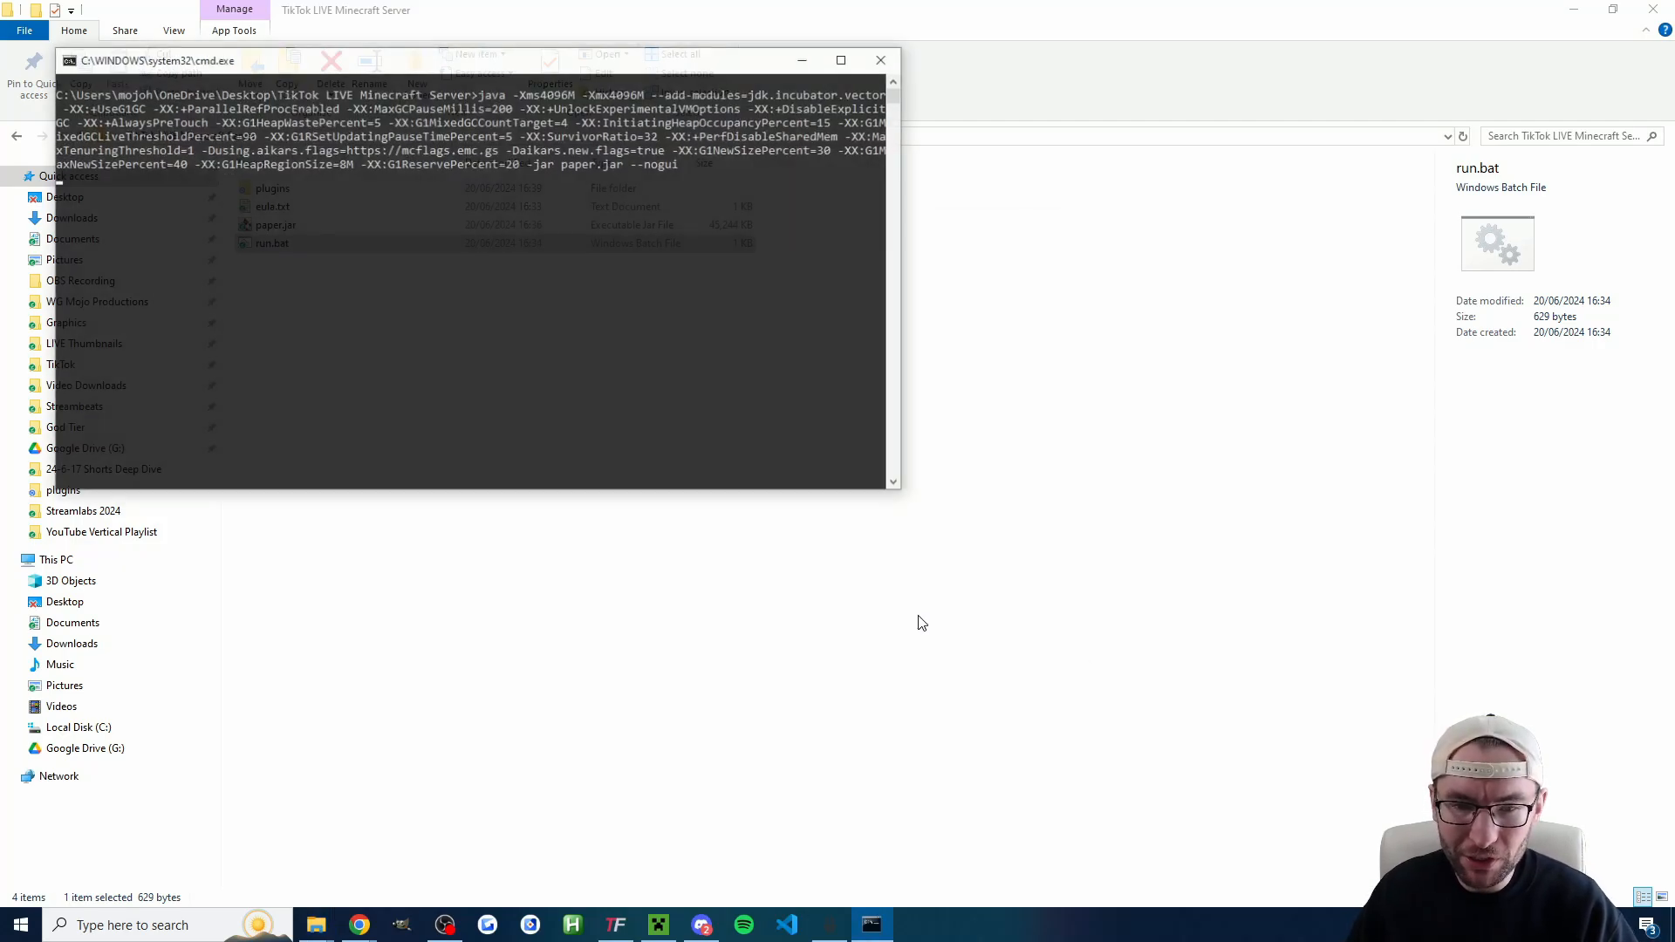
{"action": "left_click", "coordinate": [839, 59]}
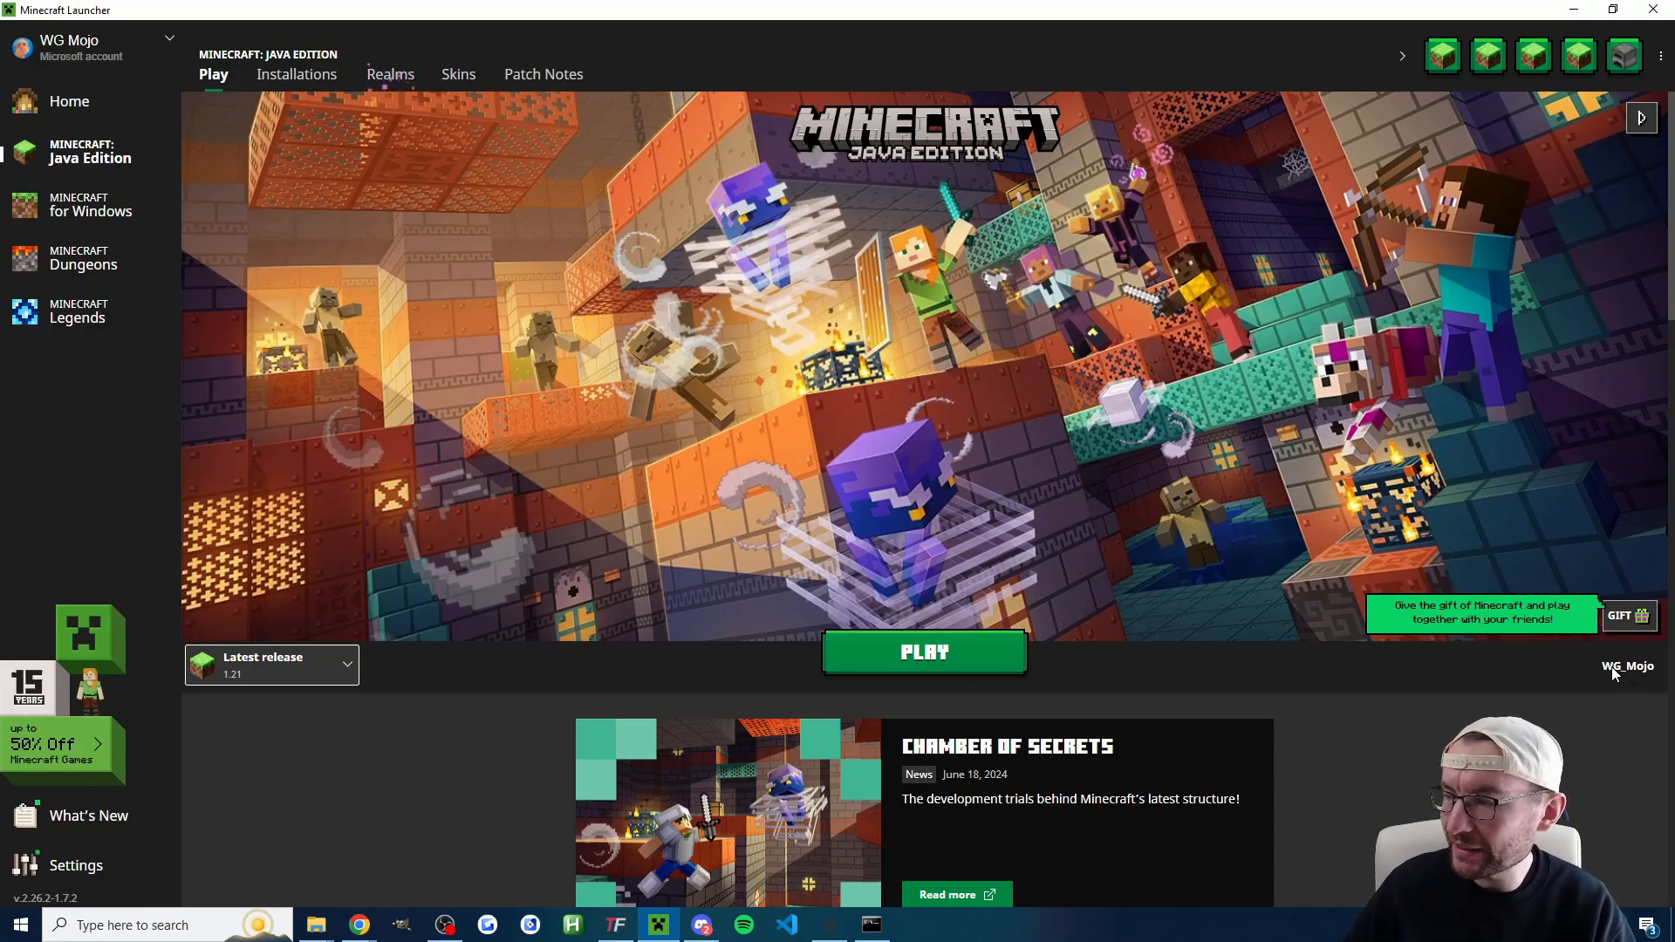
{"action": "mouse_move", "coordinate": [1617, 687]}
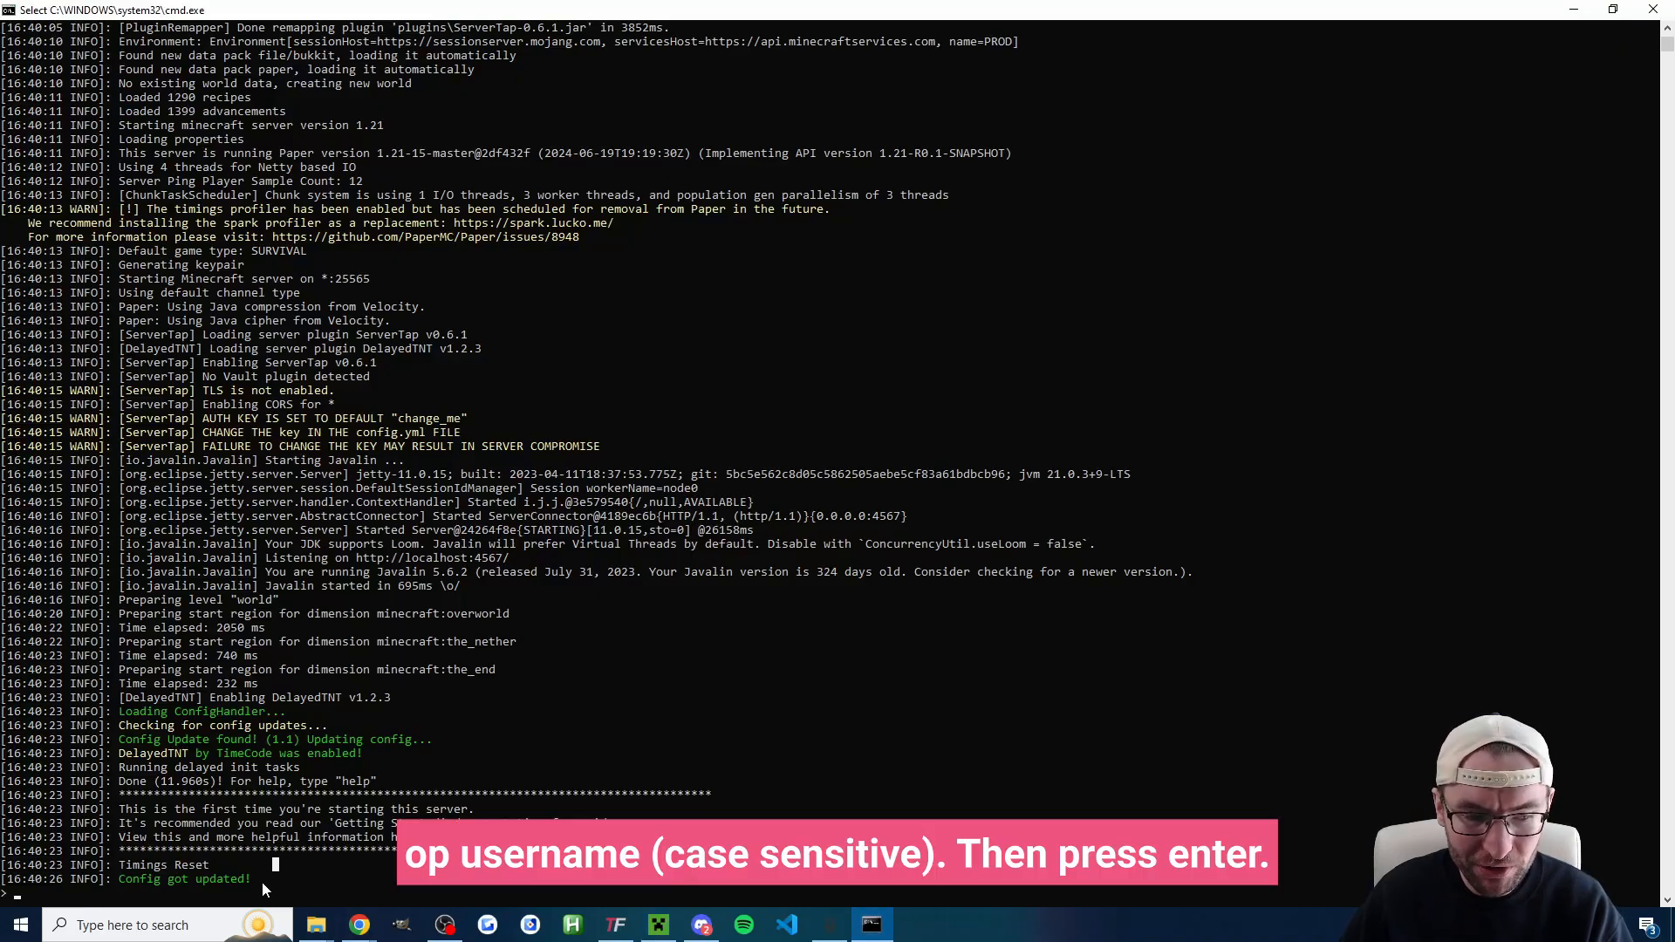
Step: Op WG_Mojo in the server console and launch Minecraft Java Edition 1.21
{"action": "type", "text": "op"}
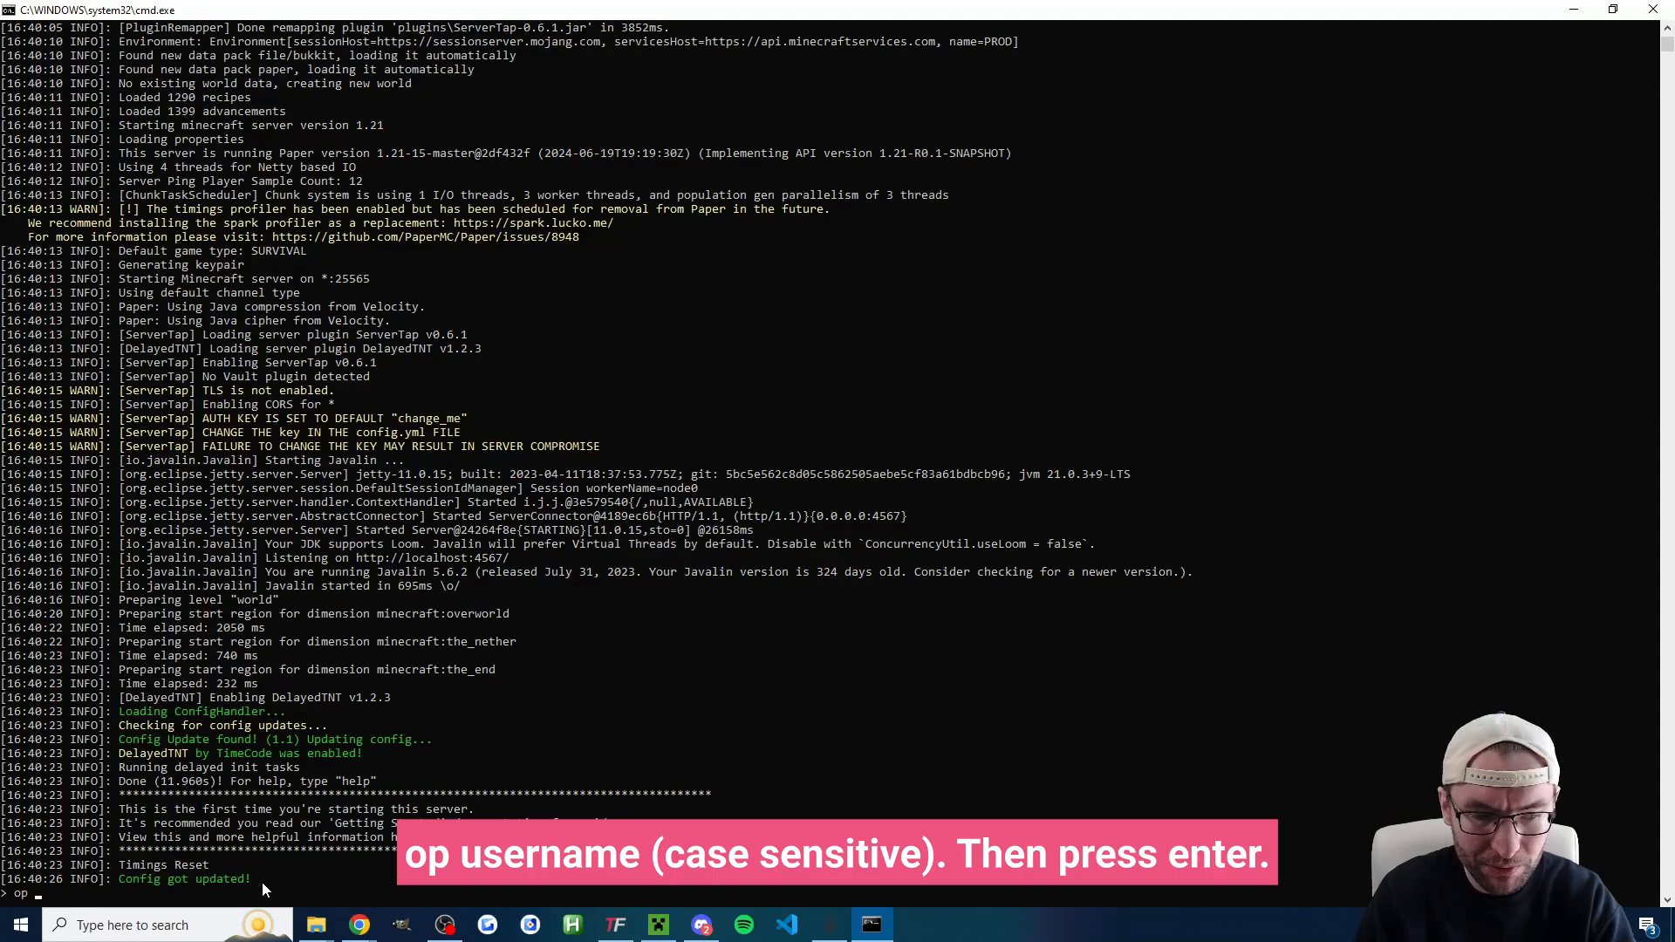
{"action": "type", "text": "WG_Mojo"}
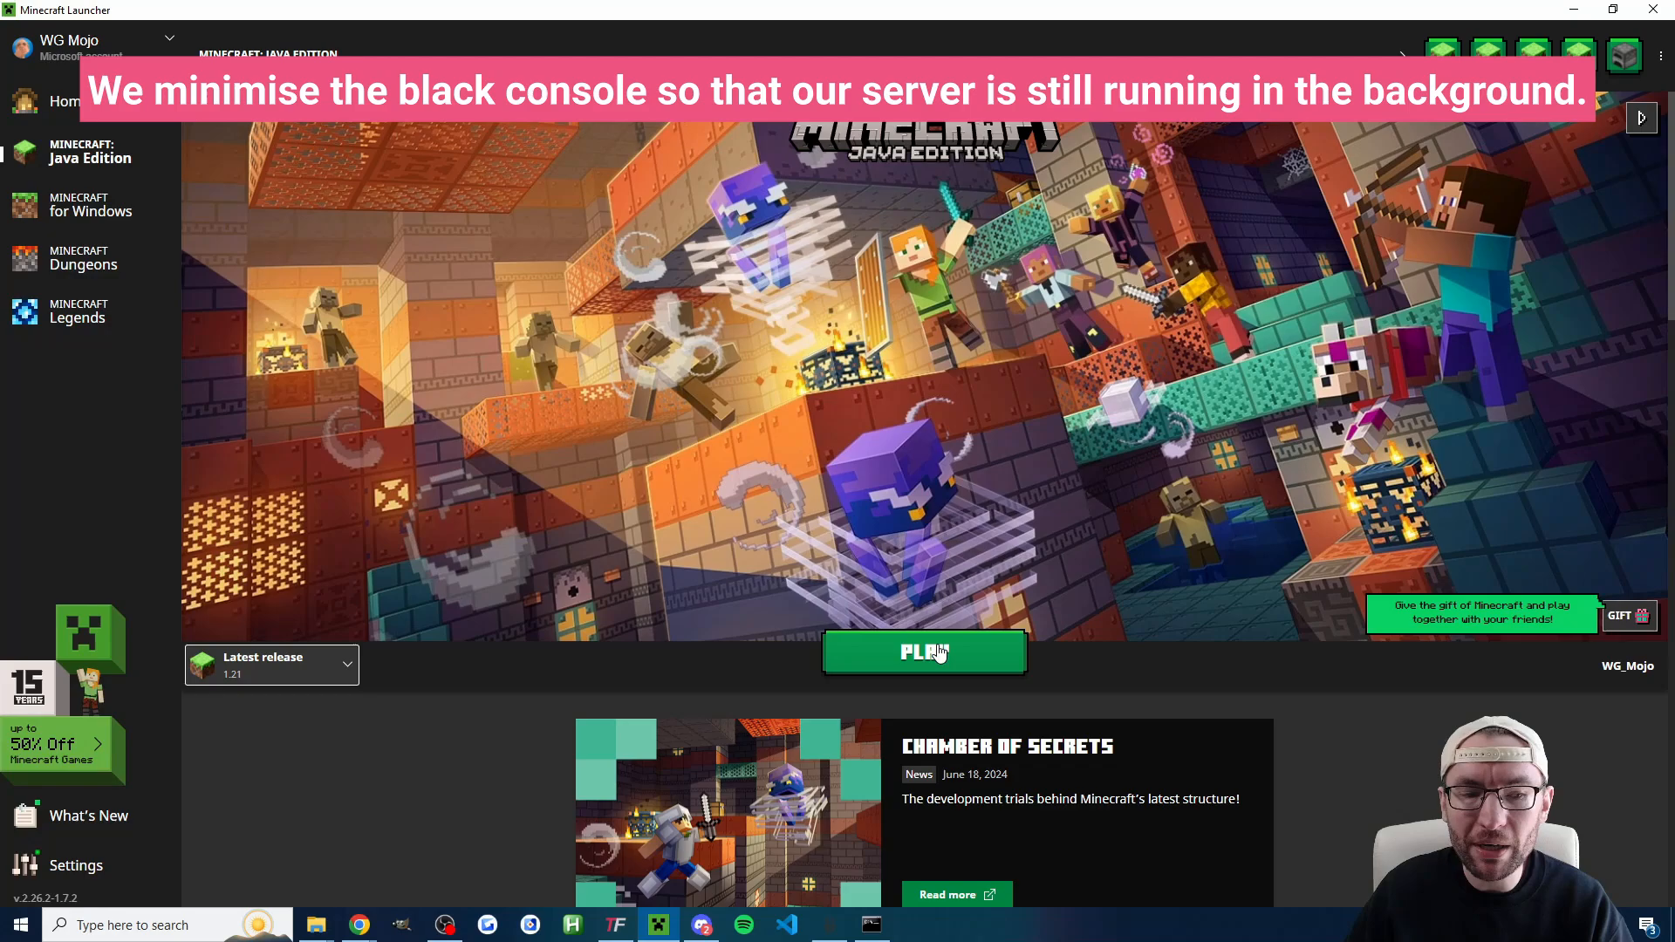
{"action": "left_click", "coordinate": [925, 653]}
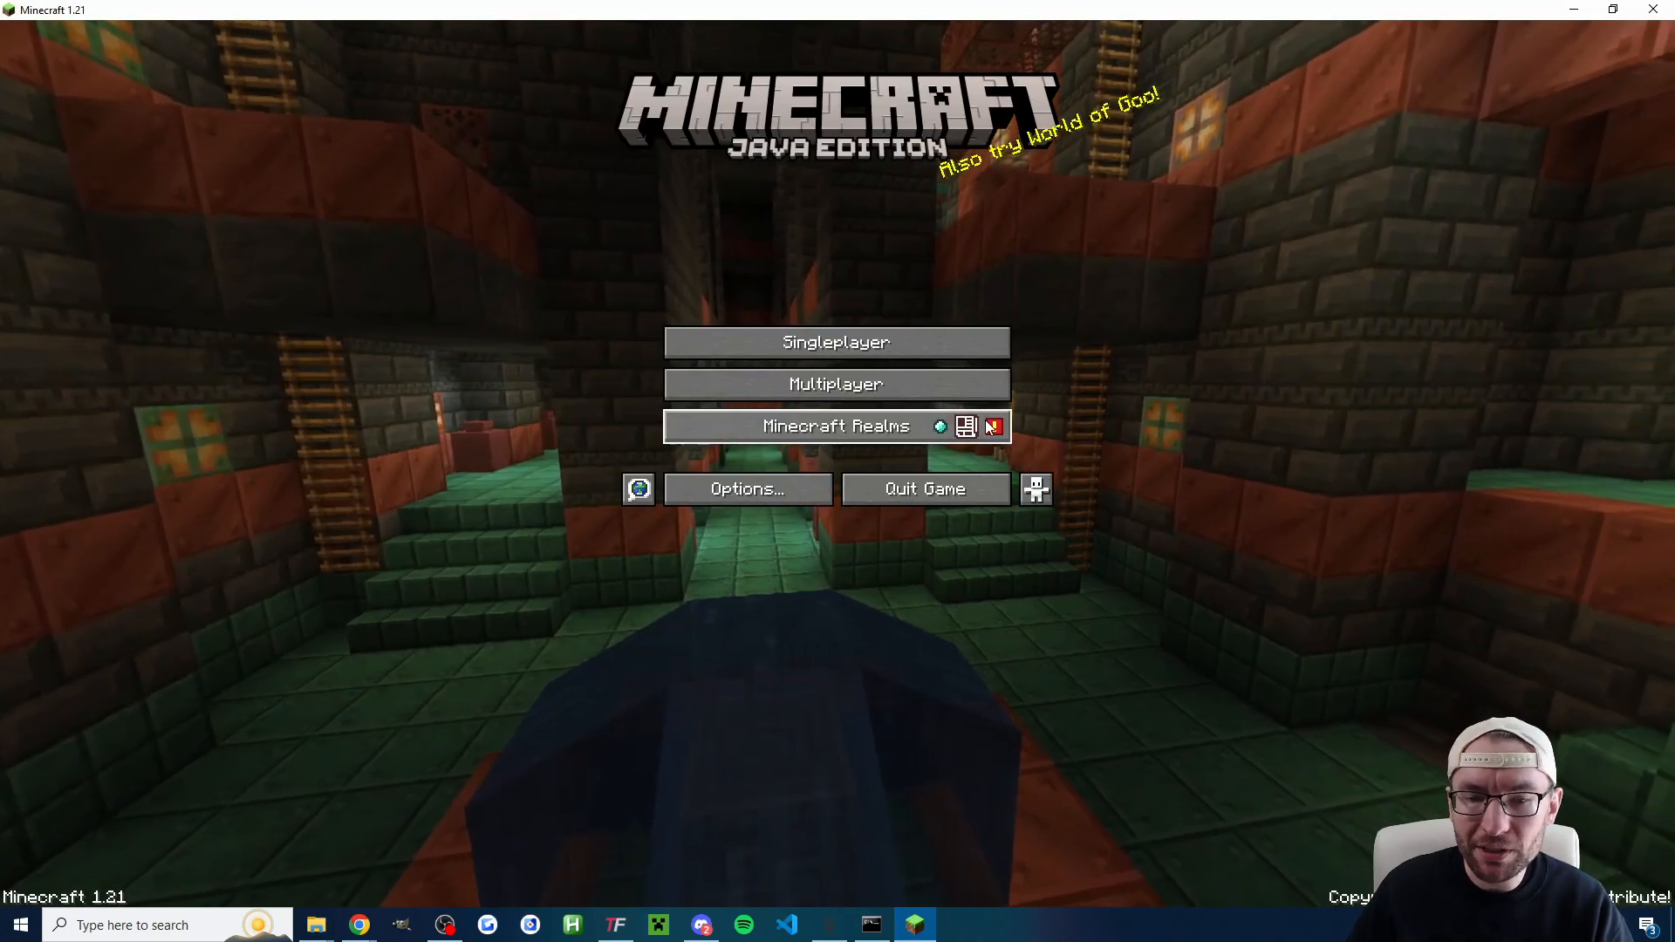
Step: Join the local server at 127.0.0.1 via Multiplayer Direct Connection
{"action": "left_click", "coordinate": [838, 384]}
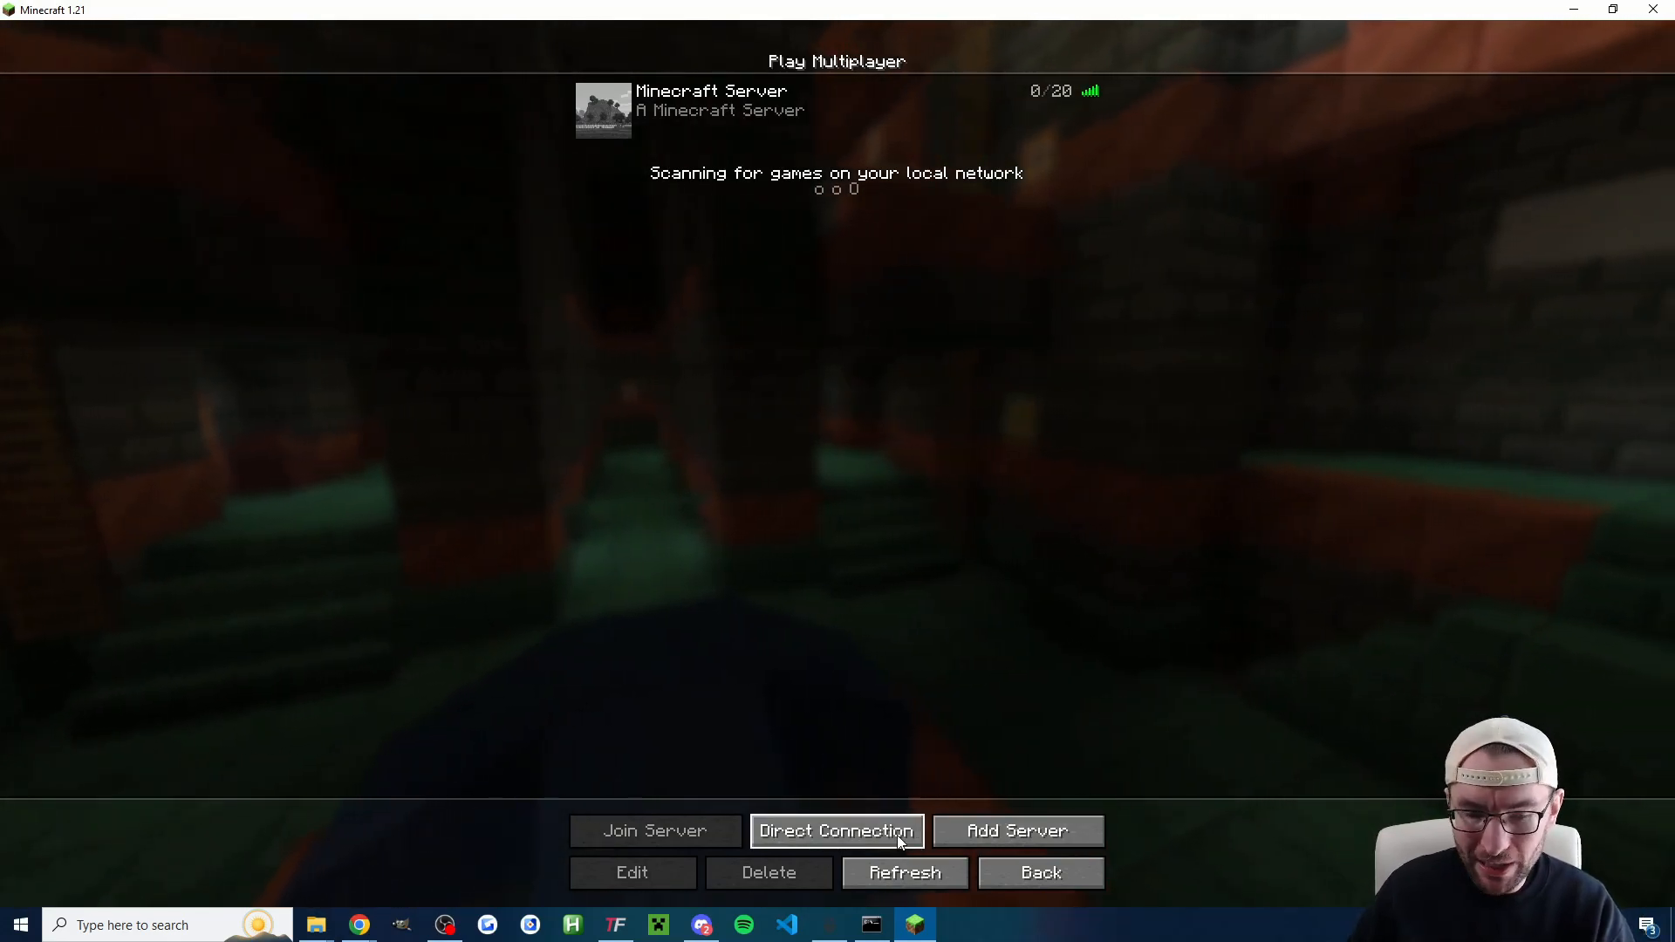
{"action": "left_click", "coordinate": [837, 831]}
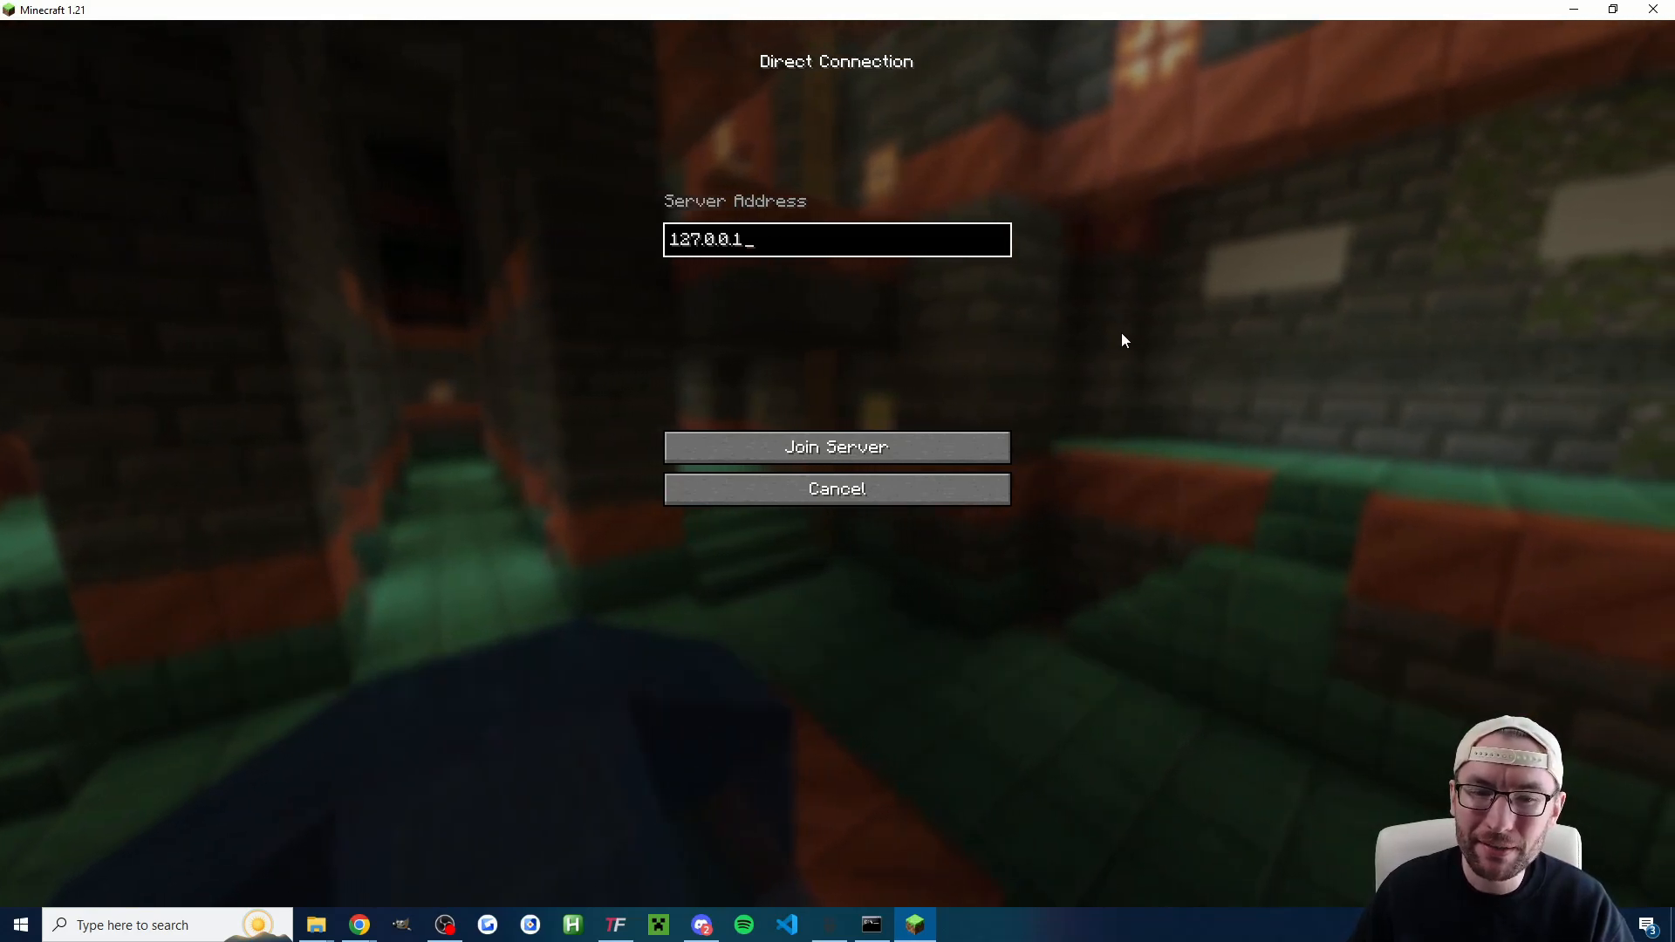
{"action": "left_click", "coordinate": [838, 446]}
{"action": "type", "text": "/game"}
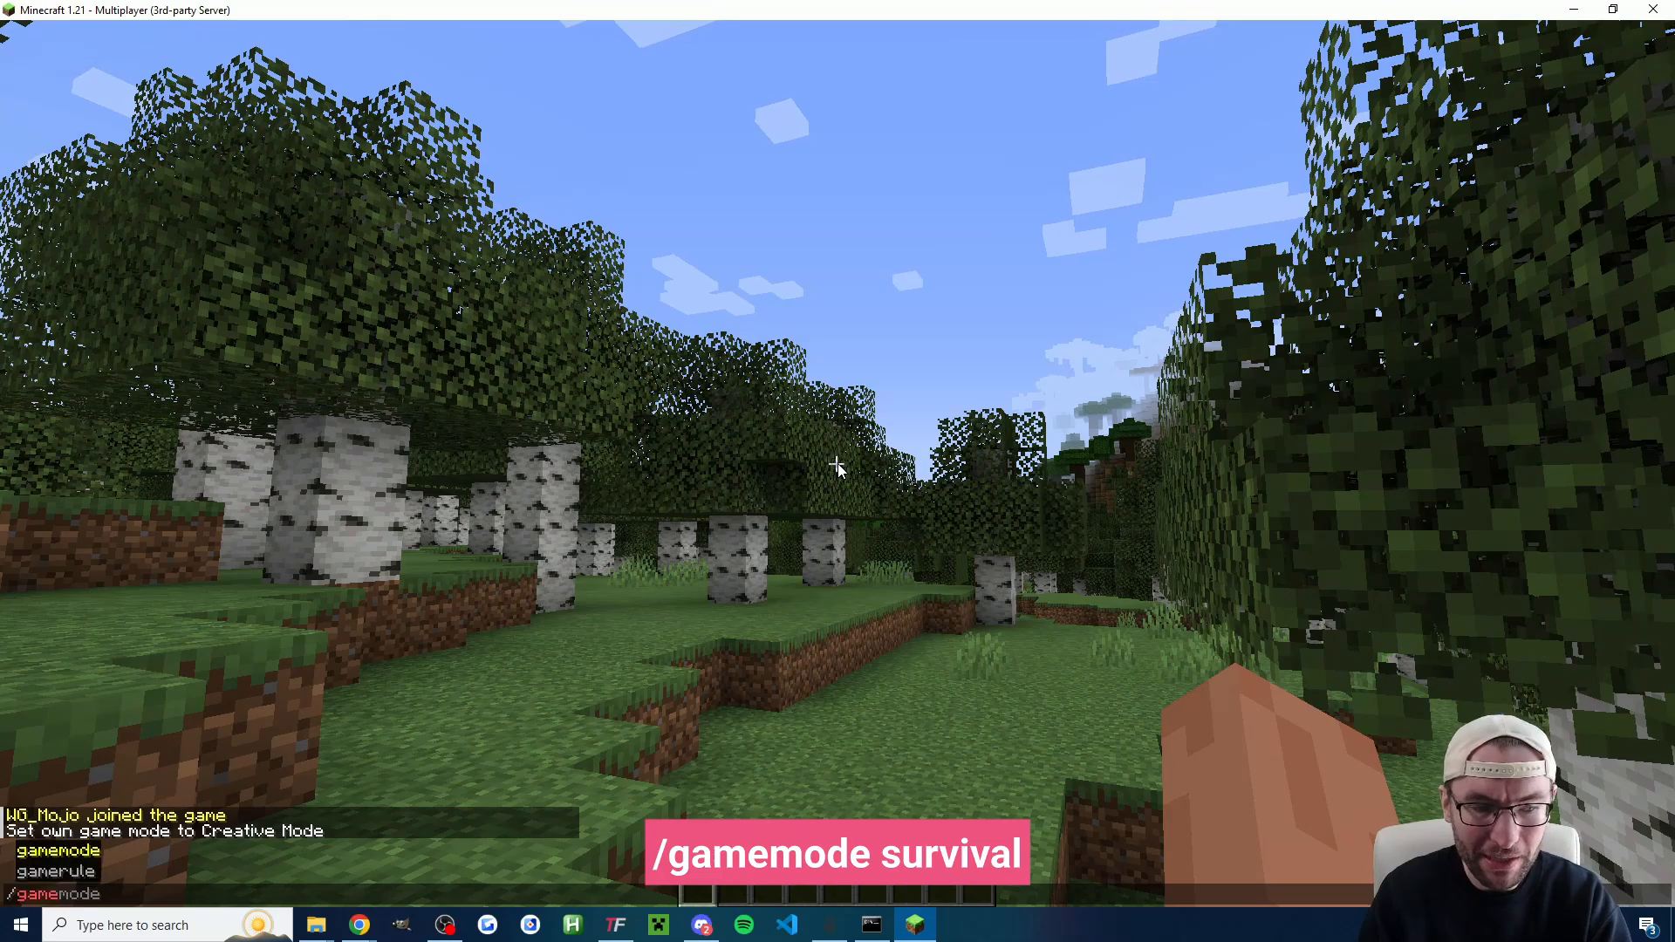
Step: Apply survival mode, disconnect from the server and stop it from the console
{"action": "key", "text": "Enter"}
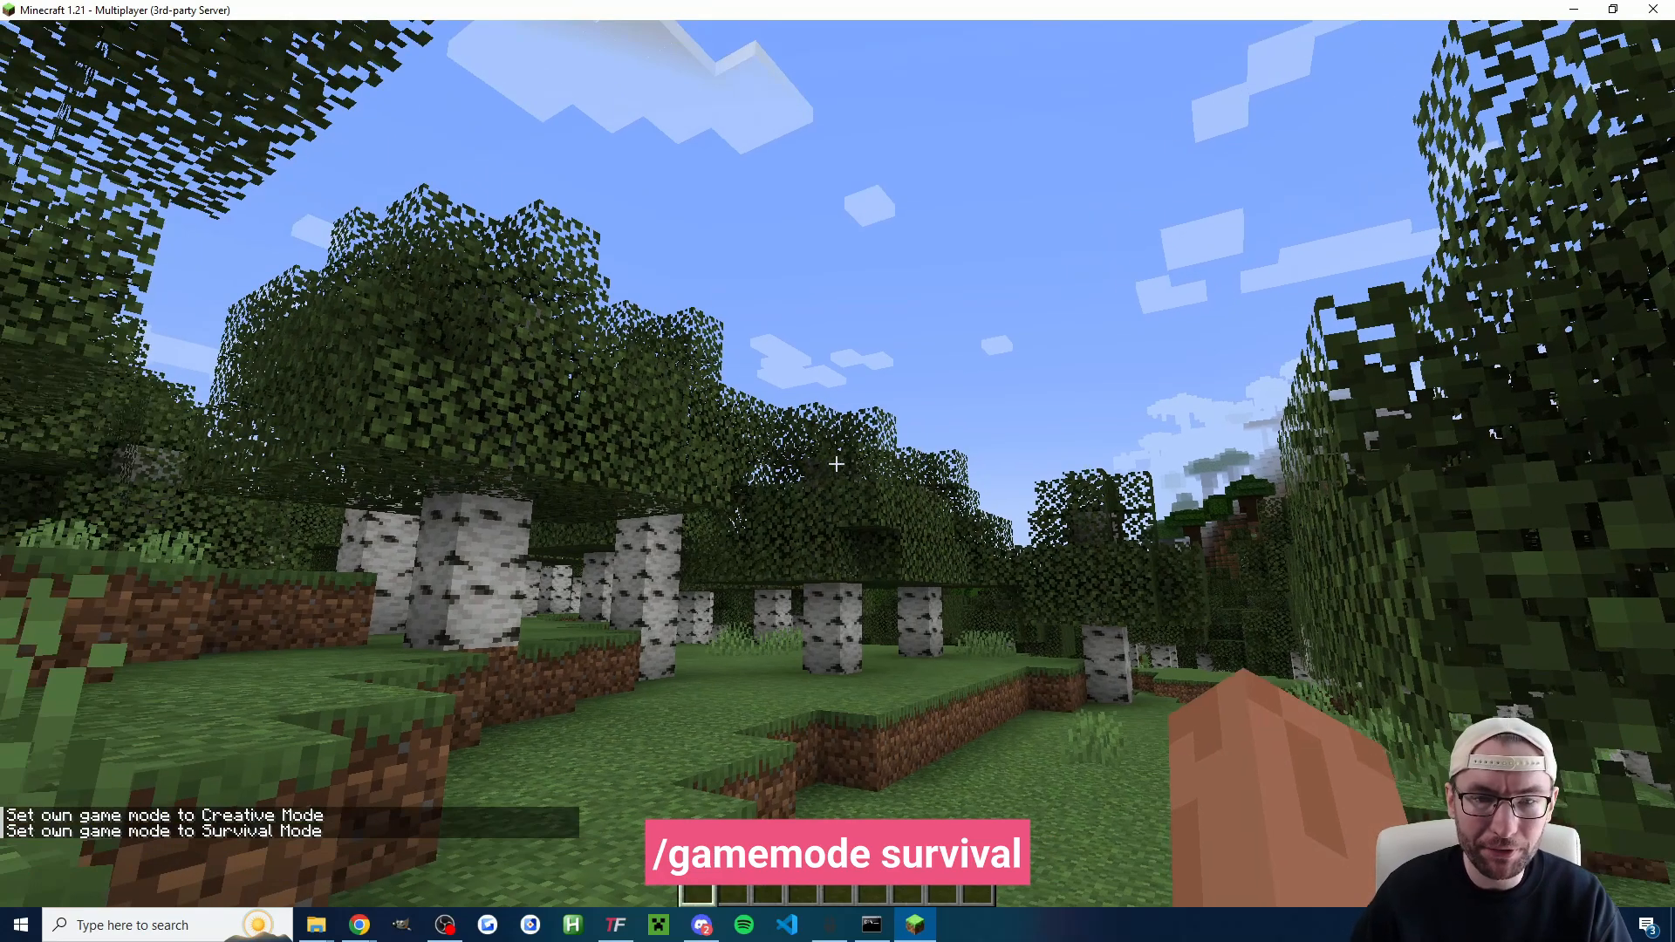
{"action": "left_click", "coordinate": [871, 925]}
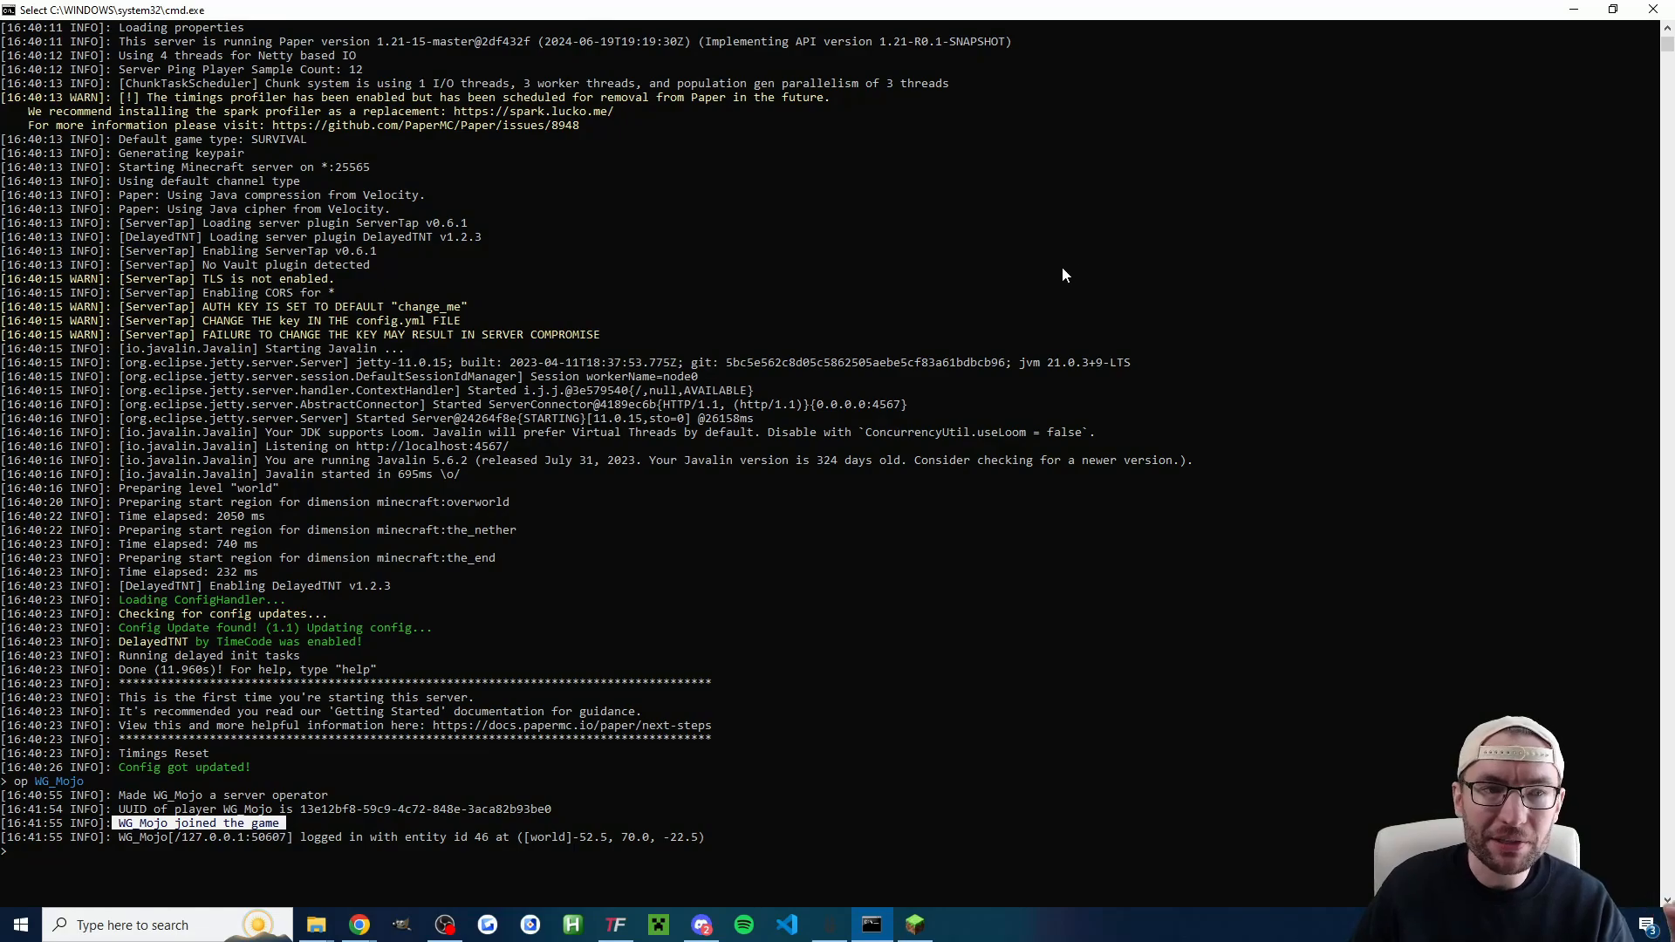
{"action": "mouse_move", "coordinate": [1180, 259]}
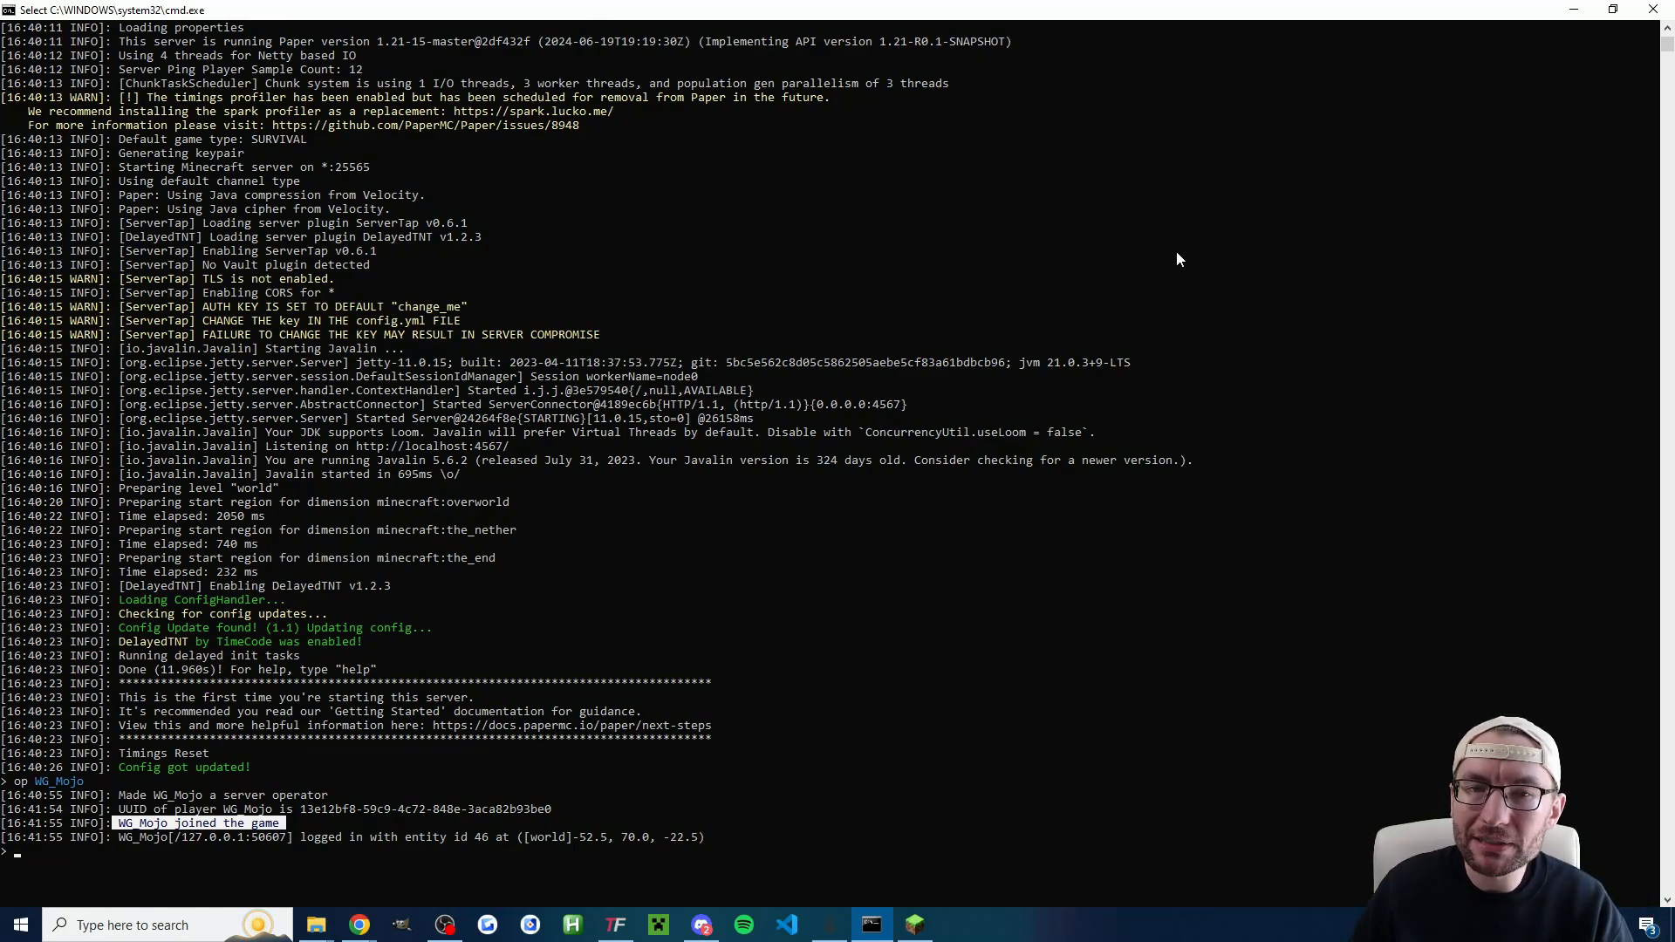
{"action": "left_click", "coordinate": [914, 925]}
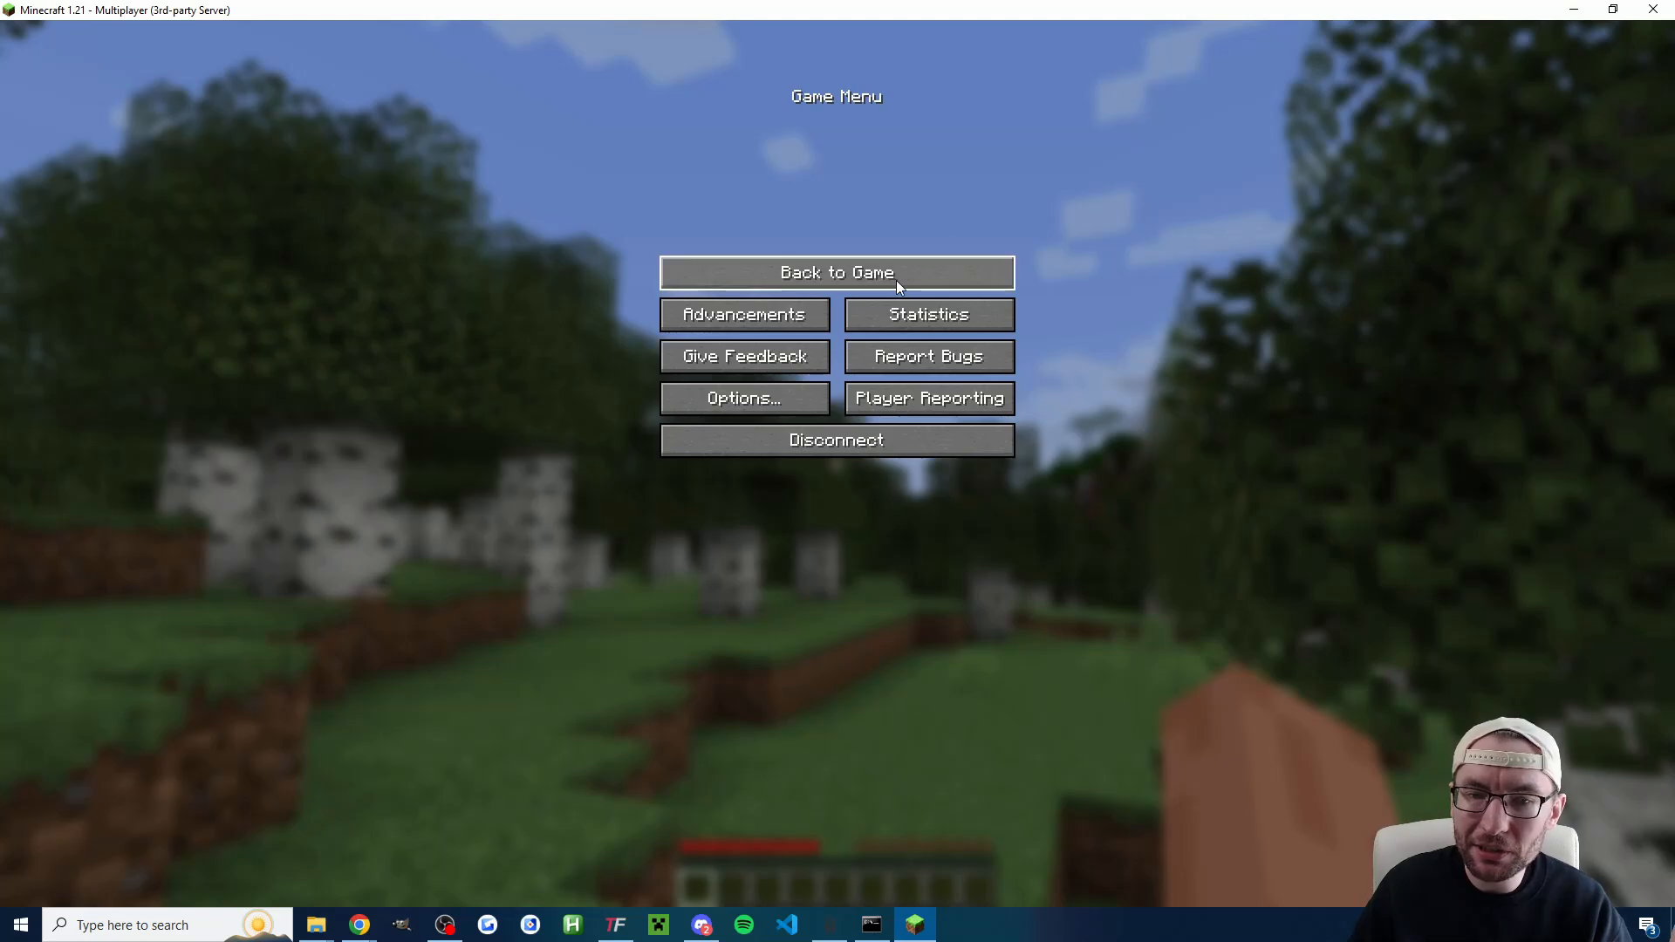
{"action": "mouse_move", "coordinate": [895, 561]}
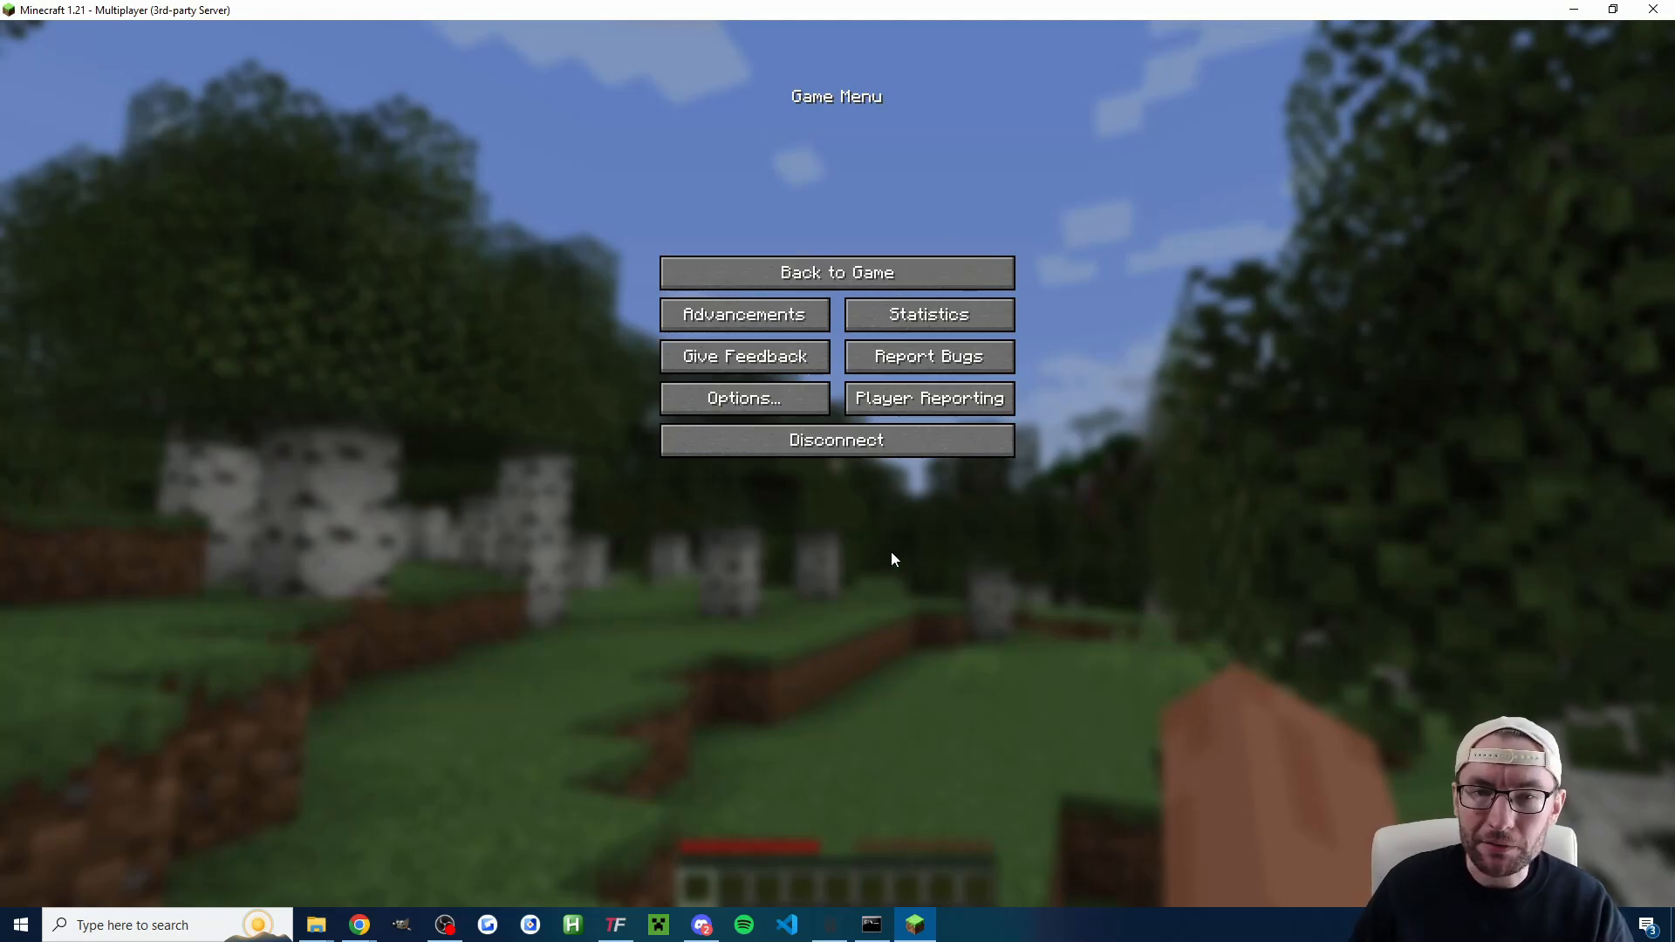
{"action": "mouse_move", "coordinate": [847, 452]}
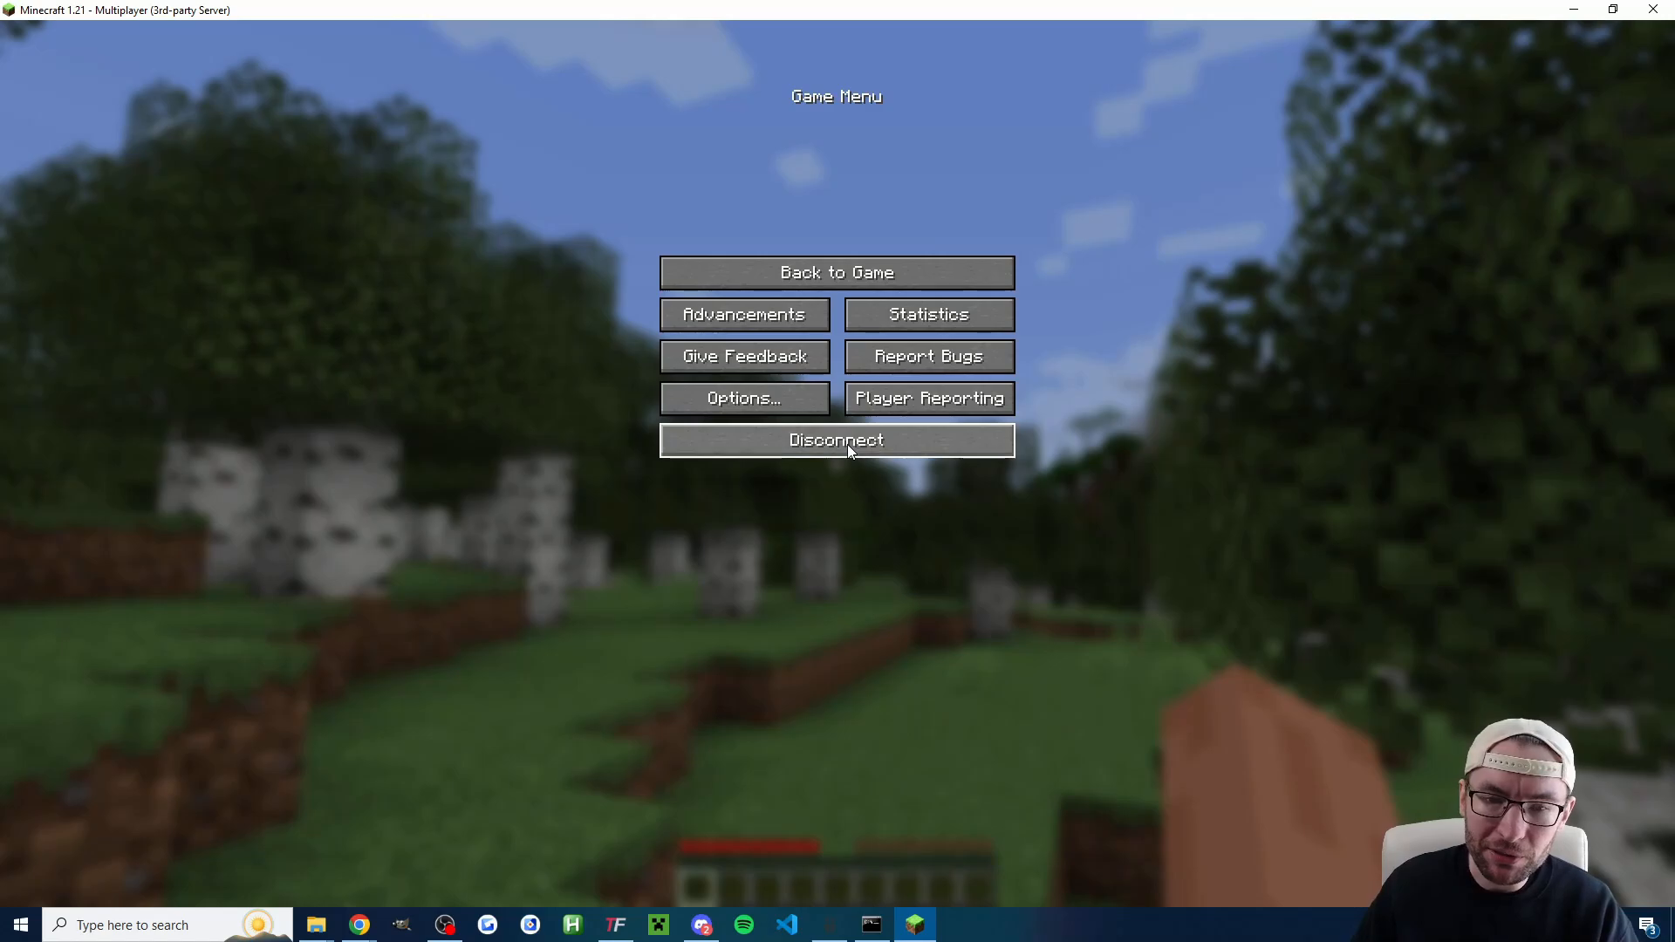
{"action": "left_click", "coordinate": [871, 925]}
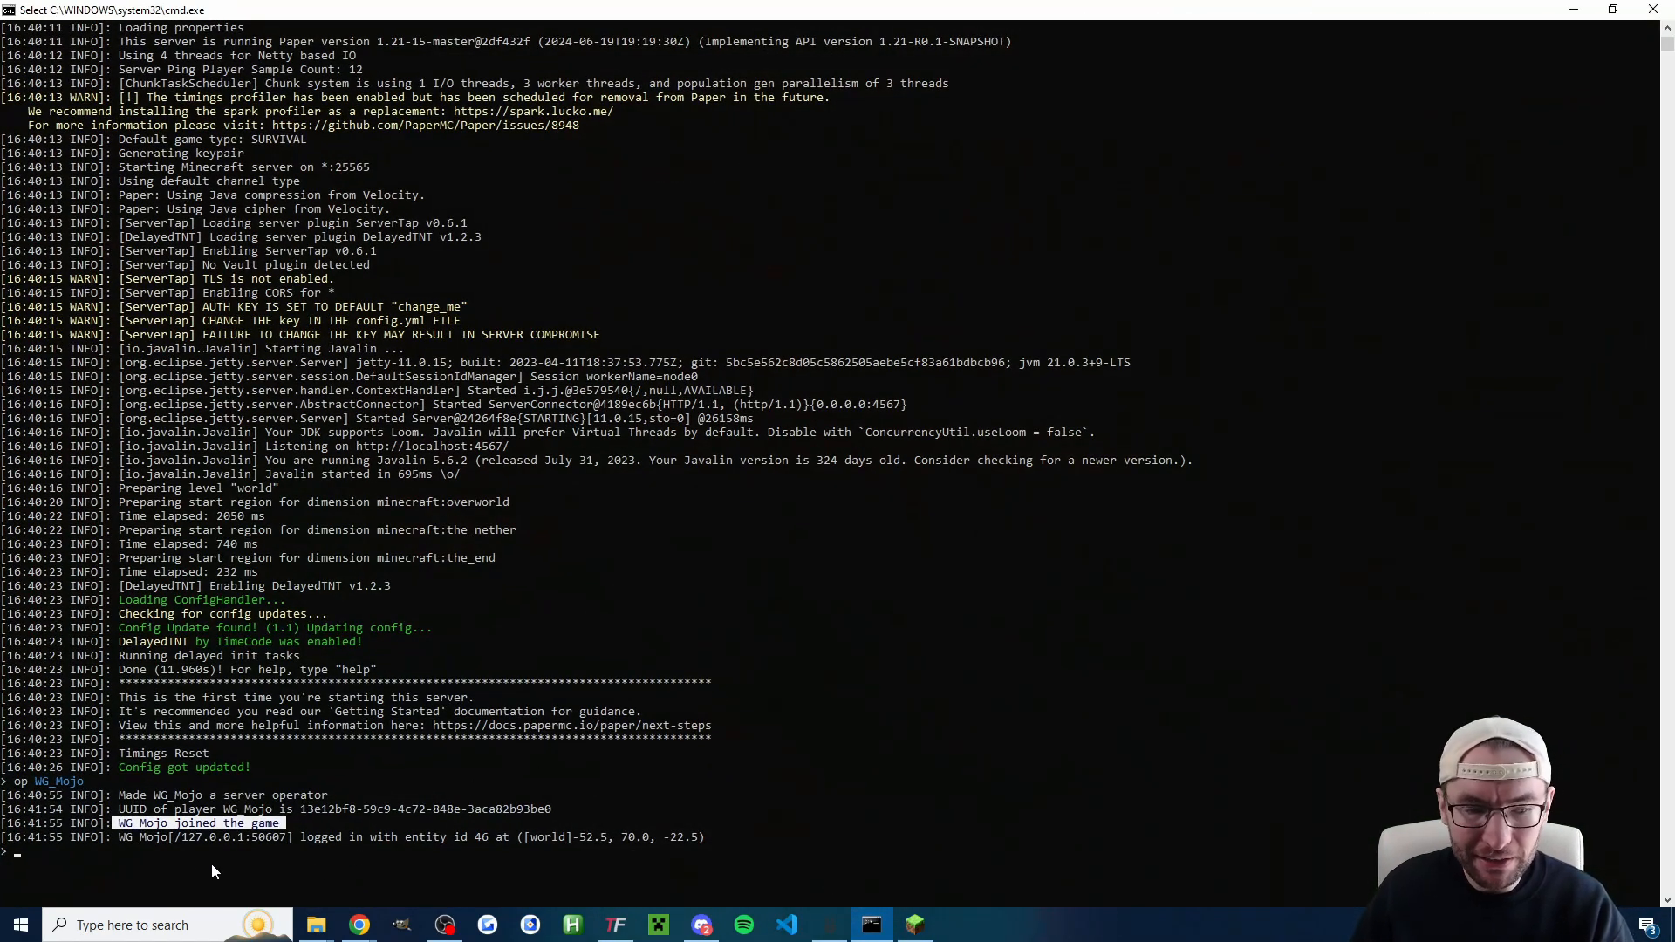
{"action": "type", "text": "stop"}
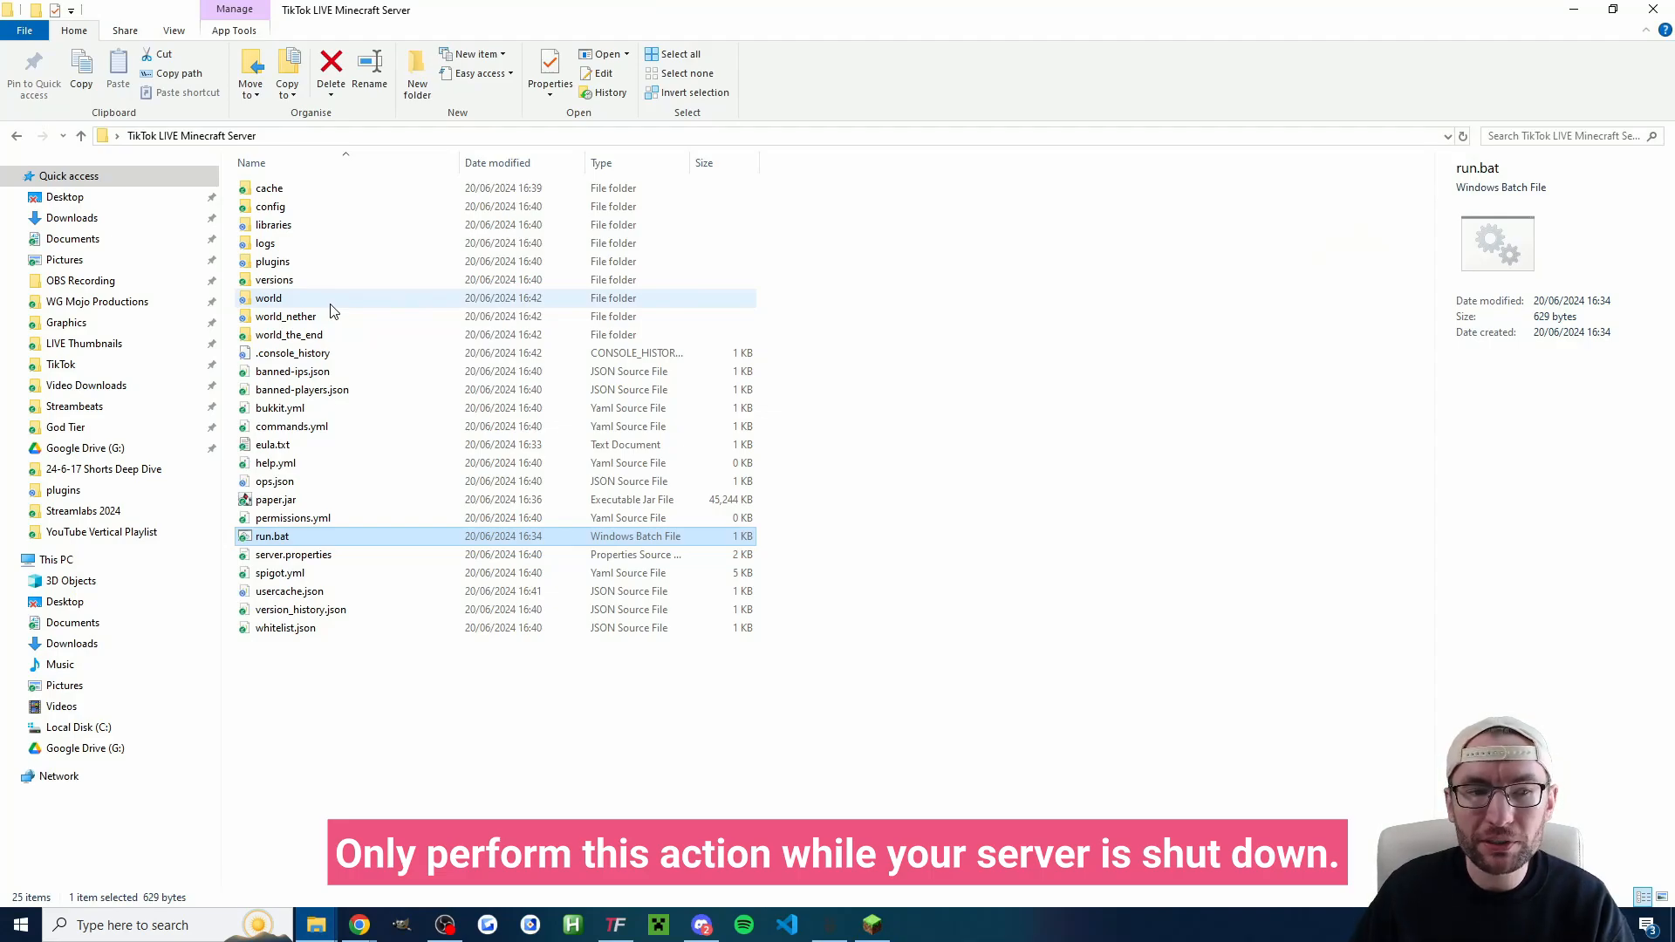
Step: Select the generated world and world_the_end folders and run.bat in the server folder
{"action": "left_click", "coordinate": [269, 297]}
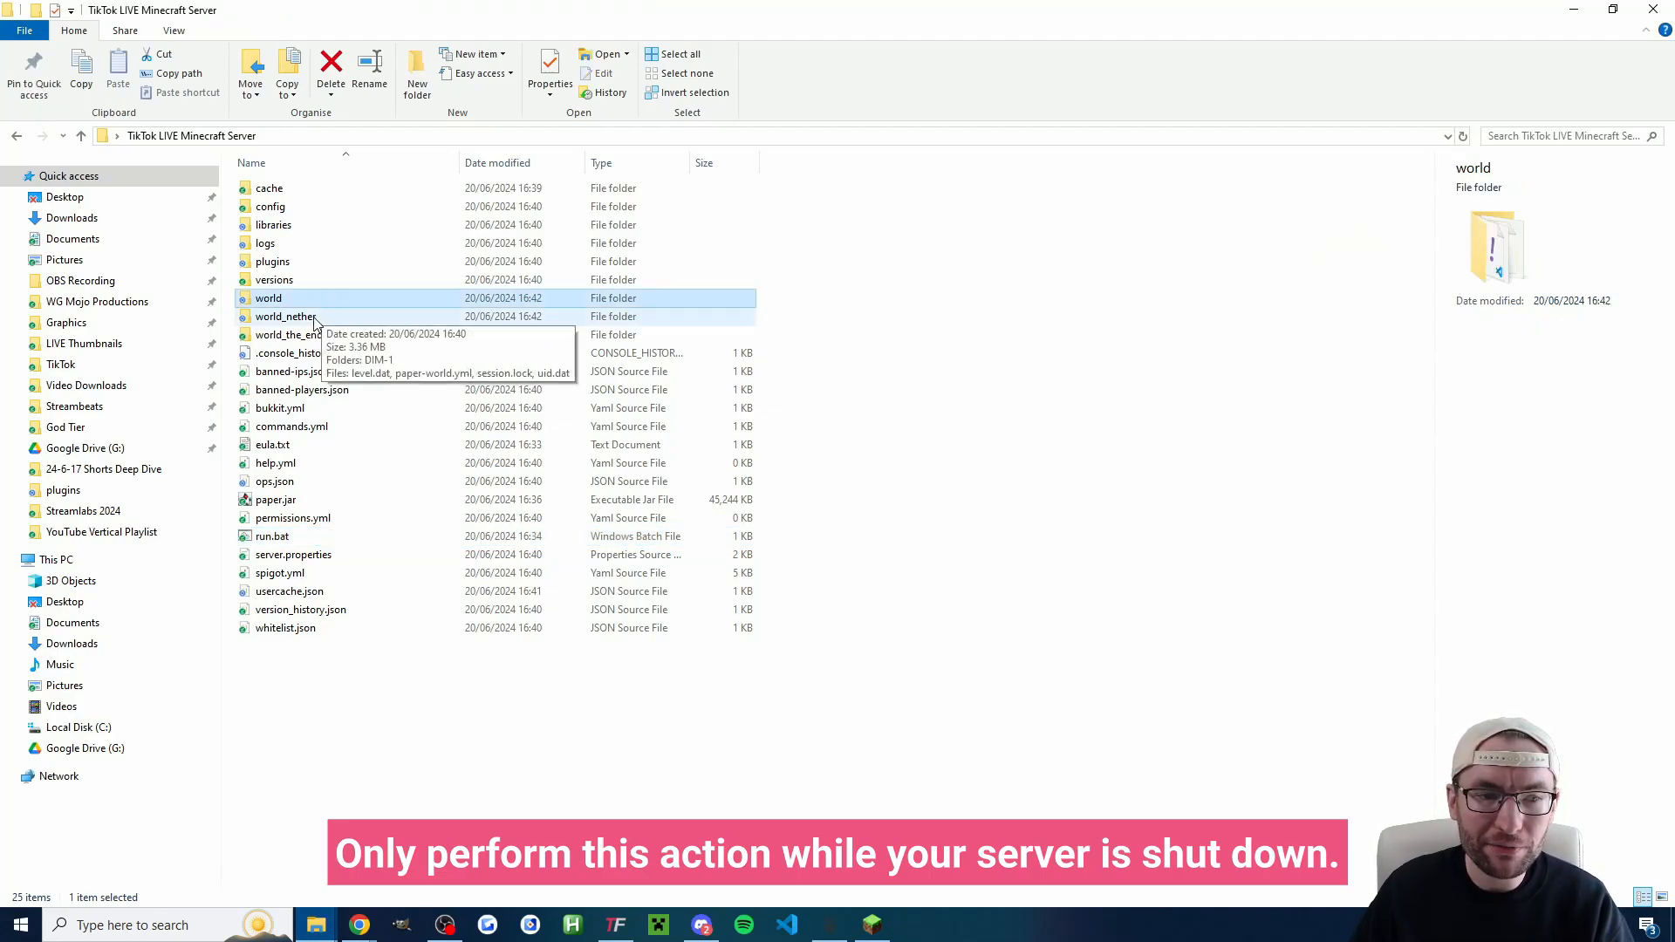
{"action": "left_click", "coordinate": [288, 335]}
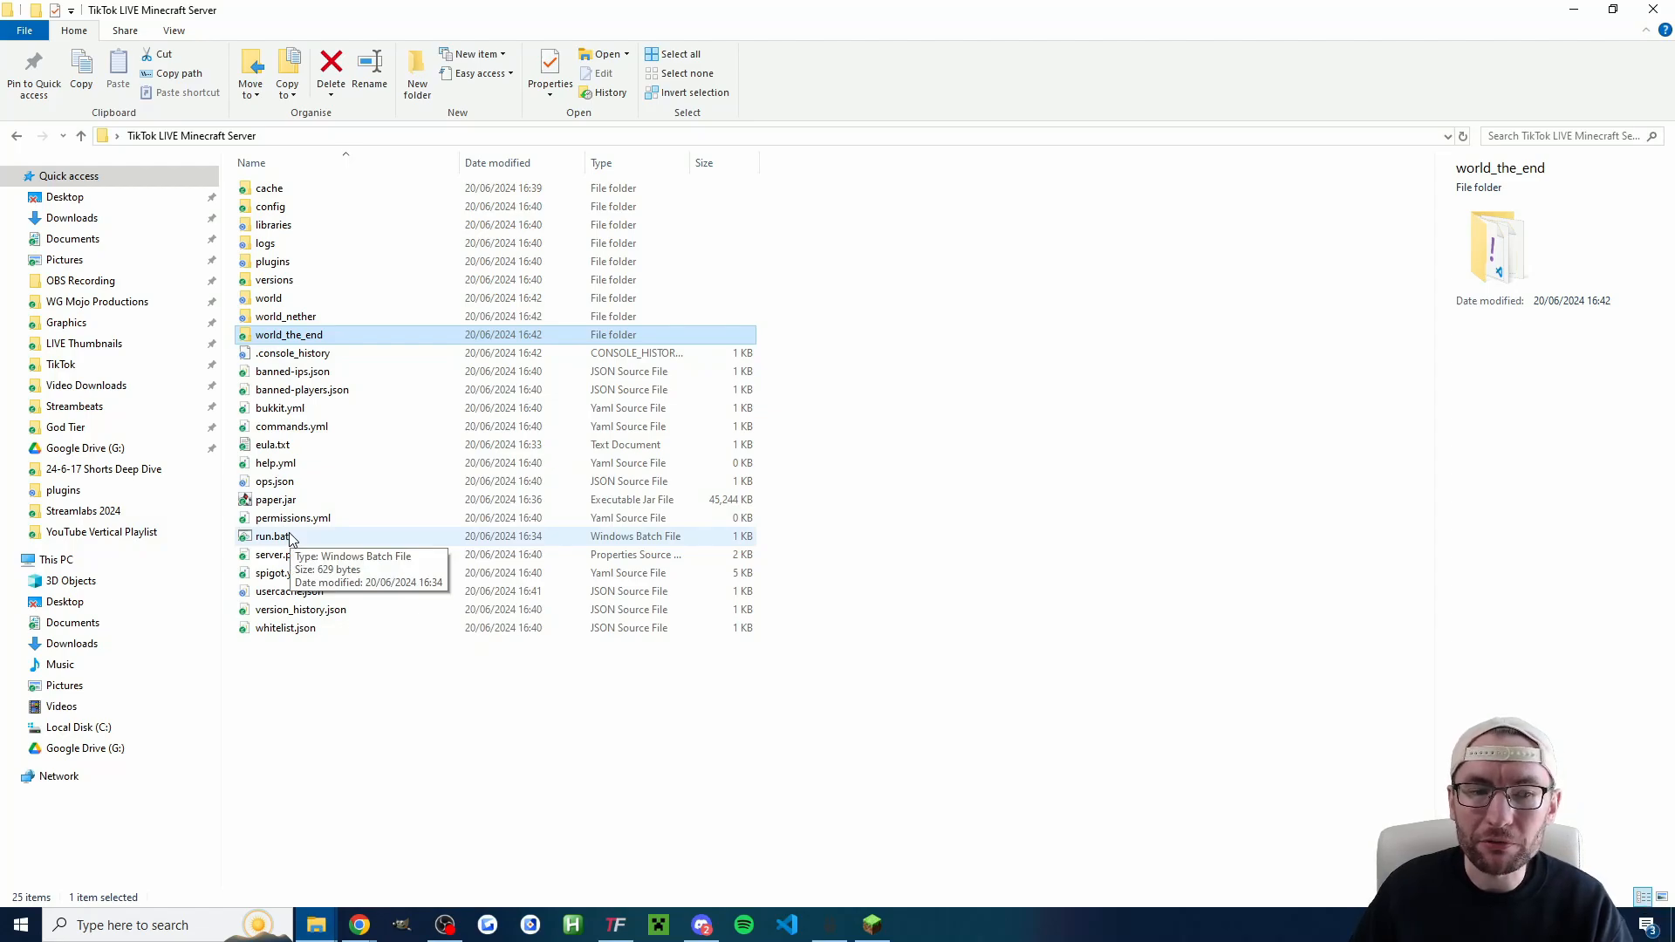
{"action": "left_click", "coordinate": [614, 924]}
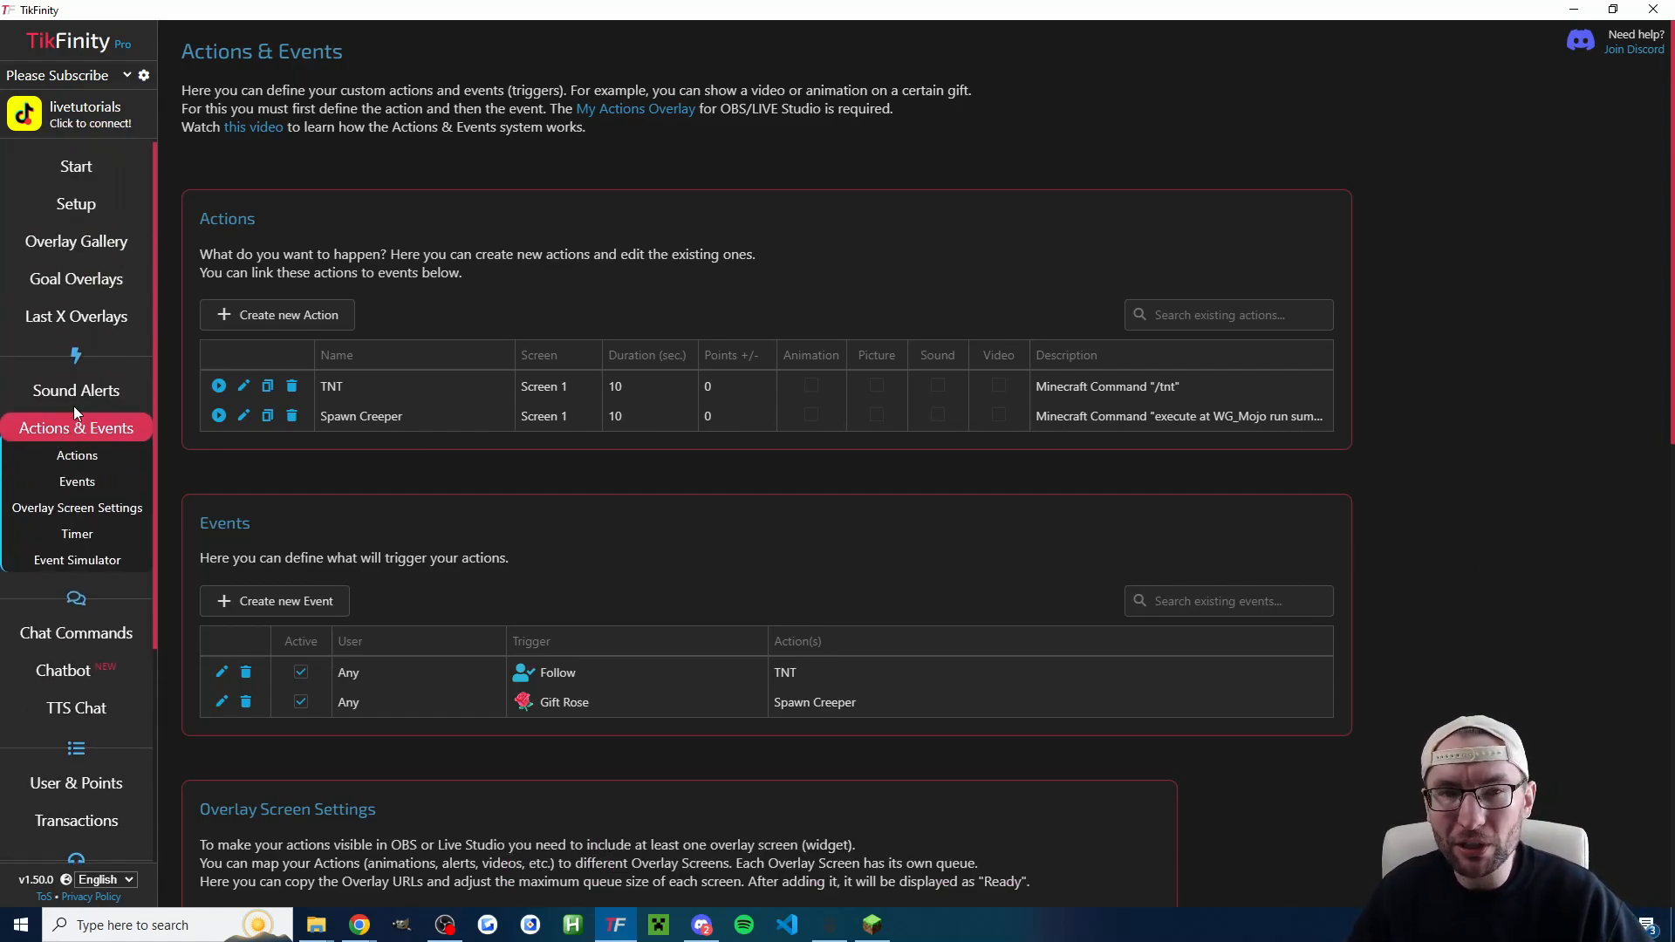
Step: Go through Setup and Connect to TikTok LIVE, then open Minecraft Connection settings
{"action": "left_click", "coordinate": [77, 205]}
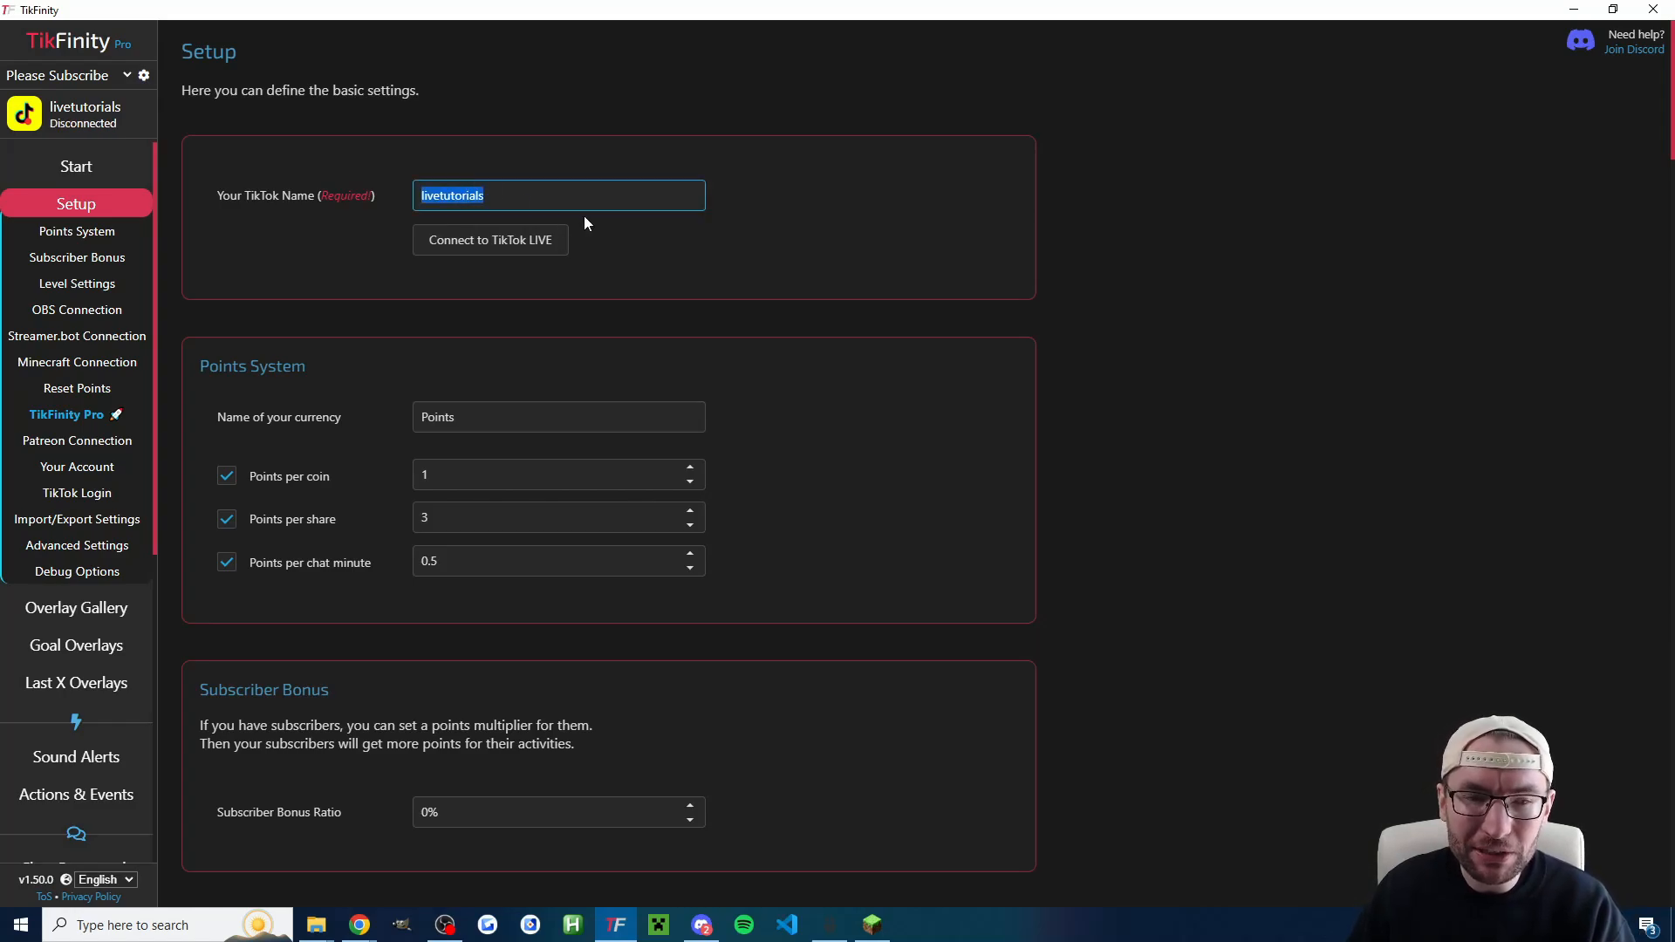
{"action": "mouse_move", "coordinate": [500, 259]}
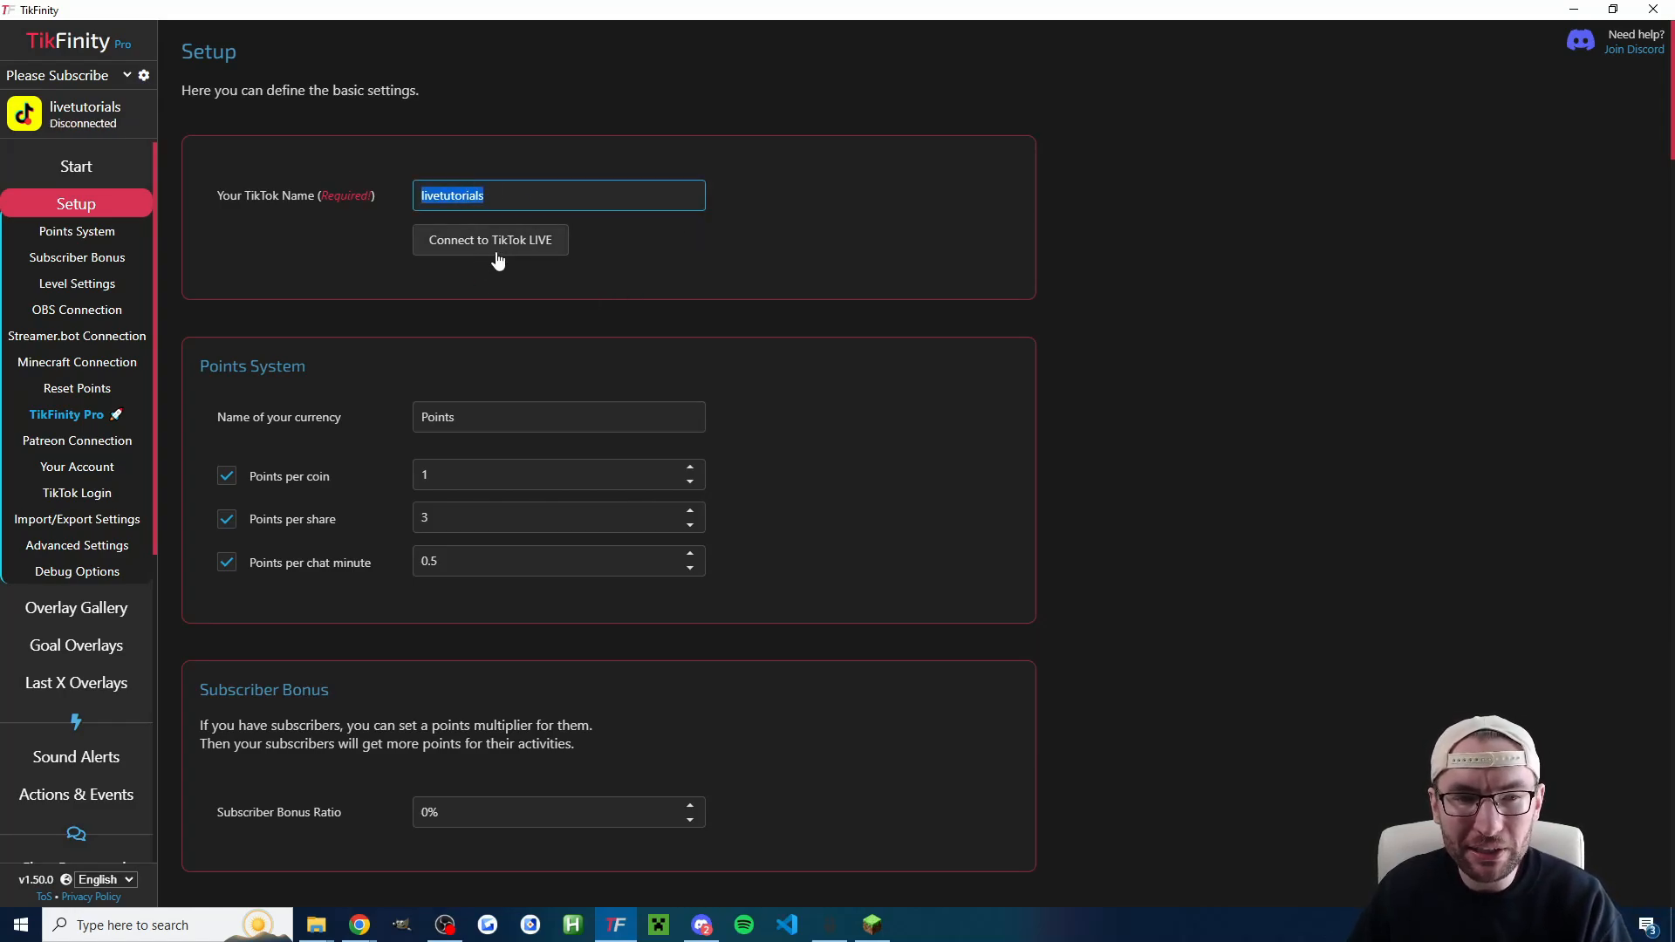
{"action": "left_click", "coordinate": [828, 305]}
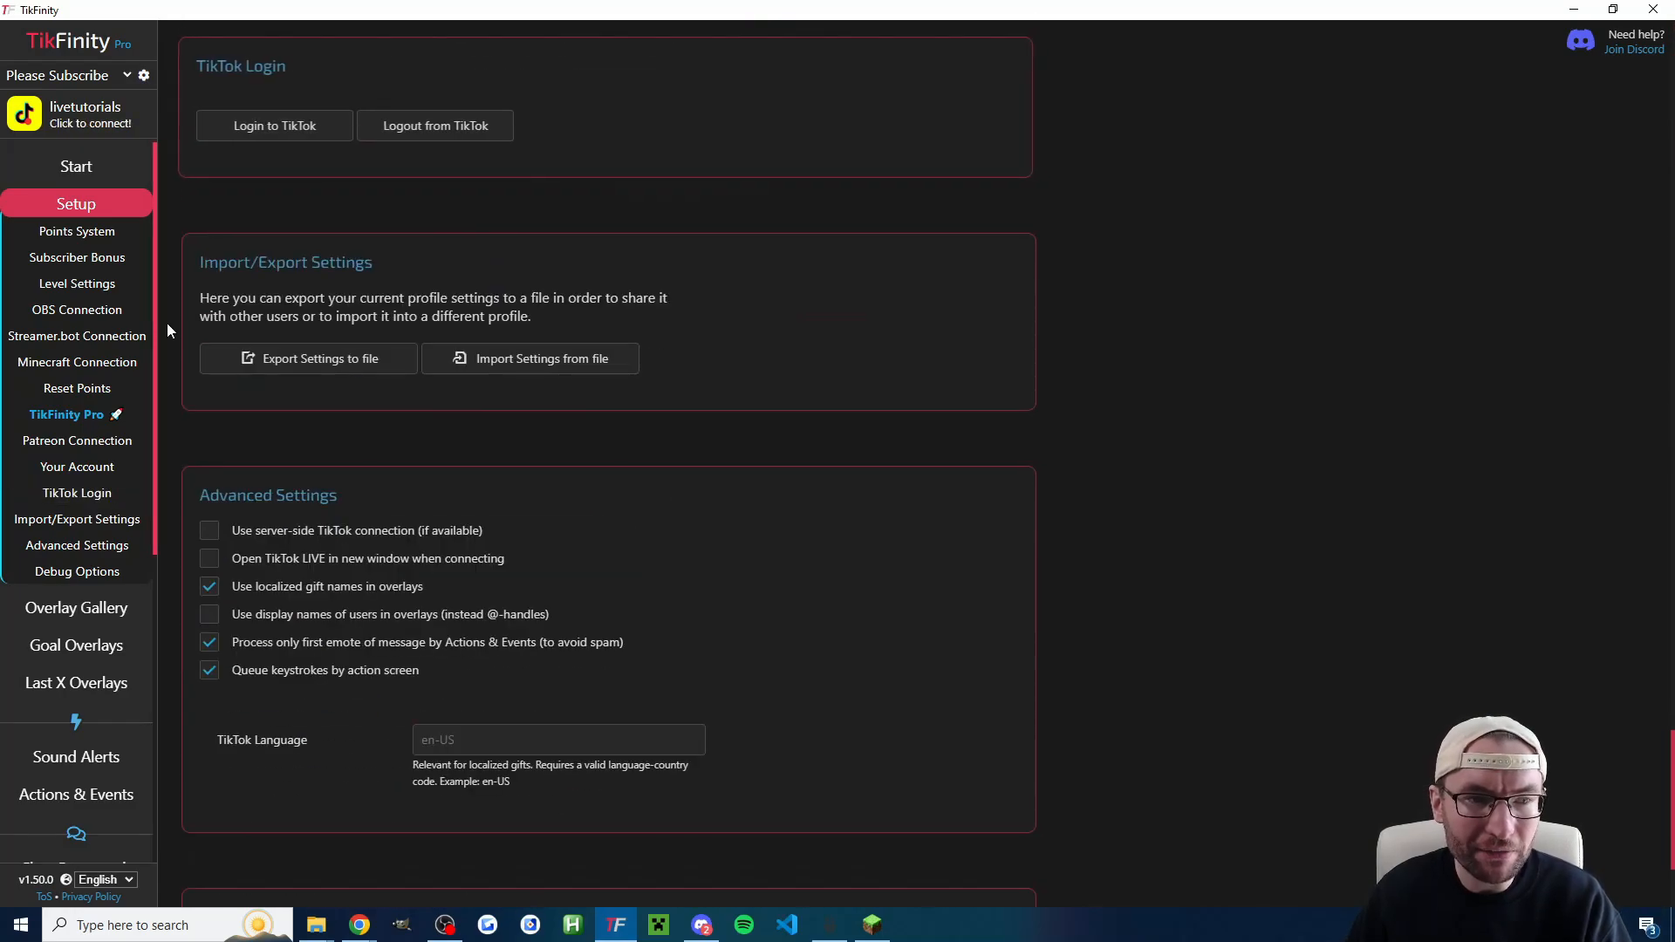
{"action": "mouse_move", "coordinate": [314, 137]}
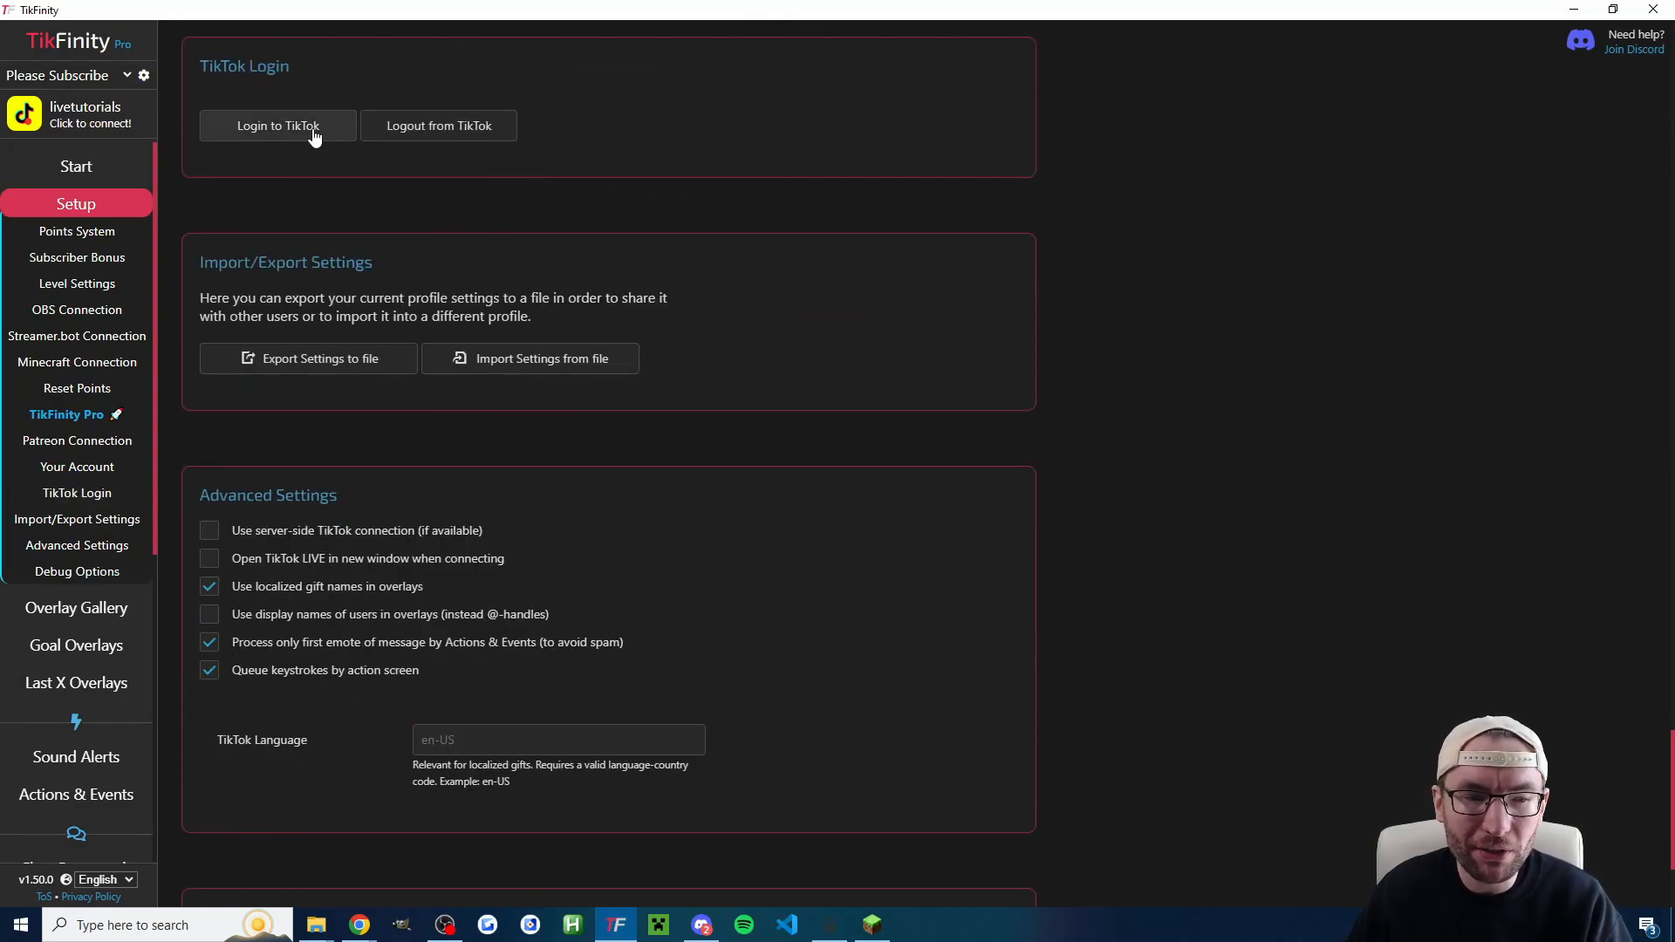
{"action": "left_click", "coordinate": [77, 363]}
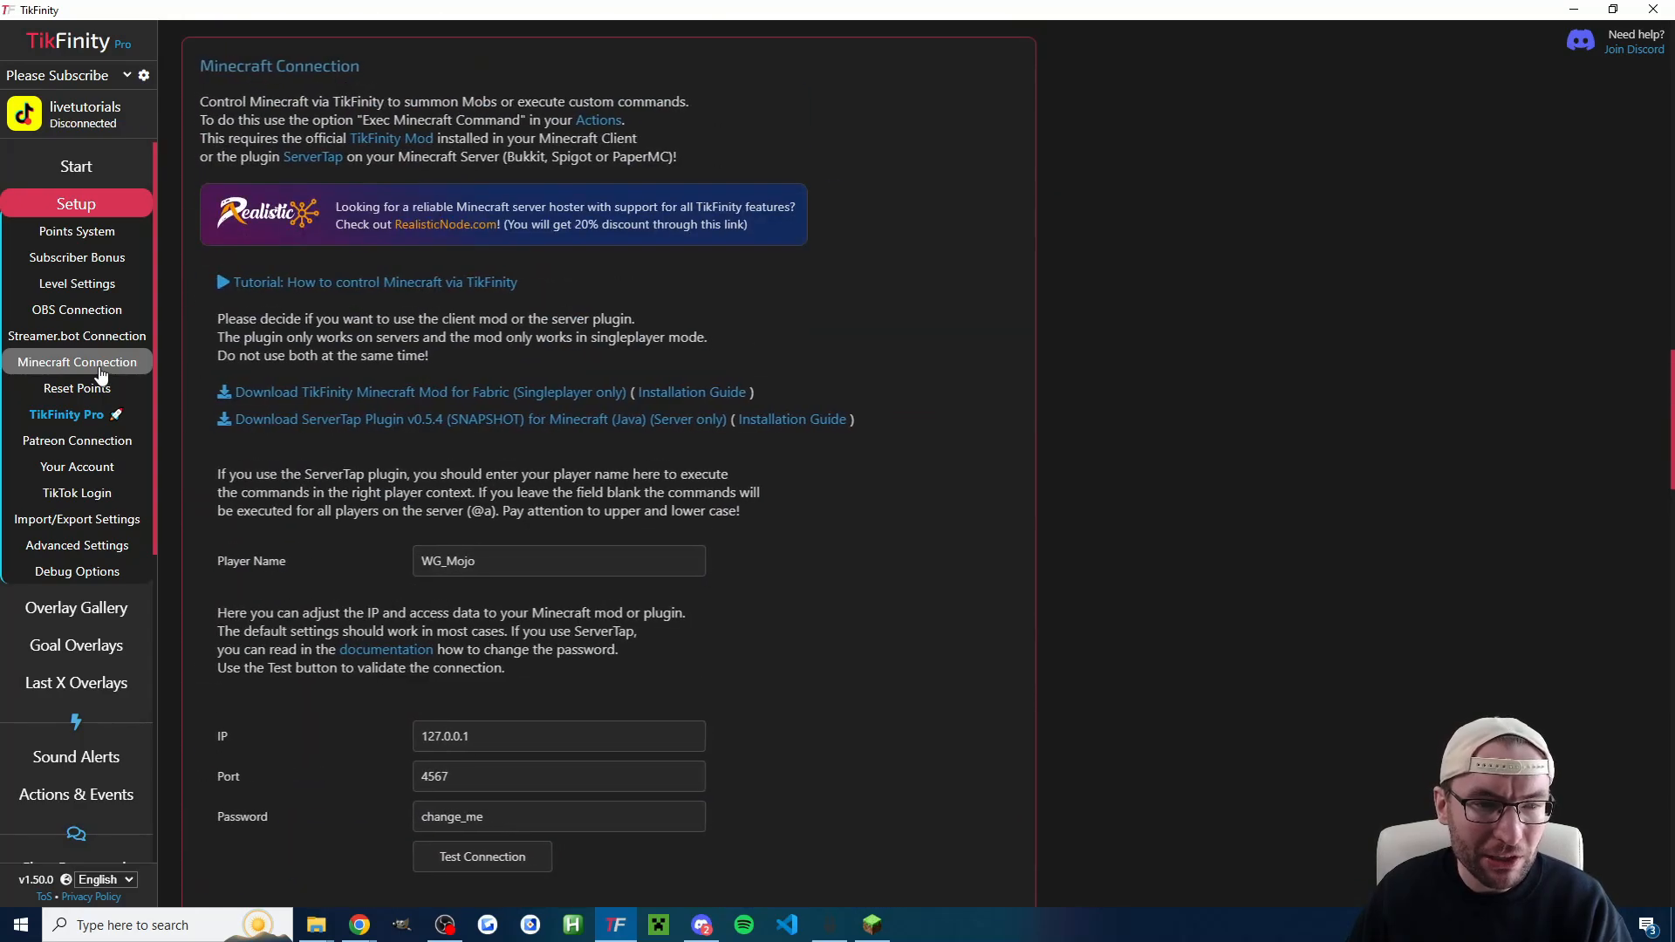
Step: Run the Minecraft connection test for 127.0.0.1:4567 and get a successful Paper server result
{"action": "double_click", "coordinate": [445, 562]}
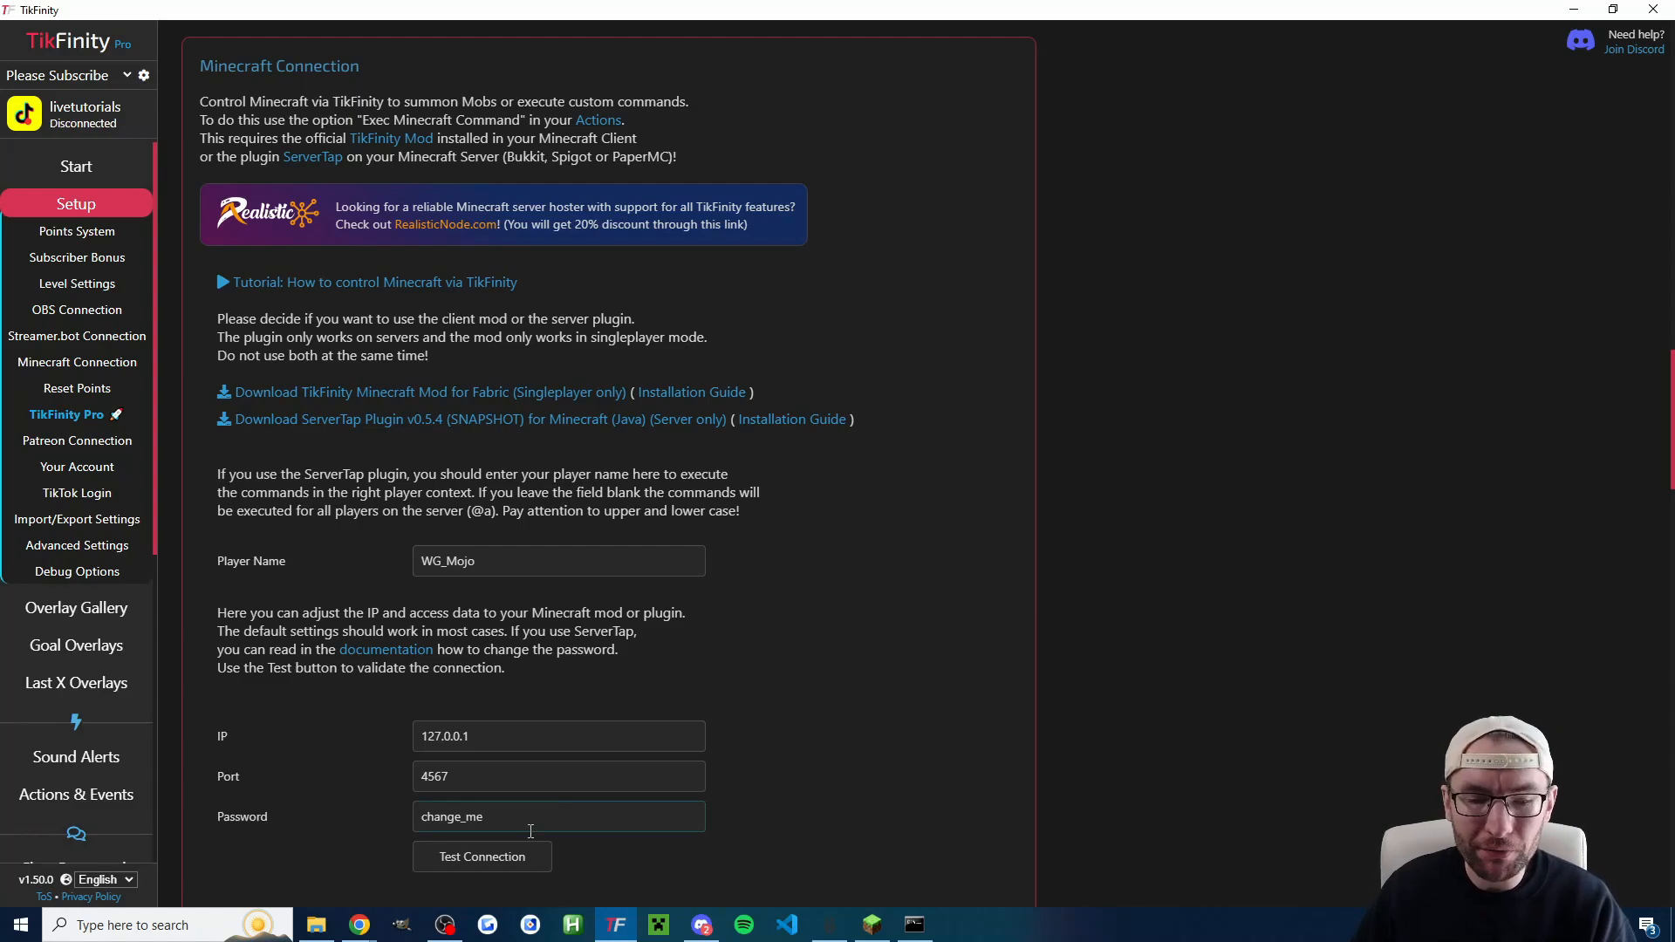
{"action": "left_click", "coordinate": [482, 856]}
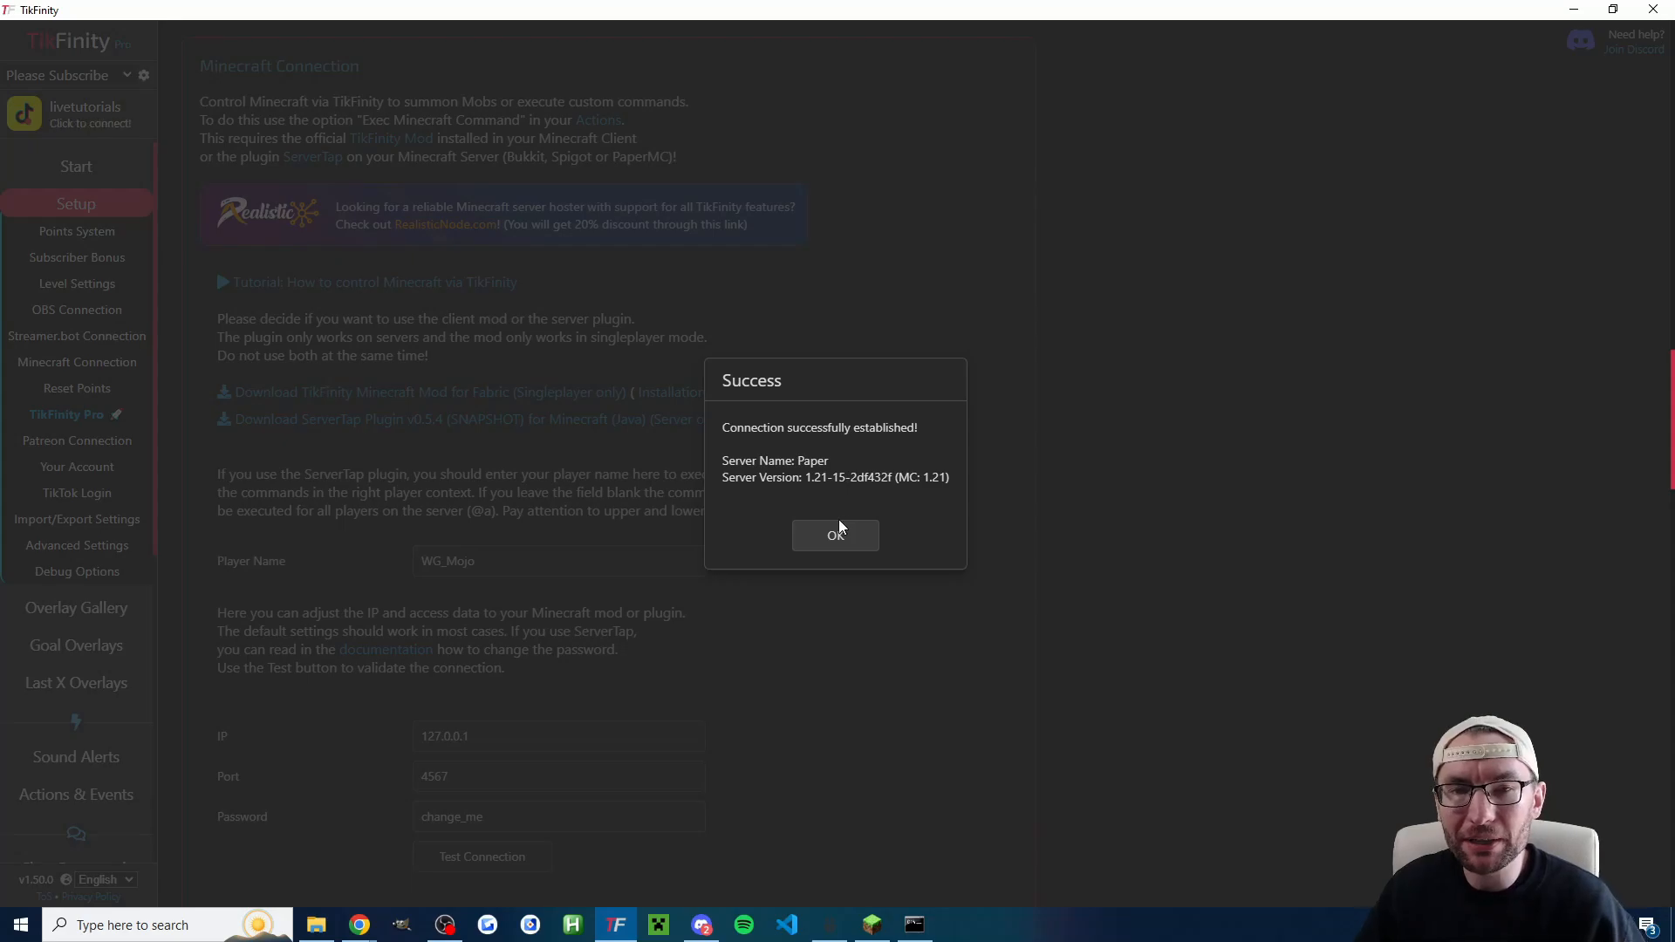
Step: Dismiss the connection success message and switch to the ChatGPT page in the browser
{"action": "left_click", "coordinate": [835, 536]}
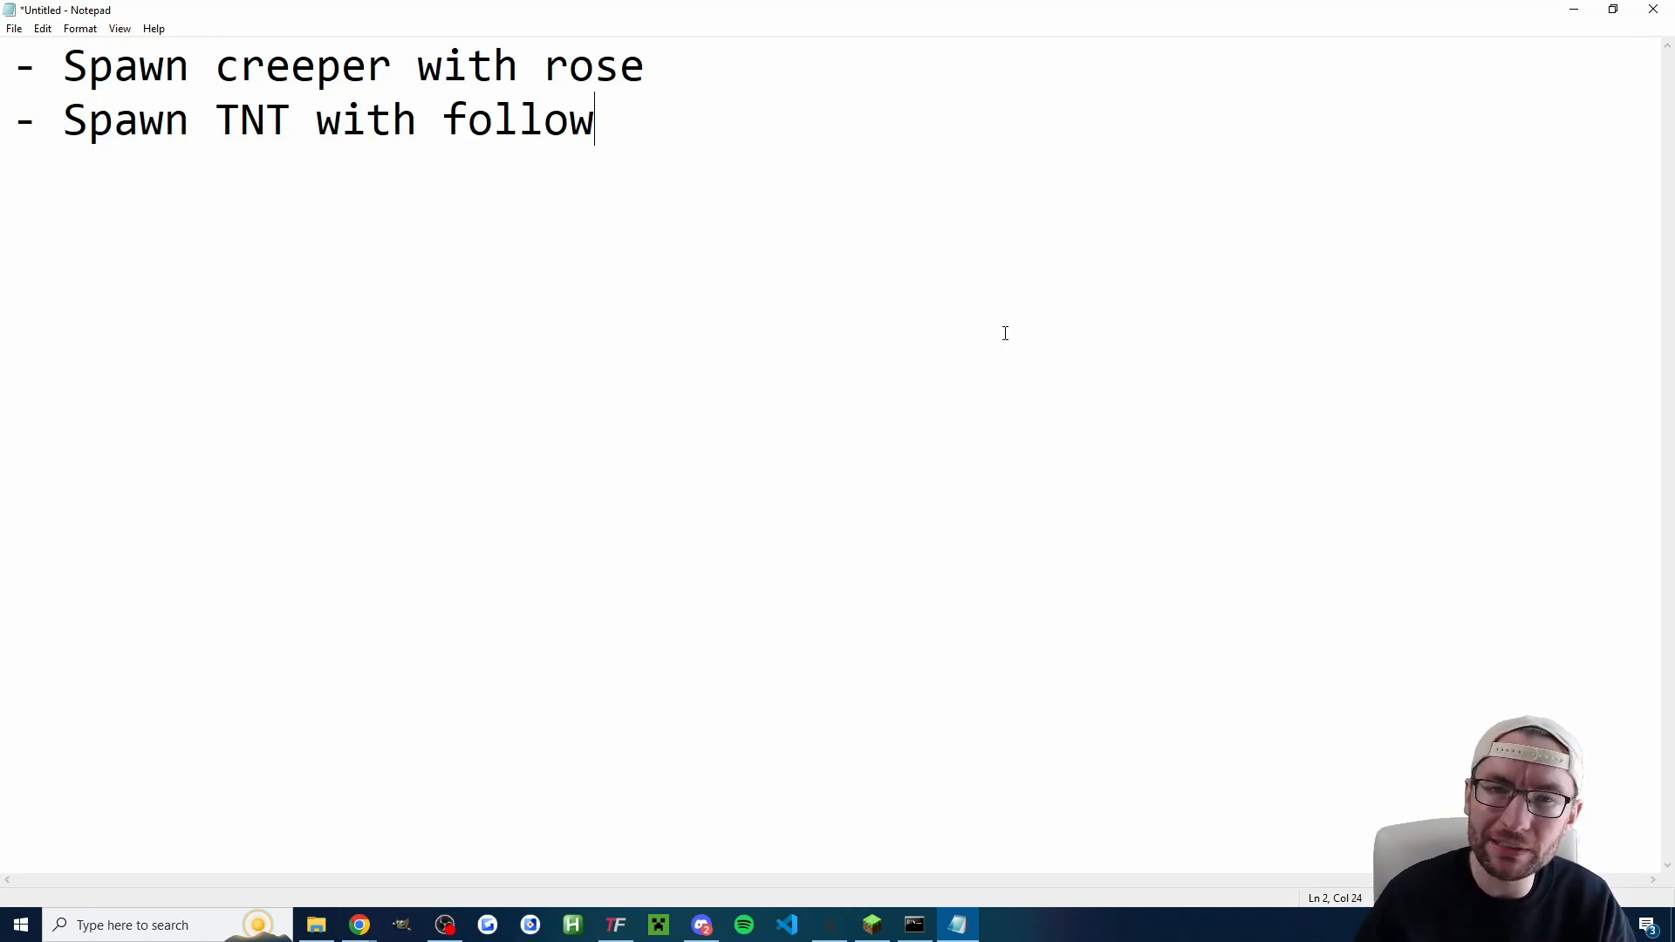
{"action": "left_click", "coordinate": [358, 925]}
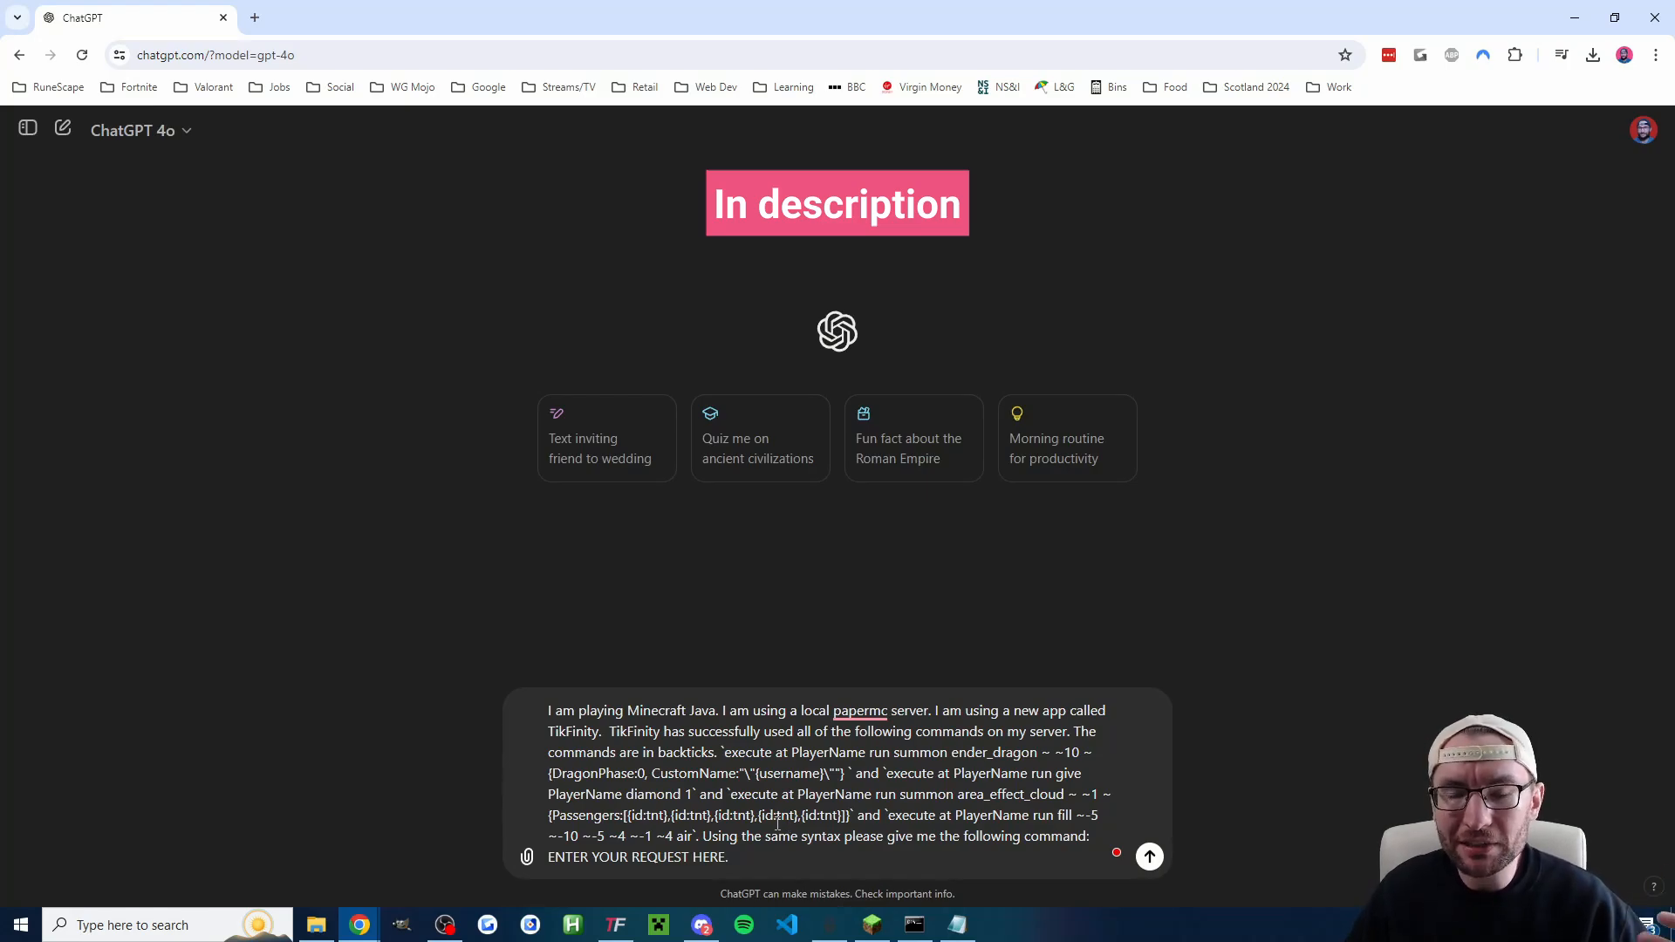
Step: Request creeper summon commands in ChatGPT, mark the 'execute at PlayerName run' prefix, then return to TikFinity
{"action": "double_click", "coordinate": [709, 857]}
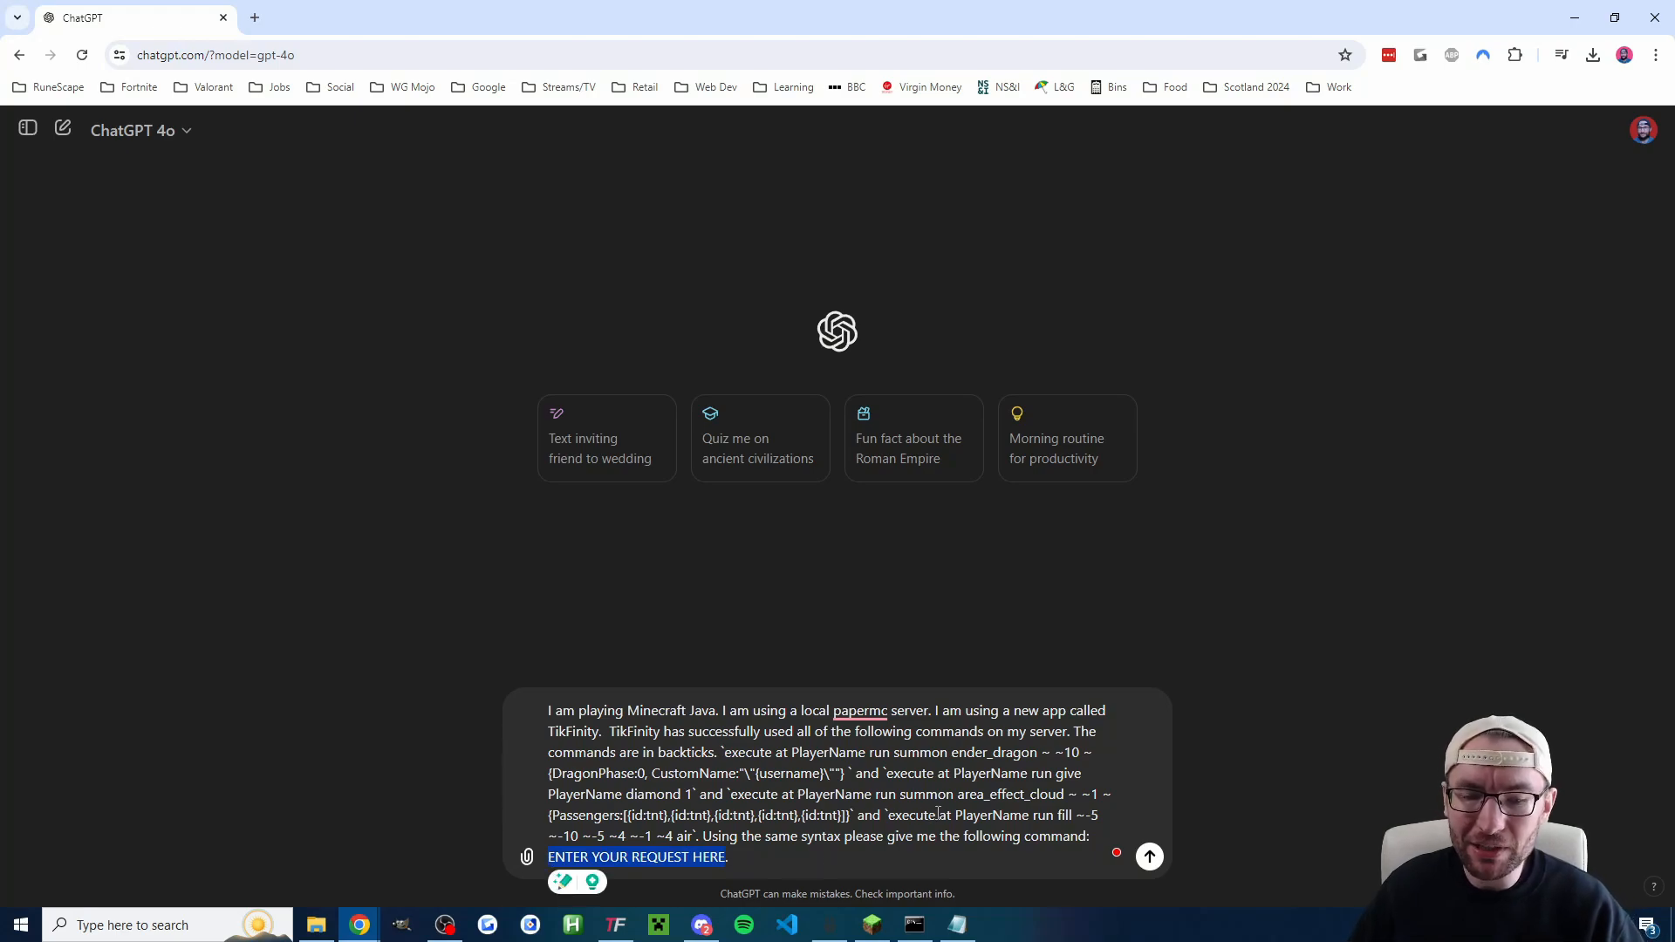
{"action": "type", "text": "spawn 5 creepers."}
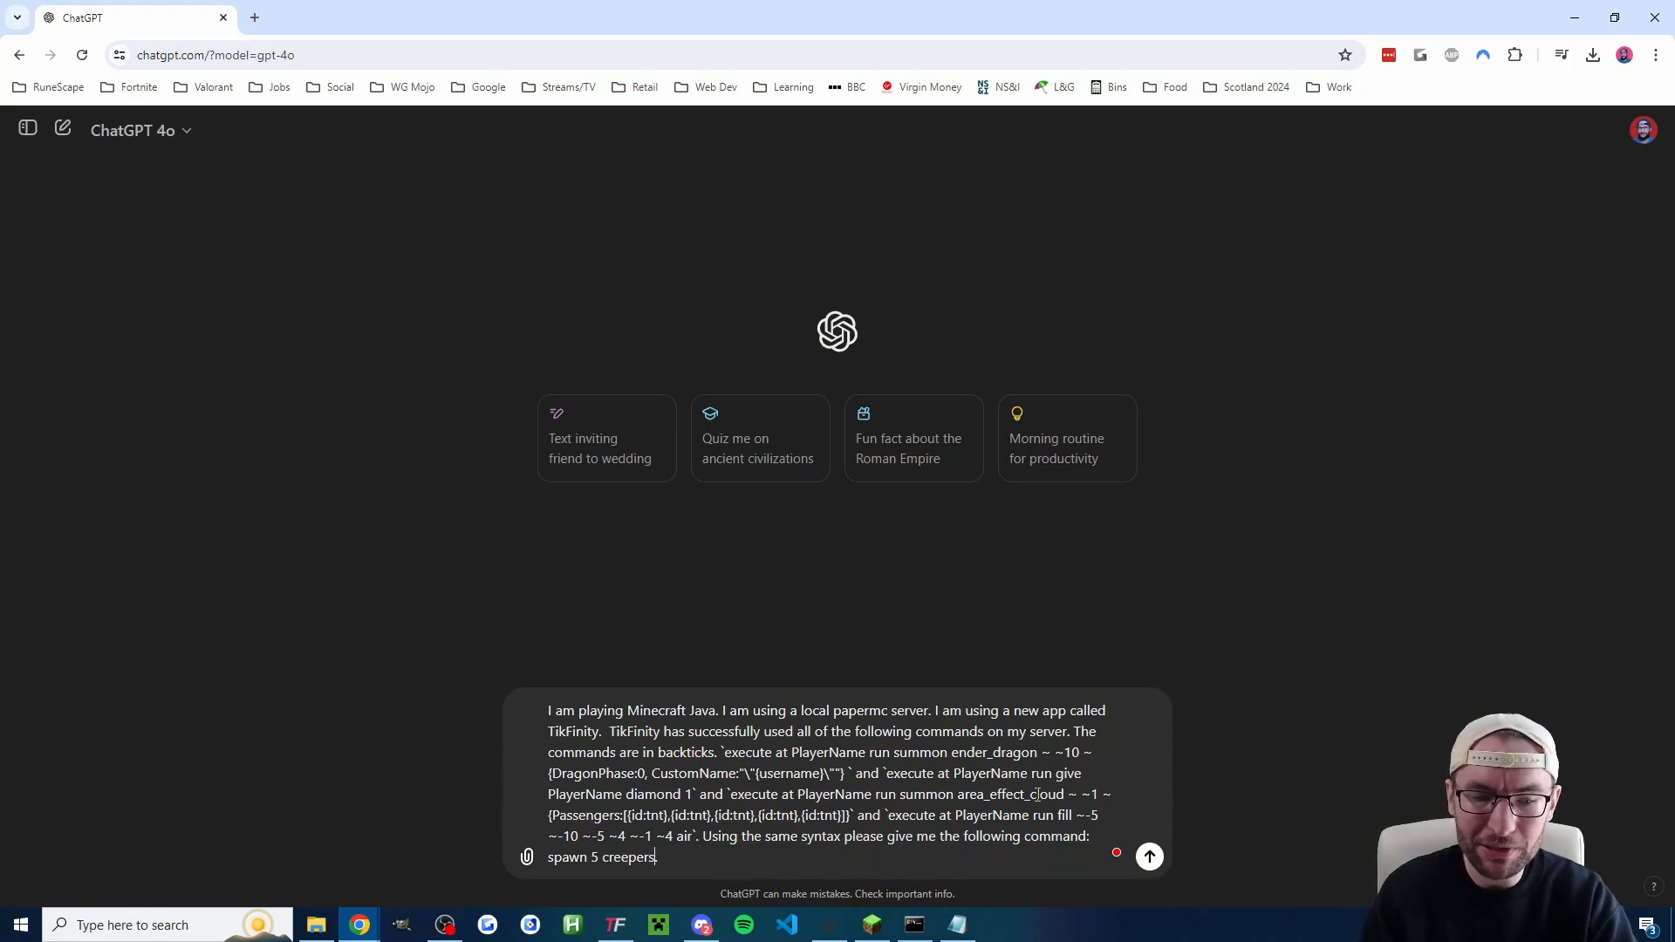
{"action": "left_click", "coordinate": [1148, 855]}
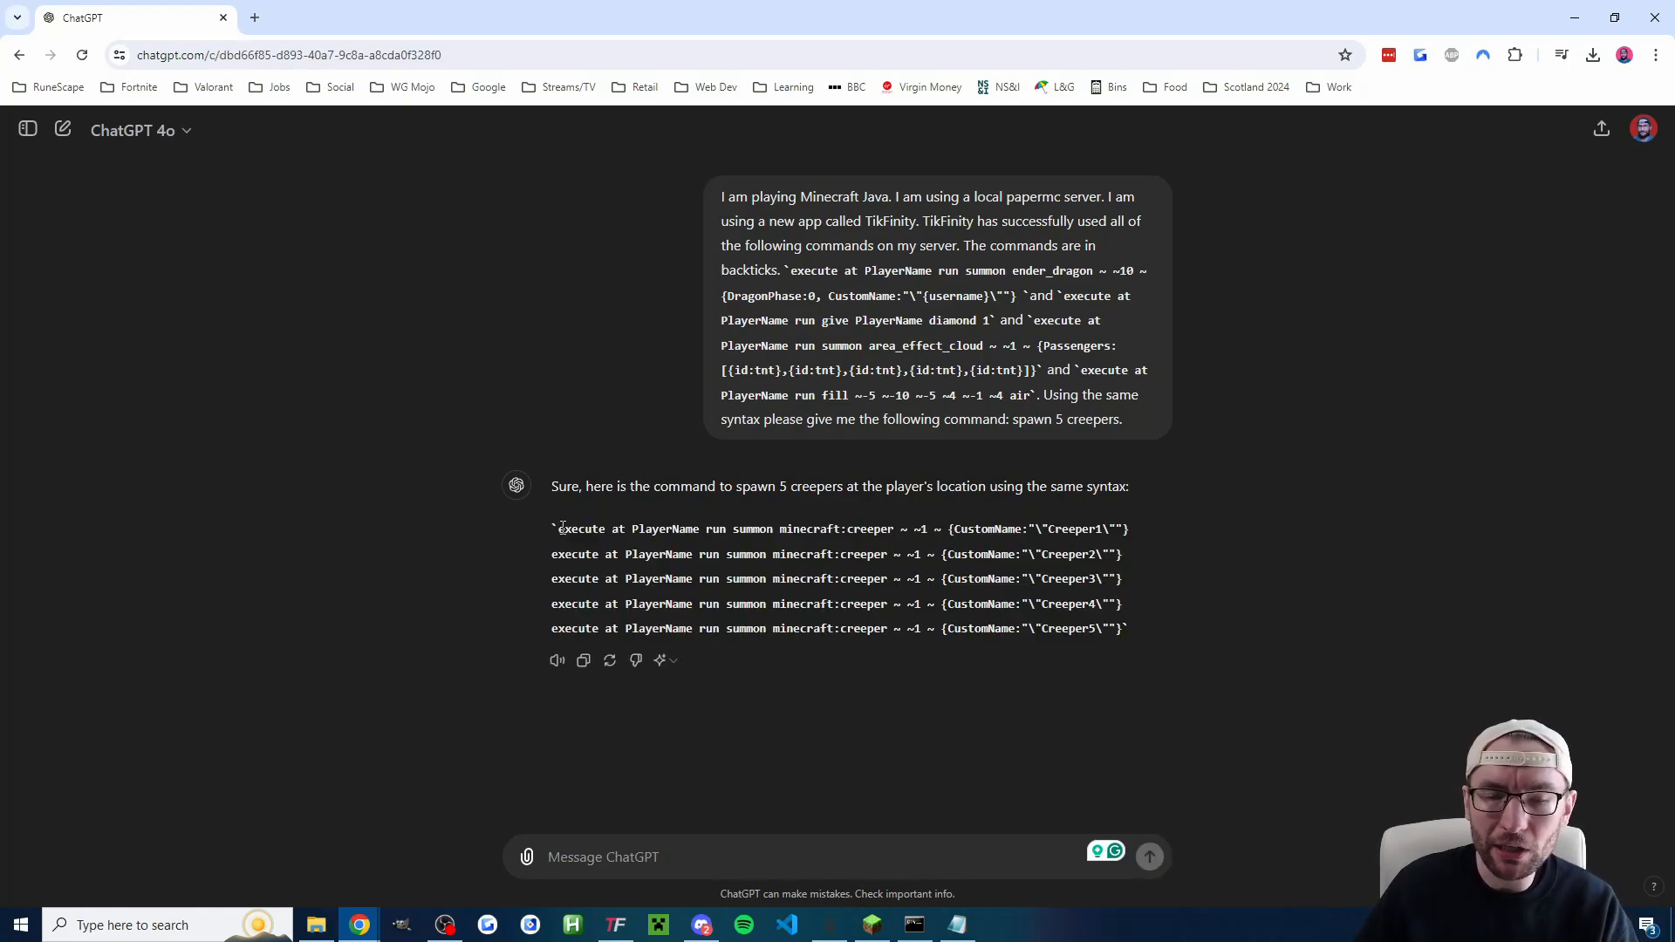
{"action": "left_click_drag", "start_coordinate": [558, 528], "coordinate": [697, 529]}
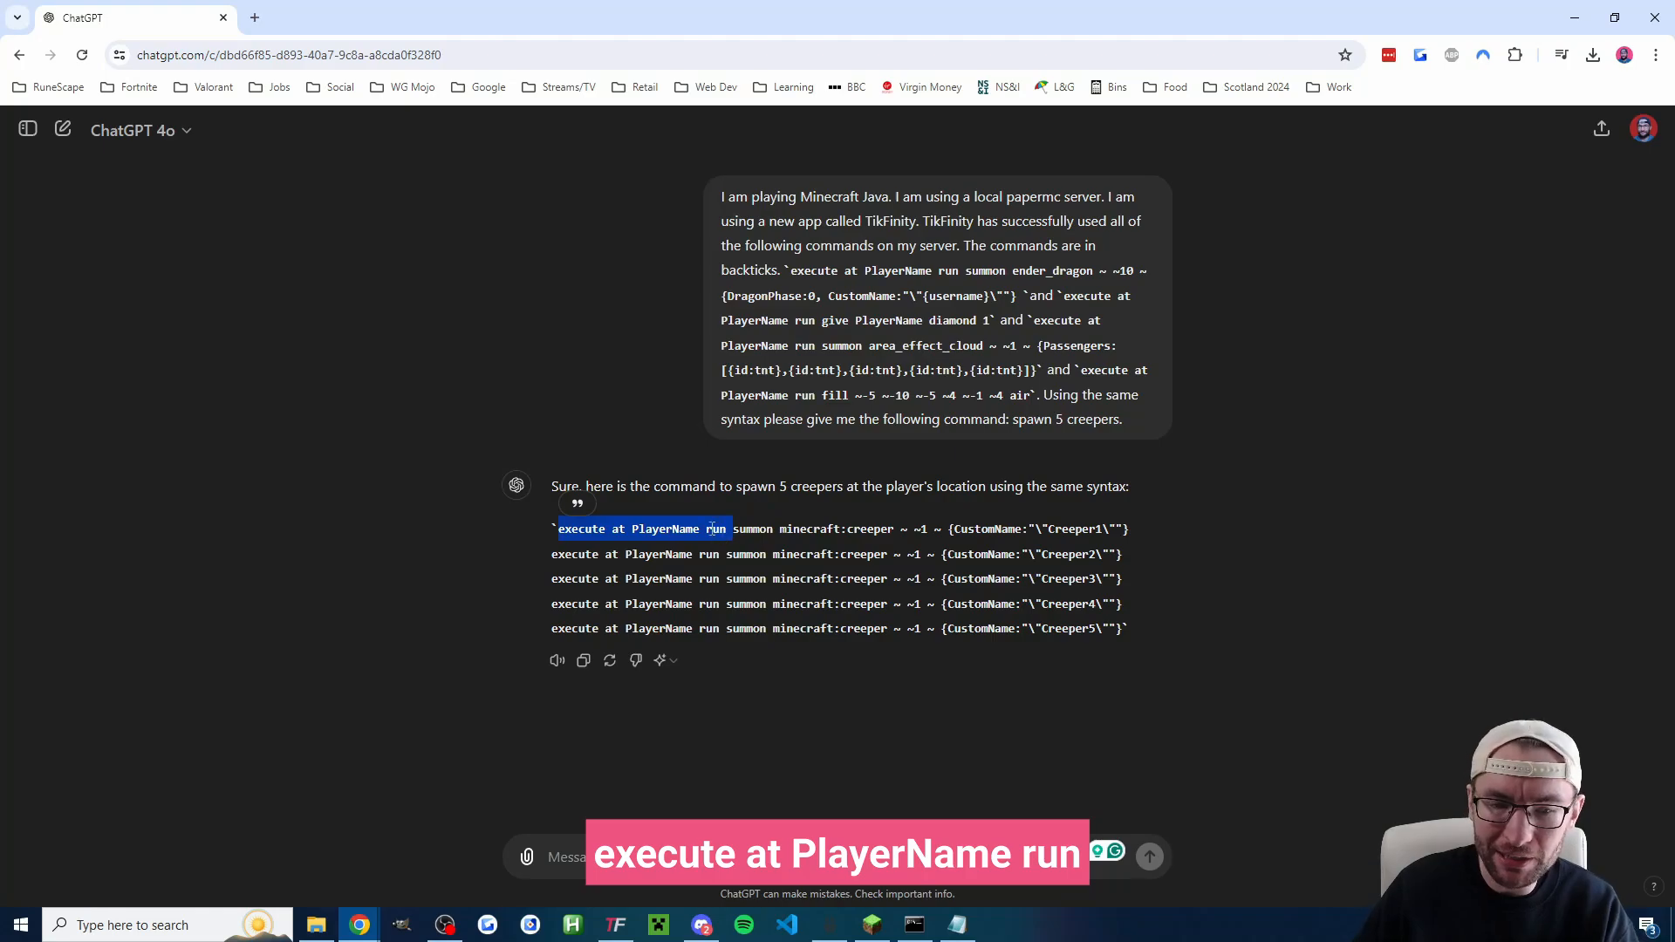
{"action": "mouse_move", "coordinate": [743, 522]}
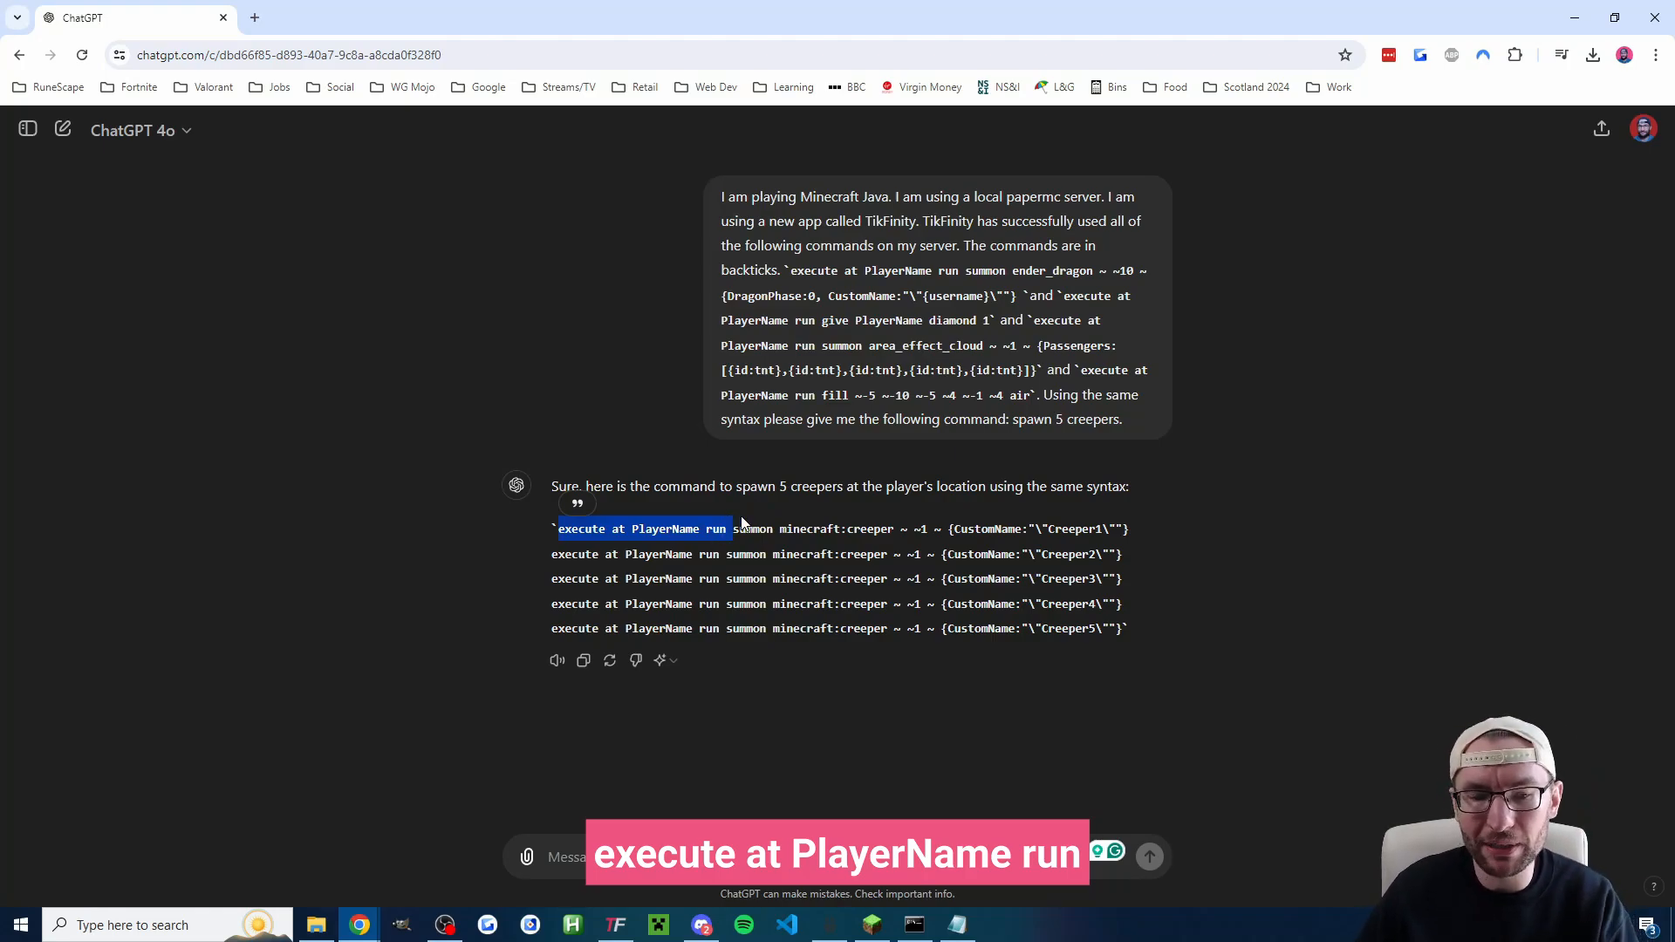
{"action": "left_click", "coordinate": [616, 925]}
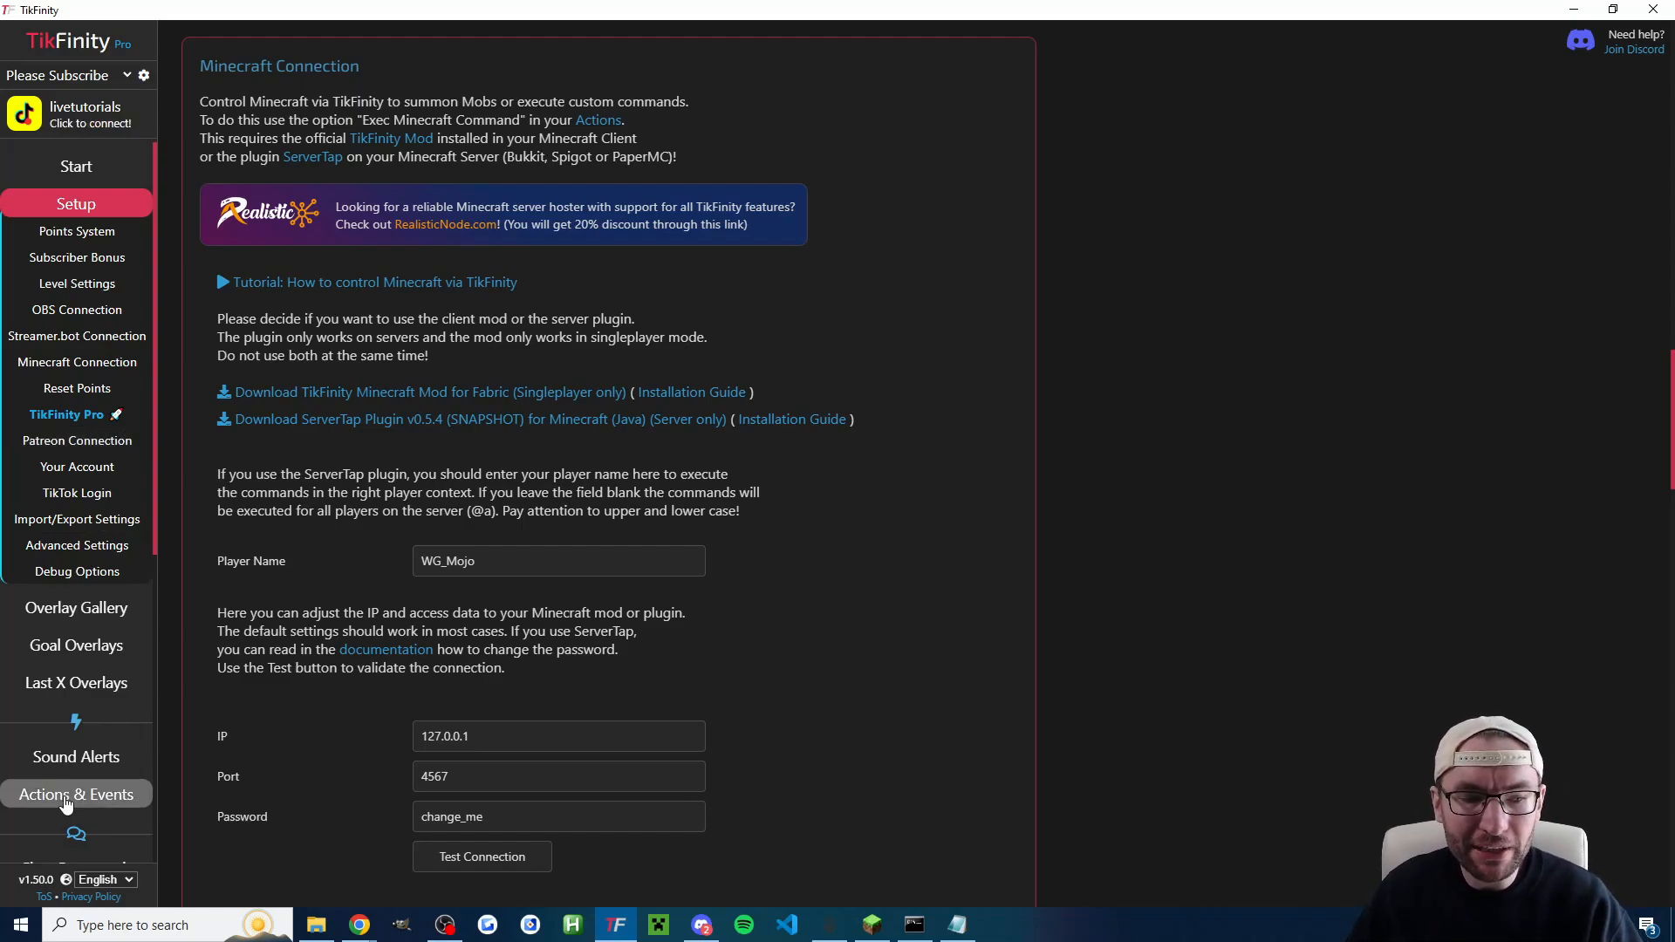
Step: Edit the Spawn Creeper action and review its 'execute at WG_Mojo run summon creeper ~ ~ ~2' command
{"action": "left_click", "coordinate": [77, 794]}
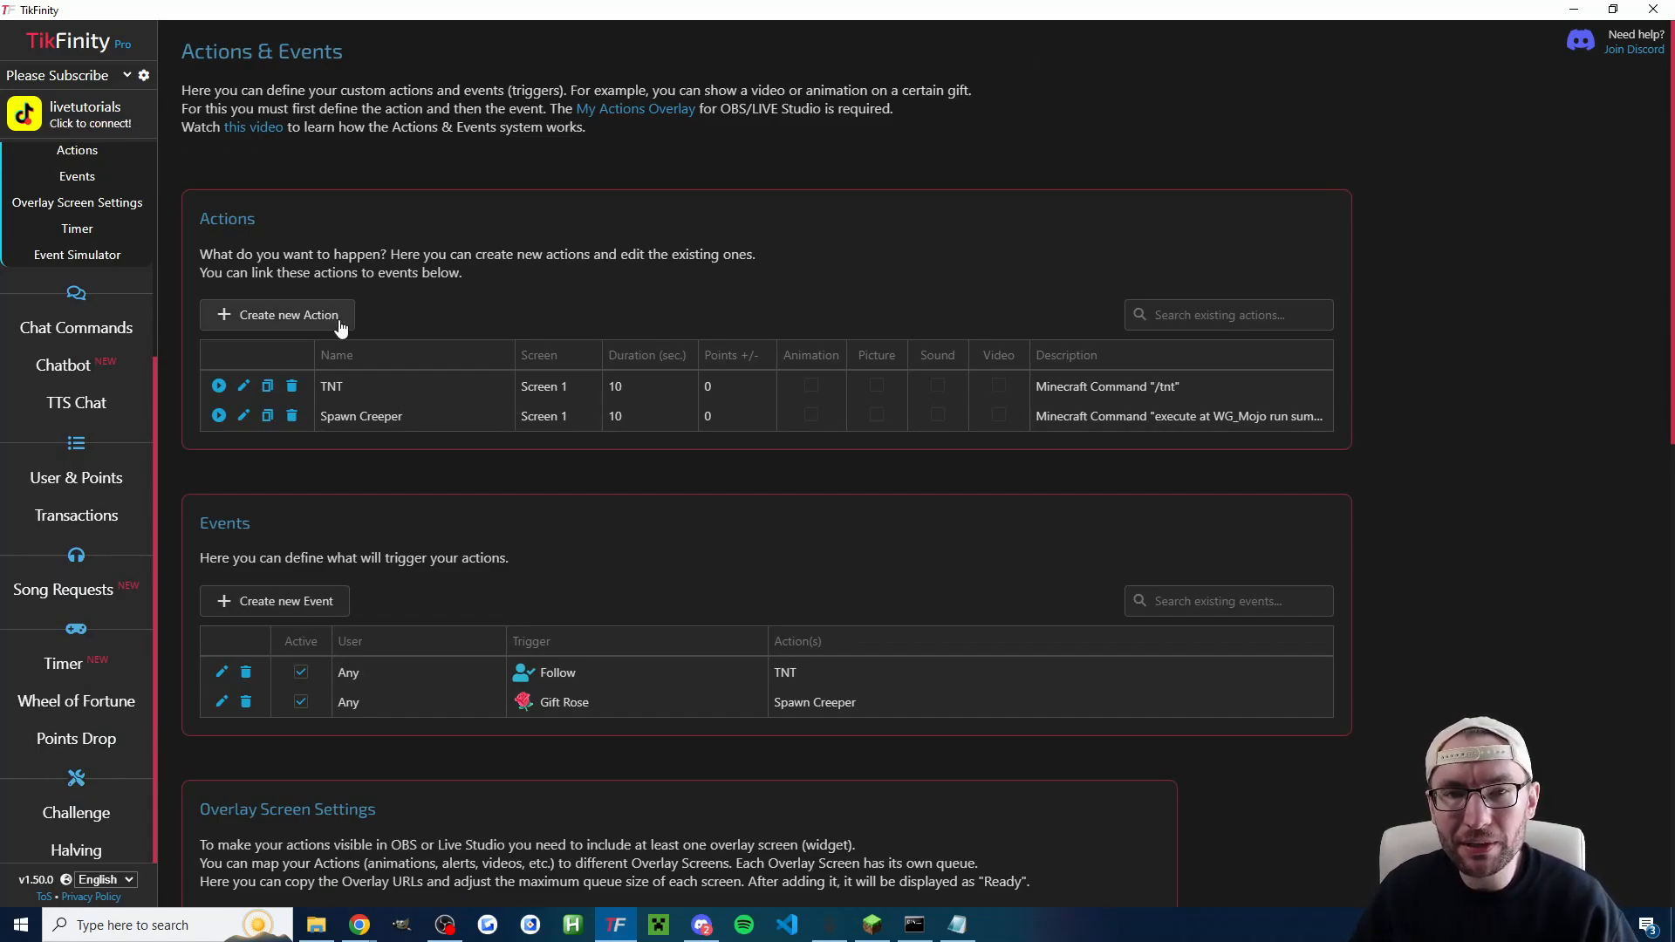
{"action": "left_click", "coordinate": [243, 416]}
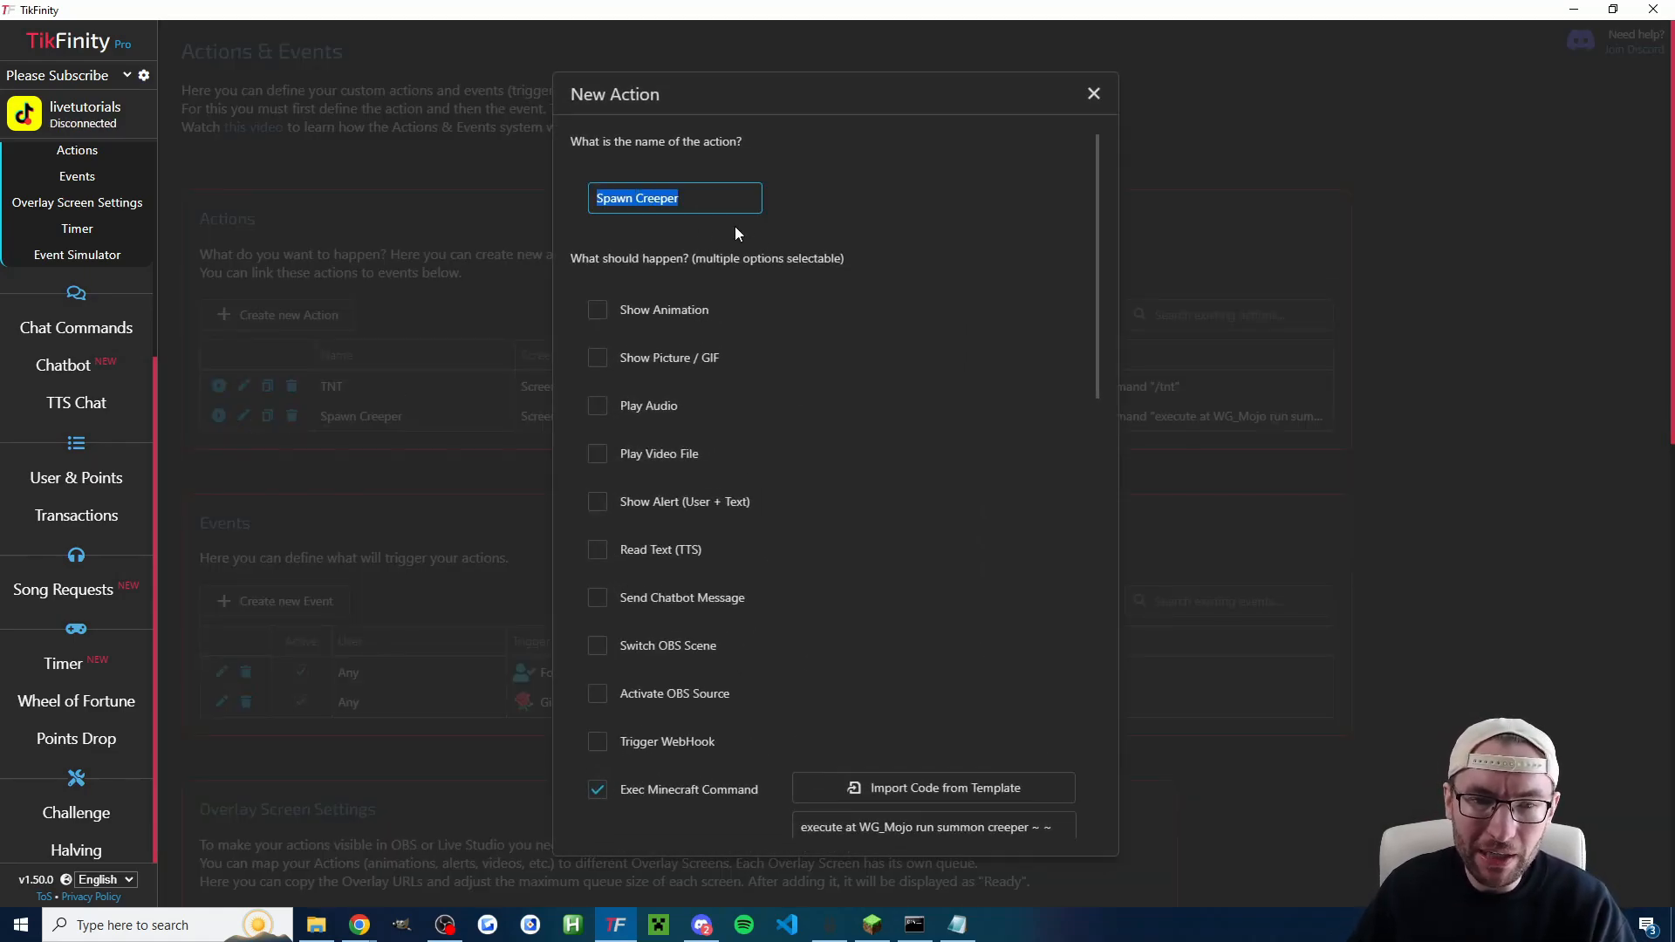
{"action": "scroll", "scroll_direction": "down", "scroll_amount": 3}
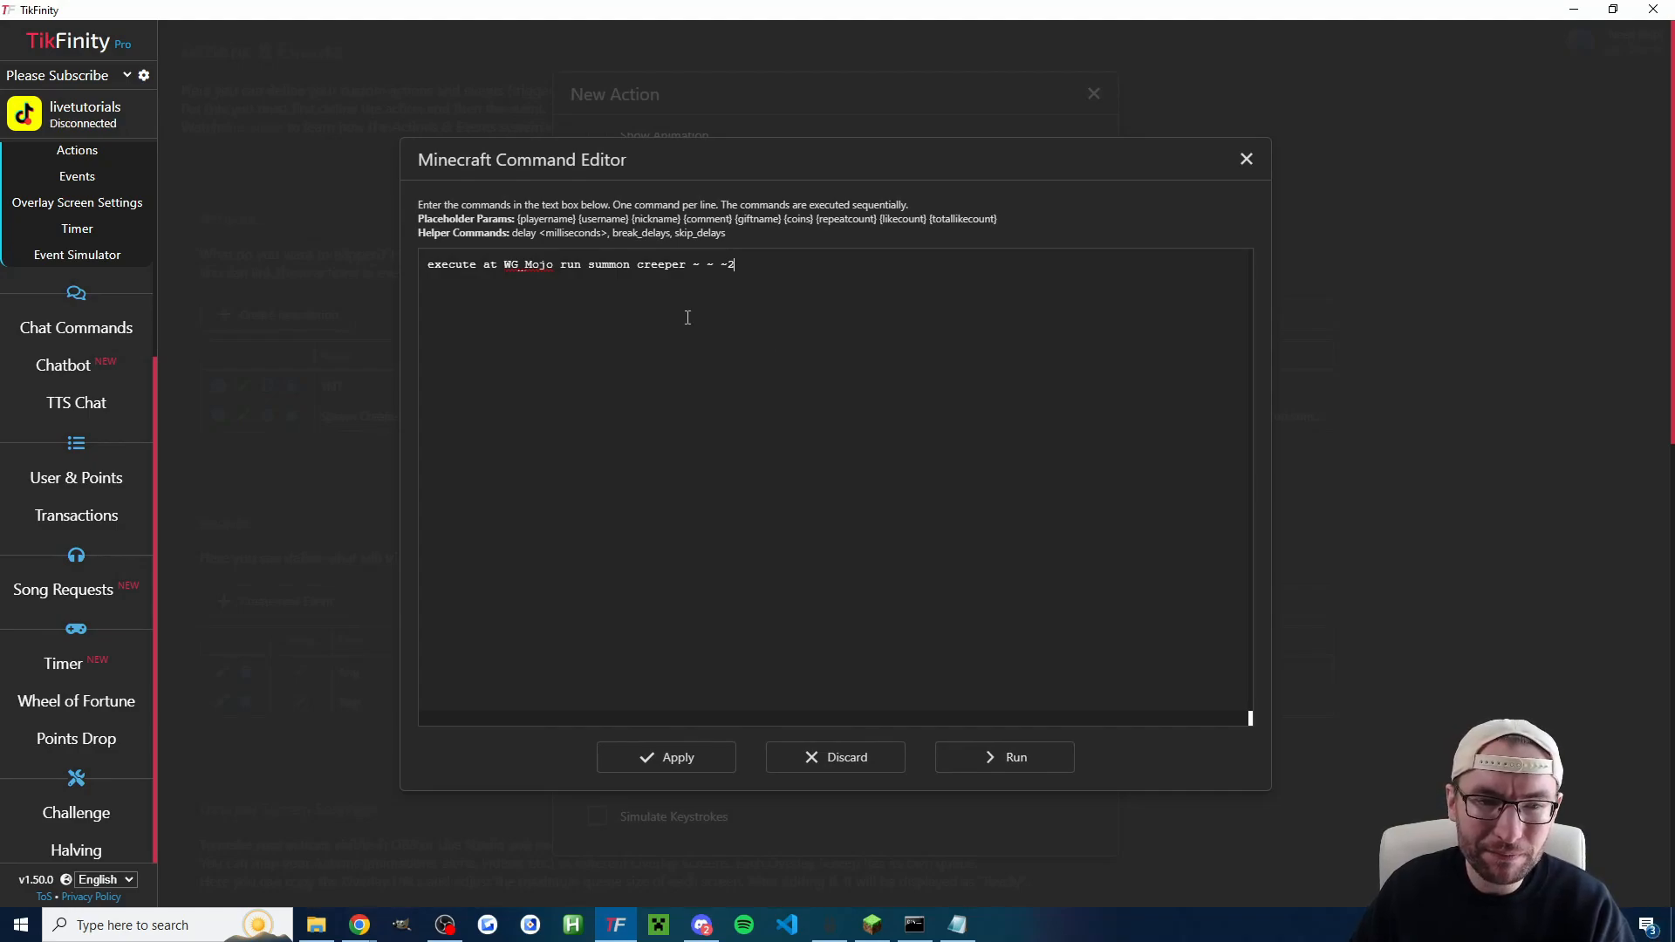
{"action": "left_click_drag", "start_coordinate": [429, 264], "coordinate": [557, 263]}
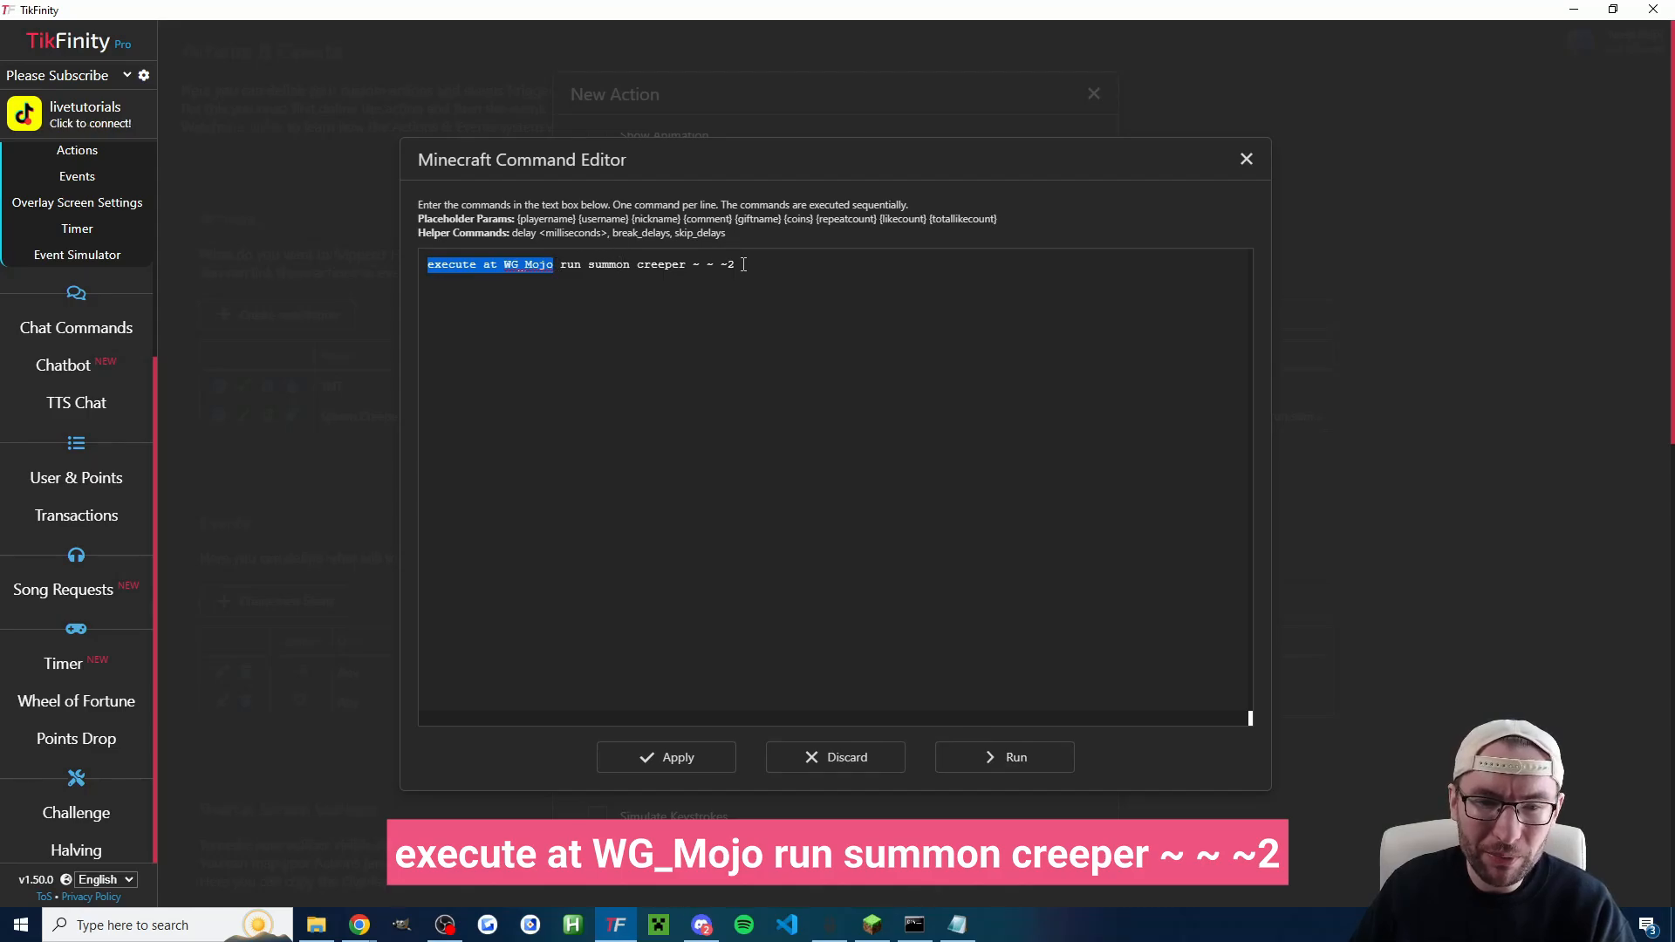
{"action": "left_click", "coordinate": [776, 265]}
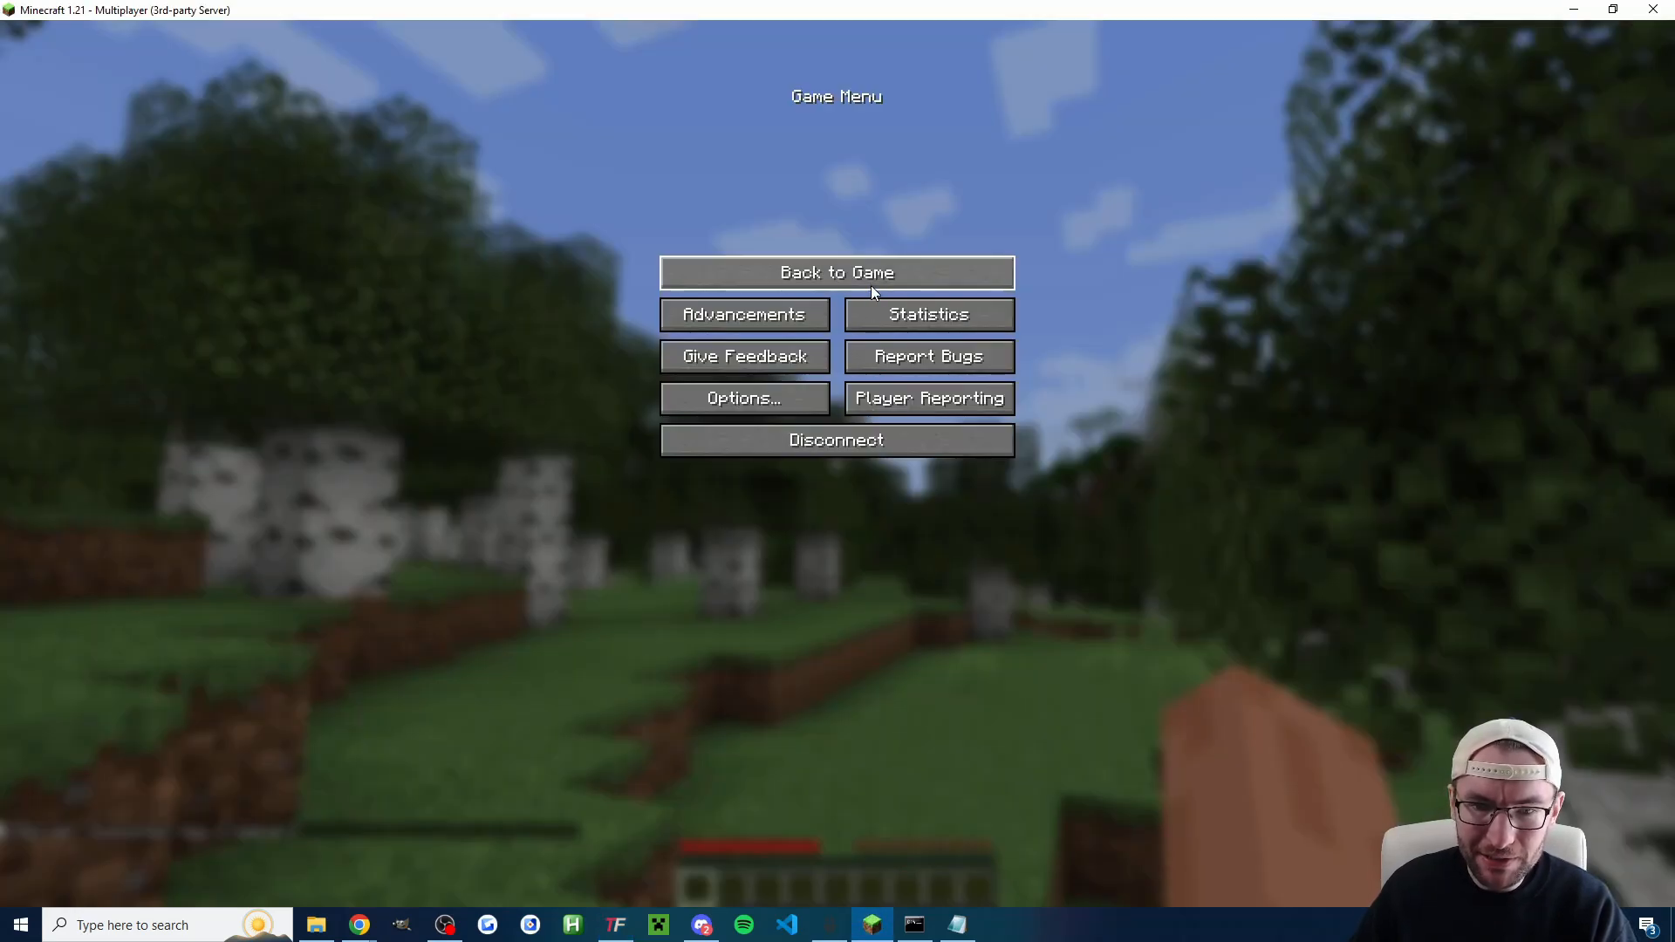
{"action": "left_click", "coordinate": [837, 273]}
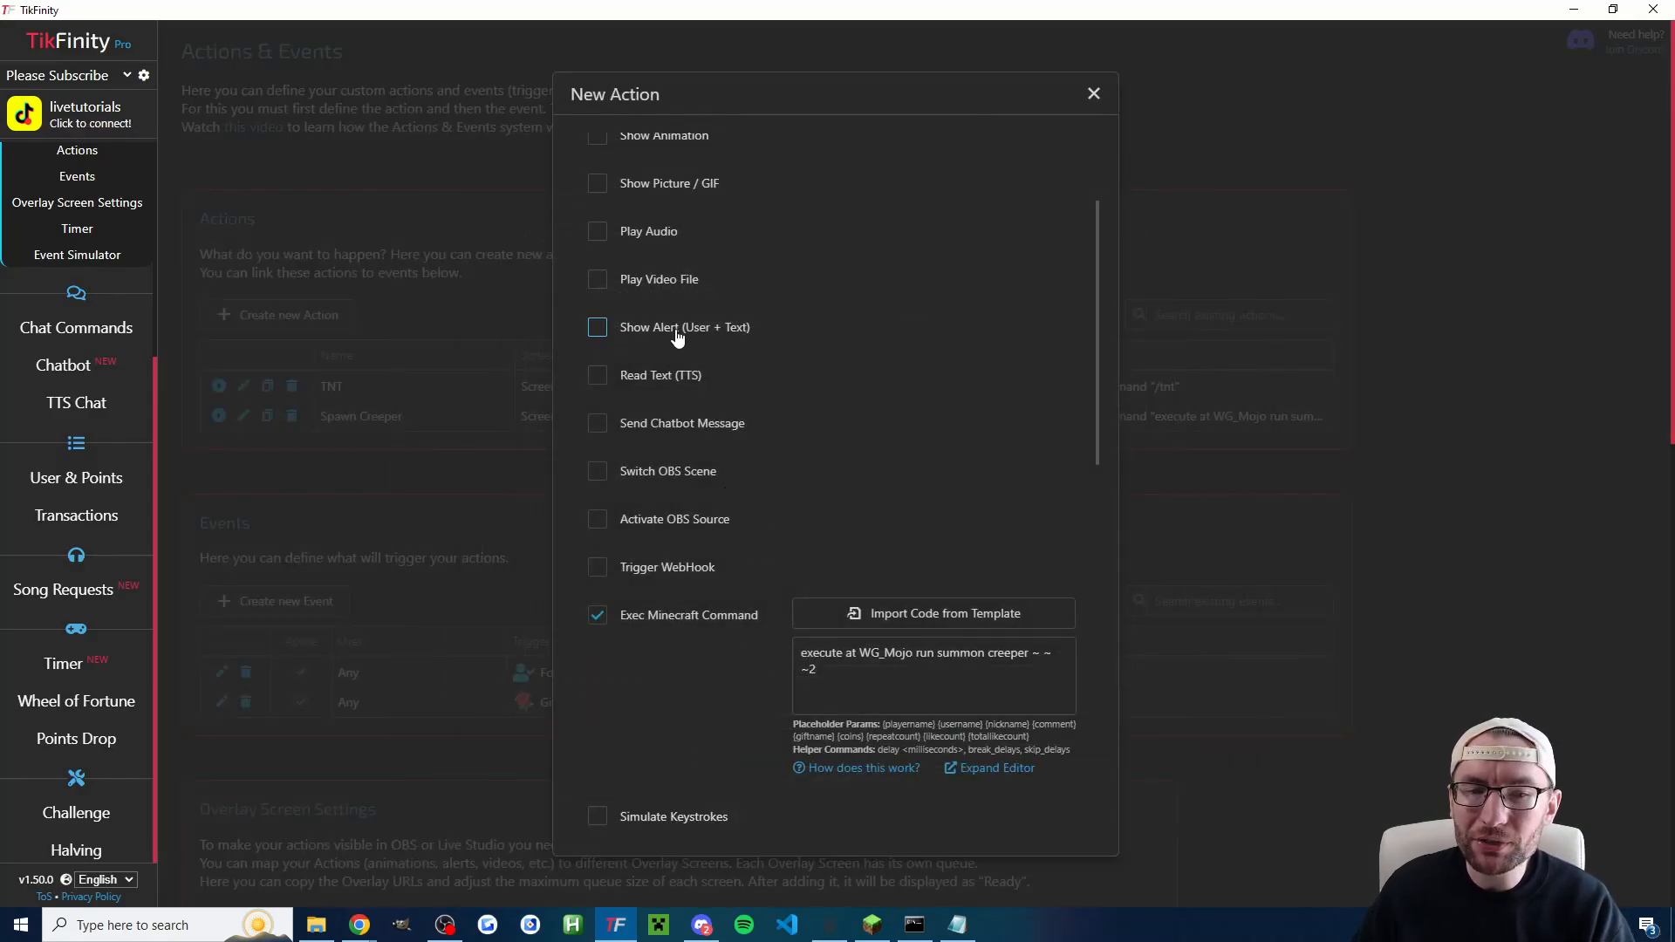
Step: Enable a yellow text alert reading 'sent {giftname} and spawned a creeper.'
{"action": "left_click", "coordinate": [597, 328]}
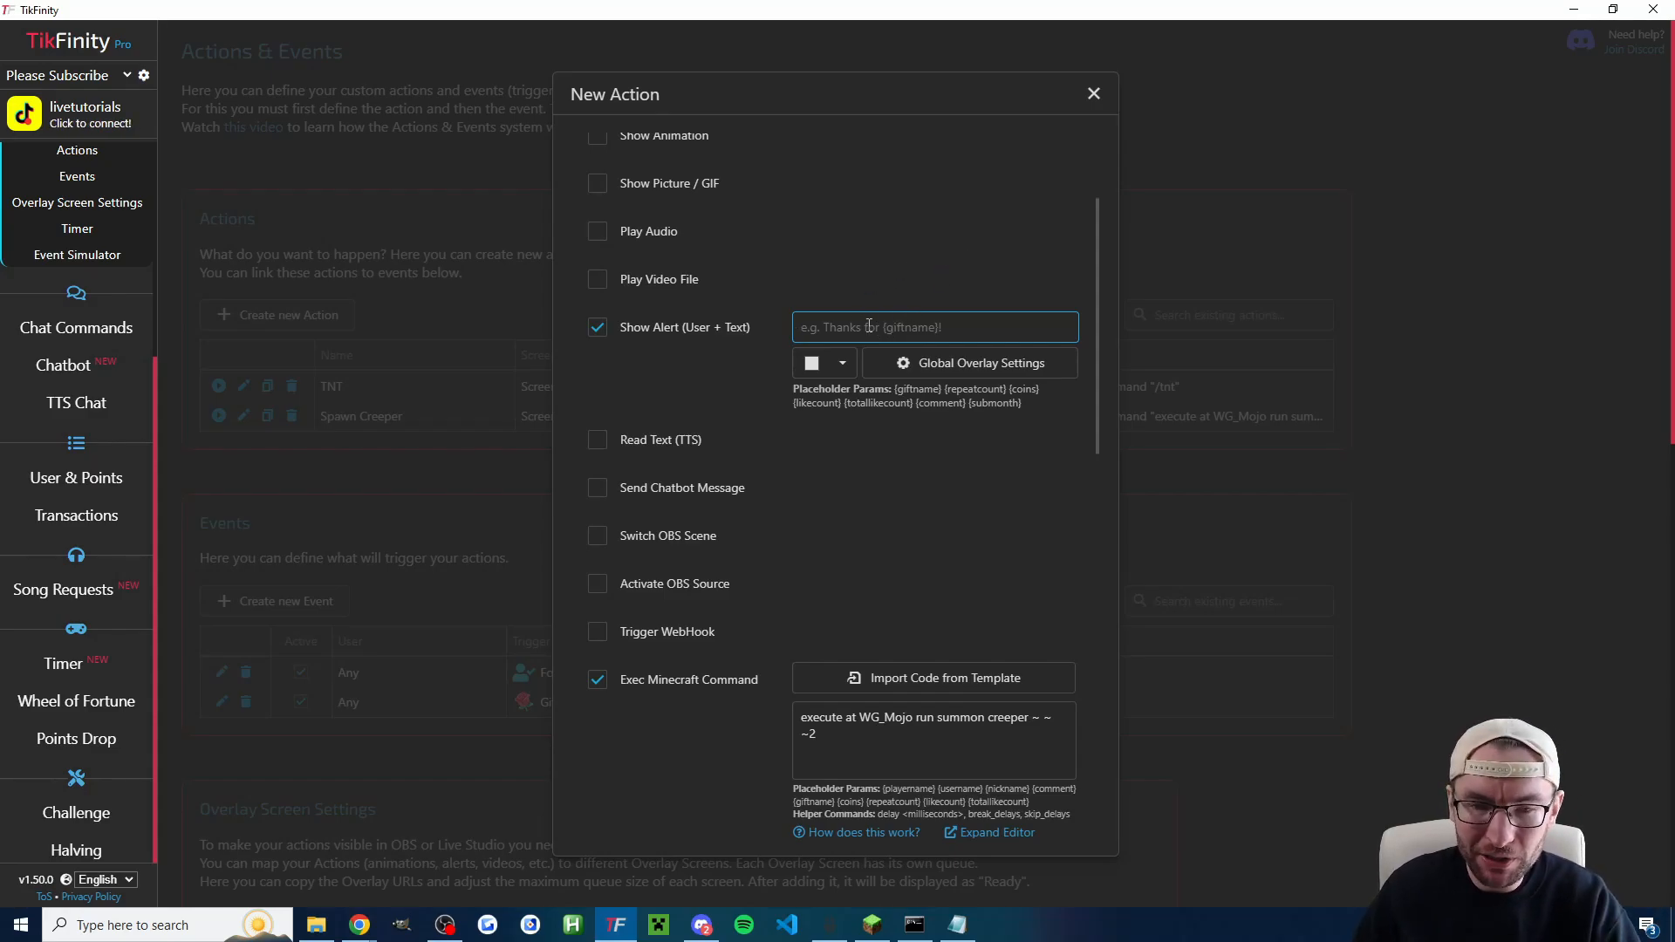
{"action": "type", "text": "sent {giftname} and spawned a creeper."}
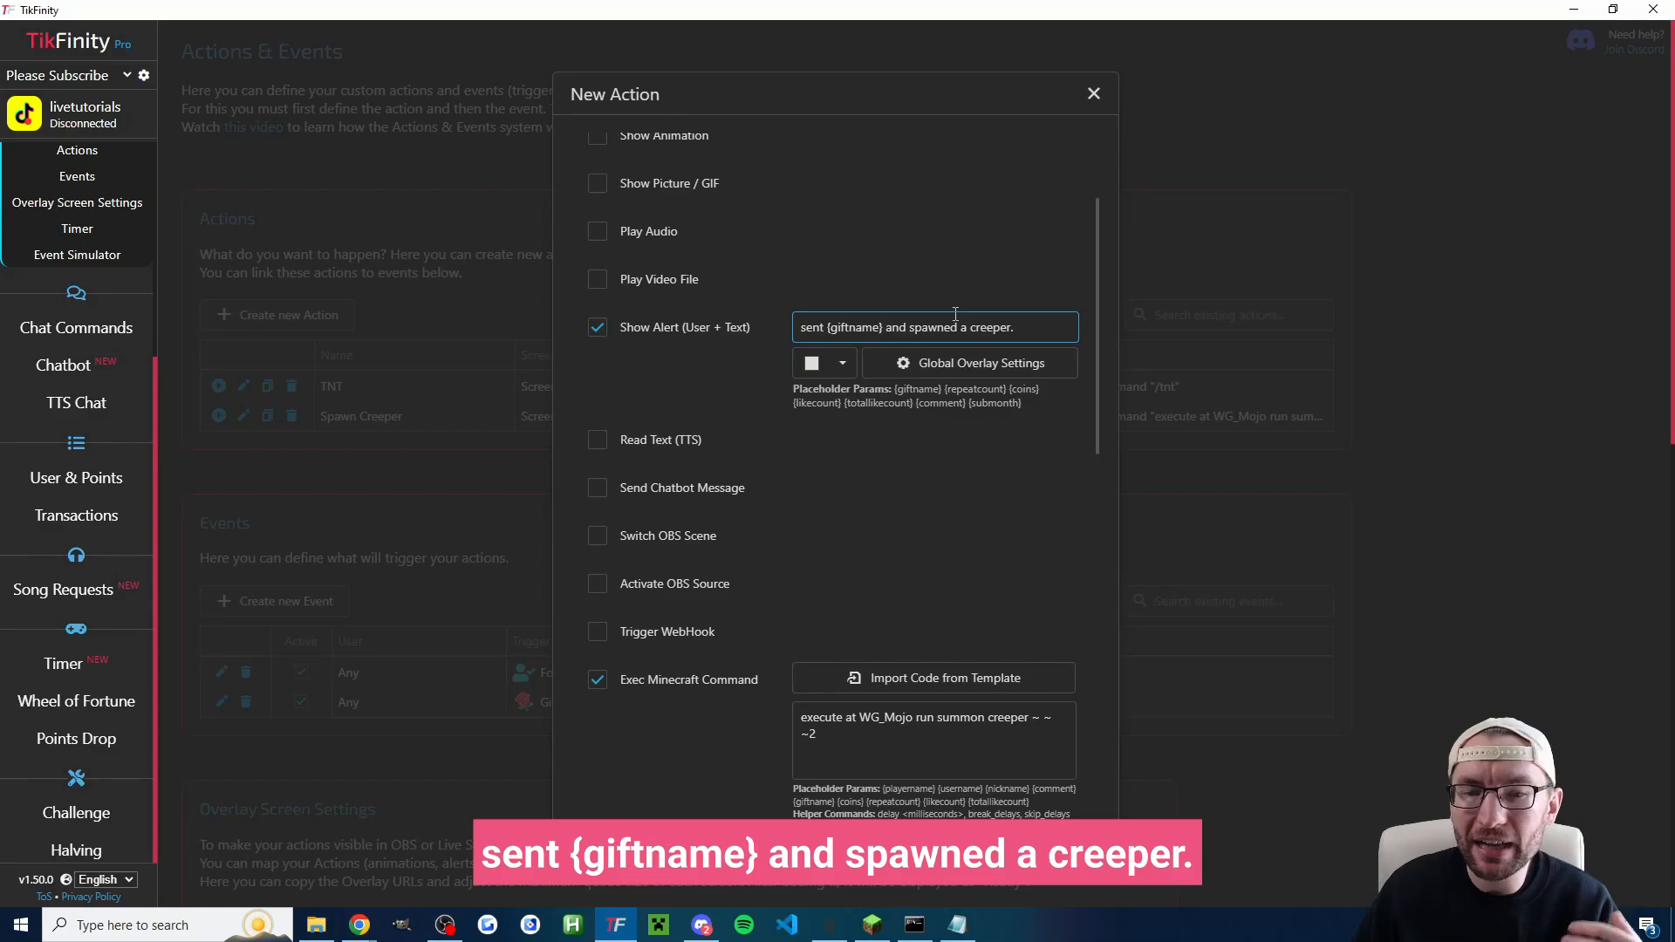
{"action": "mouse_move", "coordinate": [963, 350]}
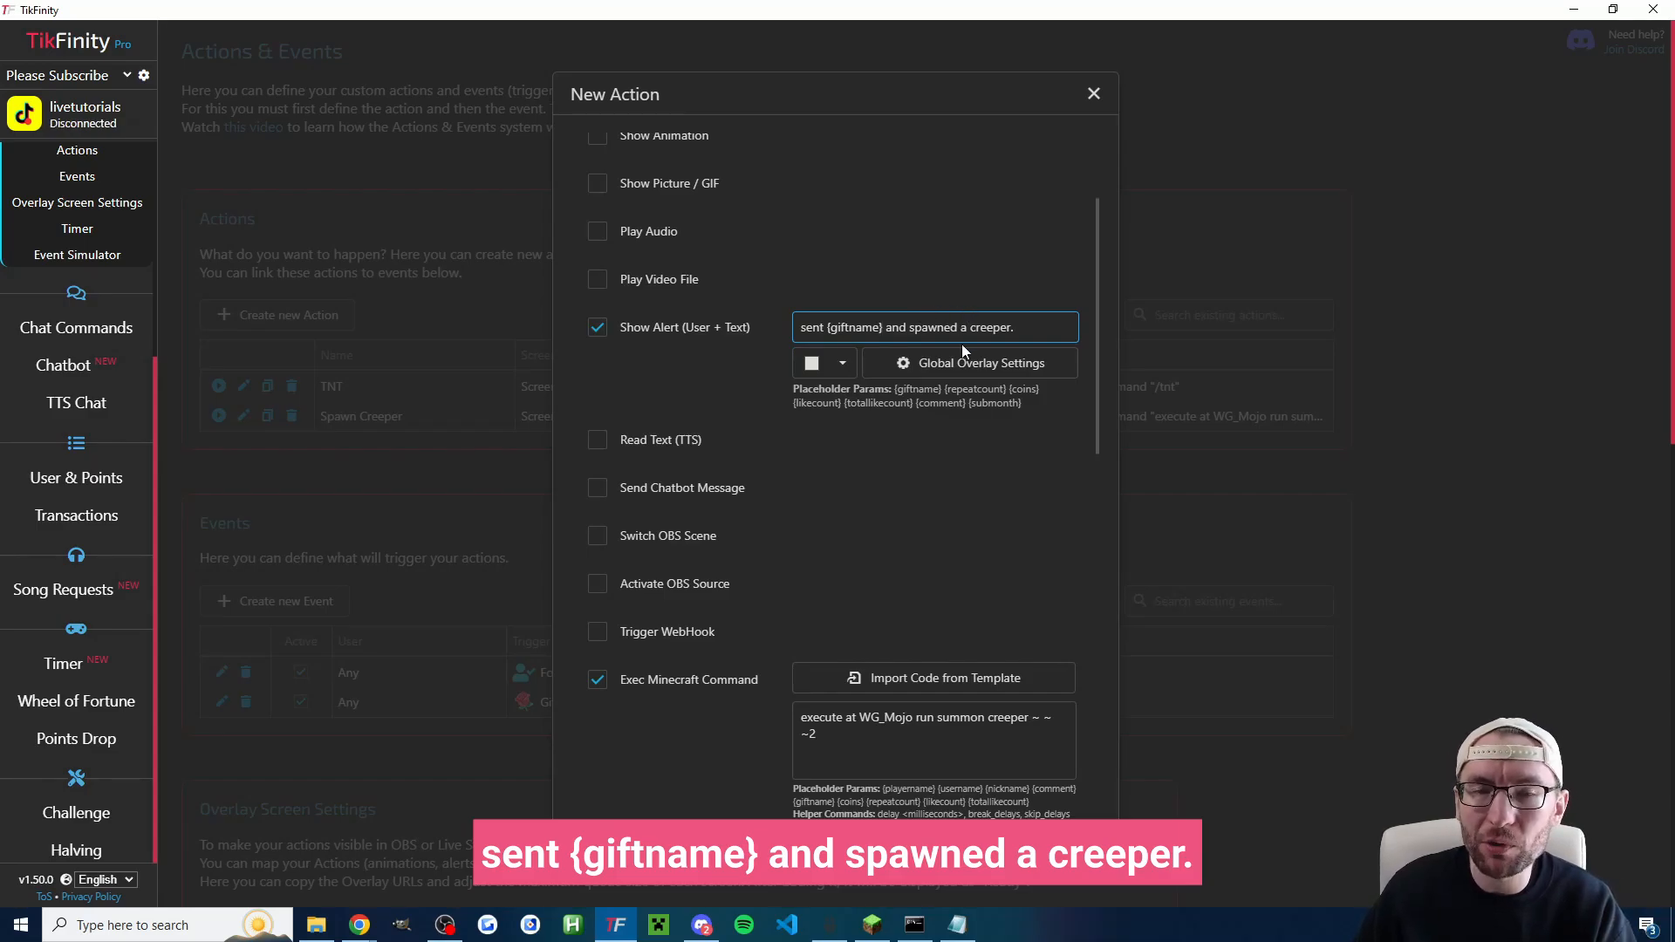
{"action": "left_click", "coordinate": [843, 363]}
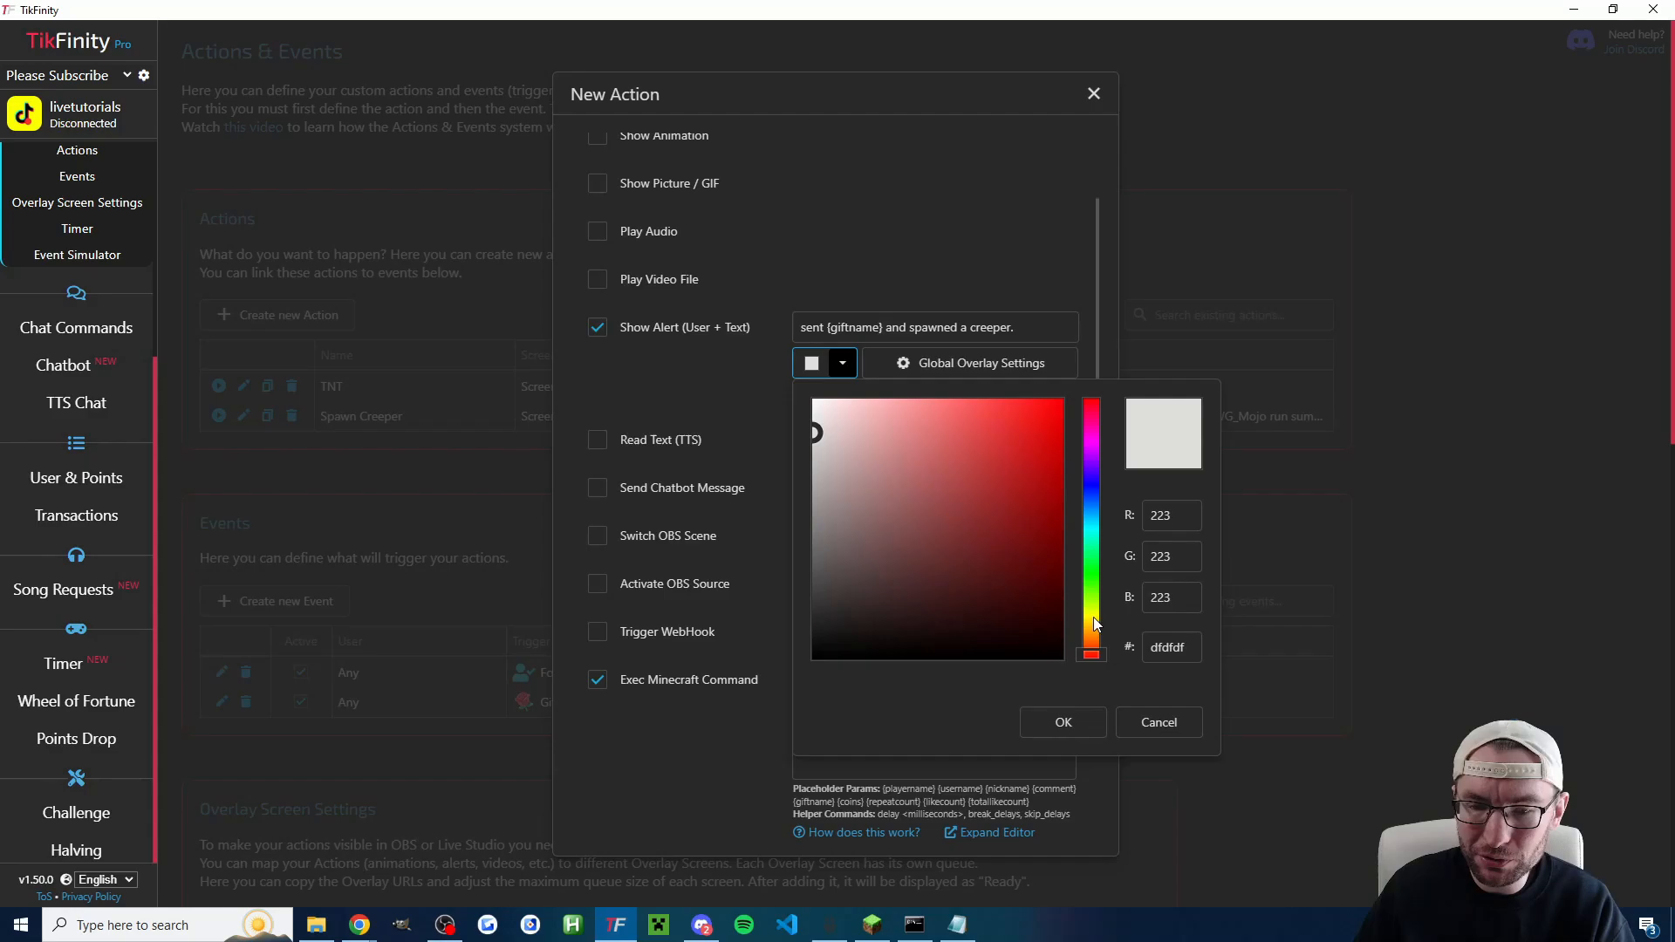
{"action": "left_click", "coordinate": [1091, 604]}
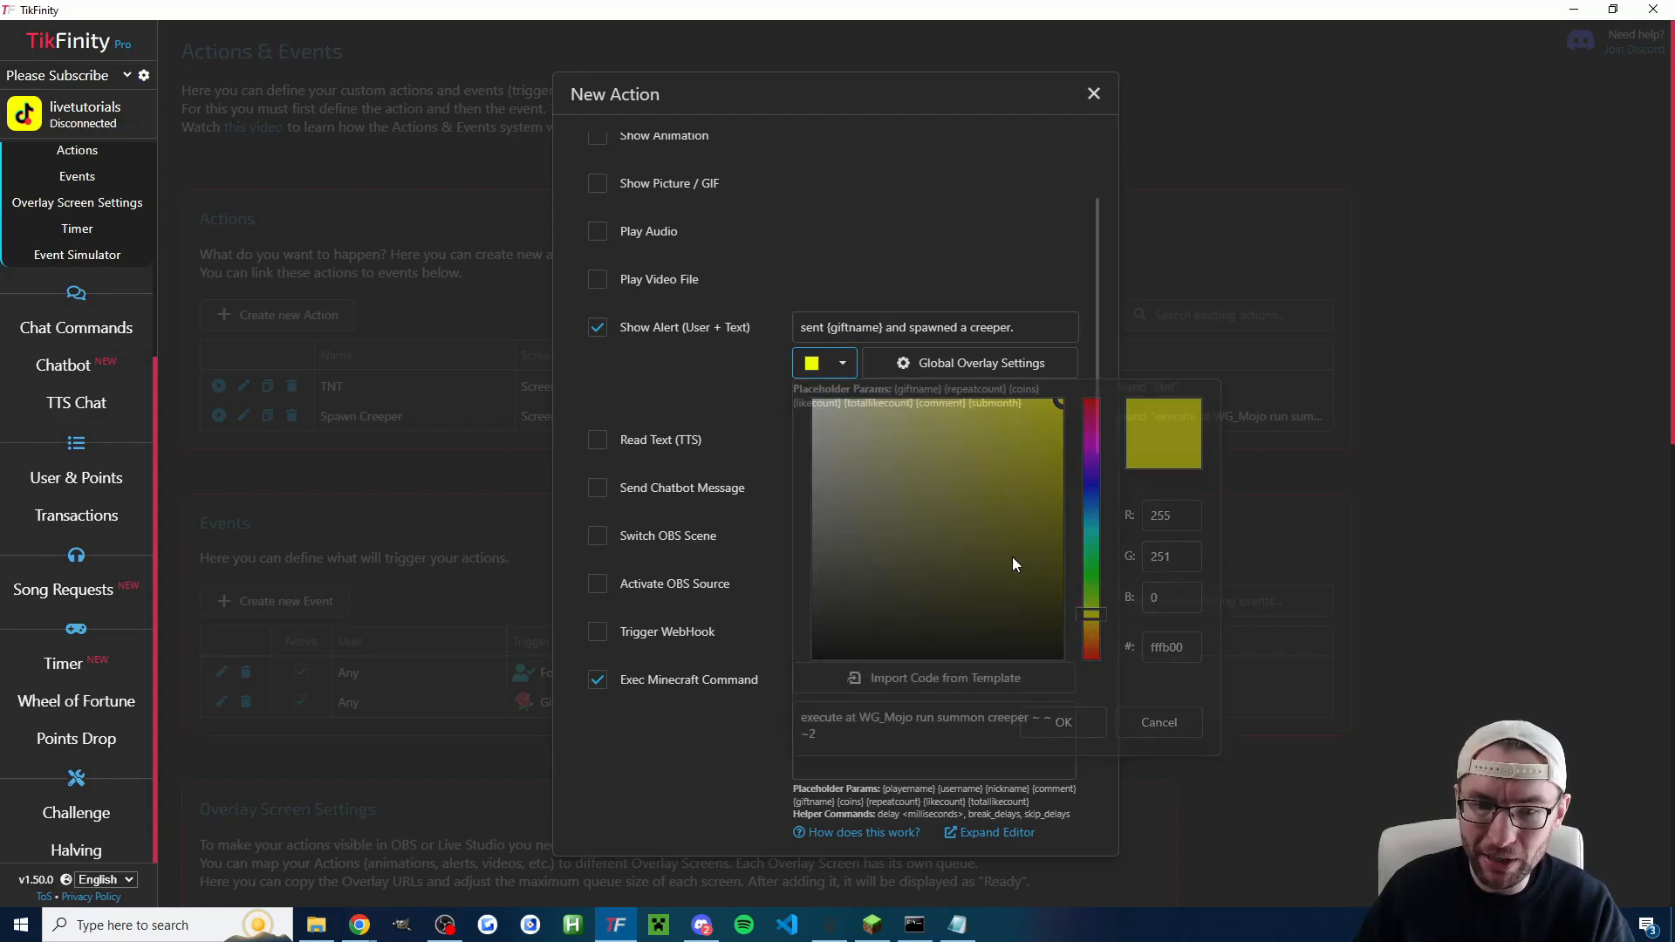
{"action": "left_click", "coordinate": [982, 363]}
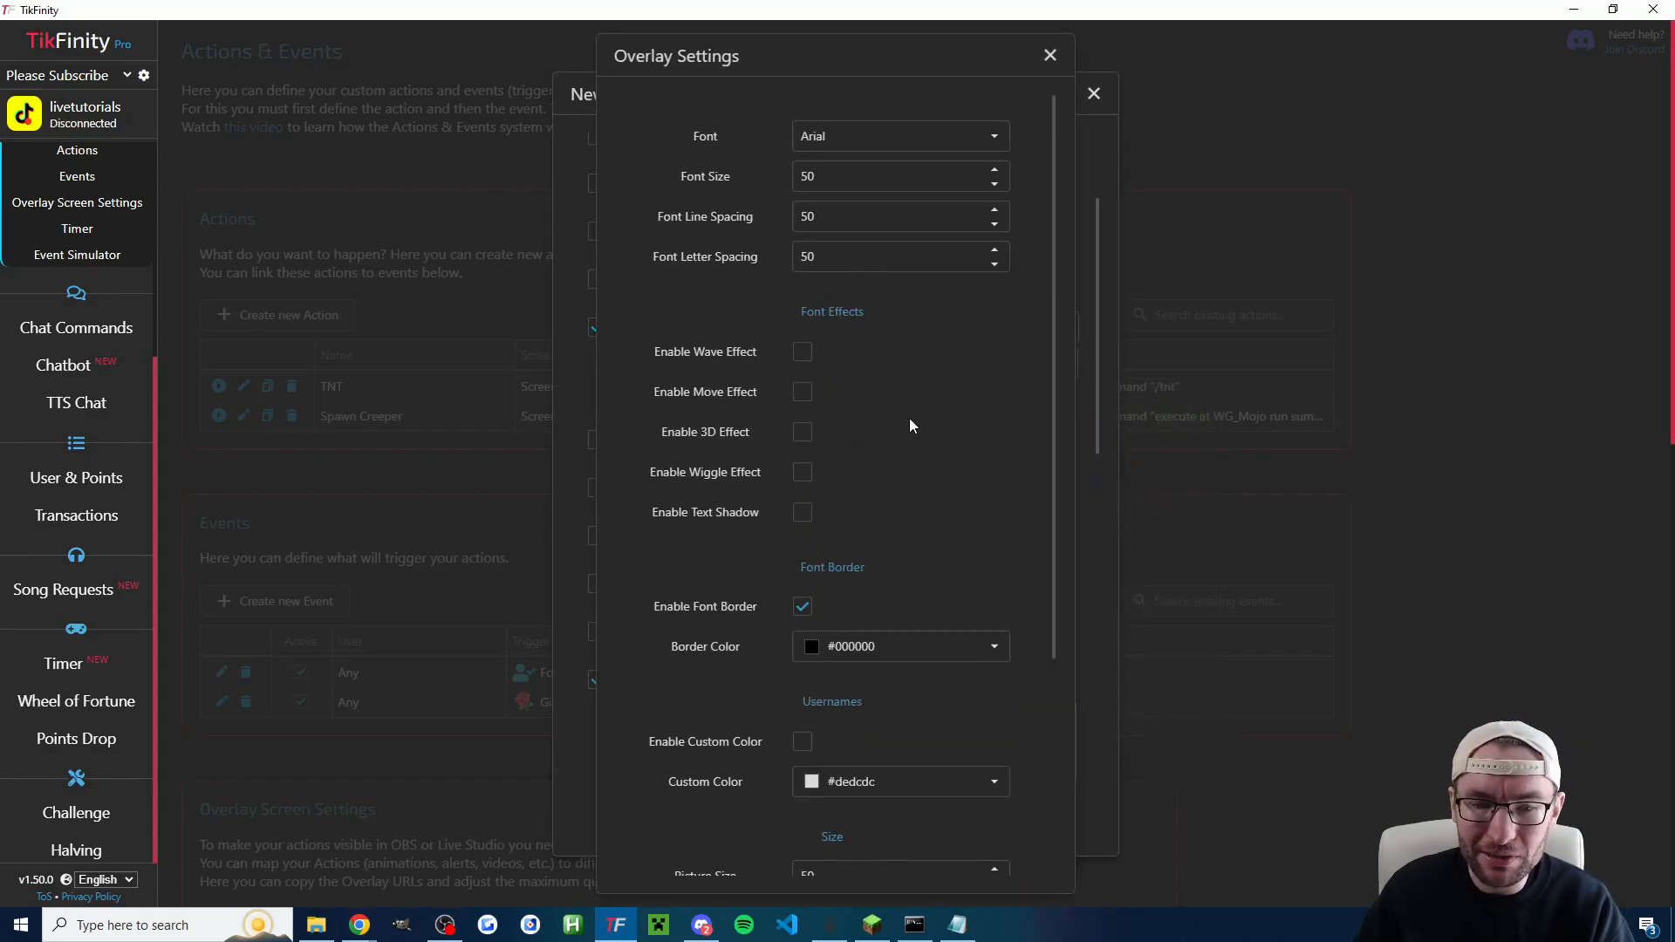
{"action": "left_click", "coordinate": [1049, 54]}
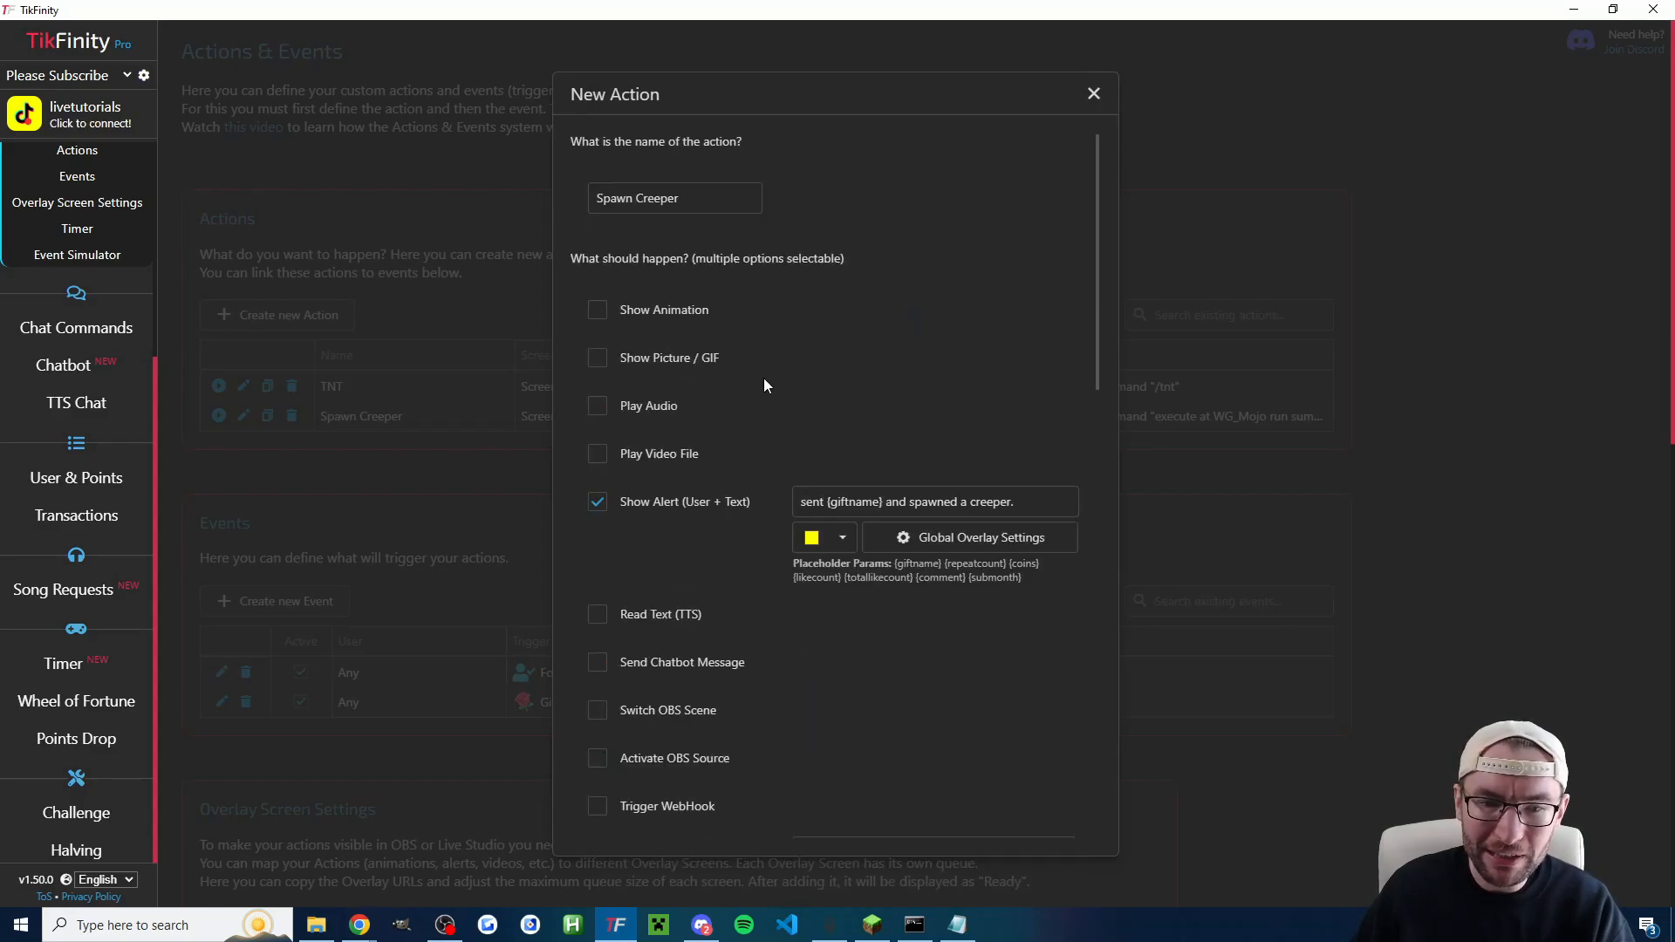
Step: Set the alert display duration to 3 seconds, repeat for gift combos, and save Spawn Creeper
{"action": "scroll", "scroll_direction": "down", "scroll_amount": 3}
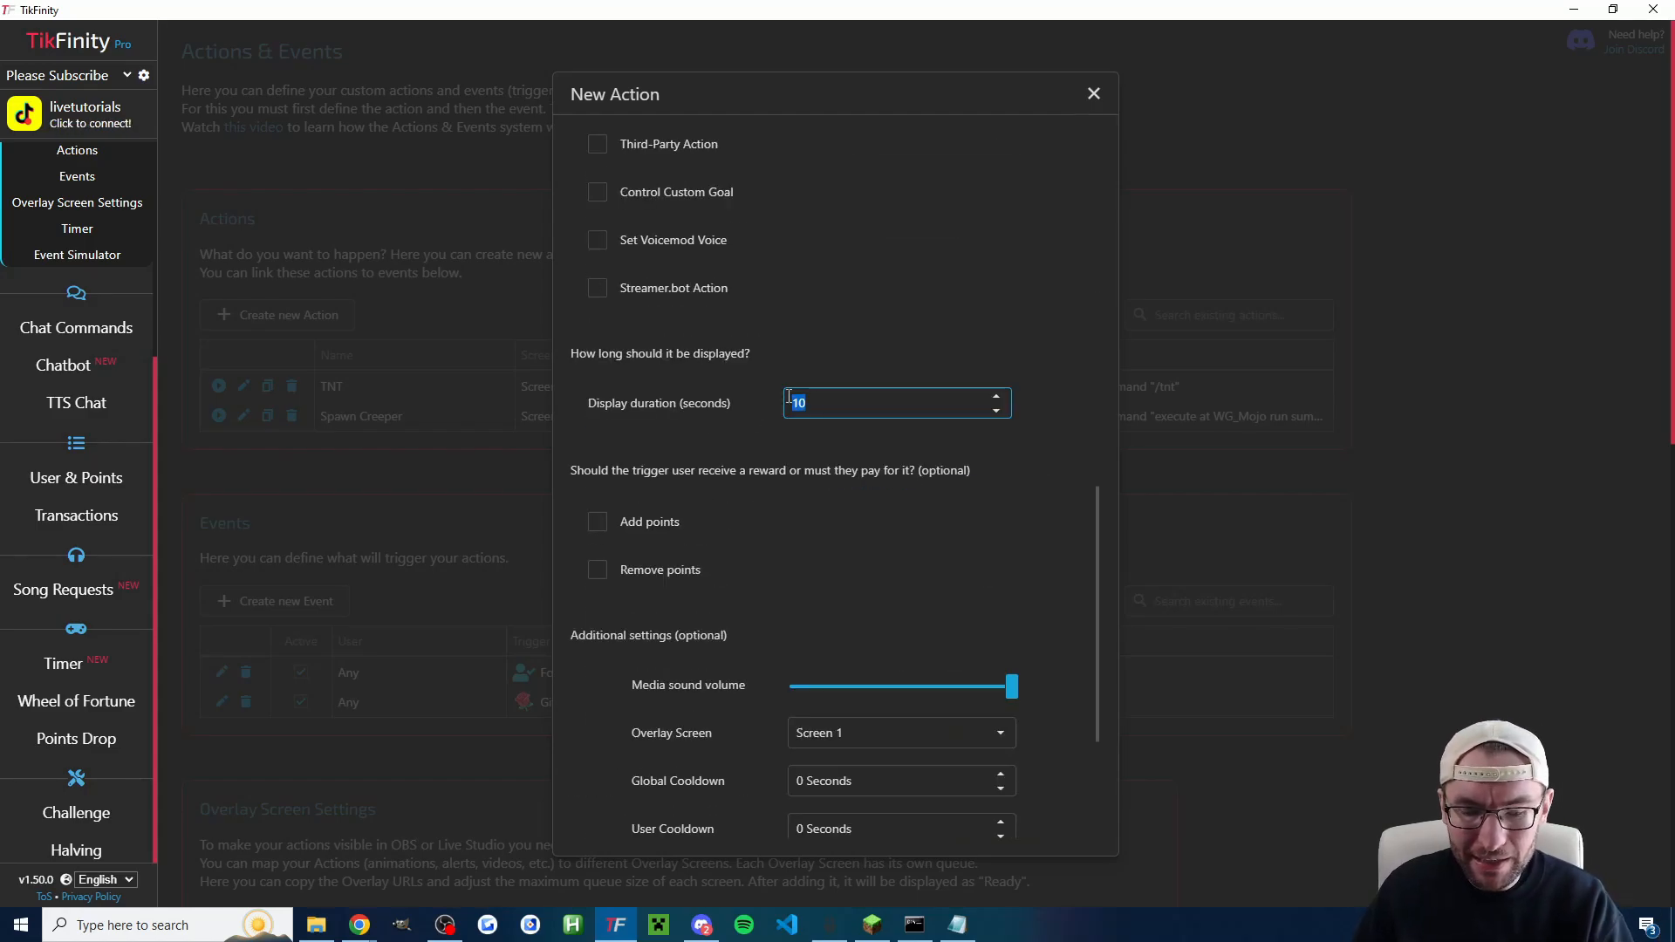
{"action": "type", "text": "3"}
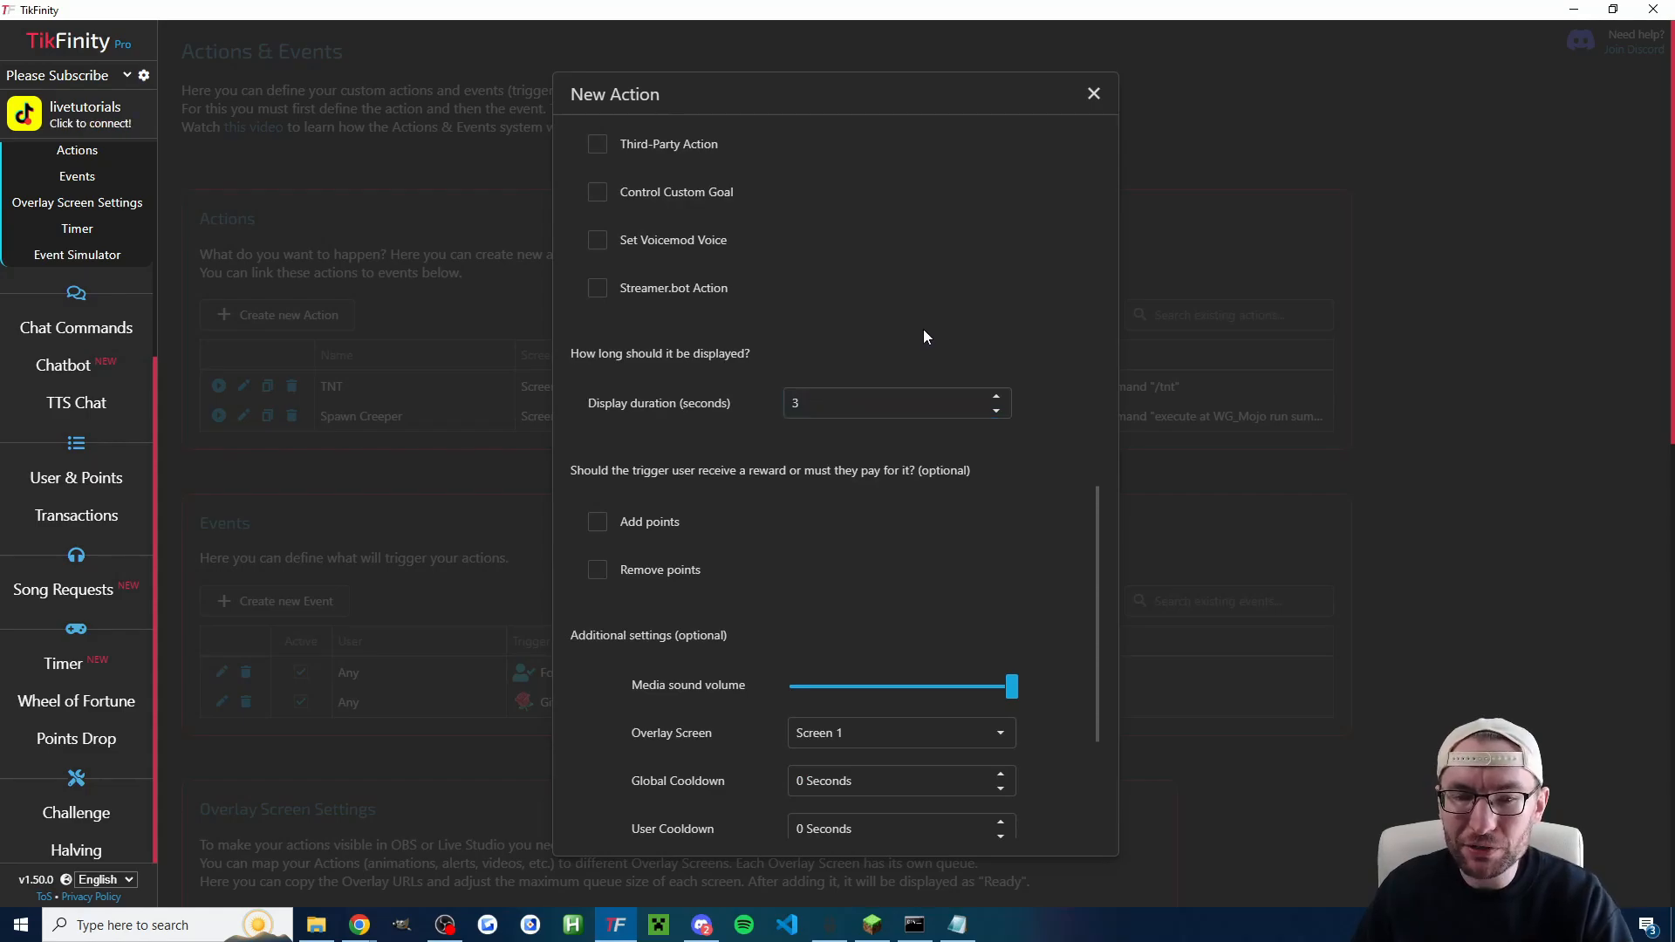
{"action": "scroll", "scroll_direction": "down", "scroll_amount": 3}
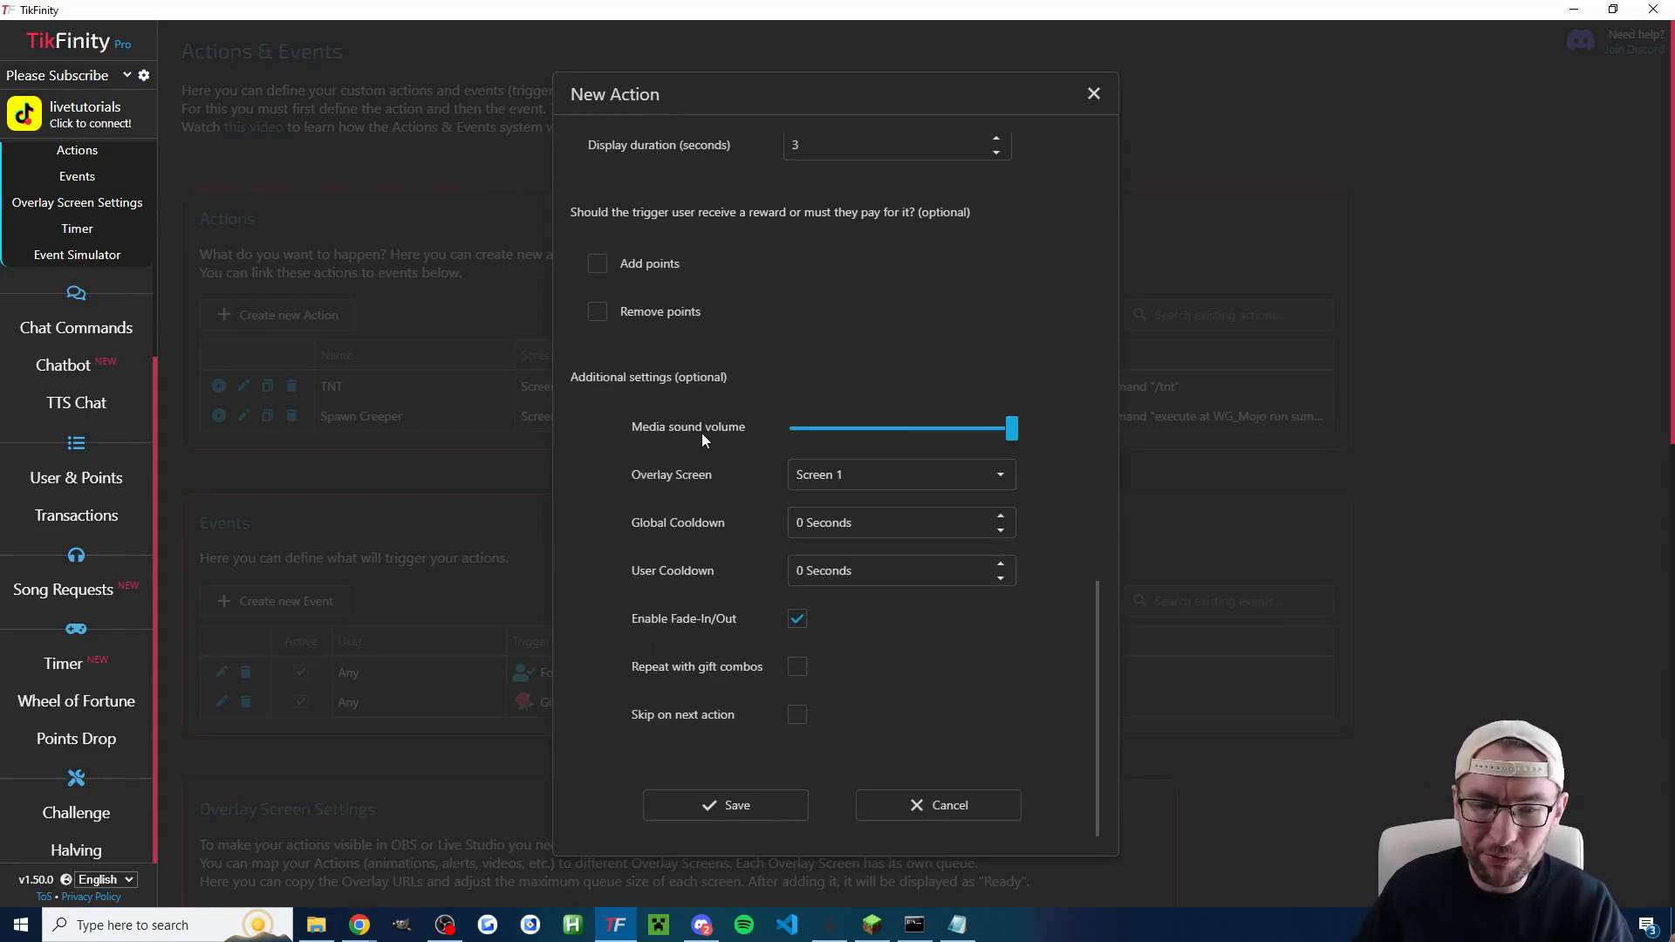
{"action": "left_click", "coordinate": [795, 667]}
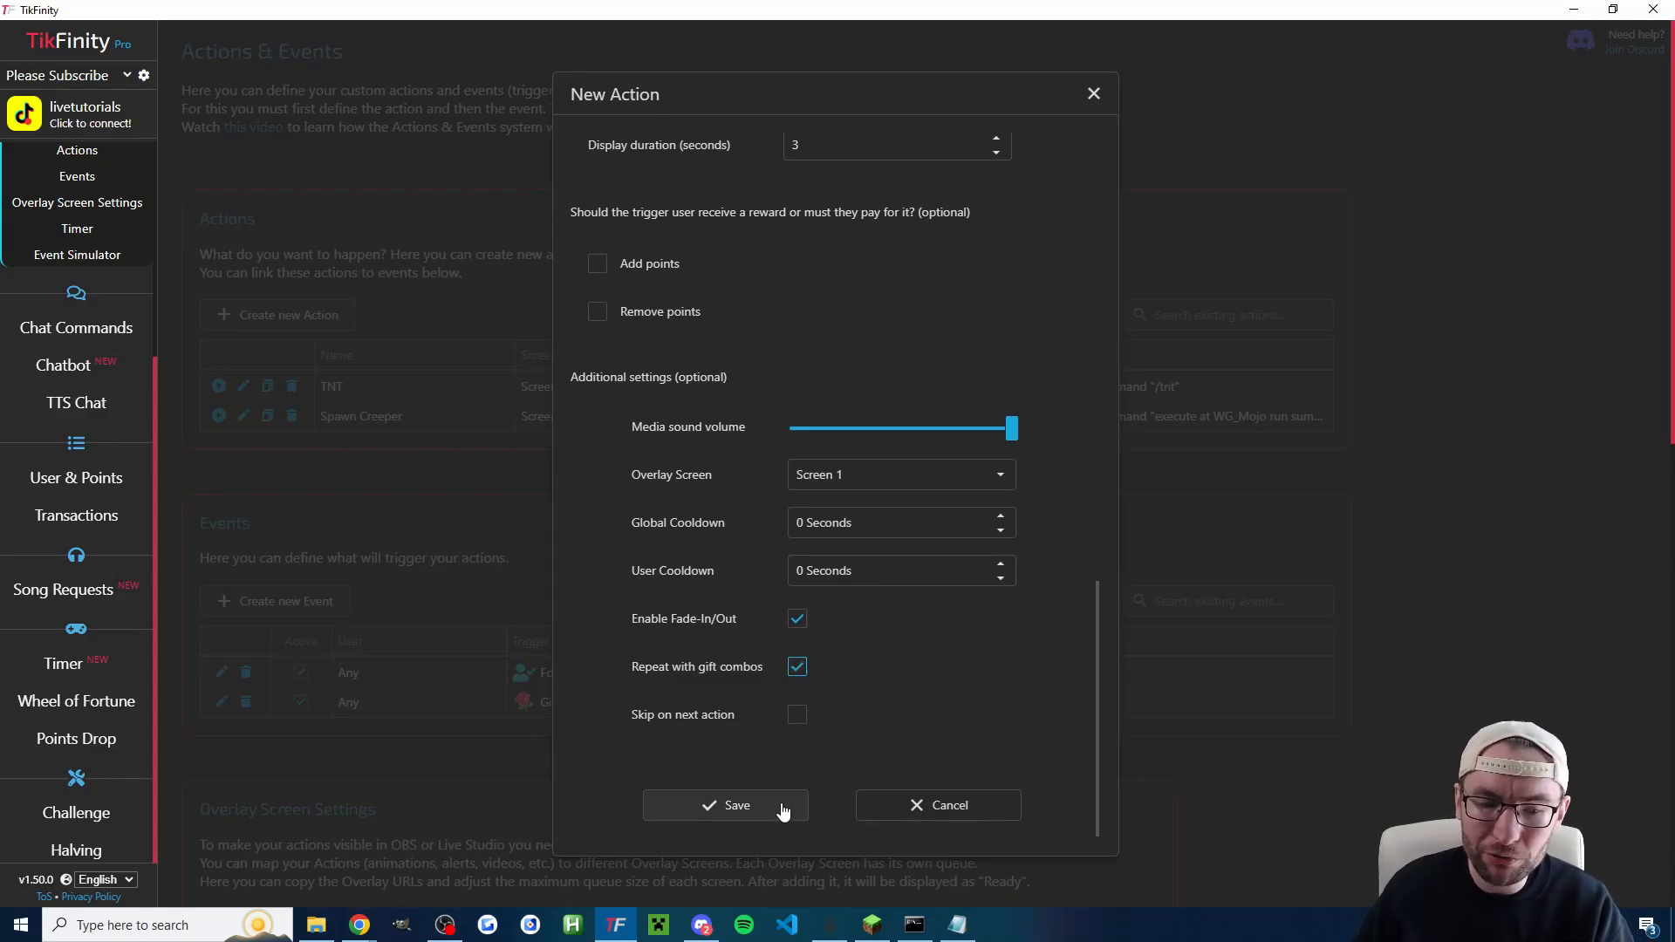
{"action": "left_click", "coordinate": [726, 806]}
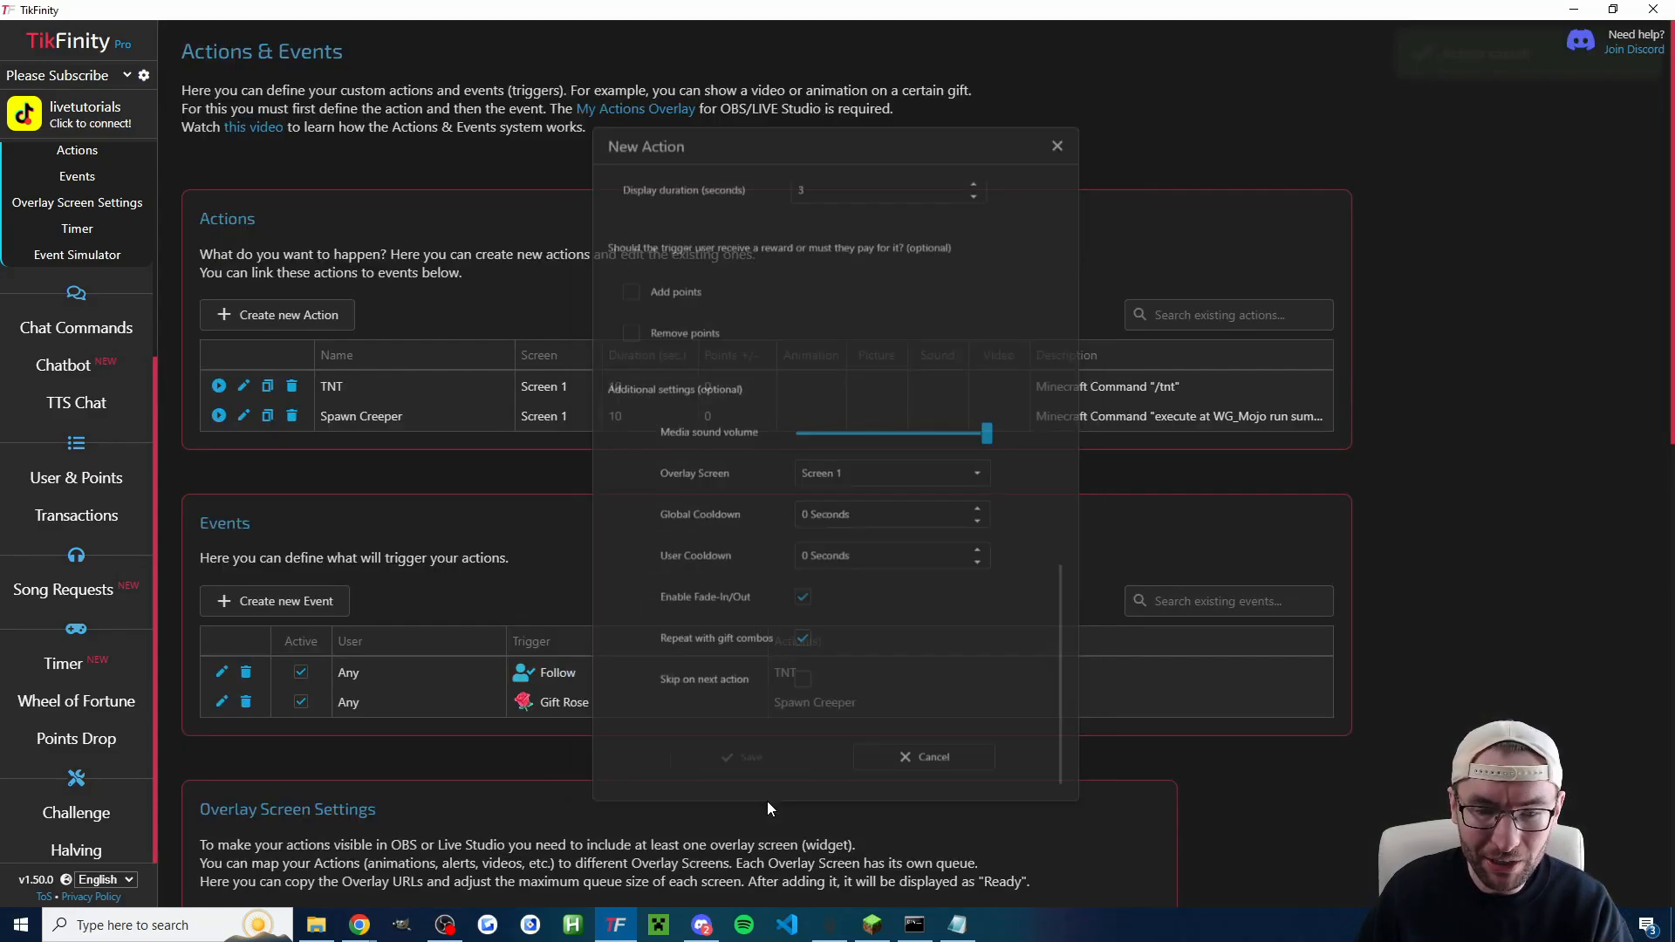
Step: Copy the Screen 1 overlay URL and switch over to TikTok LIVE Studio
{"action": "left_click", "coordinate": [754, 756]}
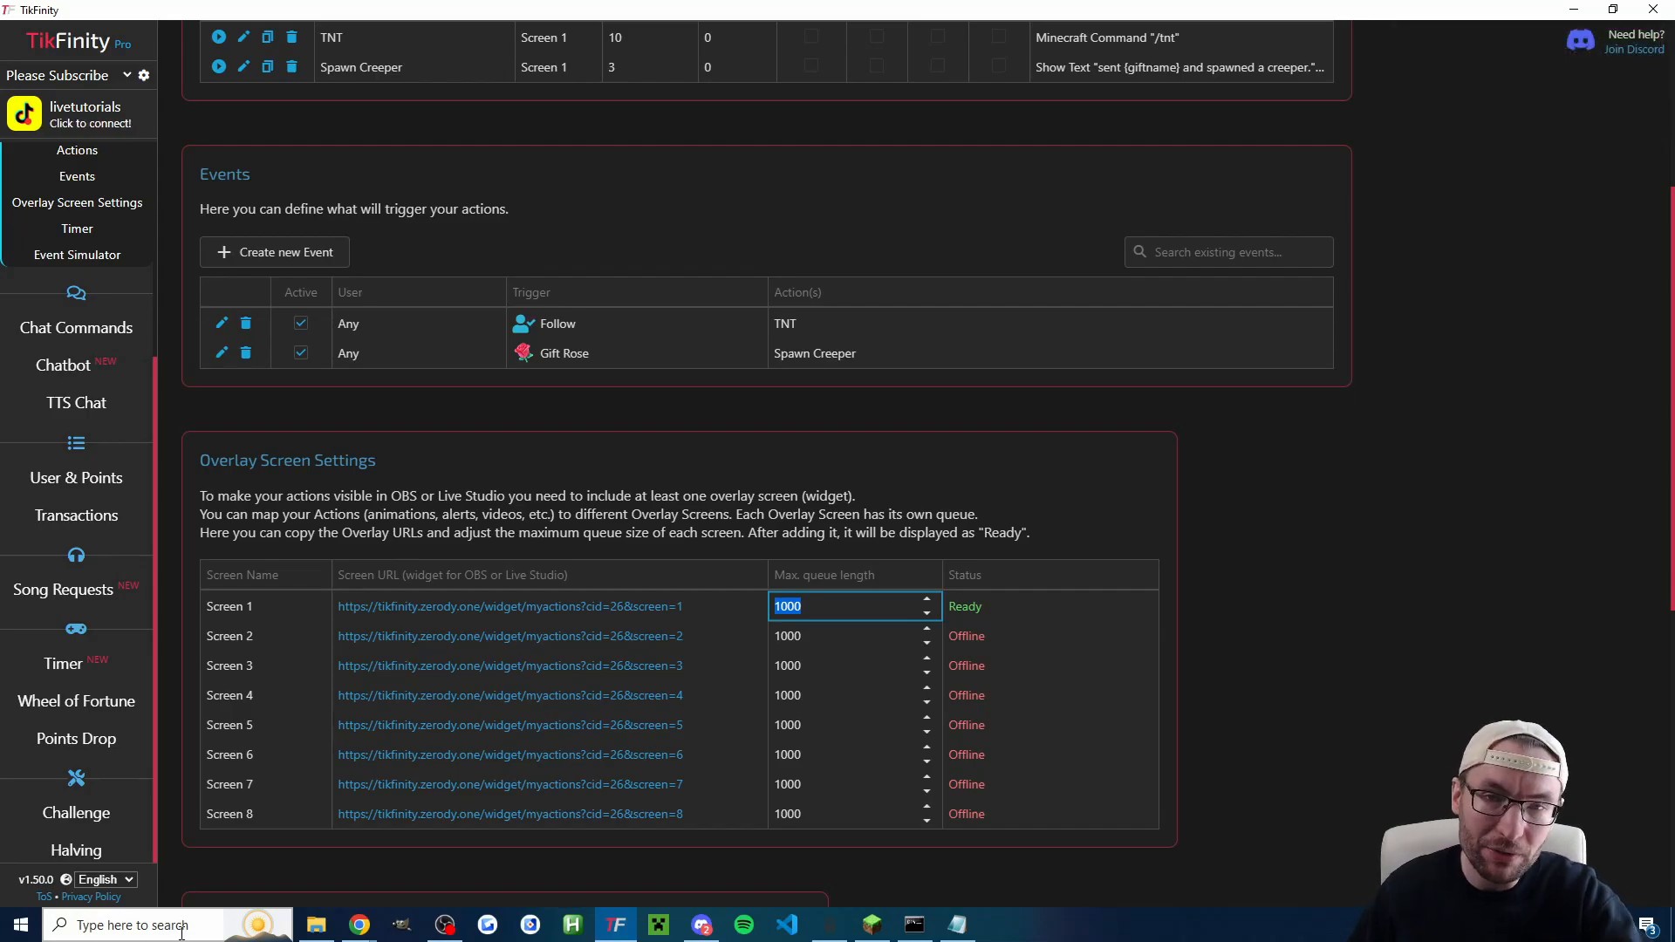
{"action": "left_click", "coordinate": [1000, 924]}
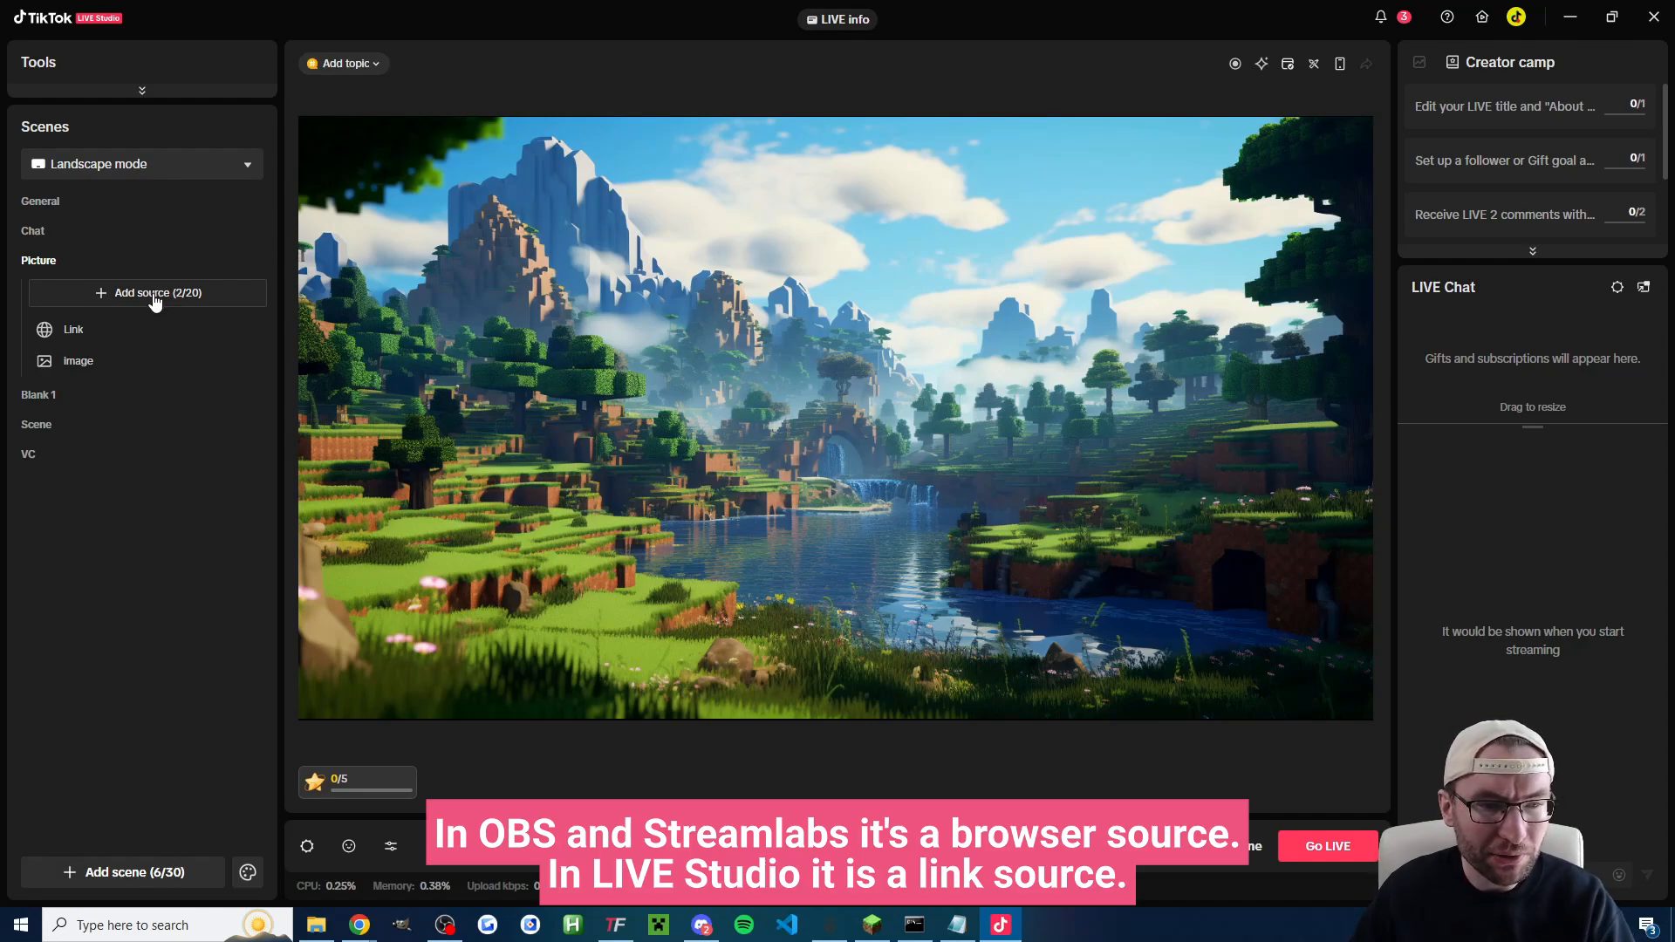
Step: Add the TikFinity overlay as an 800×600 link source in the Picture scene, named 'TikFinity Screen 1'
{"action": "left_click", "coordinate": [147, 293]}
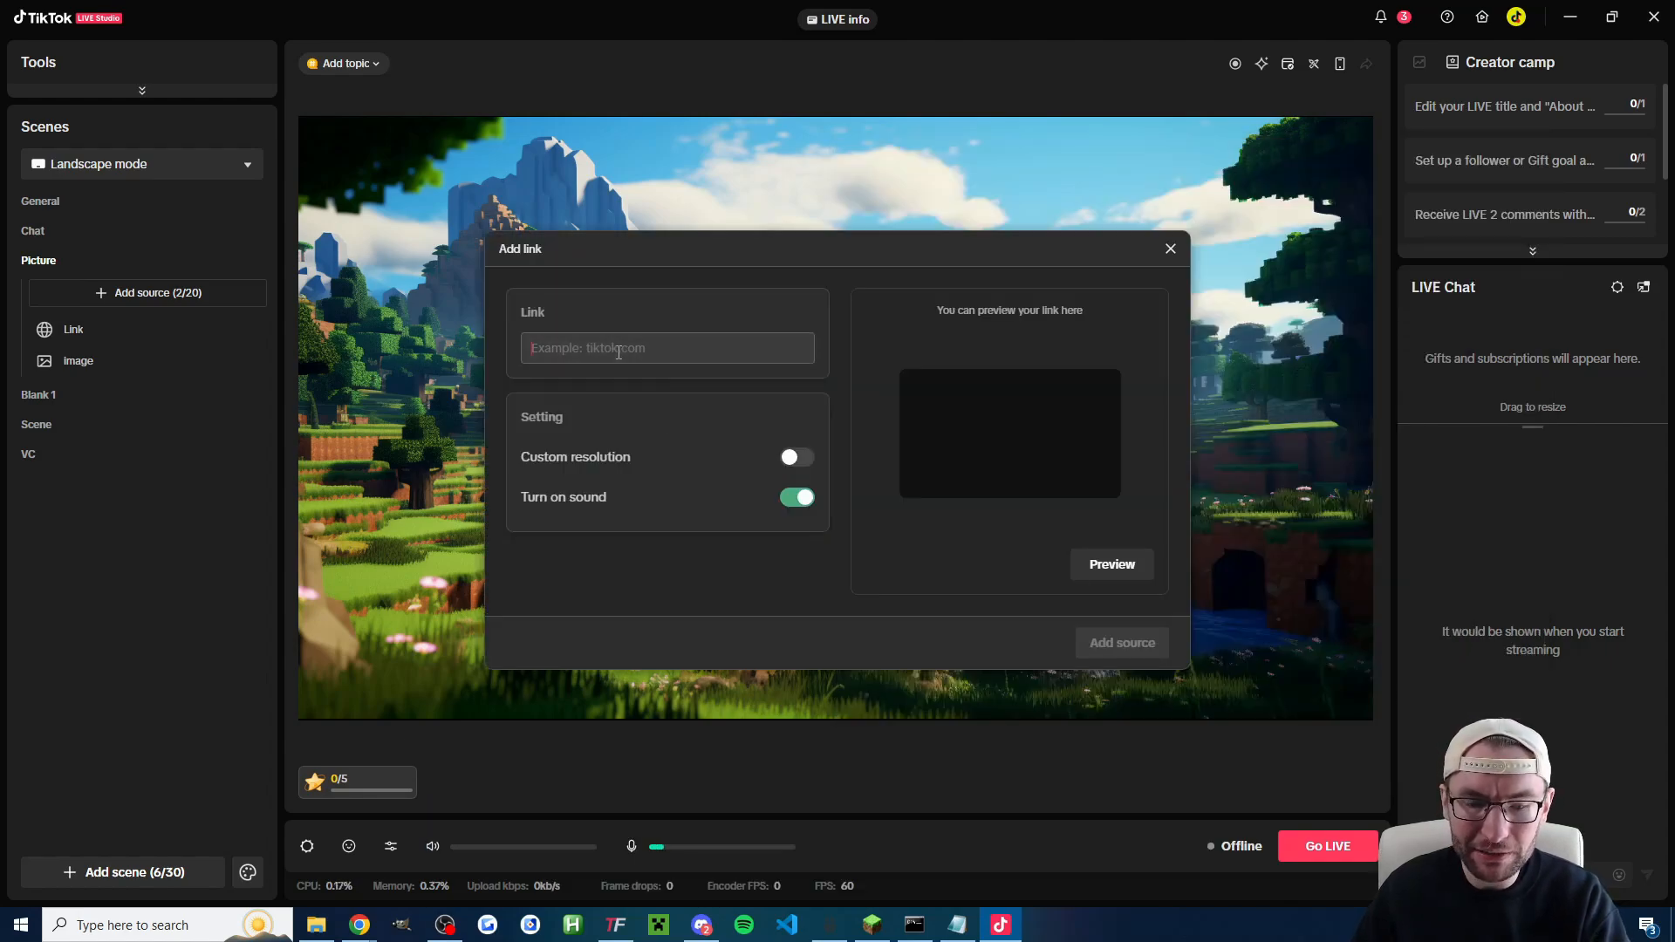
{"action": "left_click", "coordinate": [796, 457]}
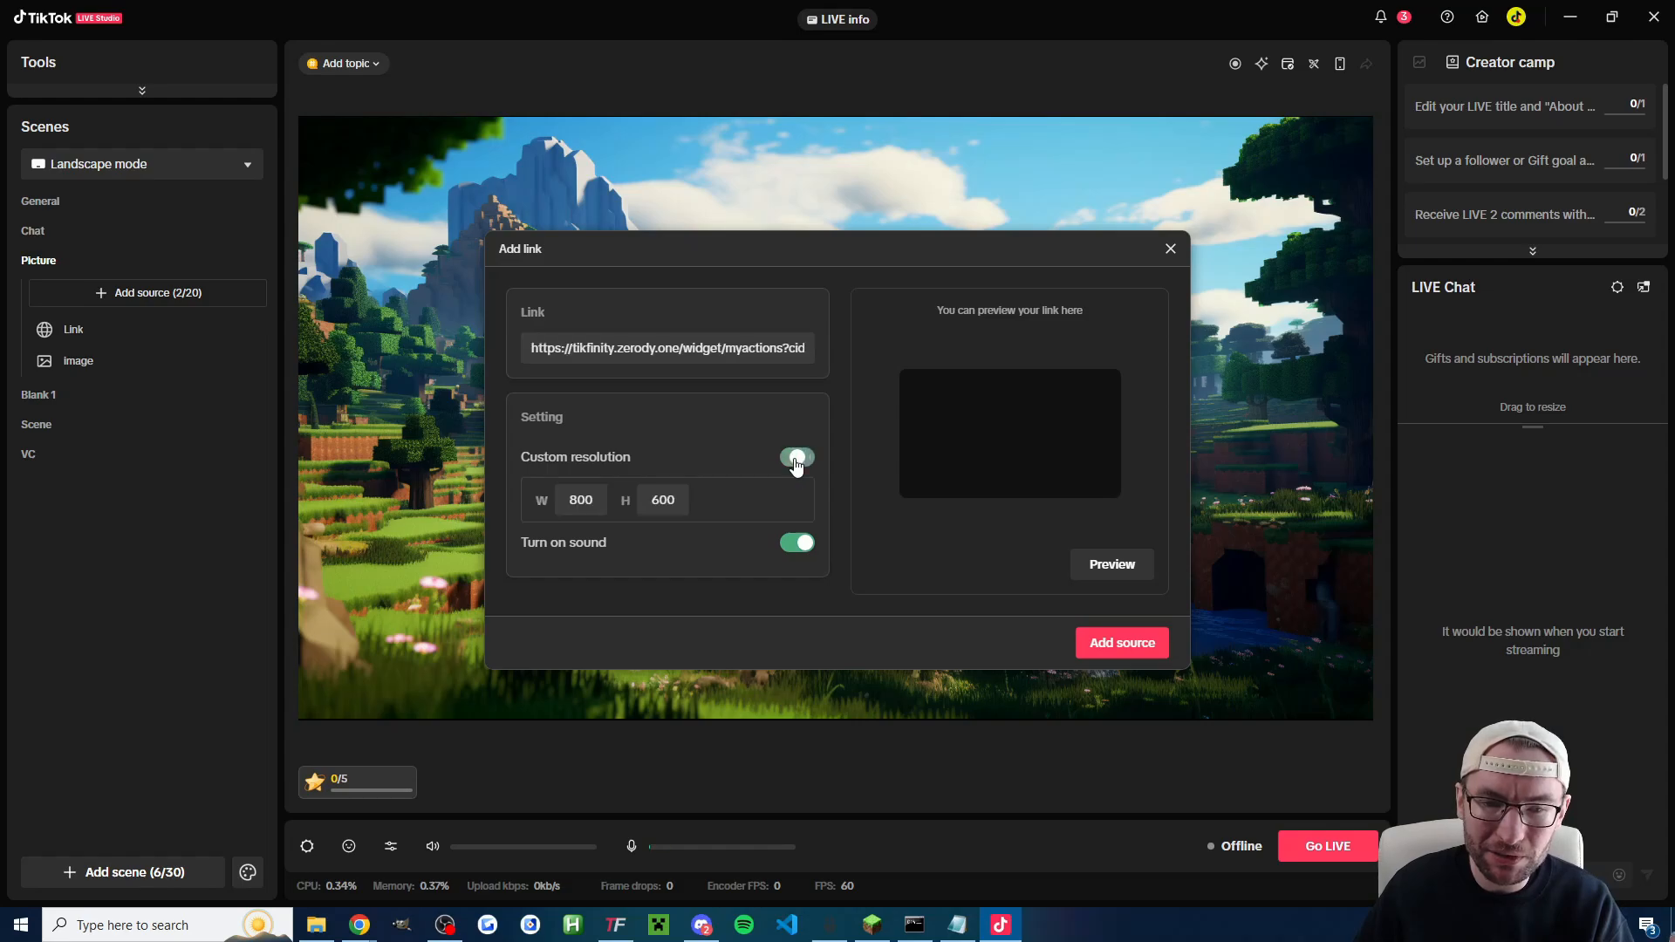
{"action": "left_click", "coordinate": [1122, 642]}
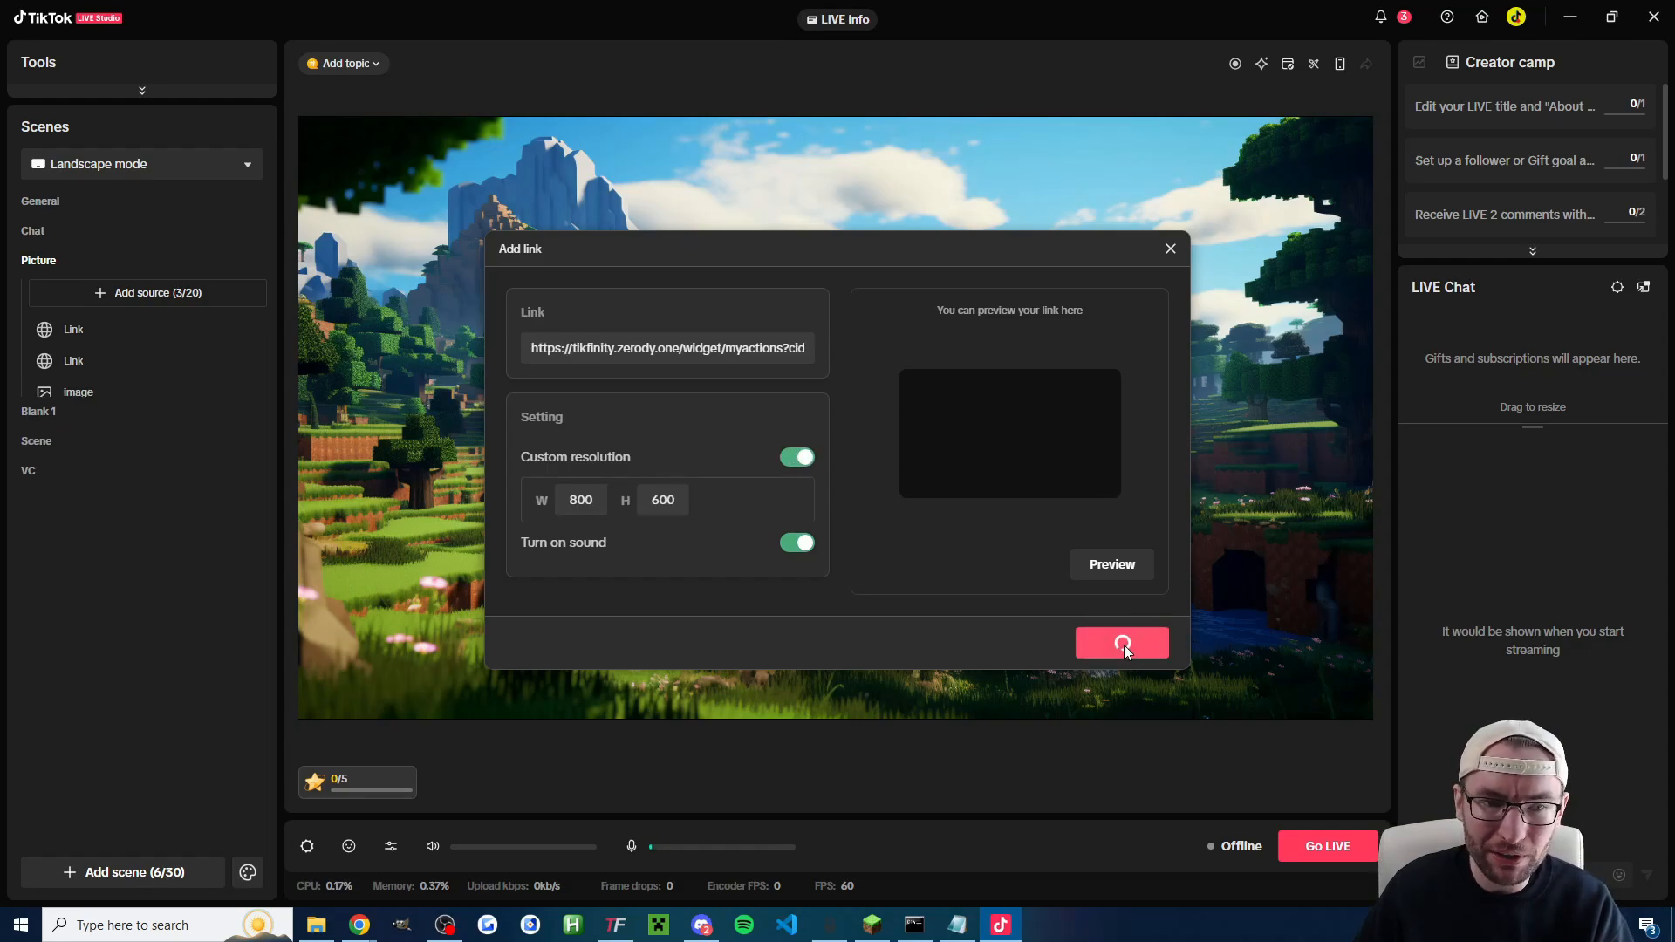
{"action": "left_click", "coordinate": [1122, 643]}
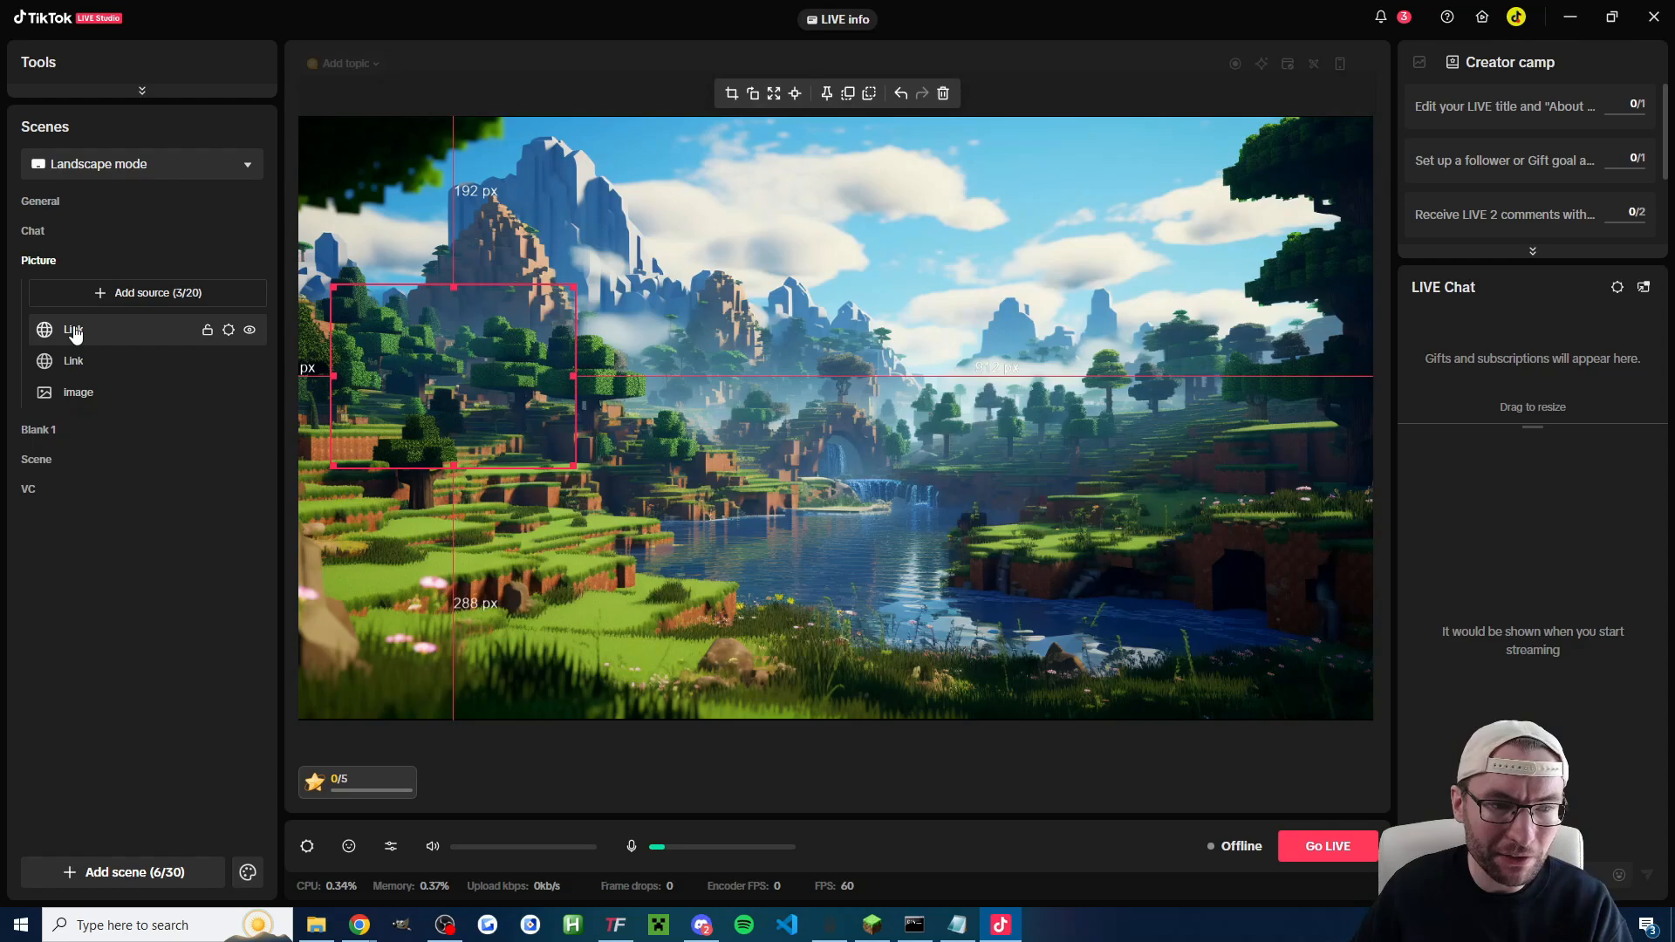
{"action": "double_click", "coordinate": [73, 330]}
{"action": "type", "text": "TikFinity Sc"}
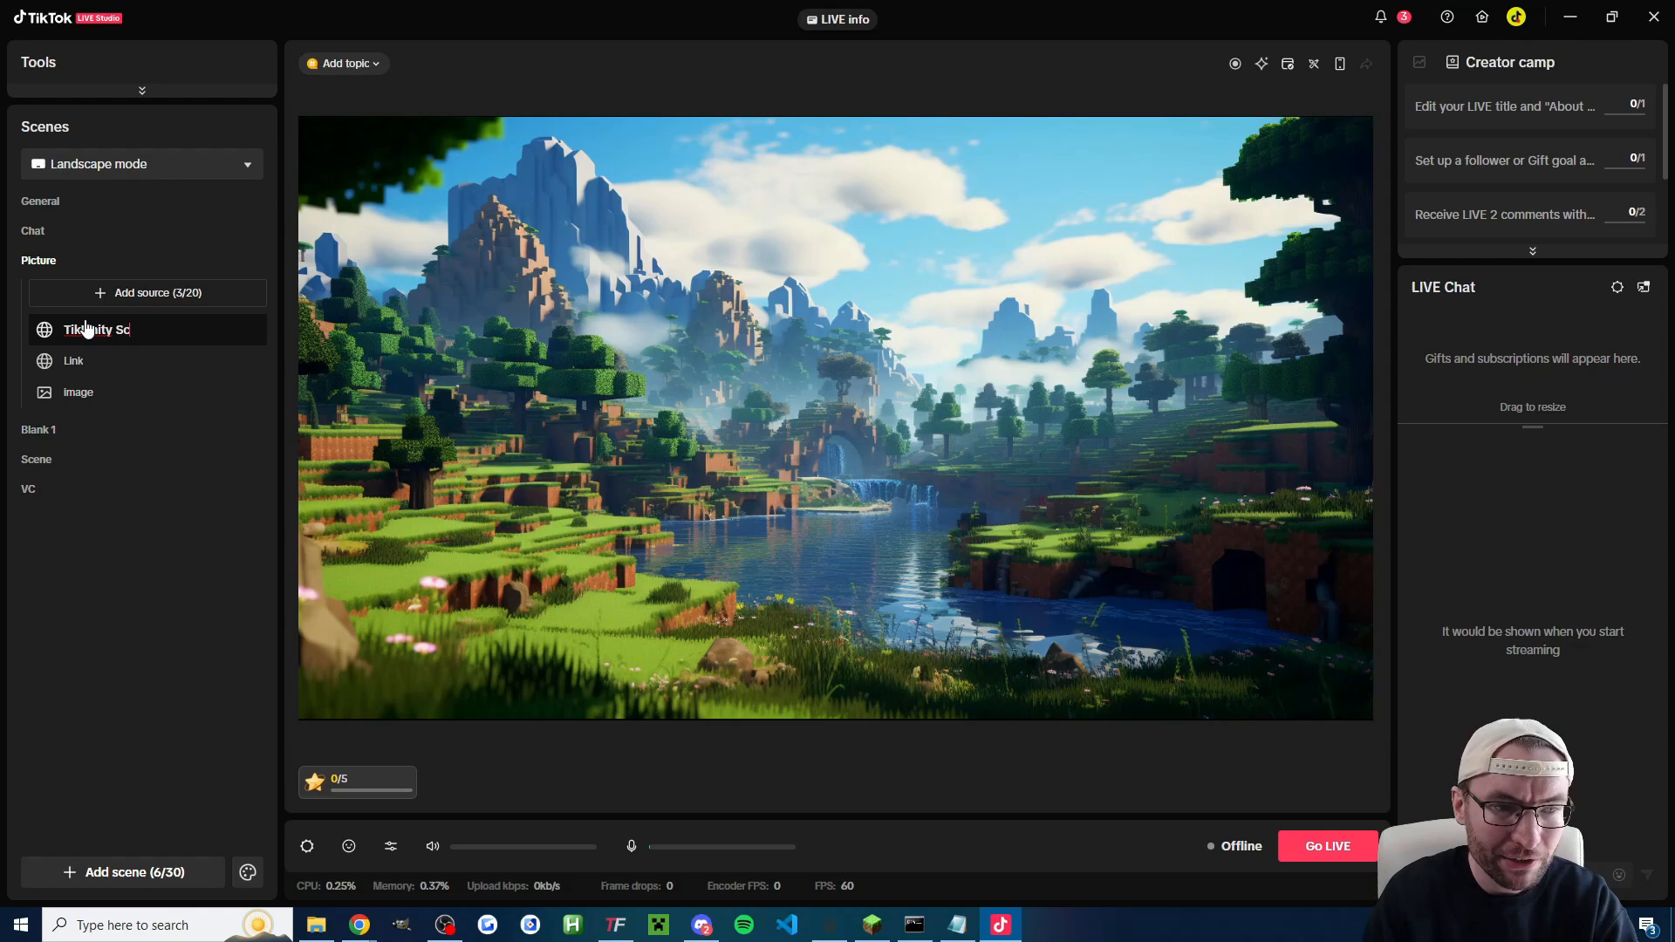
{"action": "left_click", "coordinate": [104, 330]}
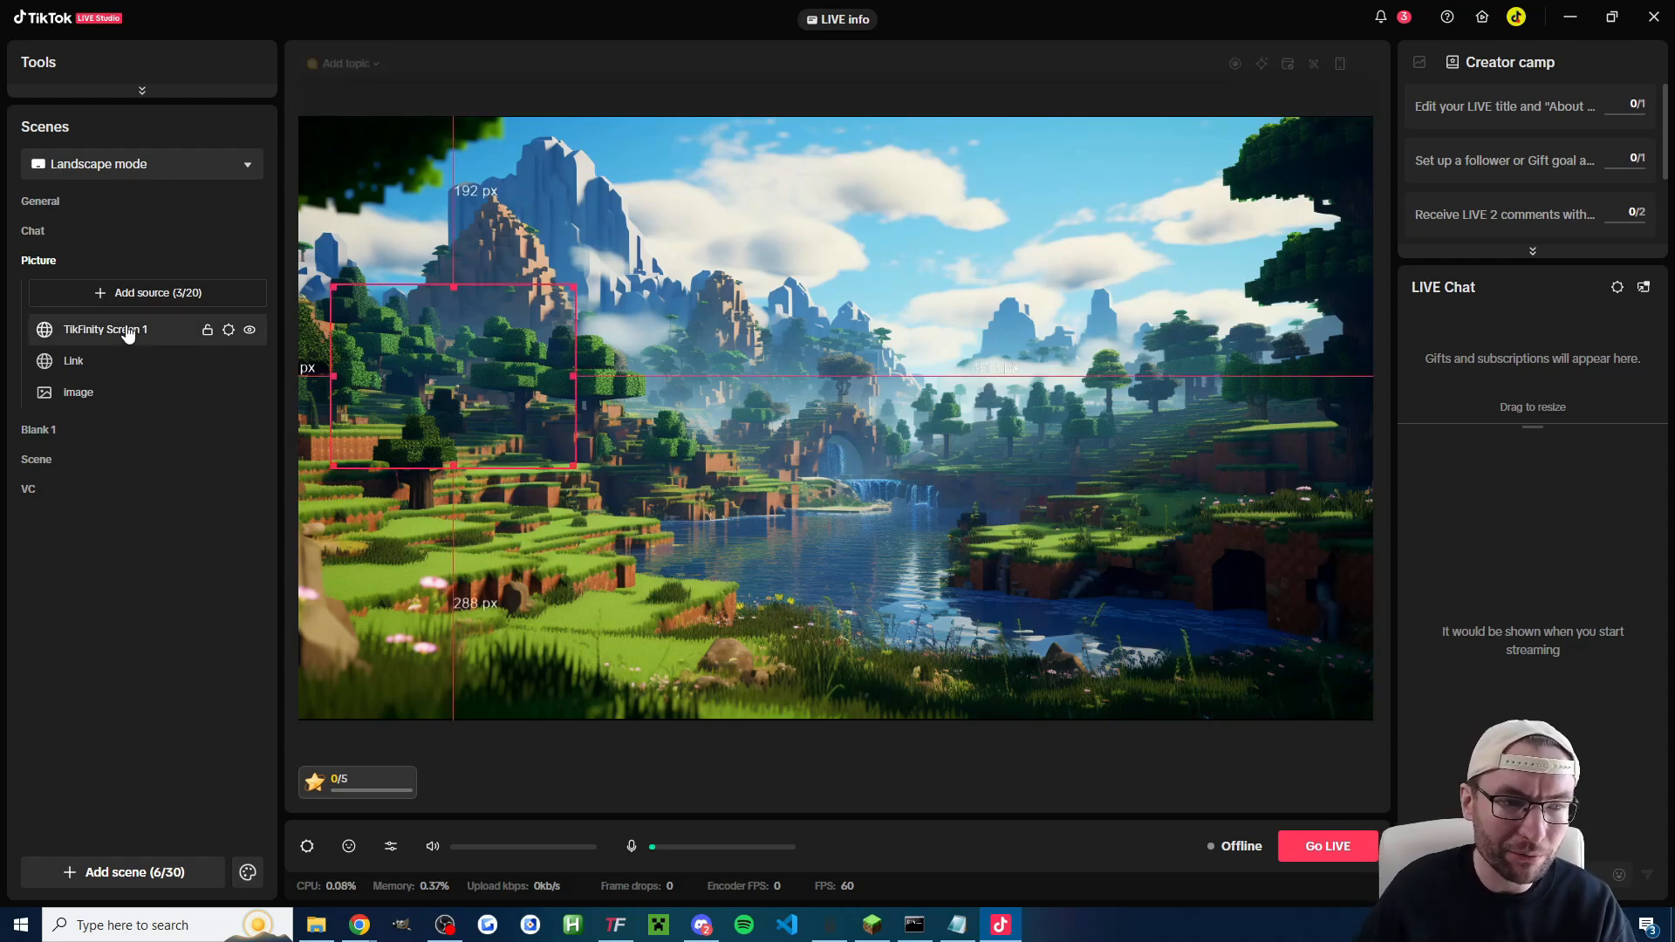
{"action": "left_click_drag", "start_coordinate": [454, 379], "coordinate": [865, 415]}
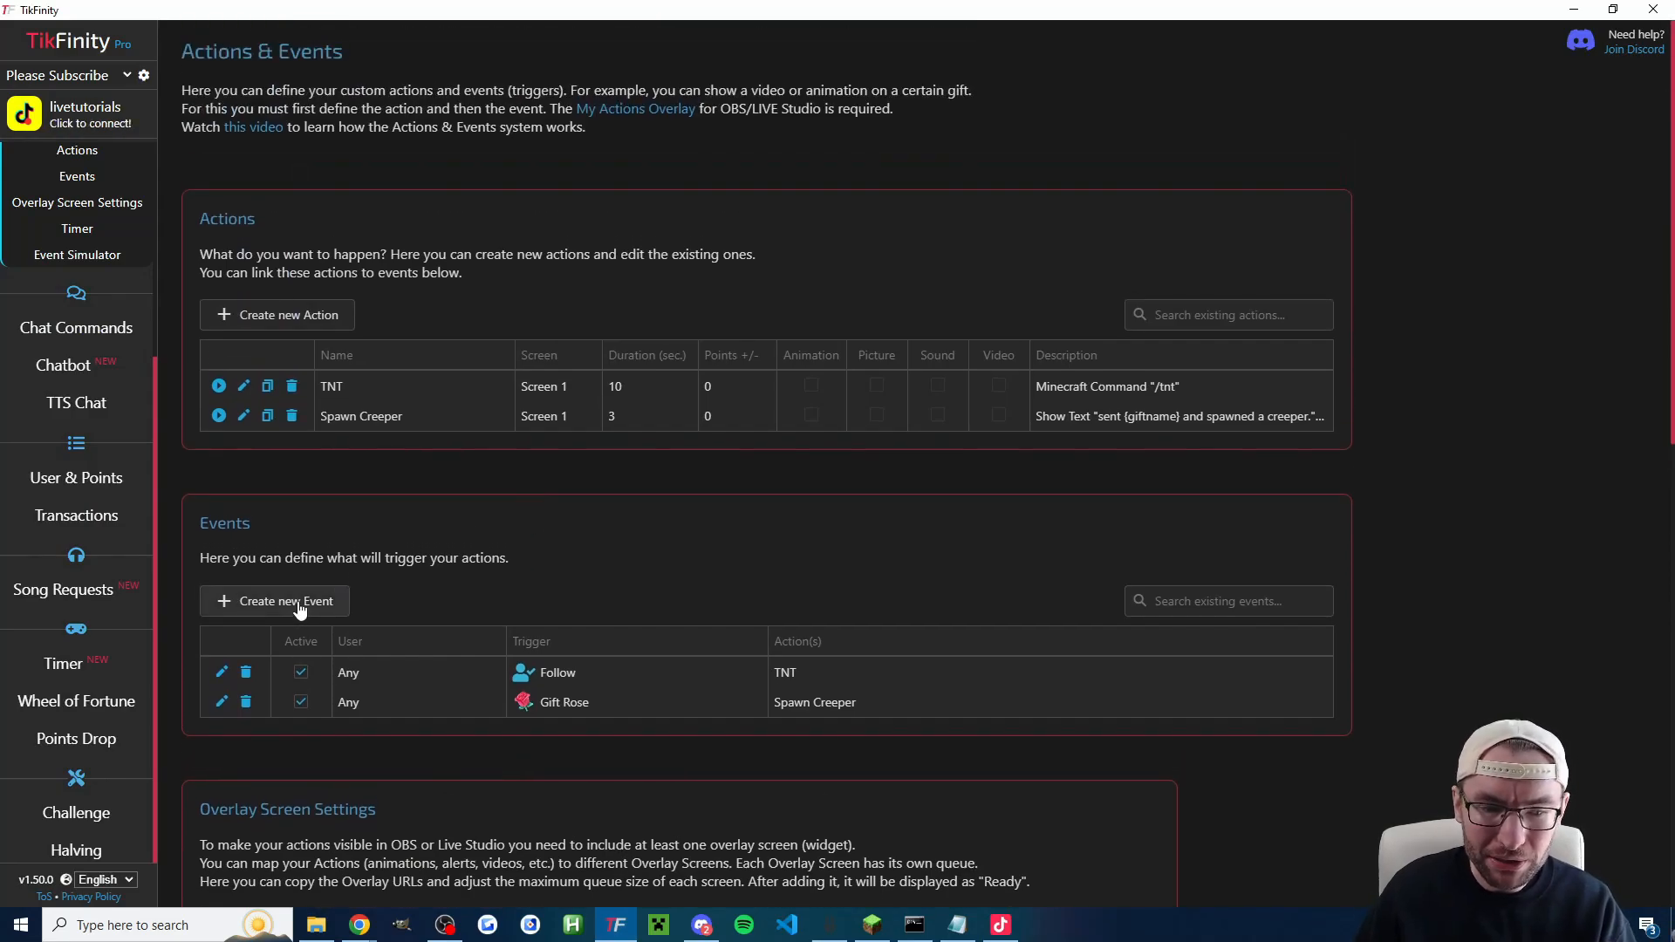
{"action": "mouse_move", "coordinate": [222, 701]}
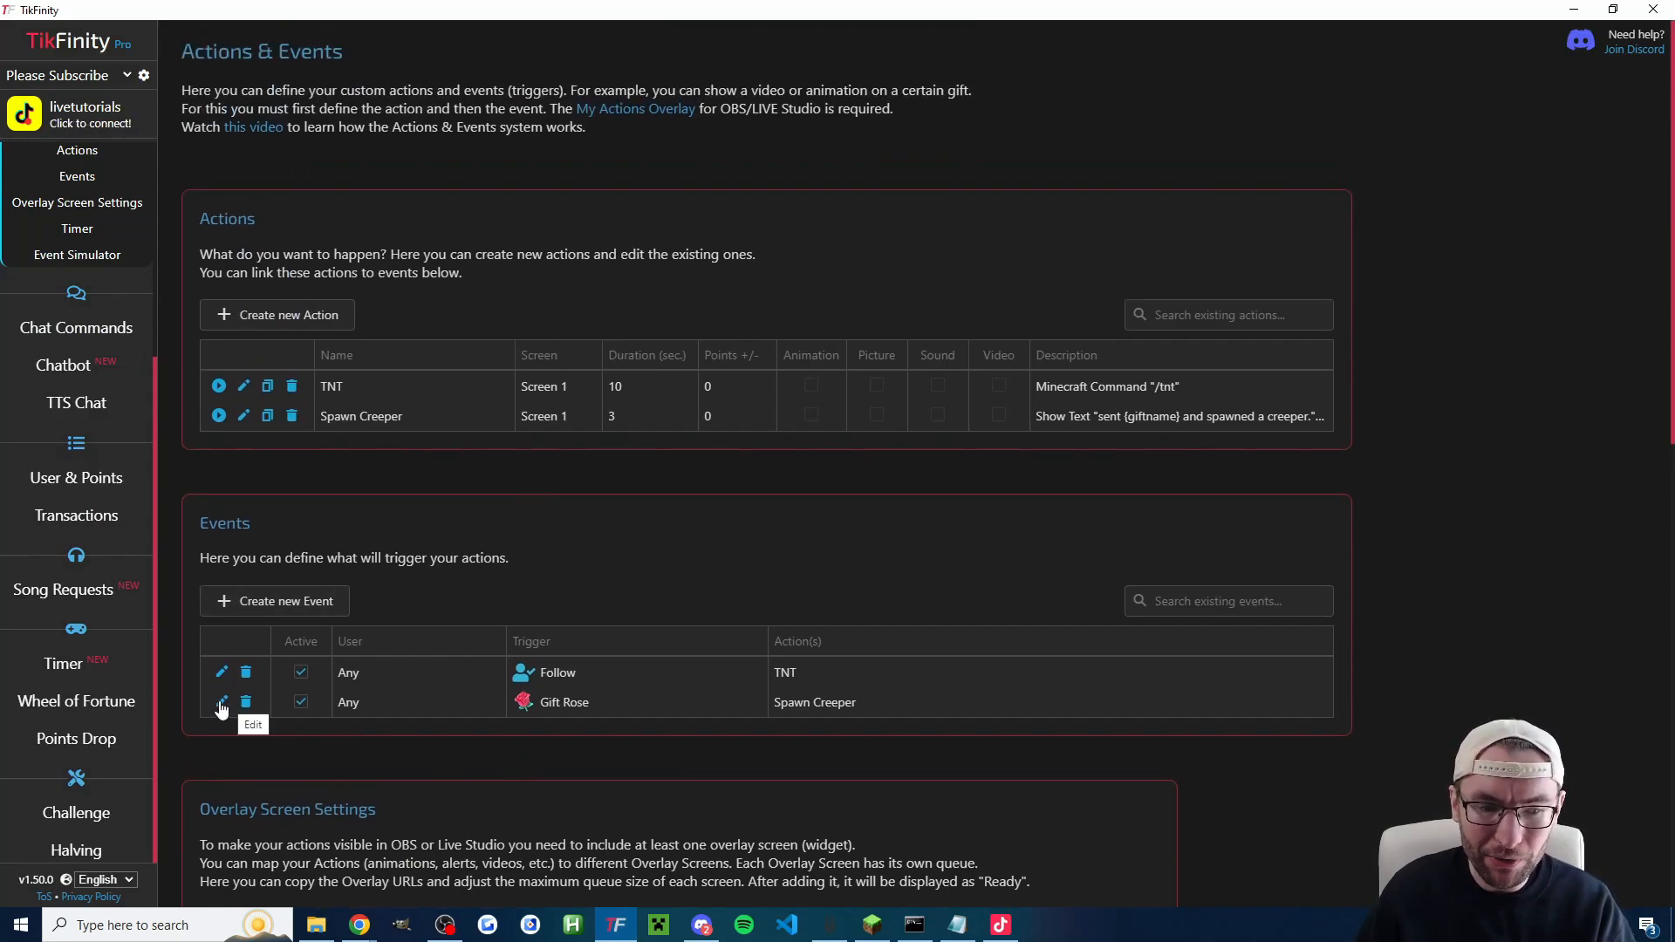
Step: Confirm the Gift Rose event triggers Spawn Creeper on a specific Rose gift and save it
{"action": "left_click", "coordinate": [220, 701]}
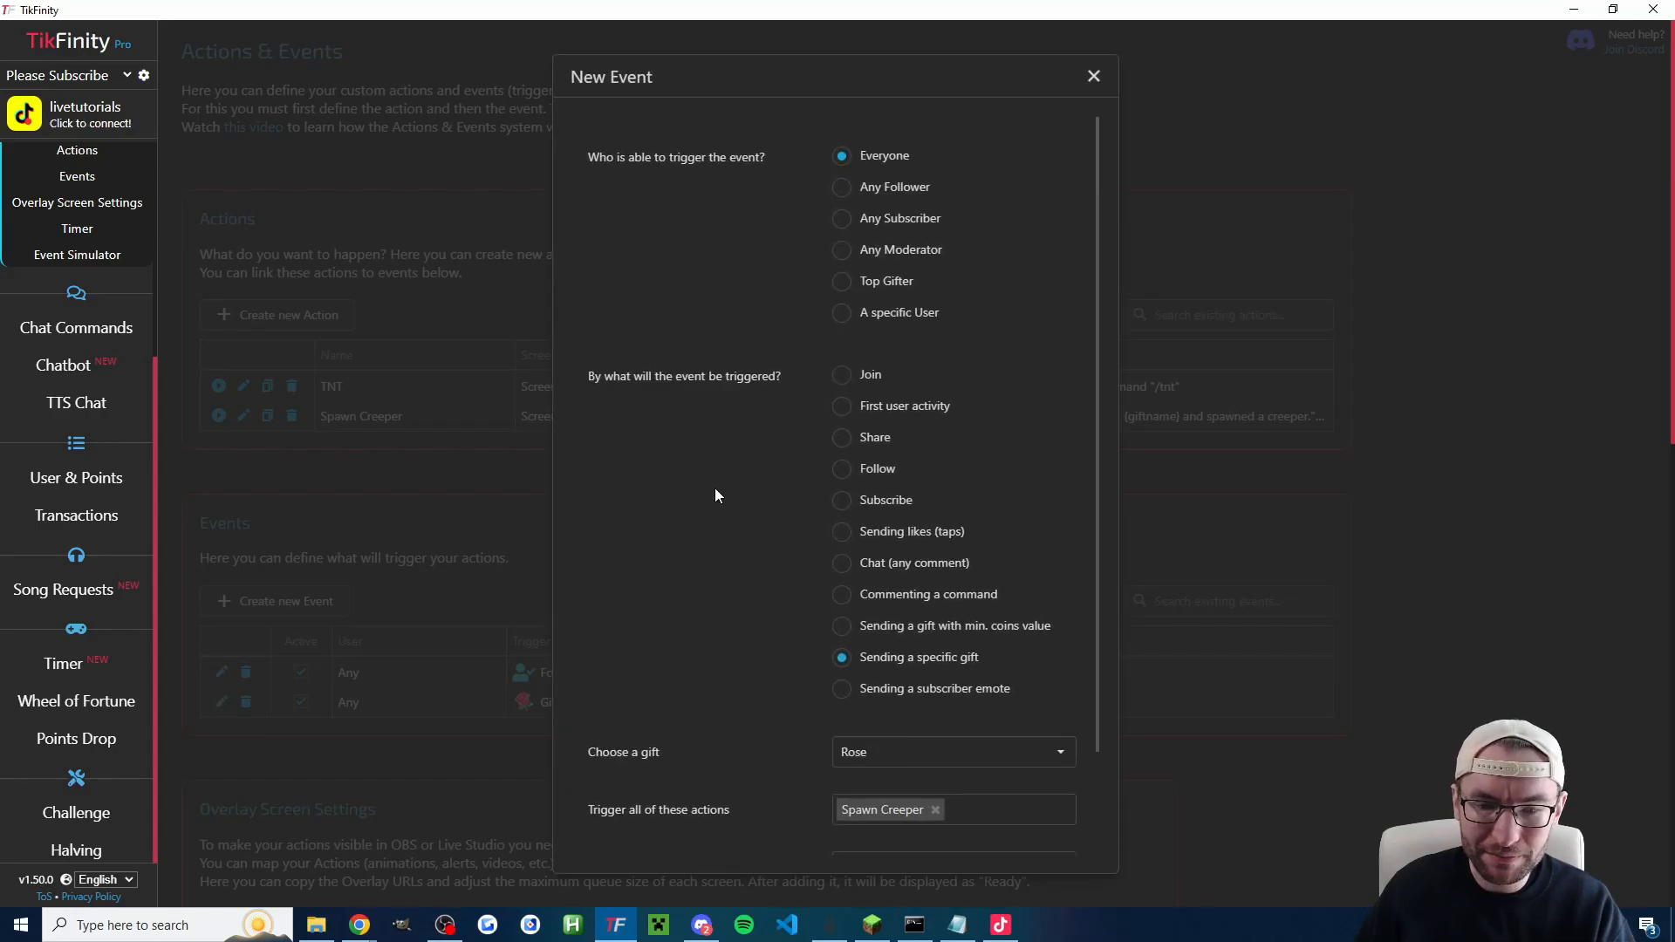
{"action": "scroll", "scroll_direction": "down", "scroll_amount": 3}
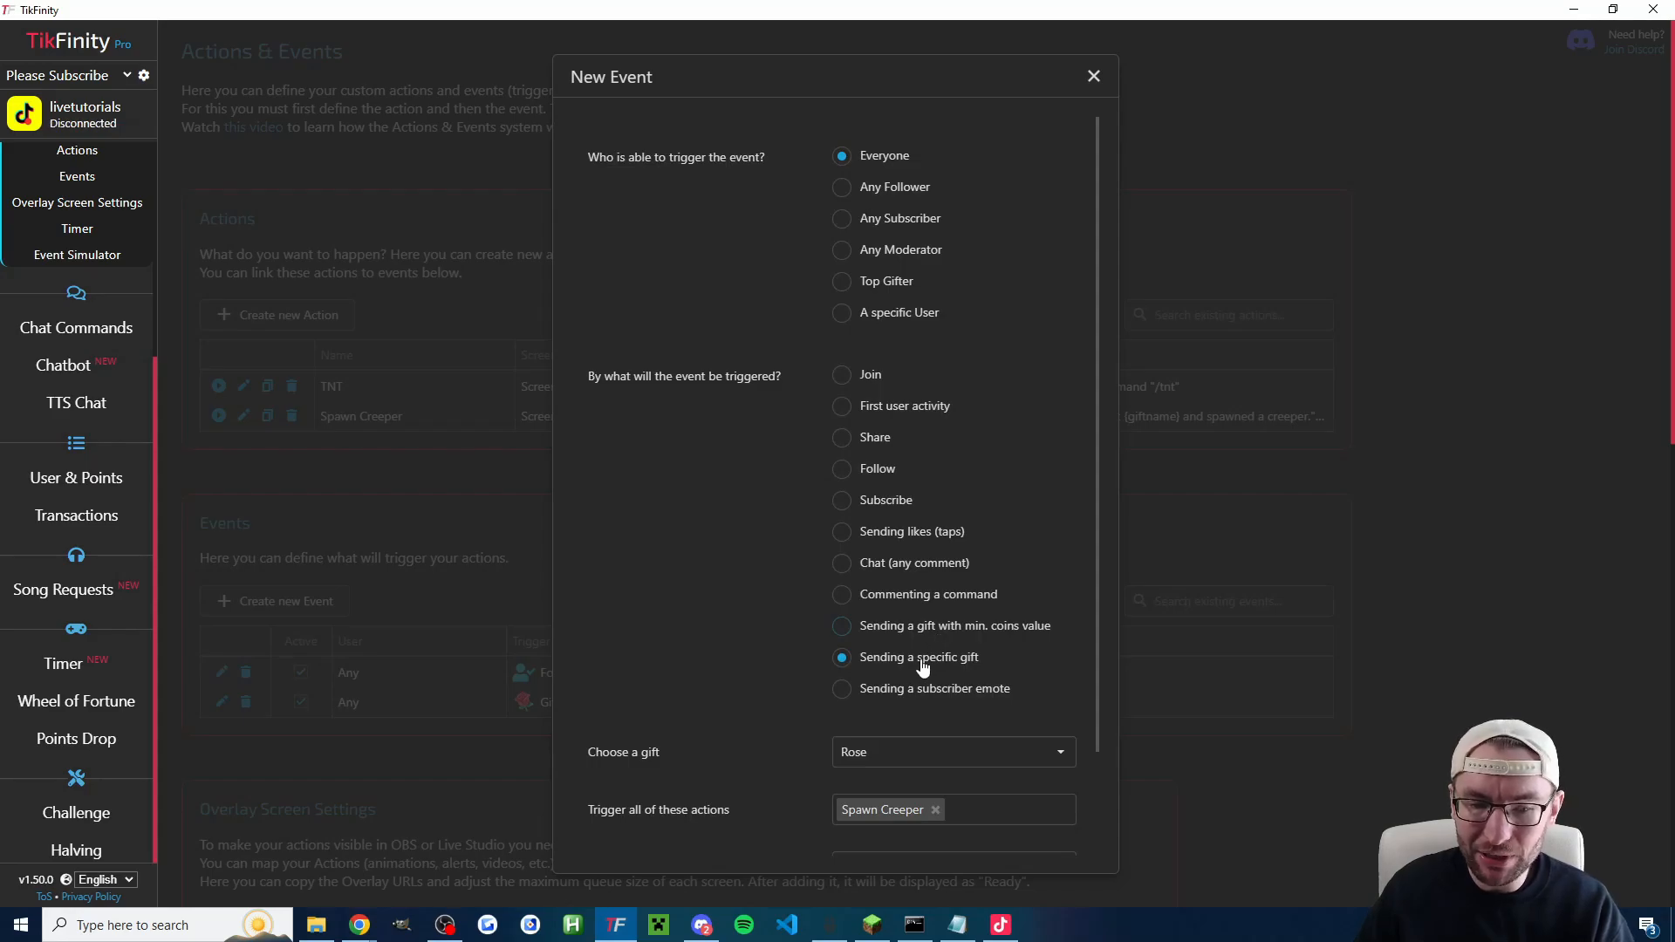
{"action": "left_click", "coordinate": [953, 752]}
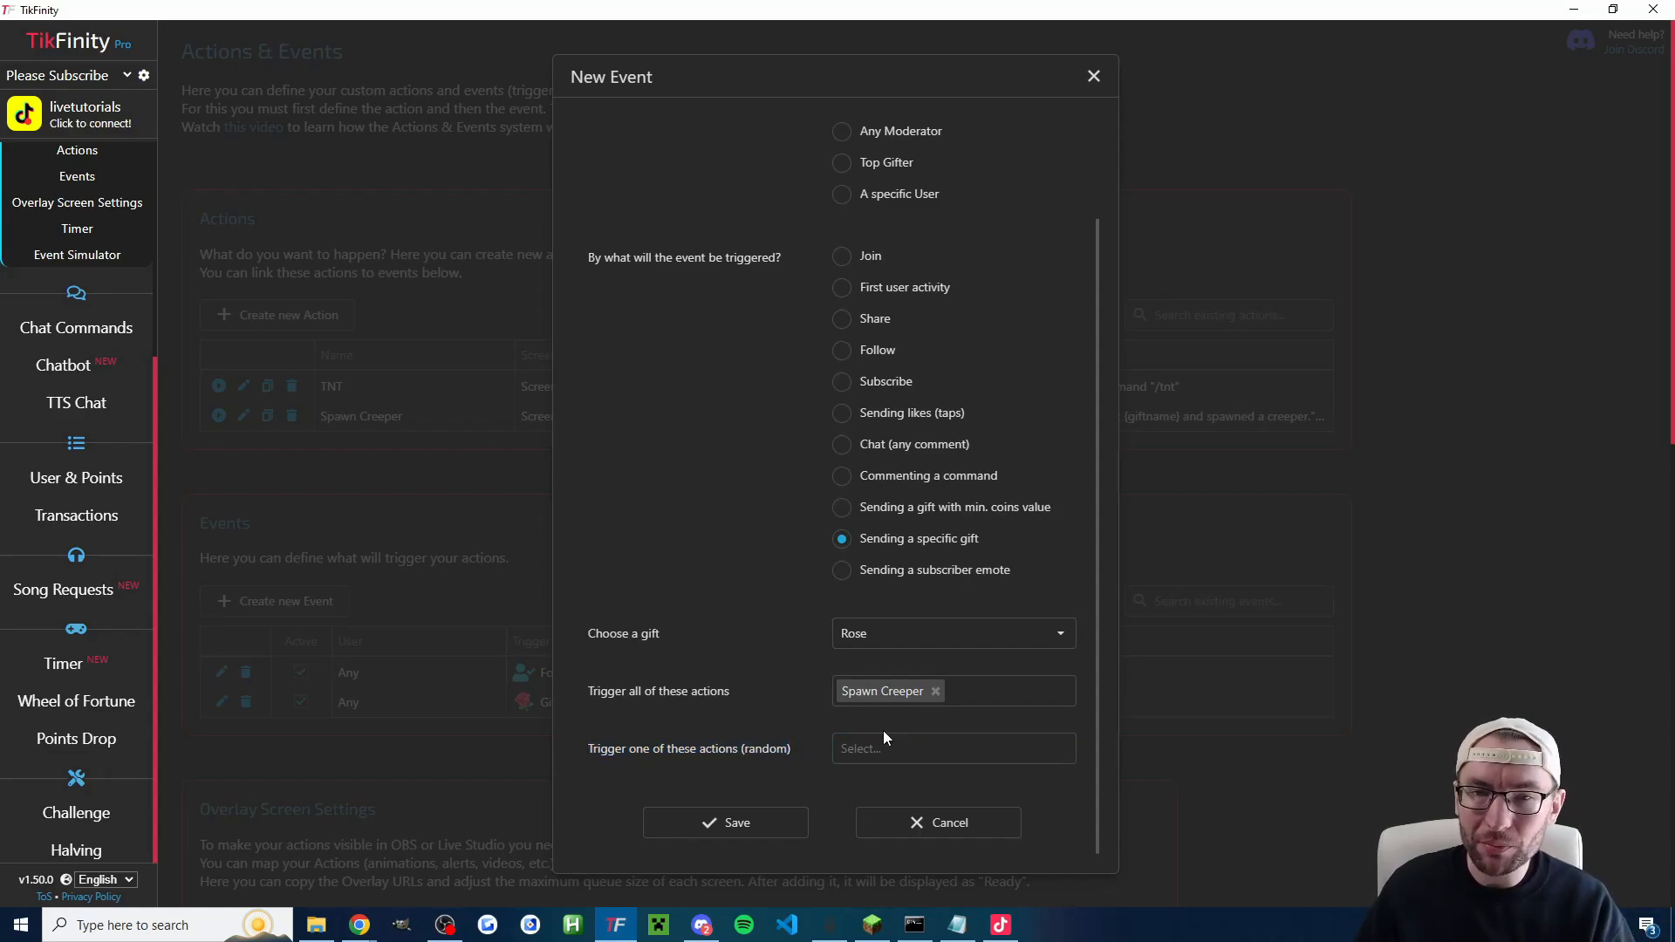
{"action": "mouse_move", "coordinate": [705, 659]}
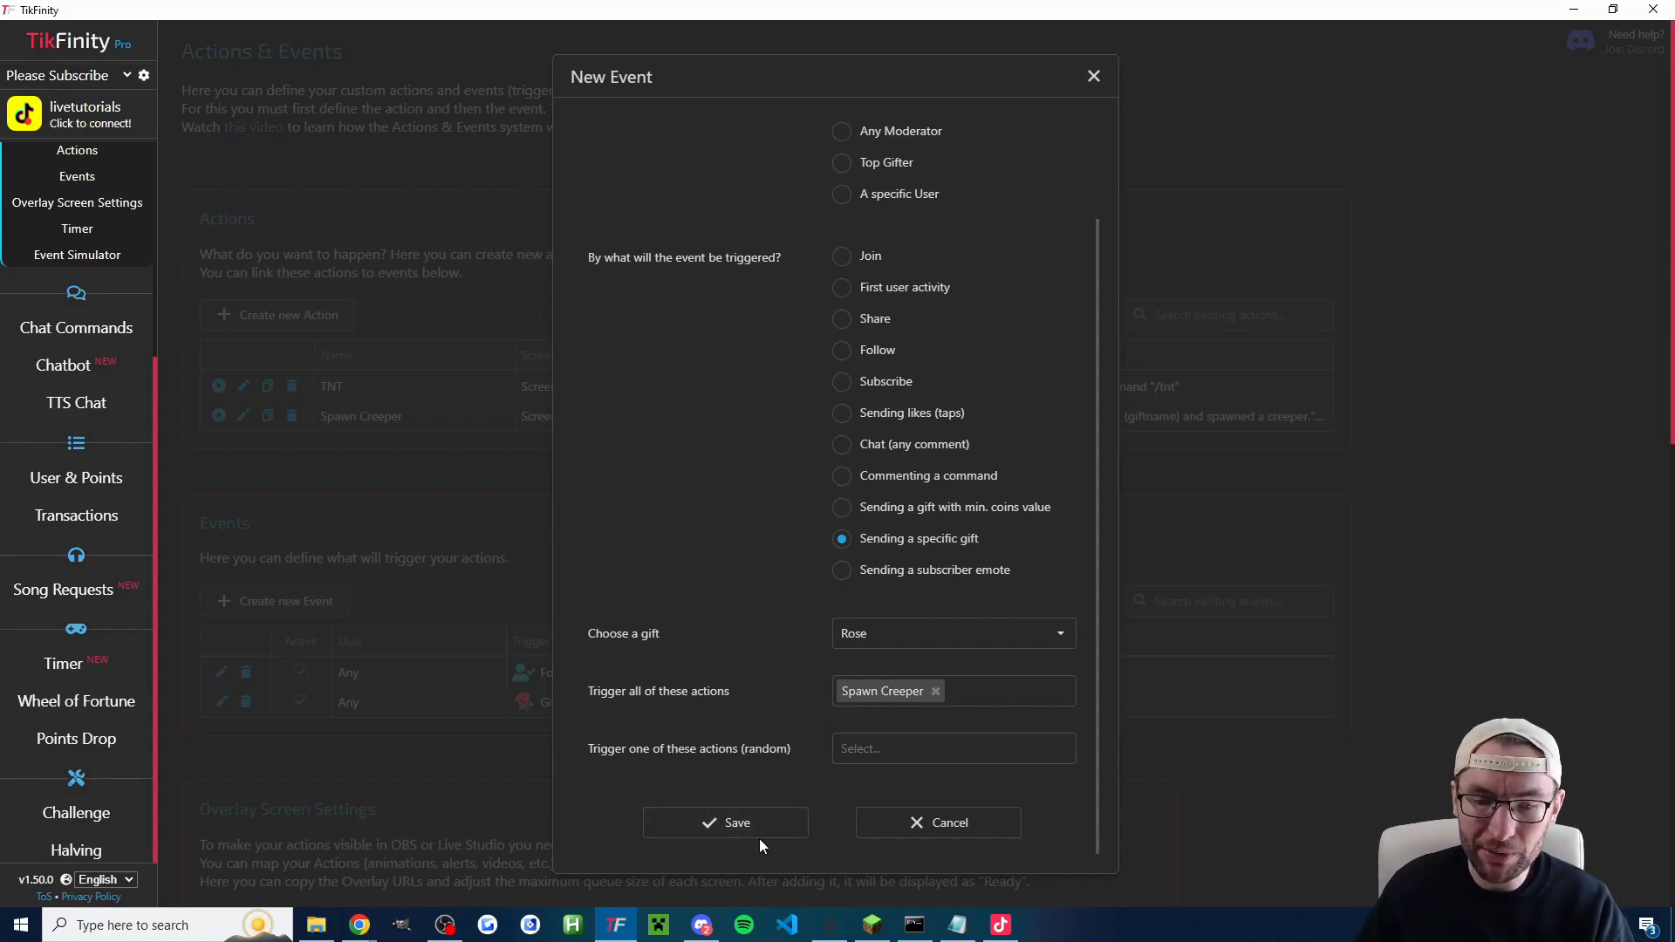
{"action": "left_click", "coordinate": [726, 824]}
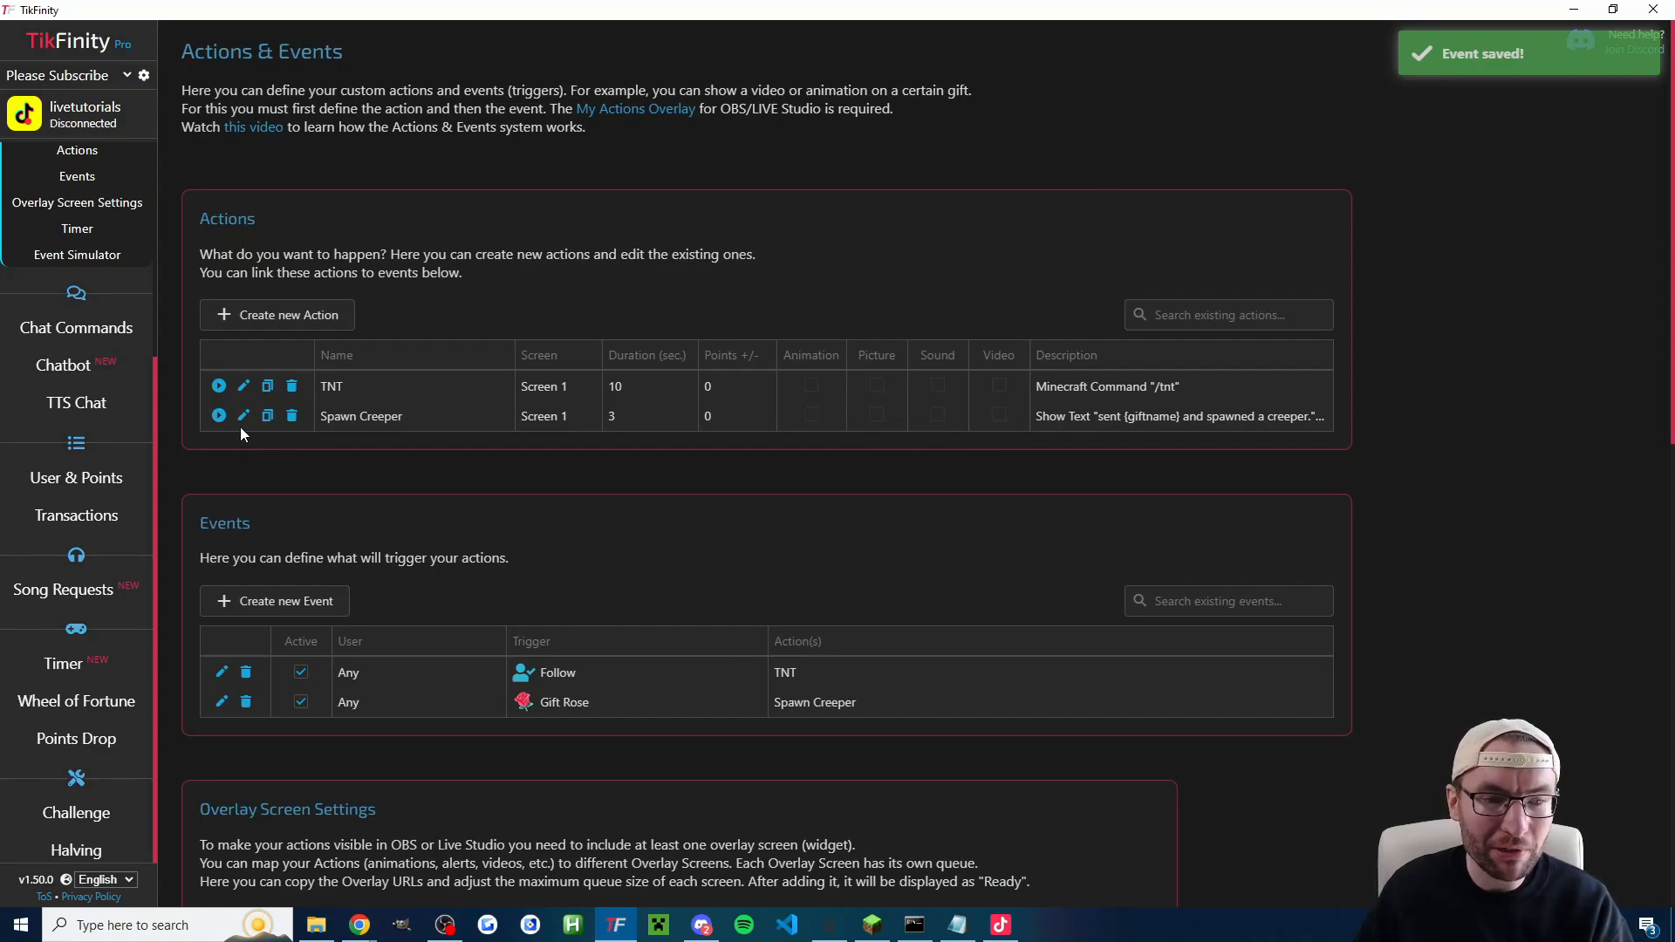
Step: Simulate a Rose gift from the Event Simulator and watch the creeper blow up WG_Mojo in Minecraft
{"action": "scroll", "scroll_direction": "down", "scroll_amount": 3}
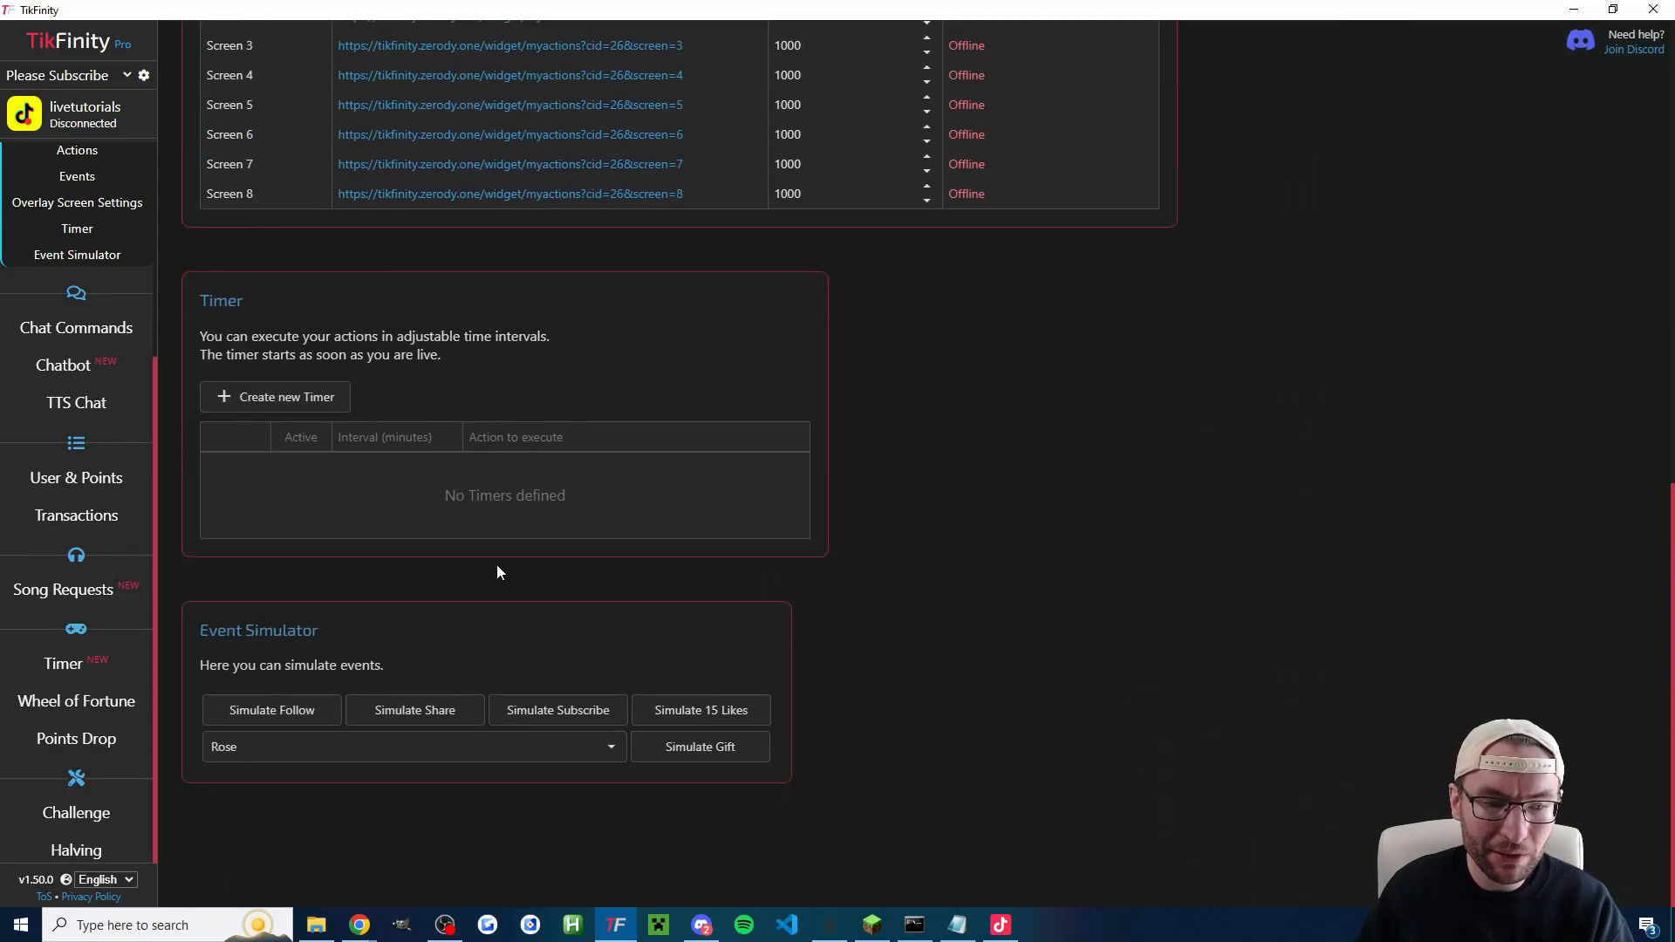
{"action": "mouse_move", "coordinate": [377, 754]}
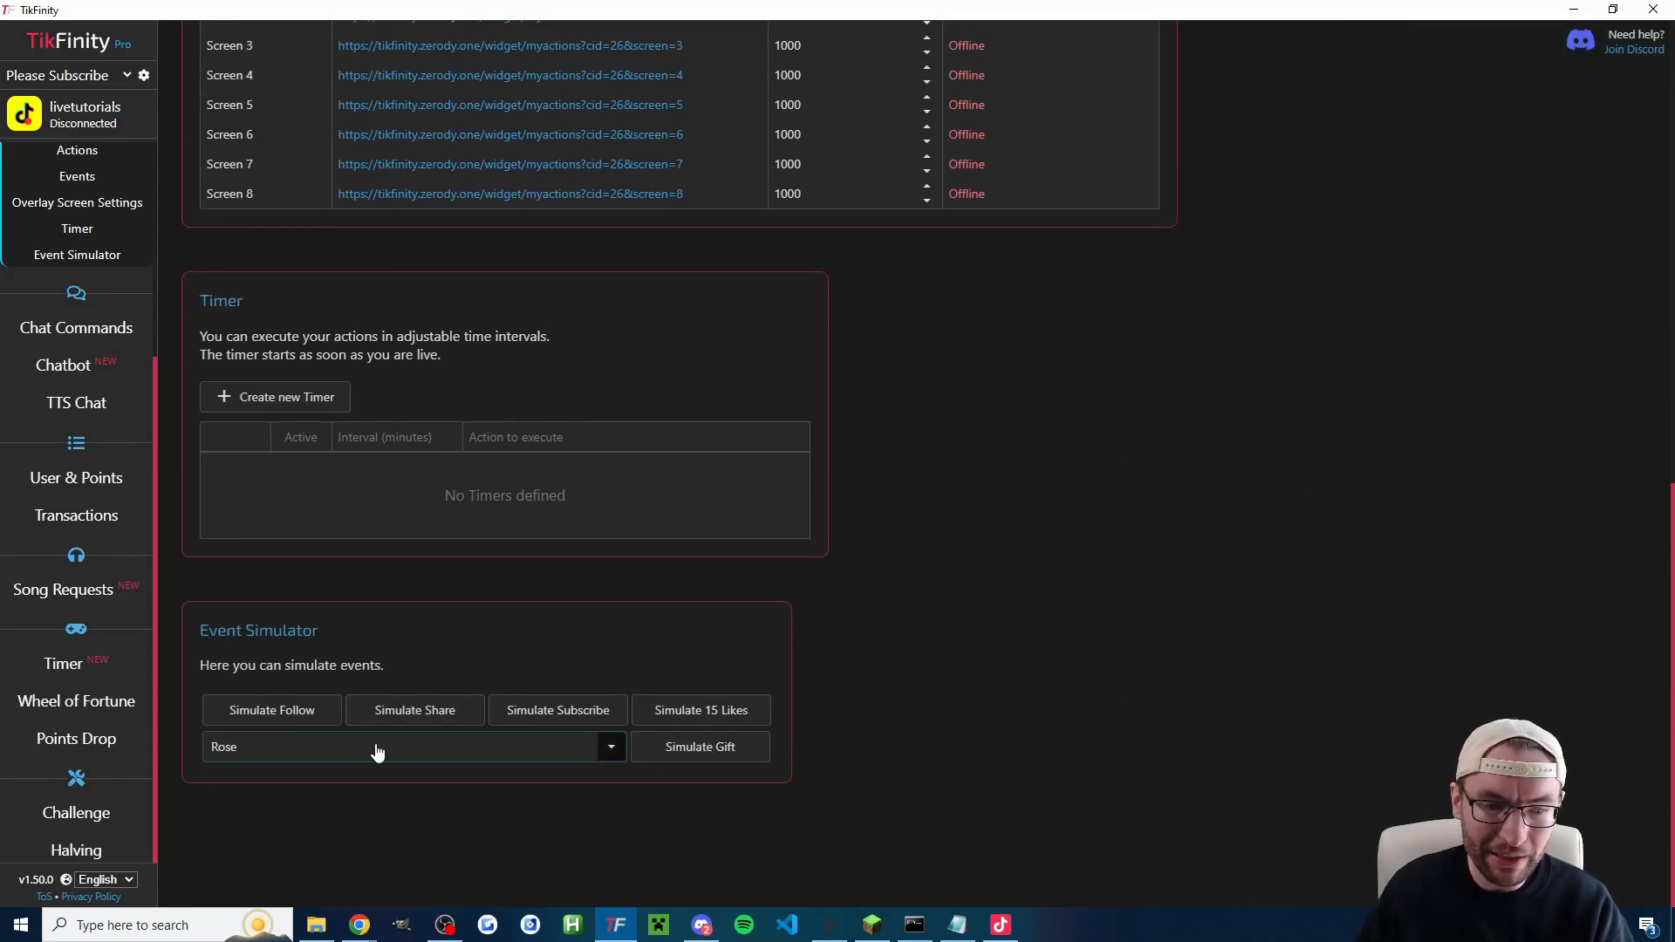
{"action": "left_click", "coordinate": [700, 747]}
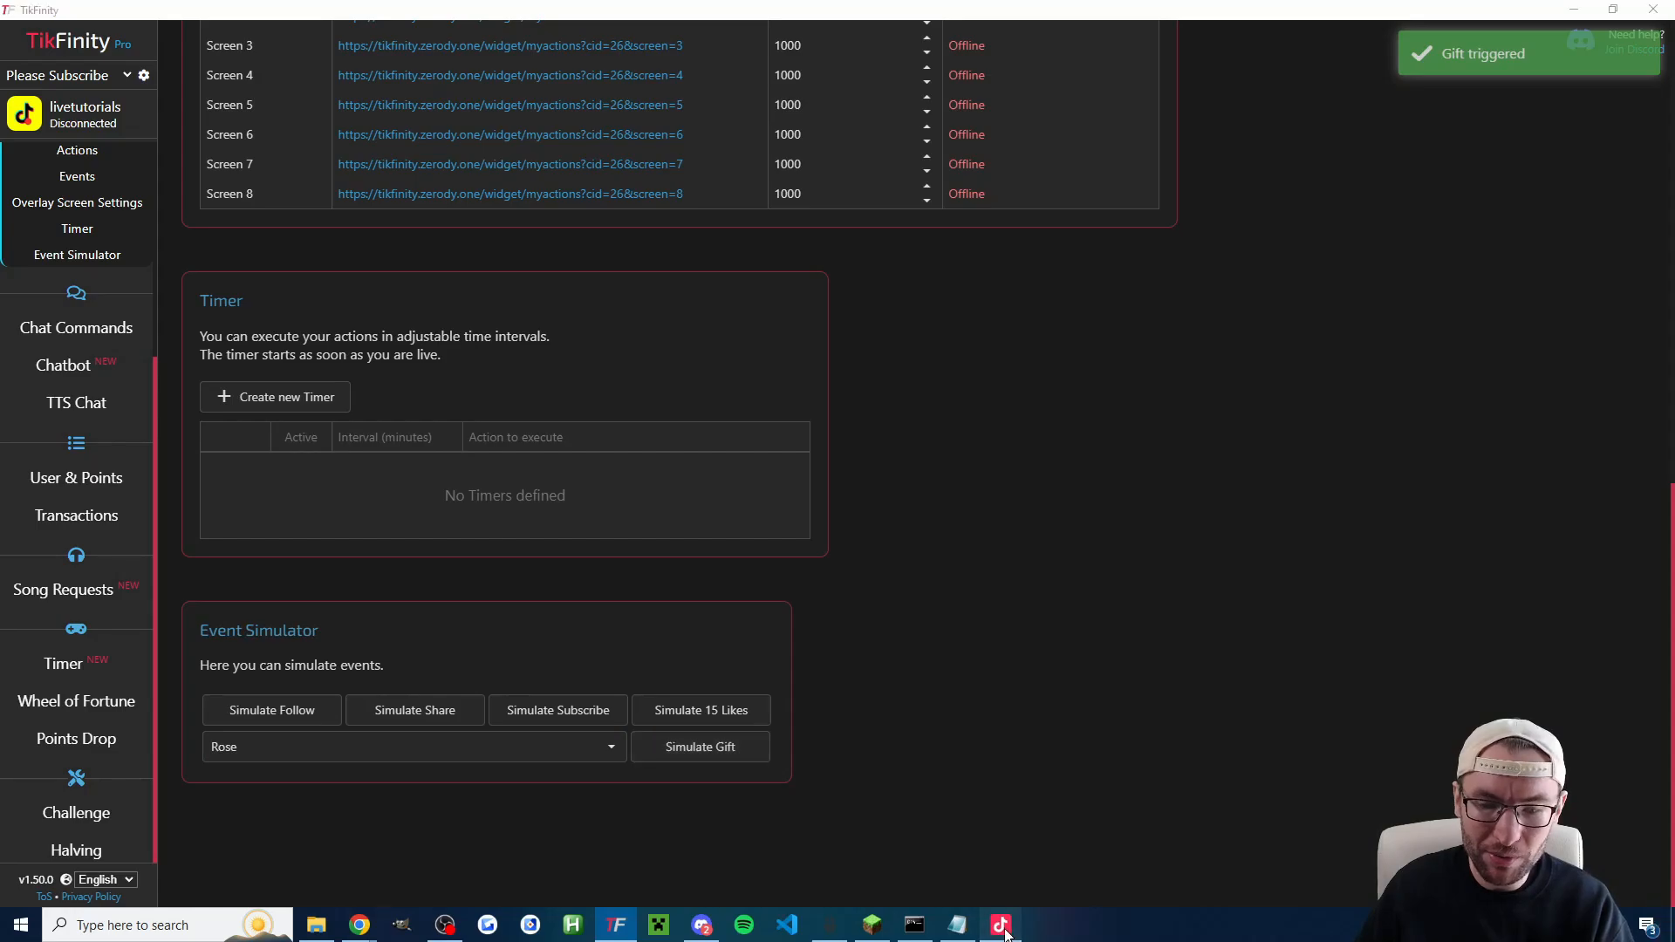
{"action": "left_click", "coordinate": [998, 925]}
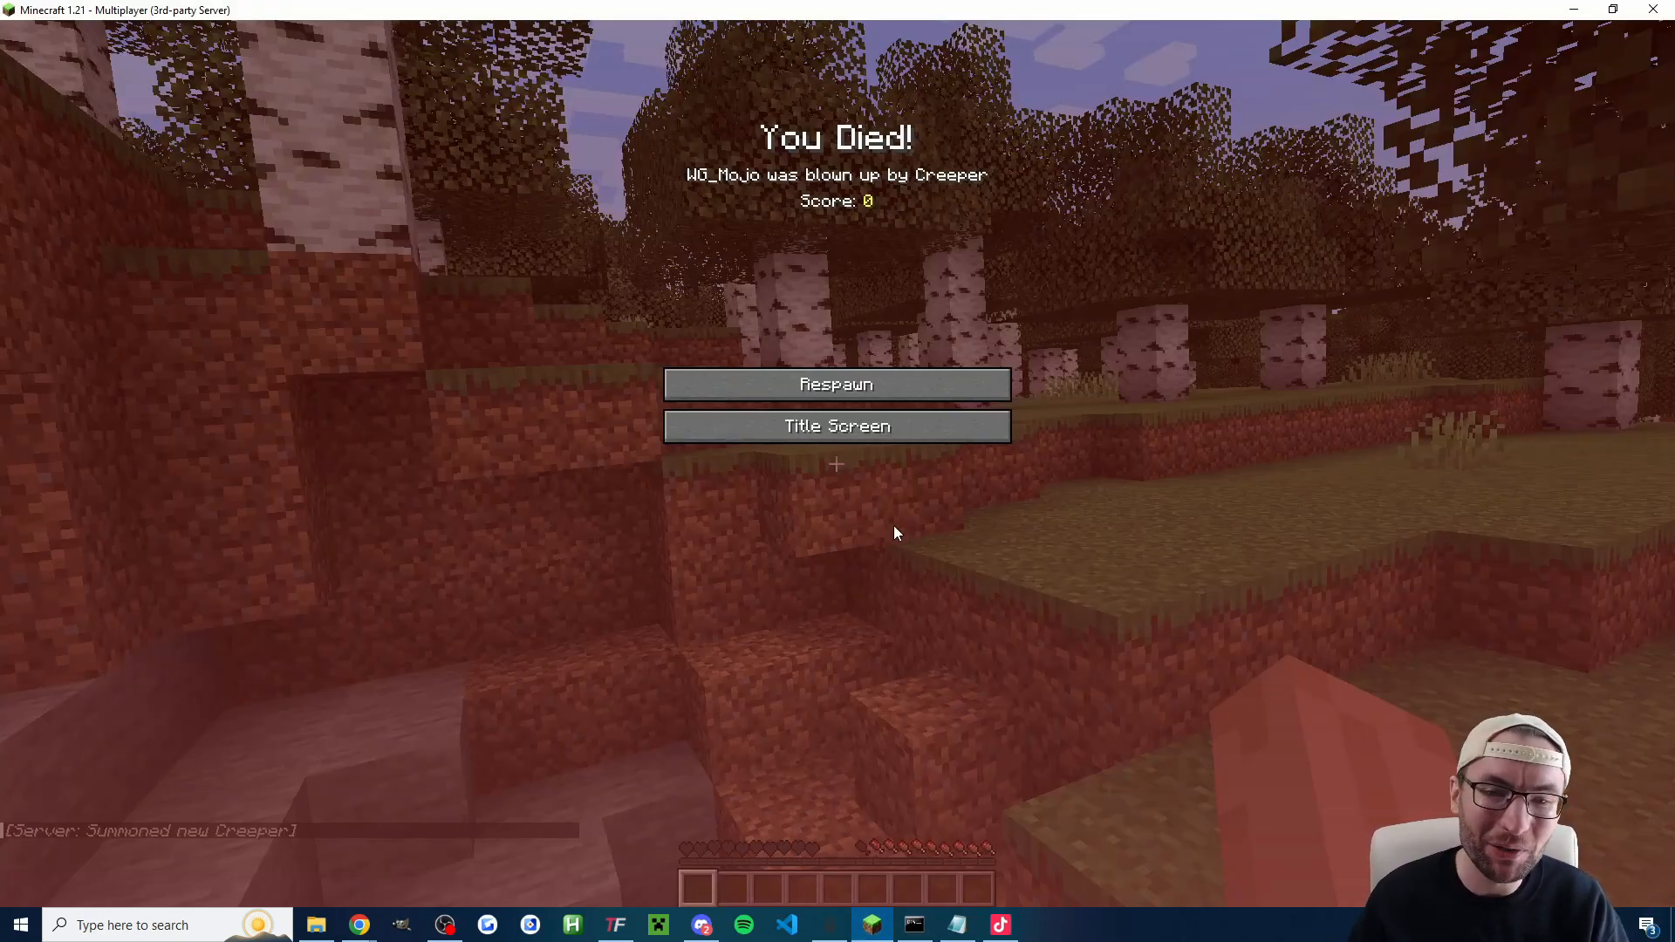
Step: Edit the TNT action and start editing its single /tnt command in the Minecraft Command Editor
{"action": "left_click", "coordinate": [615, 925]}
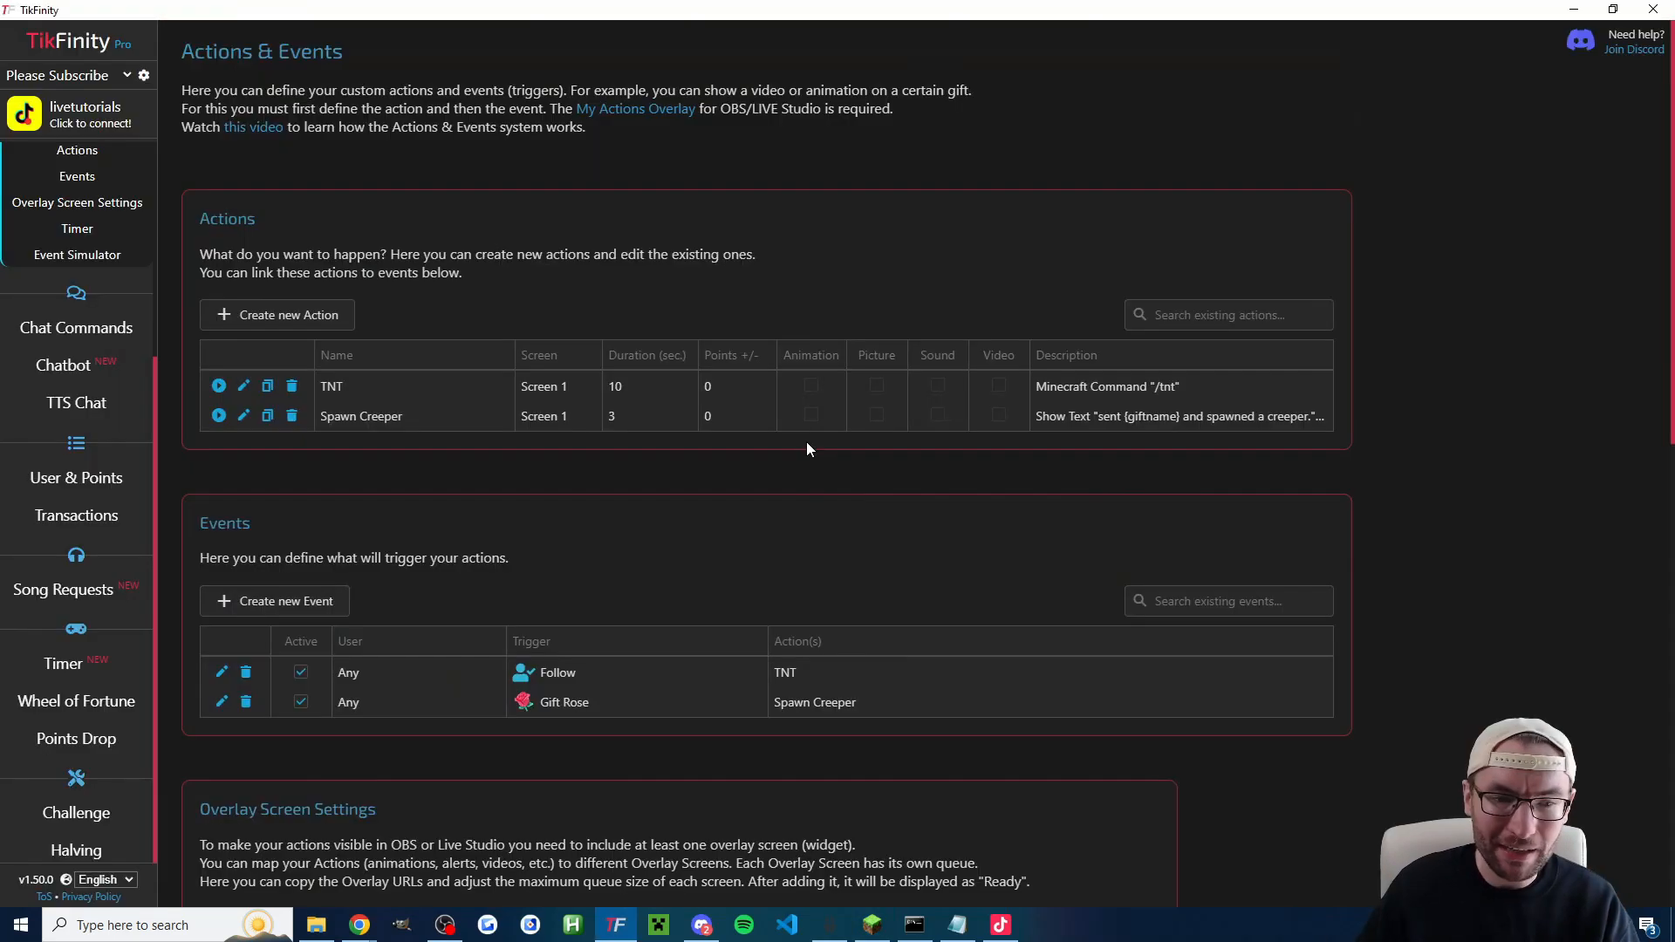
{"action": "mouse_move", "coordinate": [242, 387]}
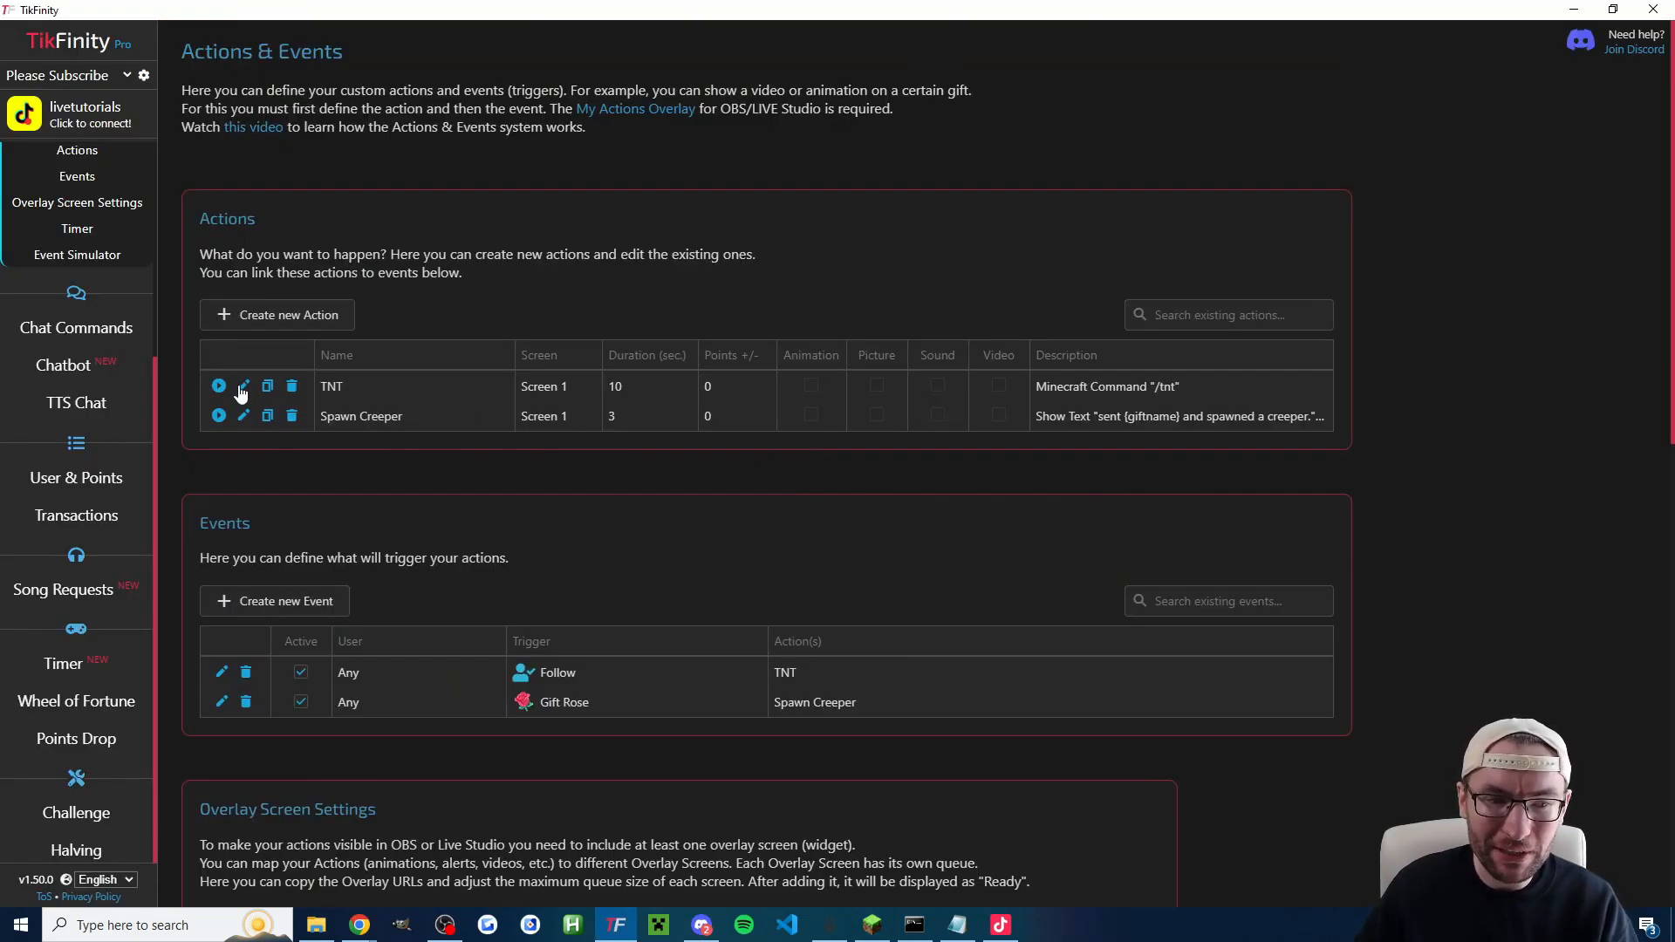
{"action": "left_click", "coordinate": [242, 386]}
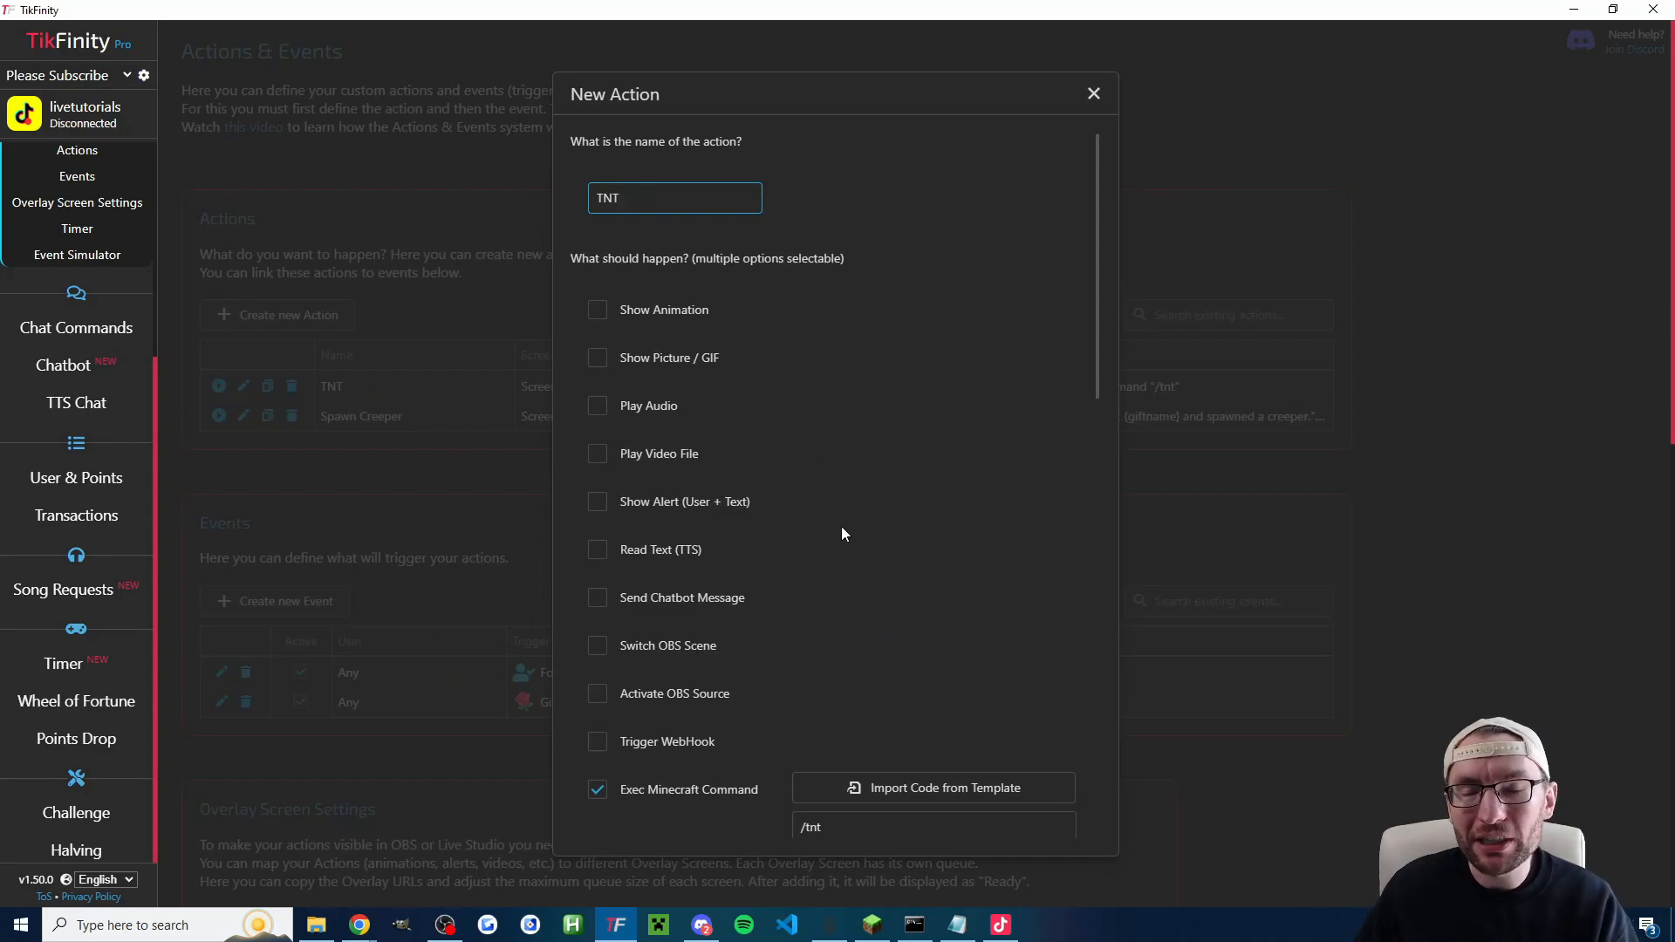
{"action": "left_click", "coordinate": [934, 827]}
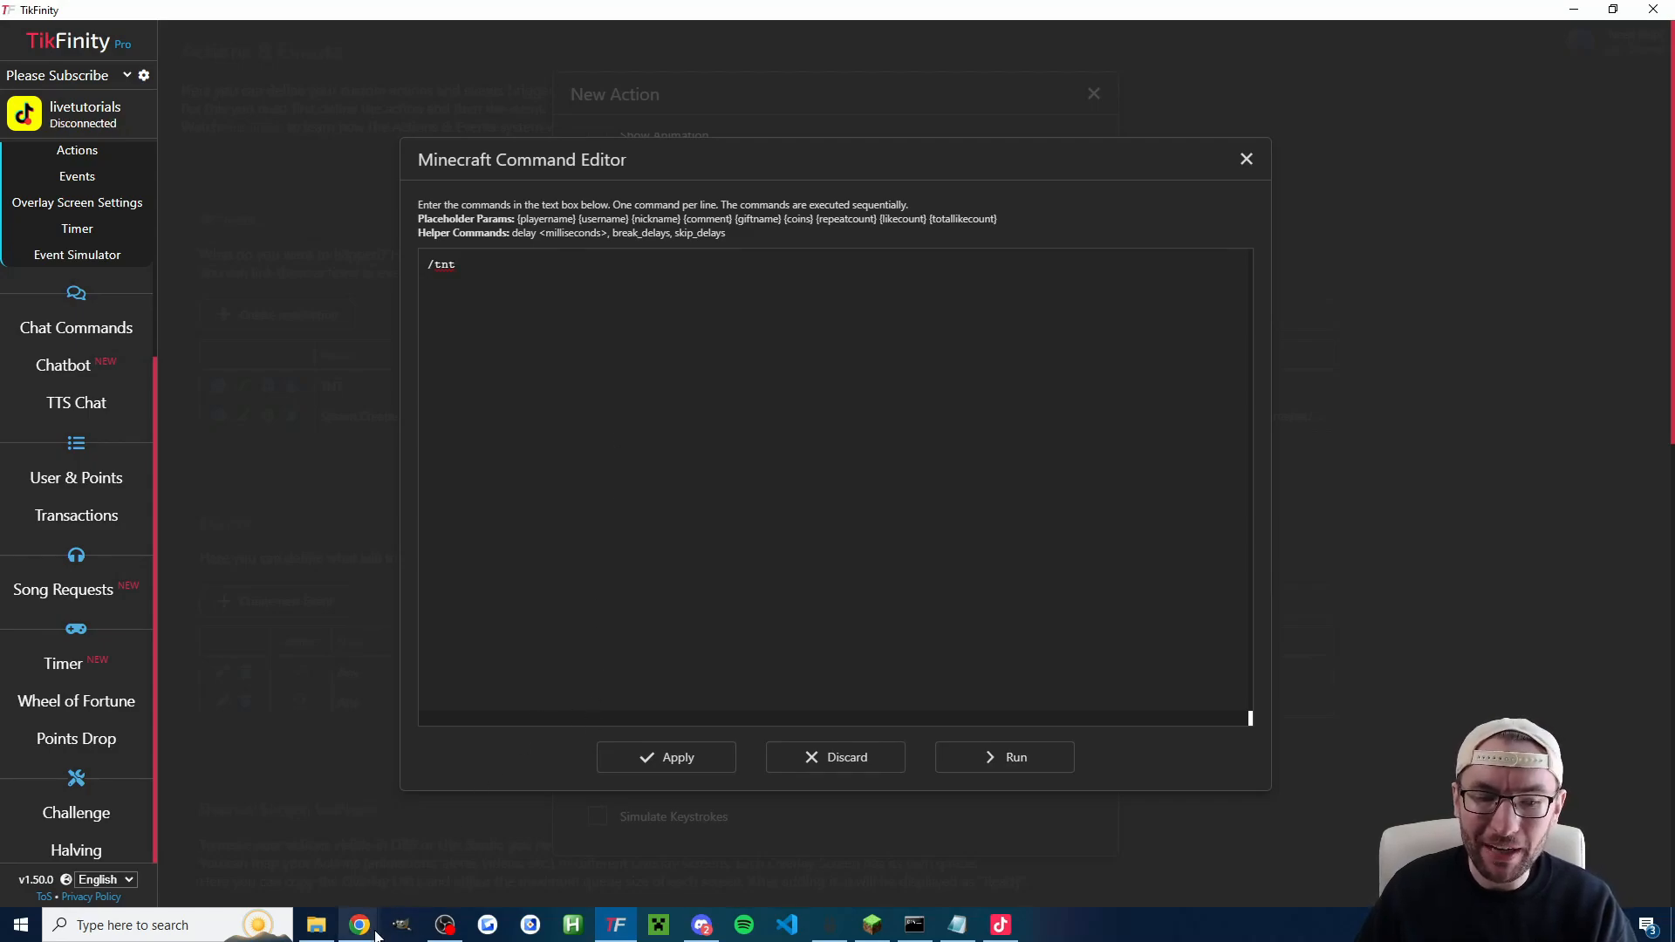
{"action": "double_click", "coordinate": [442, 266]}
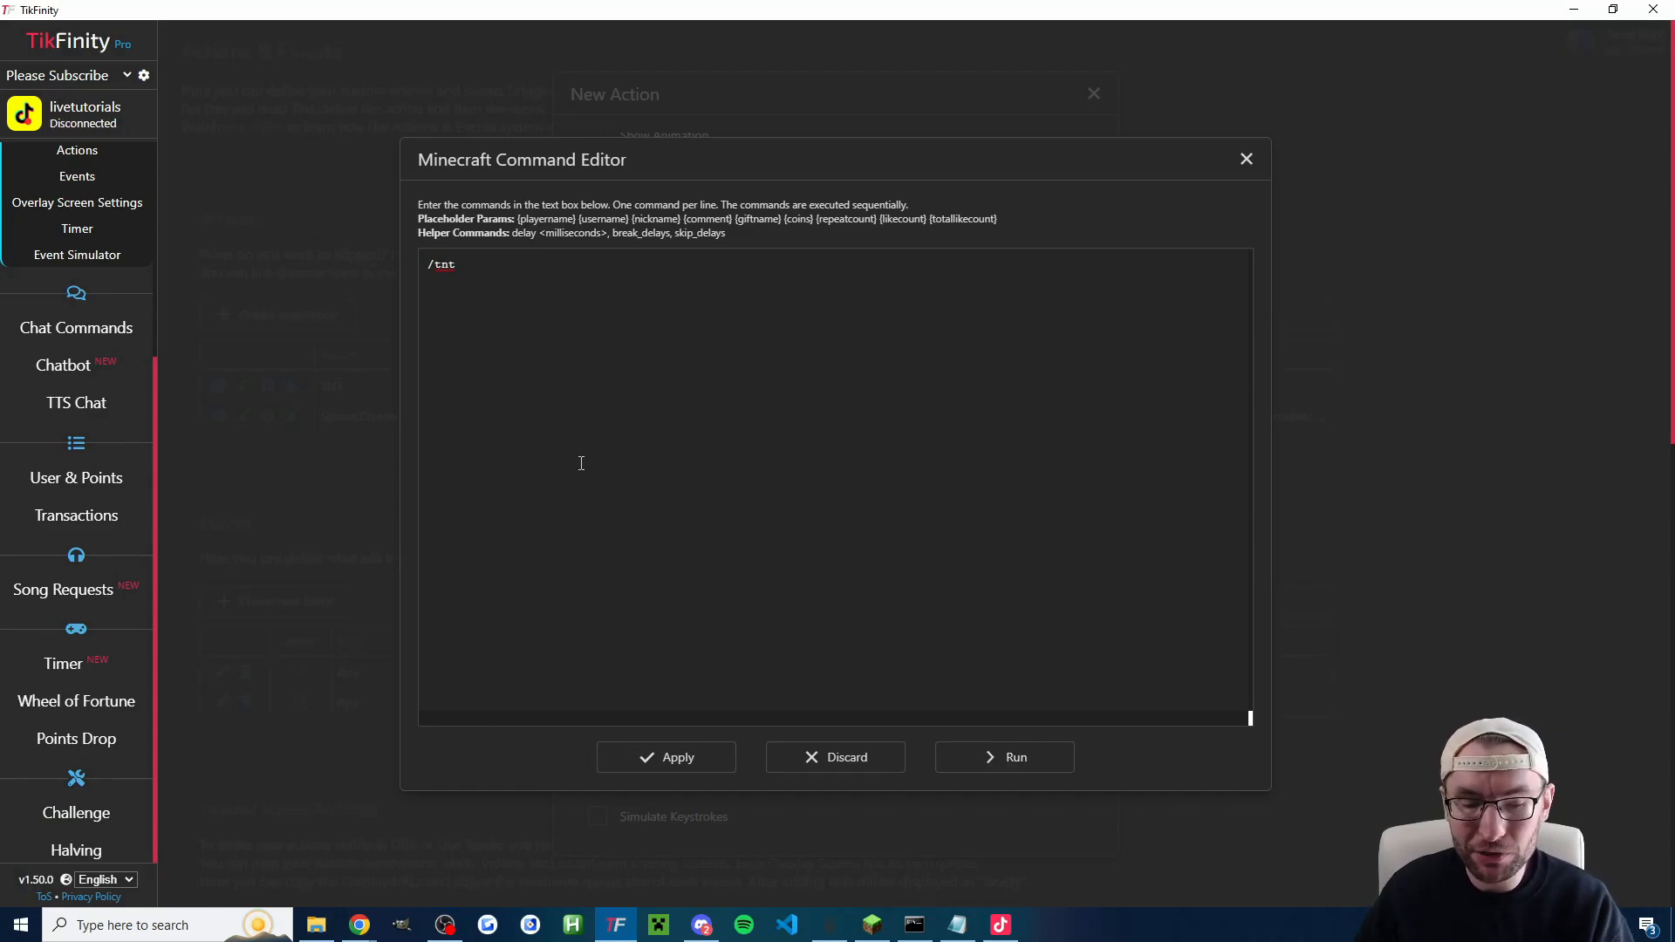
{"action": "mouse_move", "coordinate": [360, 925]}
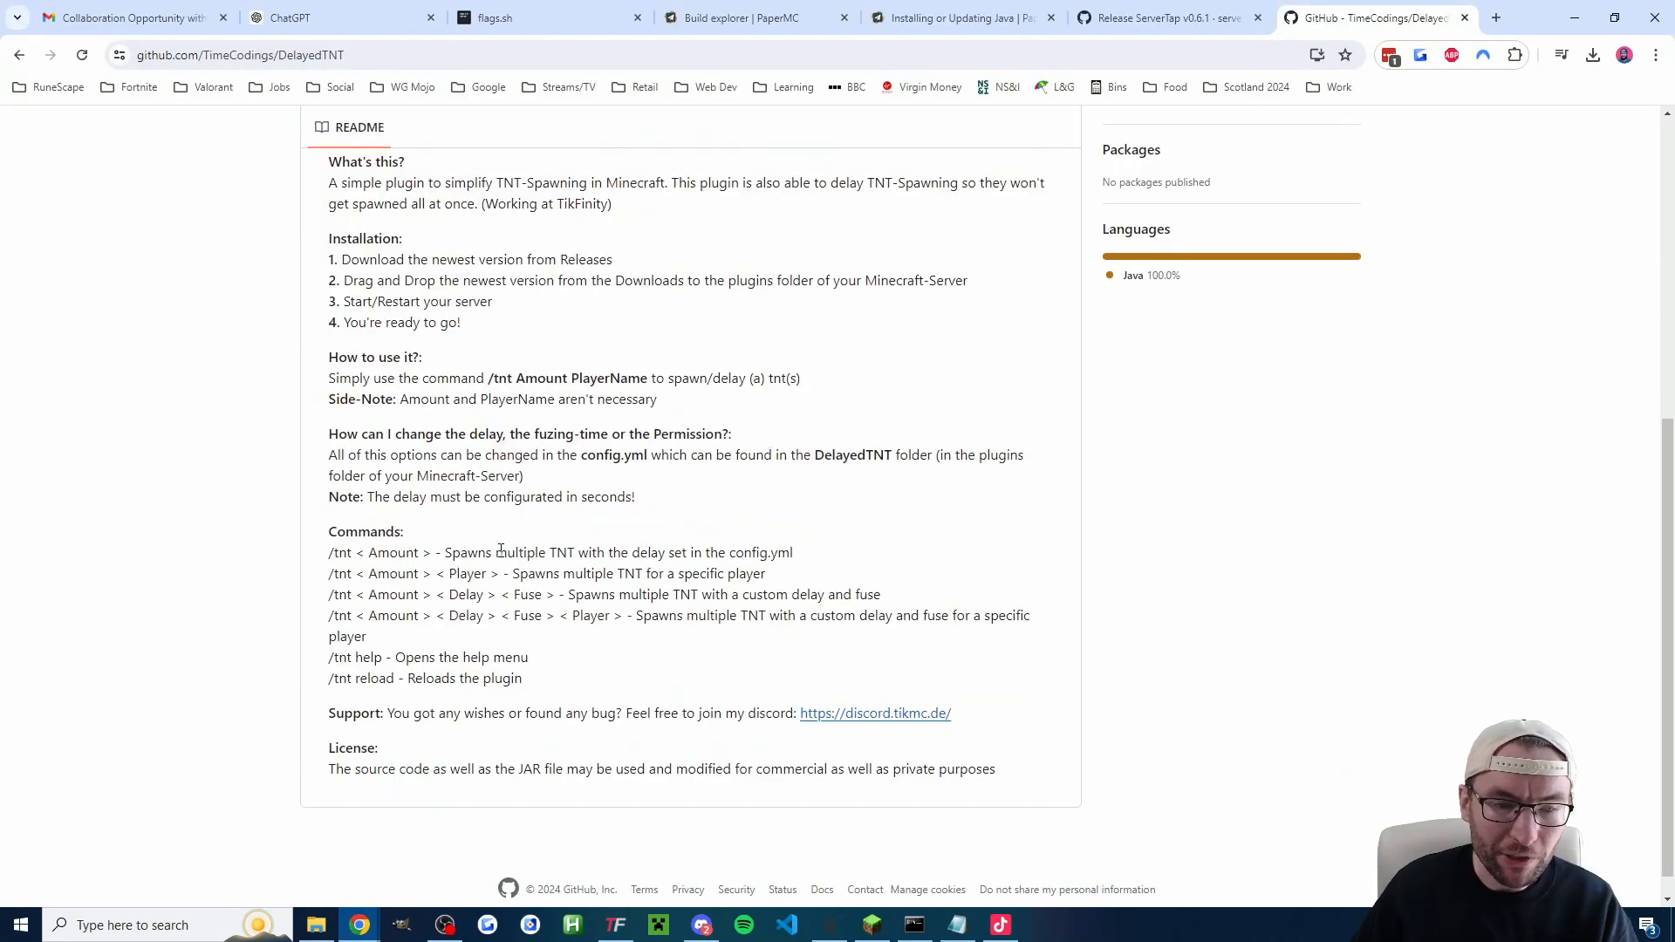
Step: Highlight and review the /tnt amount, delay and fuse syntax lines in the README
{"action": "left_click_drag", "start_coordinate": [328, 553], "coordinate": [438, 554]}
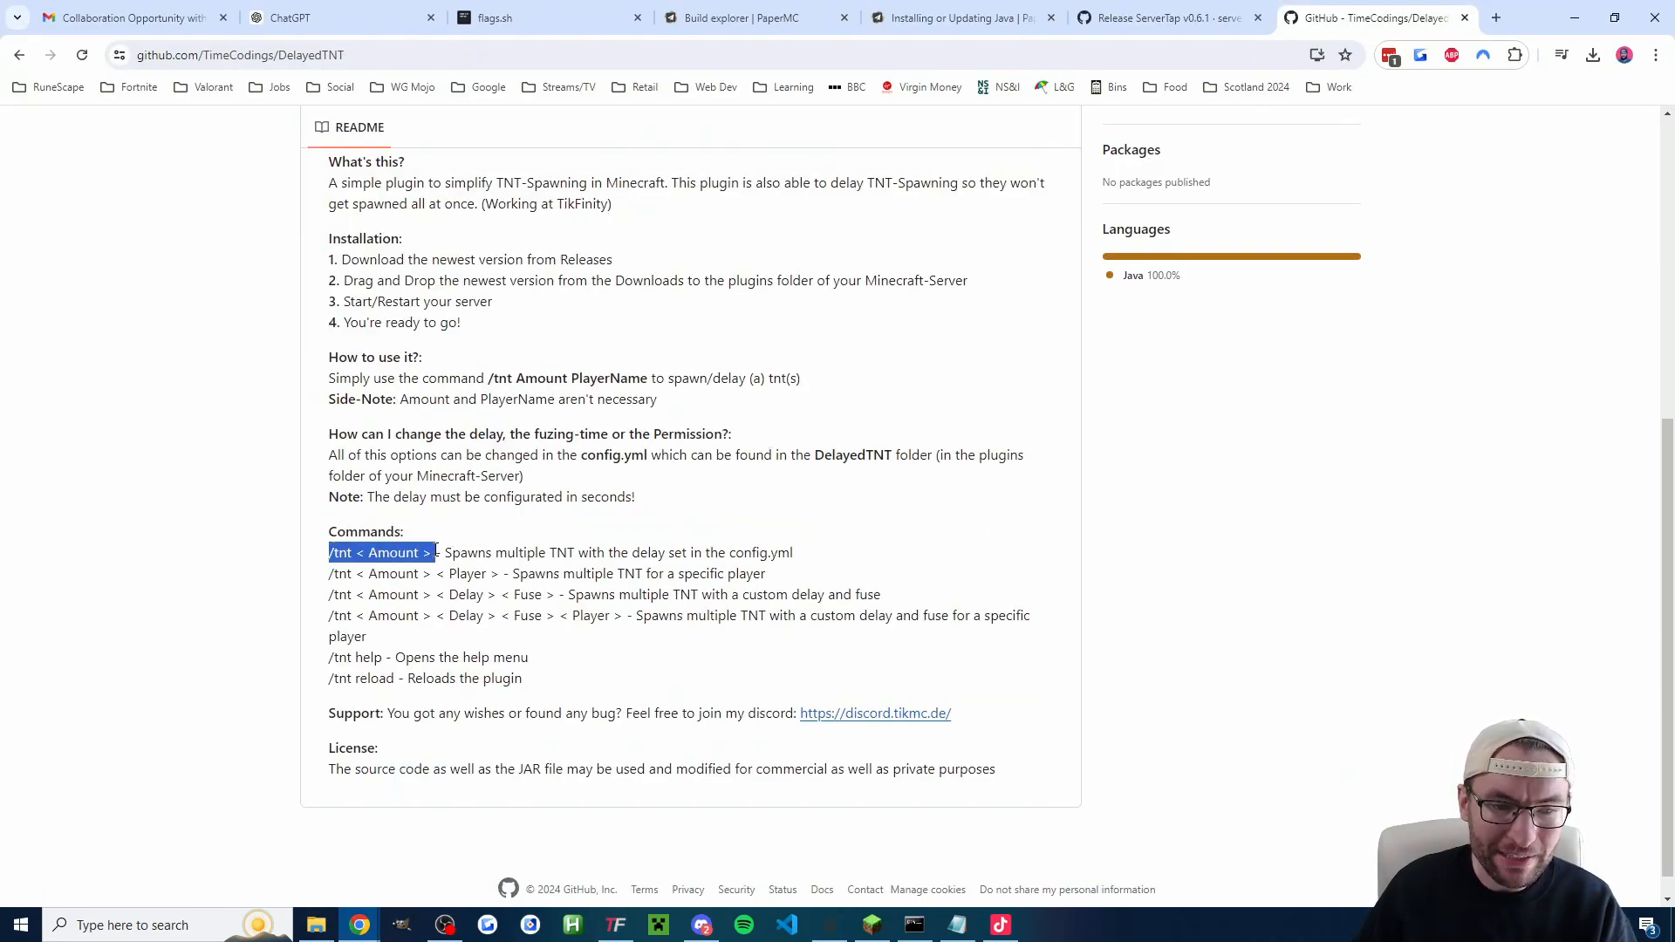
{"action": "left_click", "coordinate": [628, 538]}
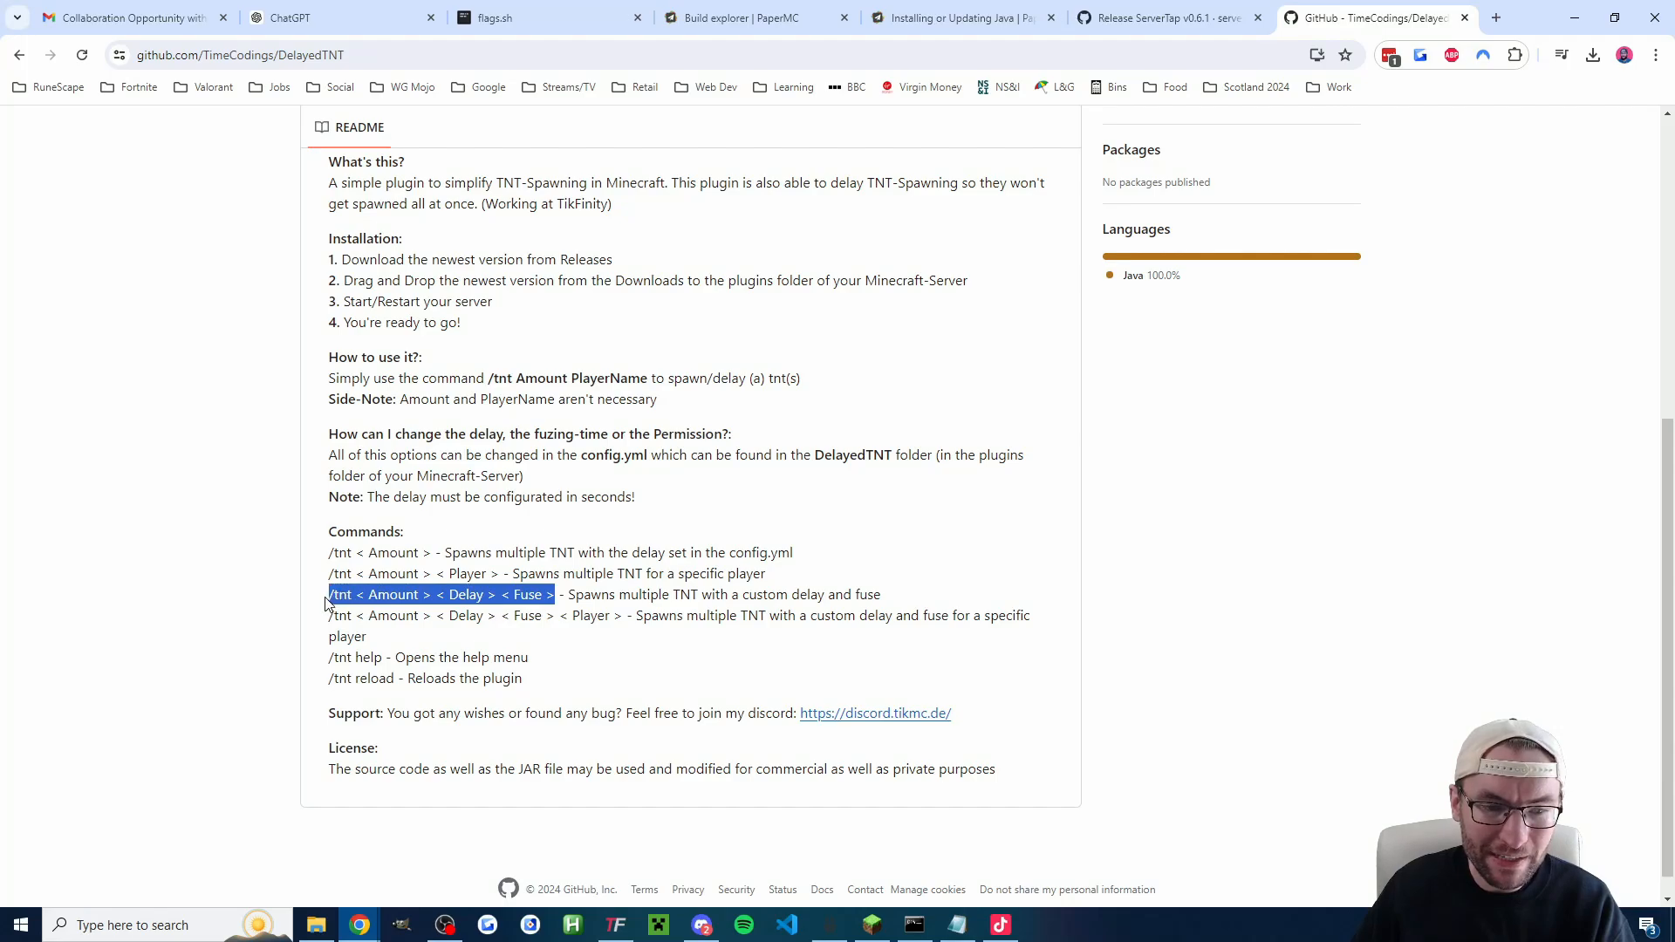
{"action": "left_click", "coordinate": [404, 605]}
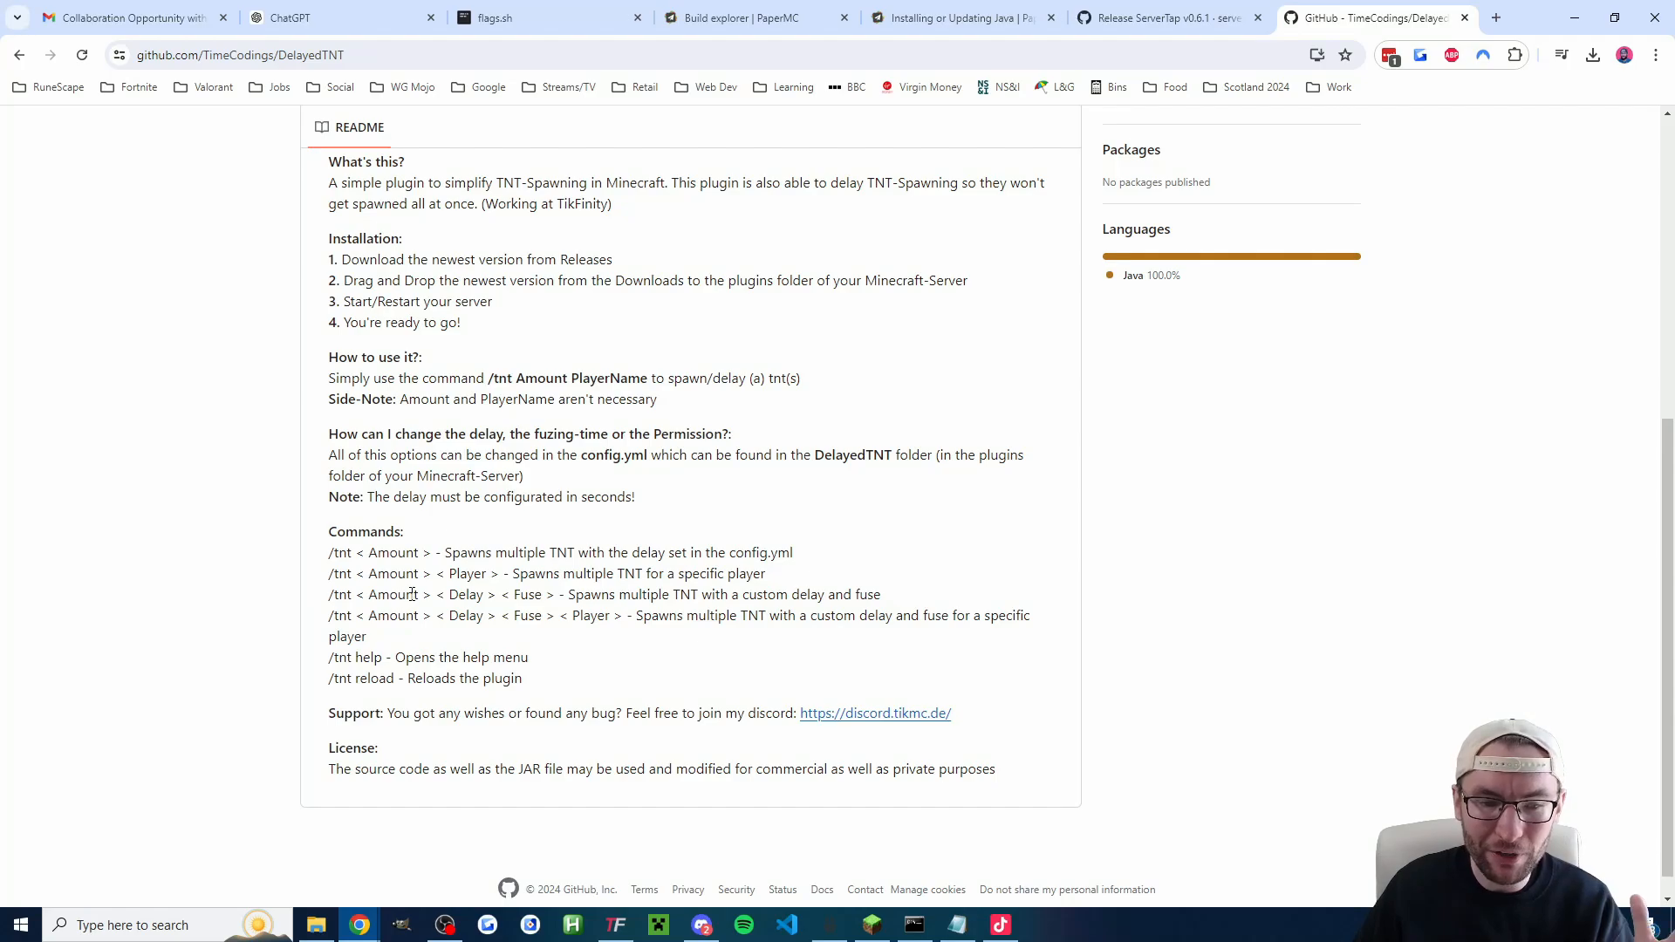
{"action": "mouse_move", "coordinate": [538, 597]}
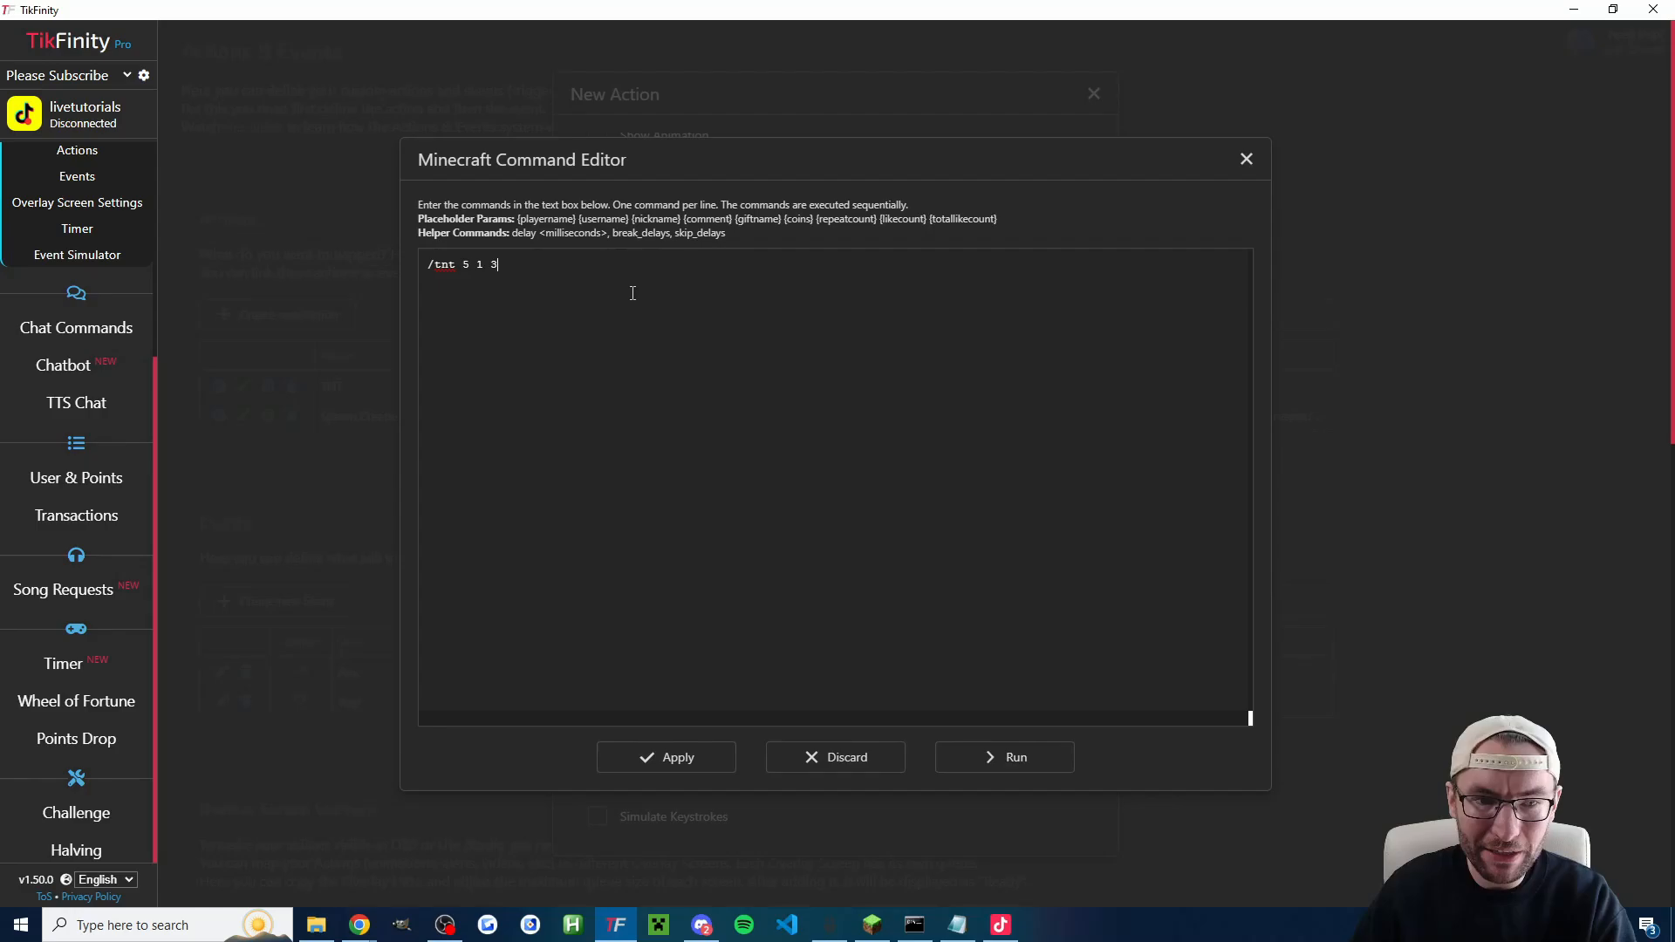
Step: Run the /tnt 5 1 3 command and check the spawned TNT in Minecraft
{"action": "left_click", "coordinate": [1005, 757]}
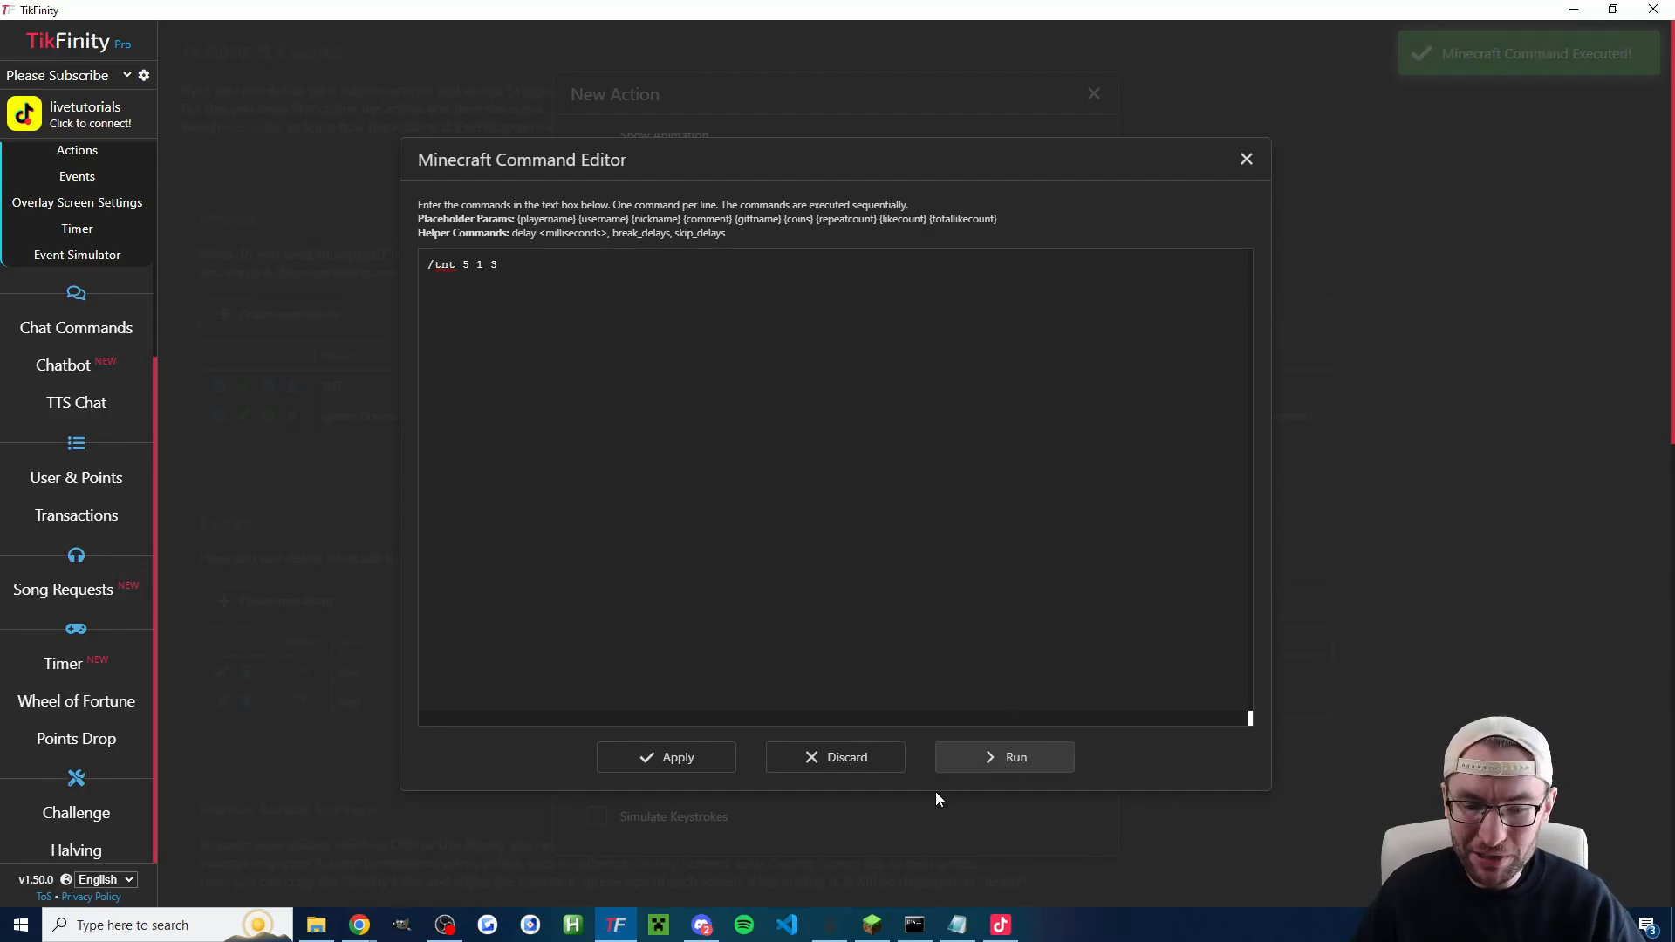
{"action": "left_click", "coordinate": [1006, 757]}
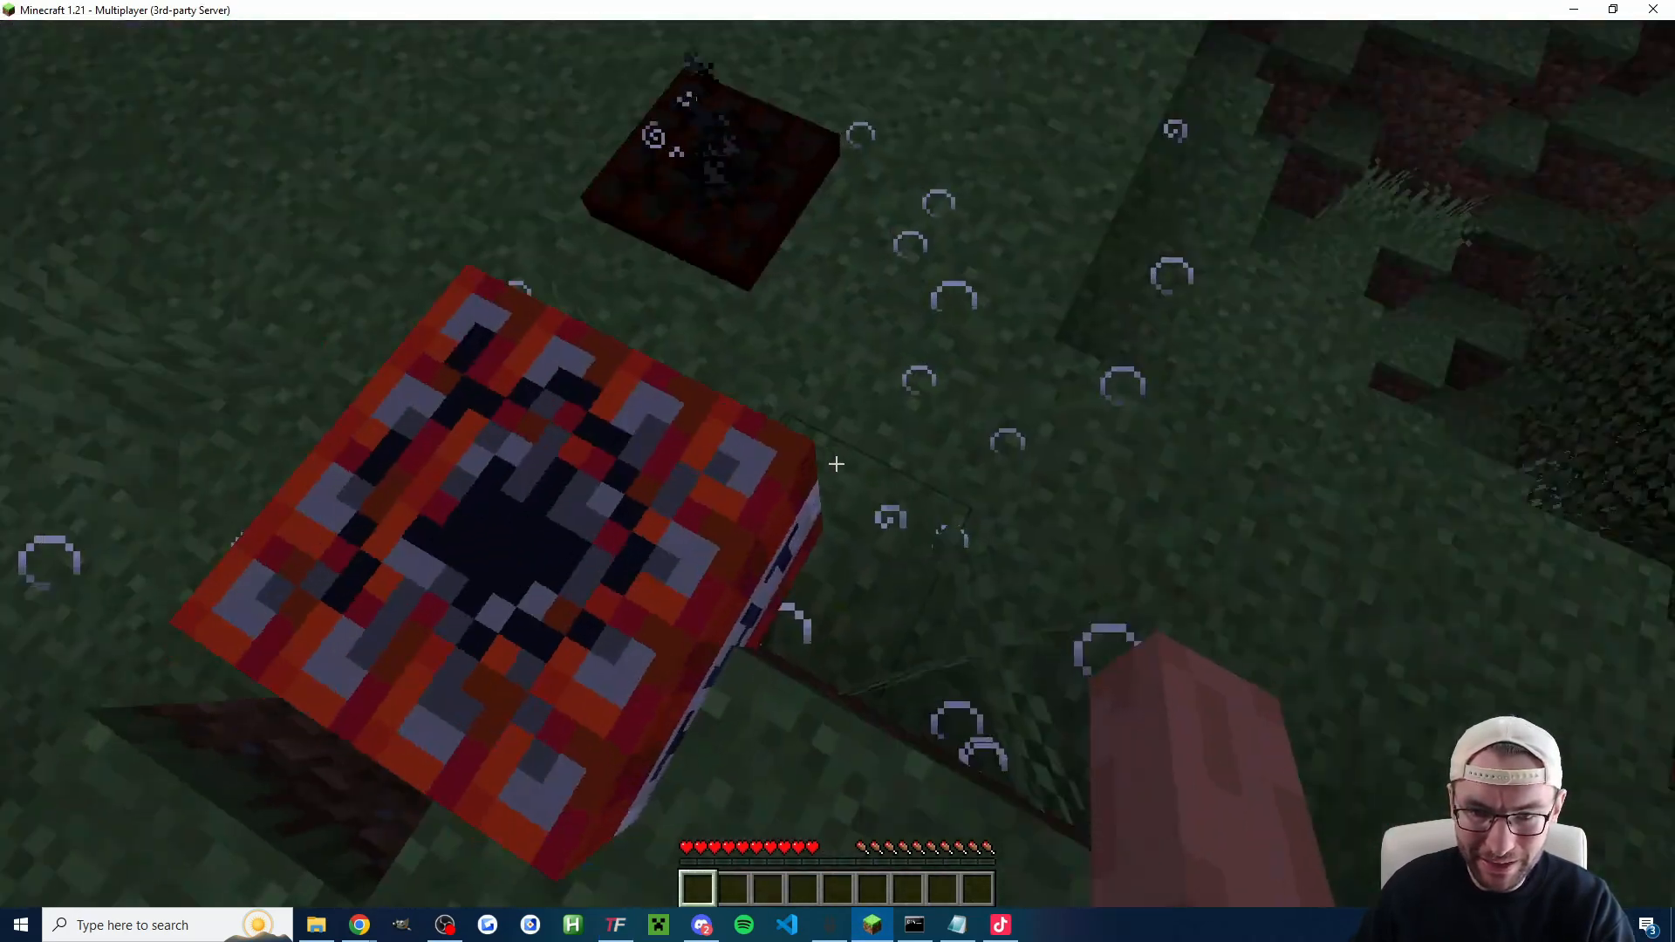